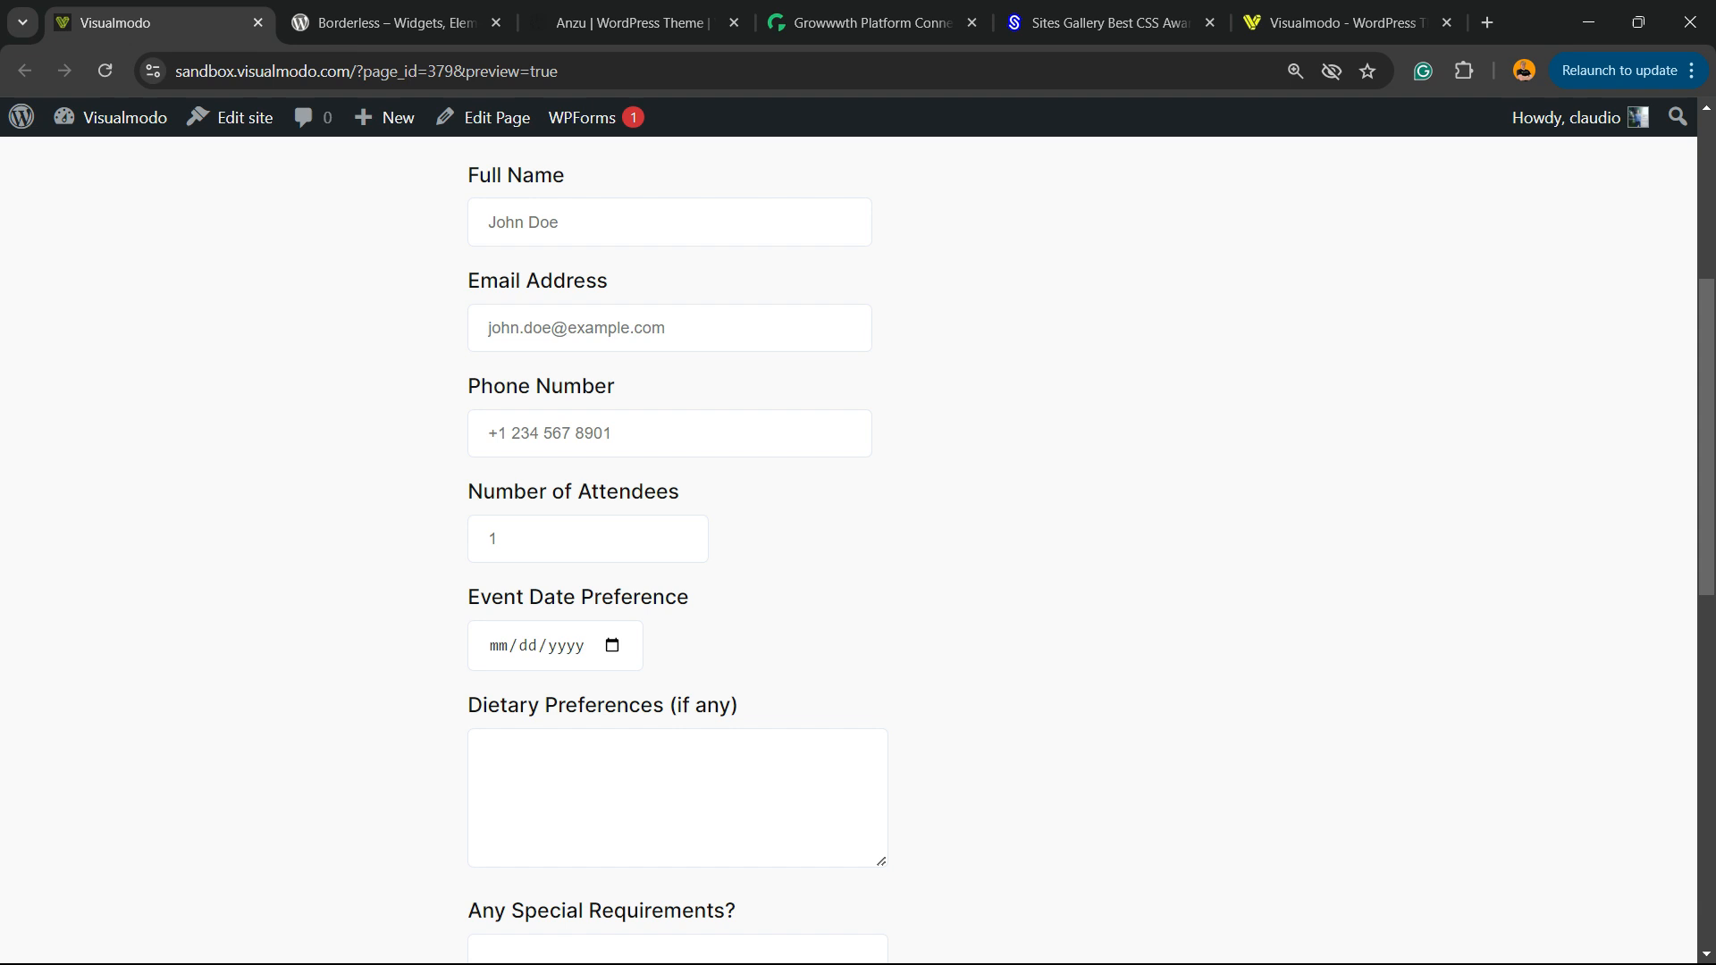
Review the previewed registration form and reveal the site name's admin shortcuts menu
scroll("down", 3)
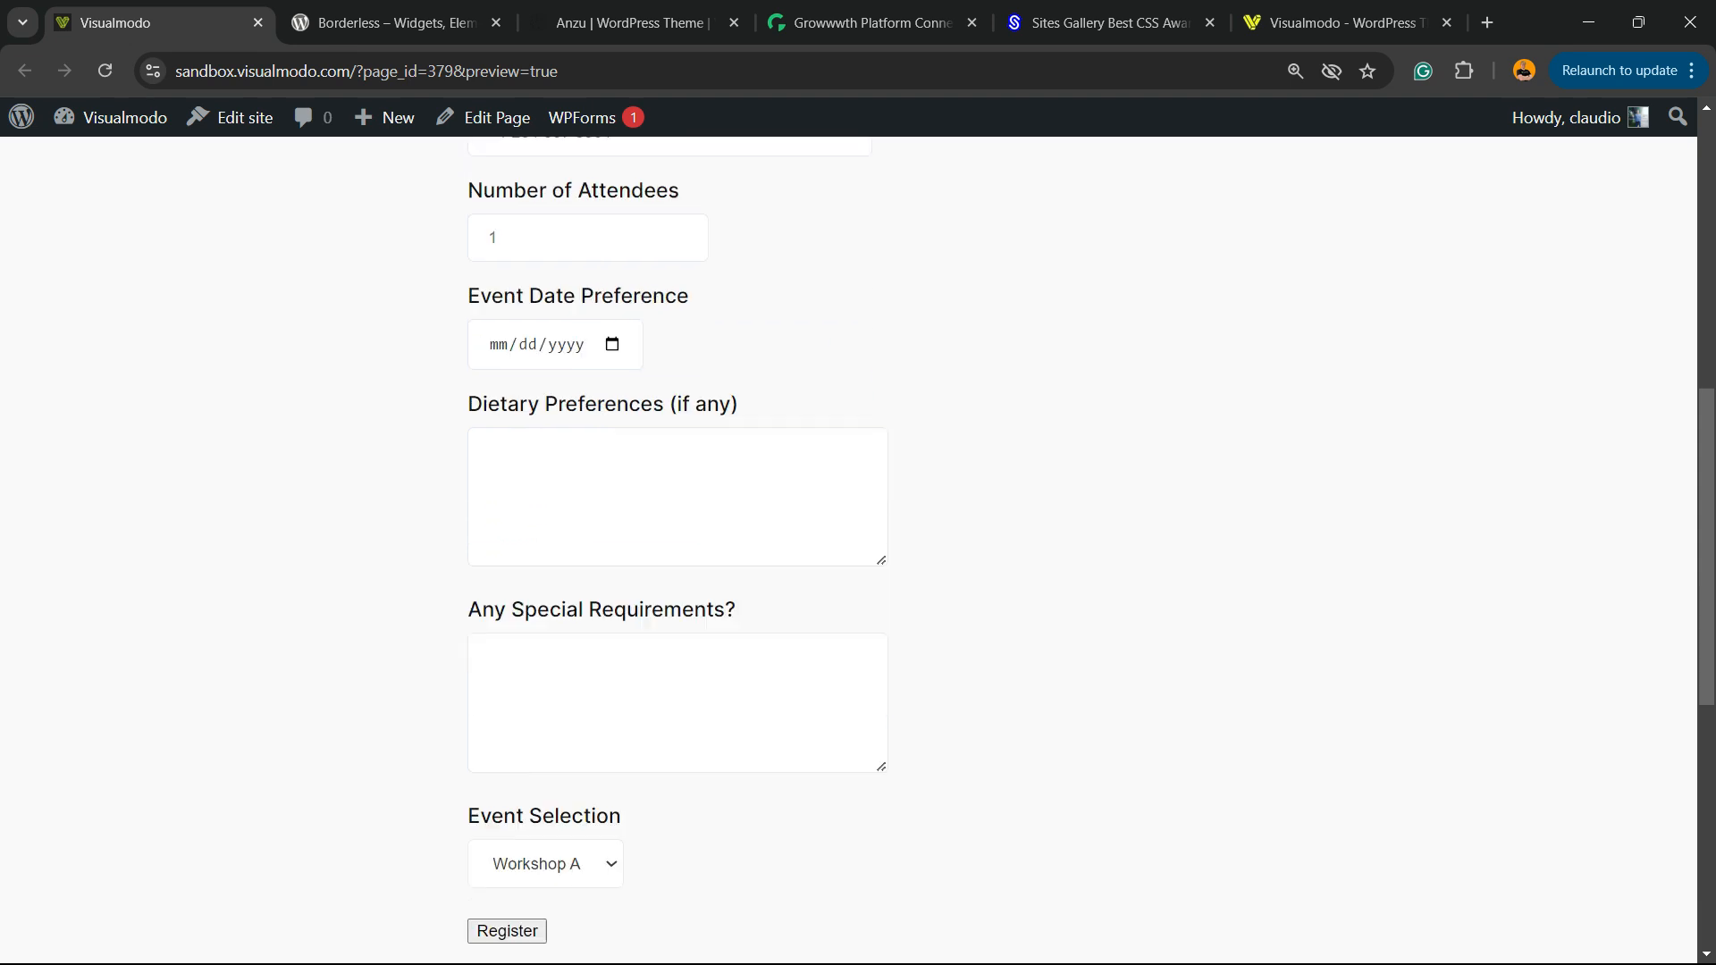
scroll("down", 3)
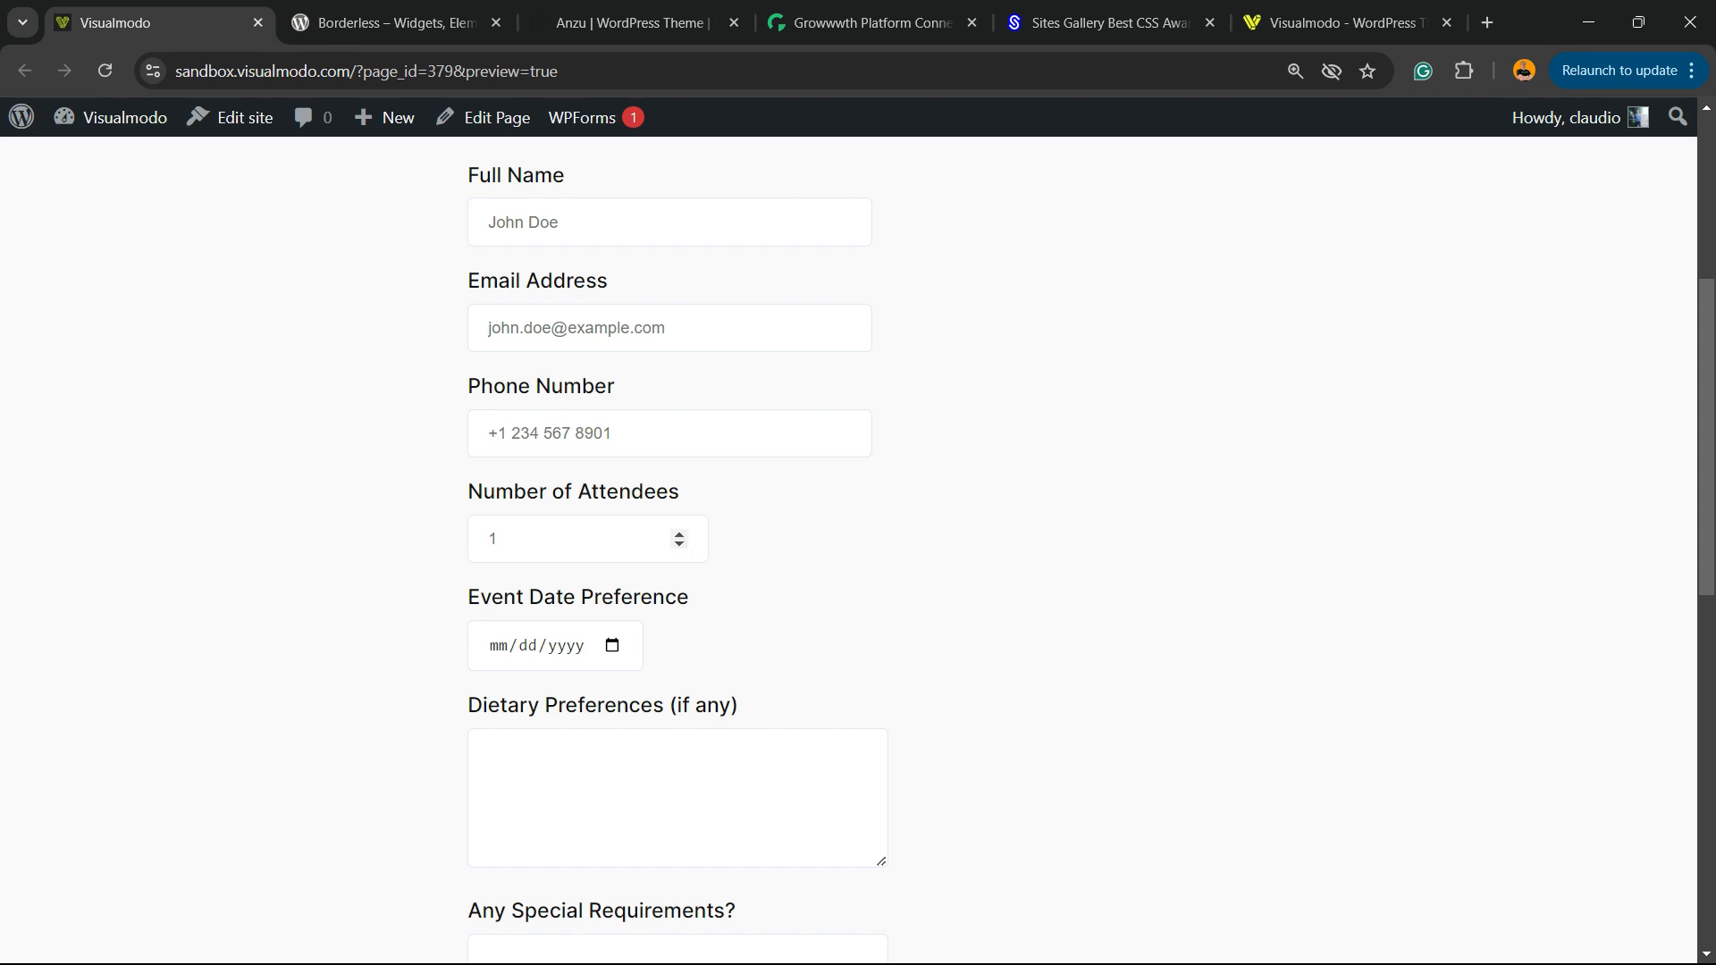
left_click(122, 118)
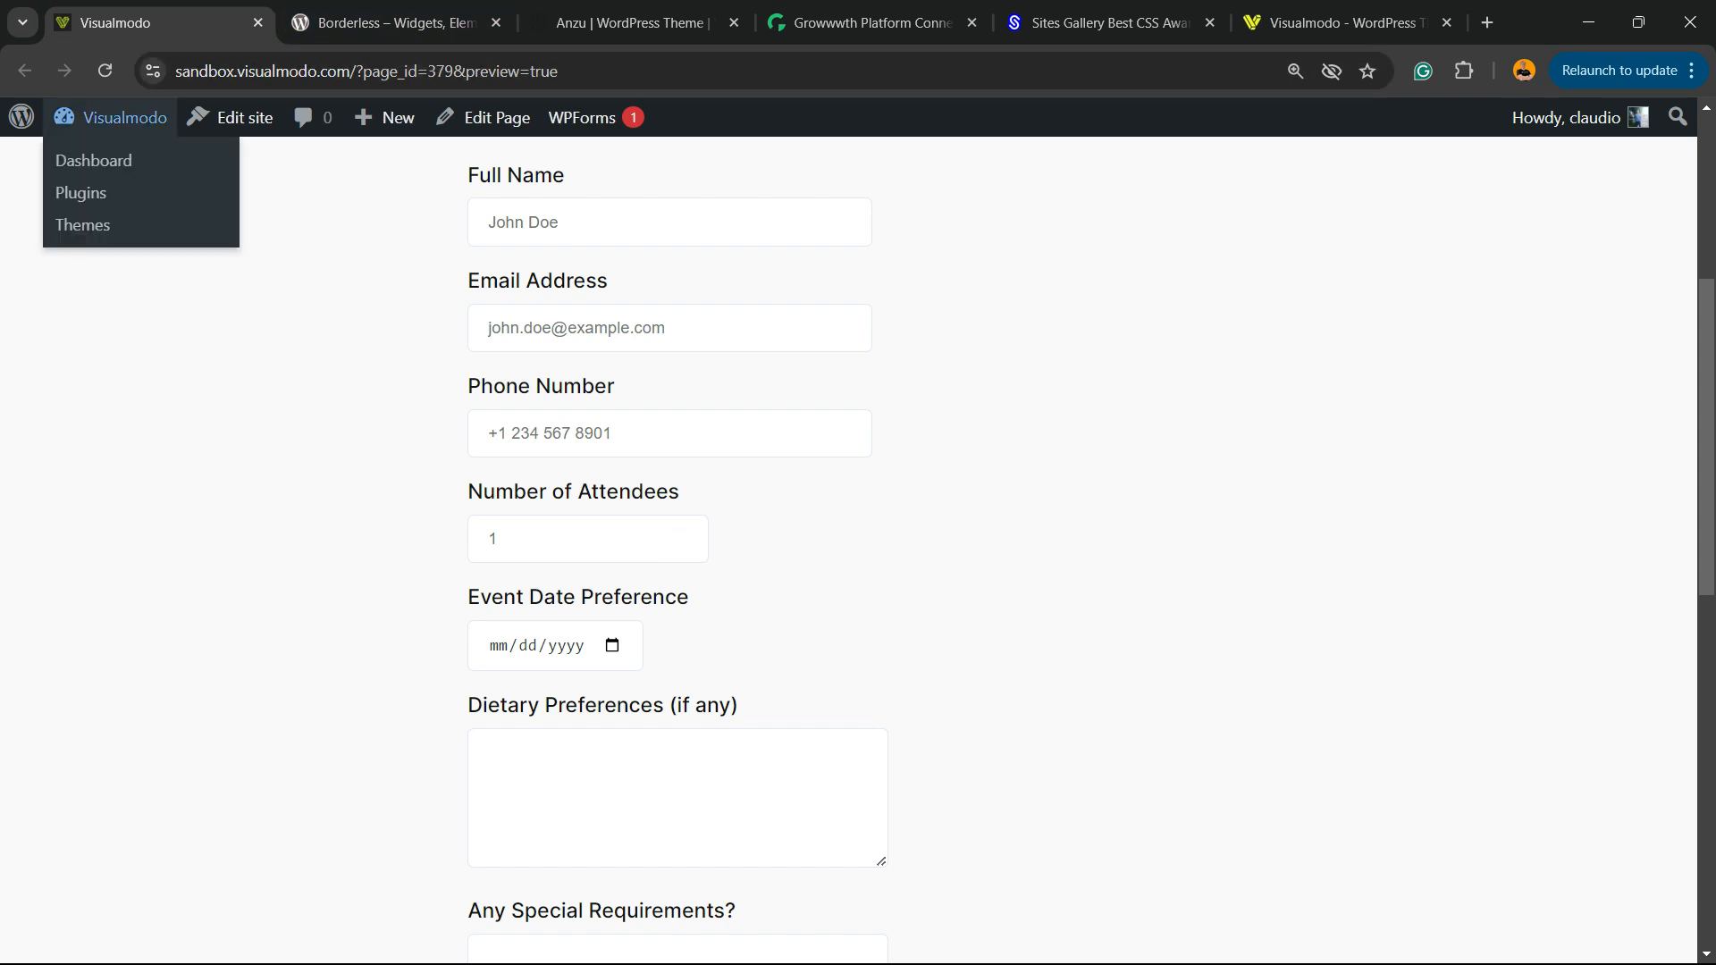
mouse_move(93, 159)
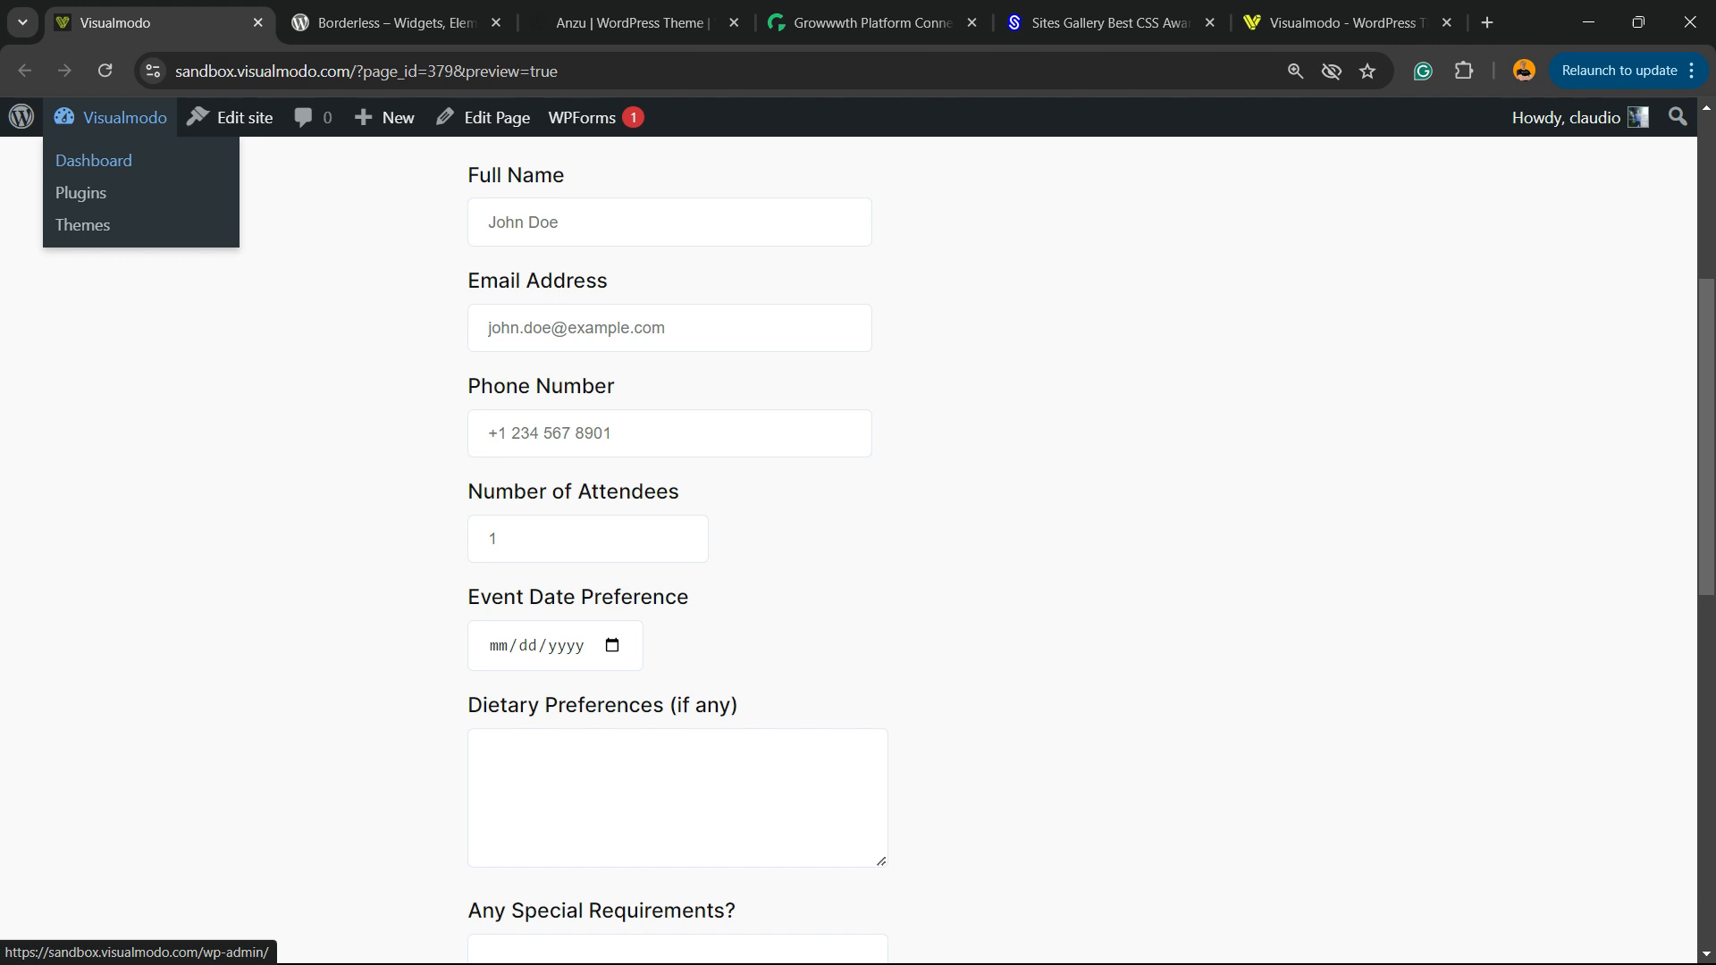
Go to the admin Dashboard and reveal the Plugins submenu in the sidebar
left_click(95, 161)
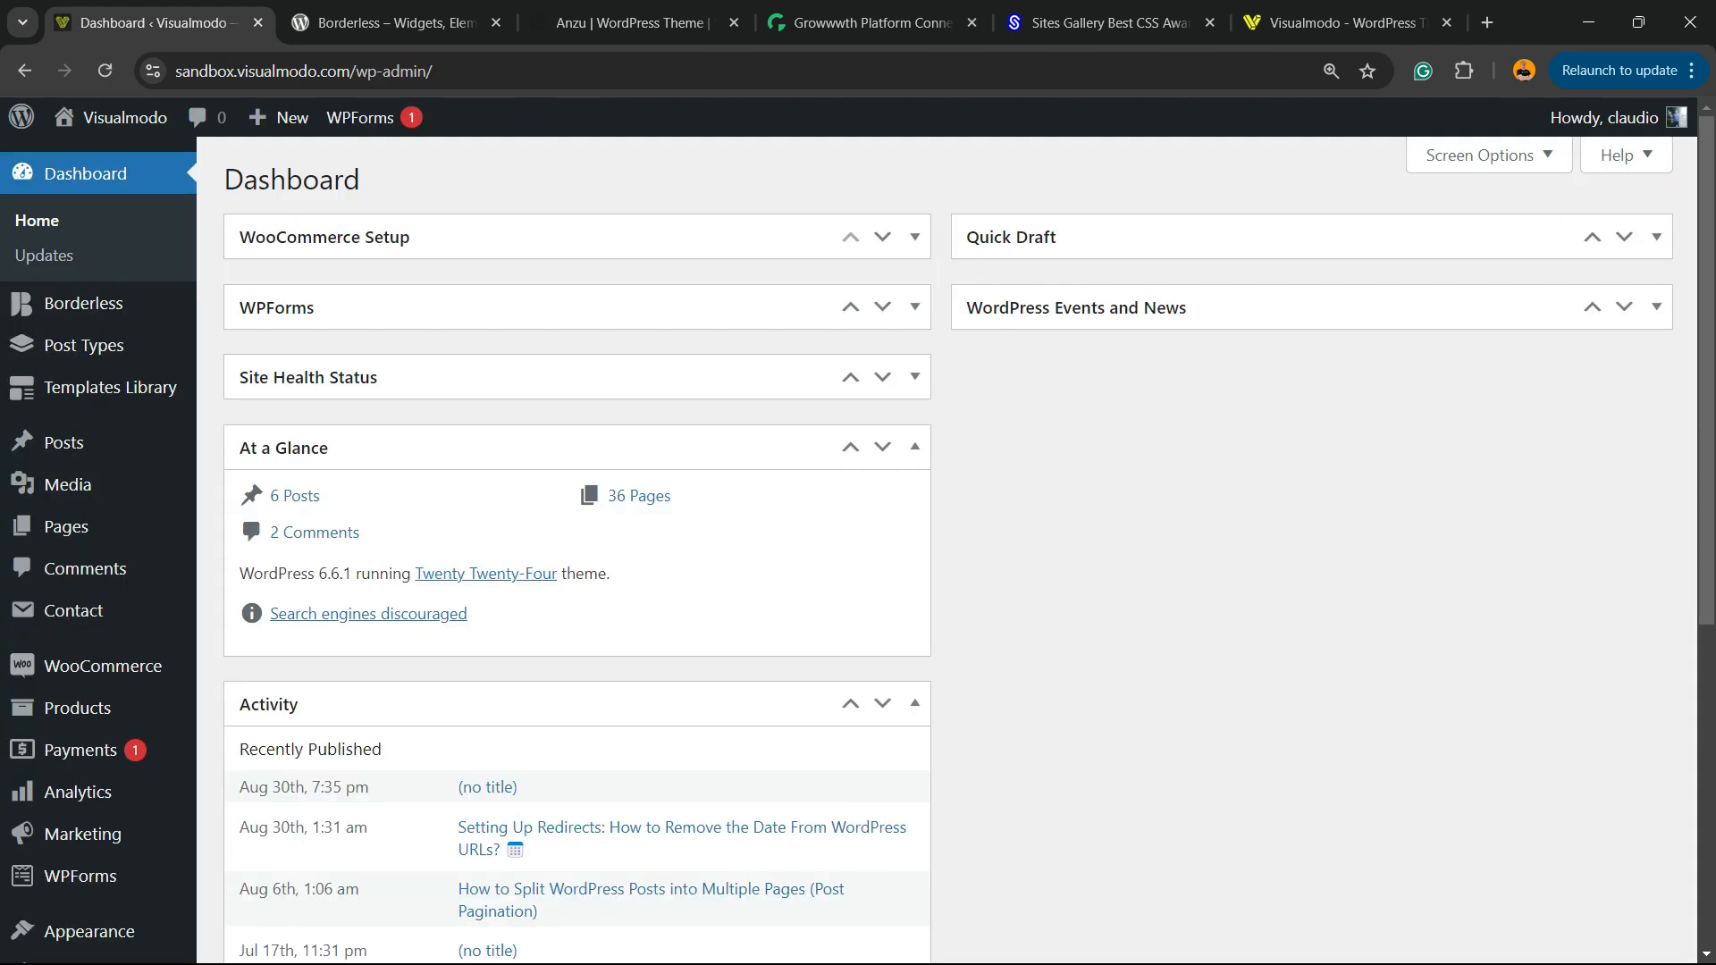
mouse_move(77, 609)
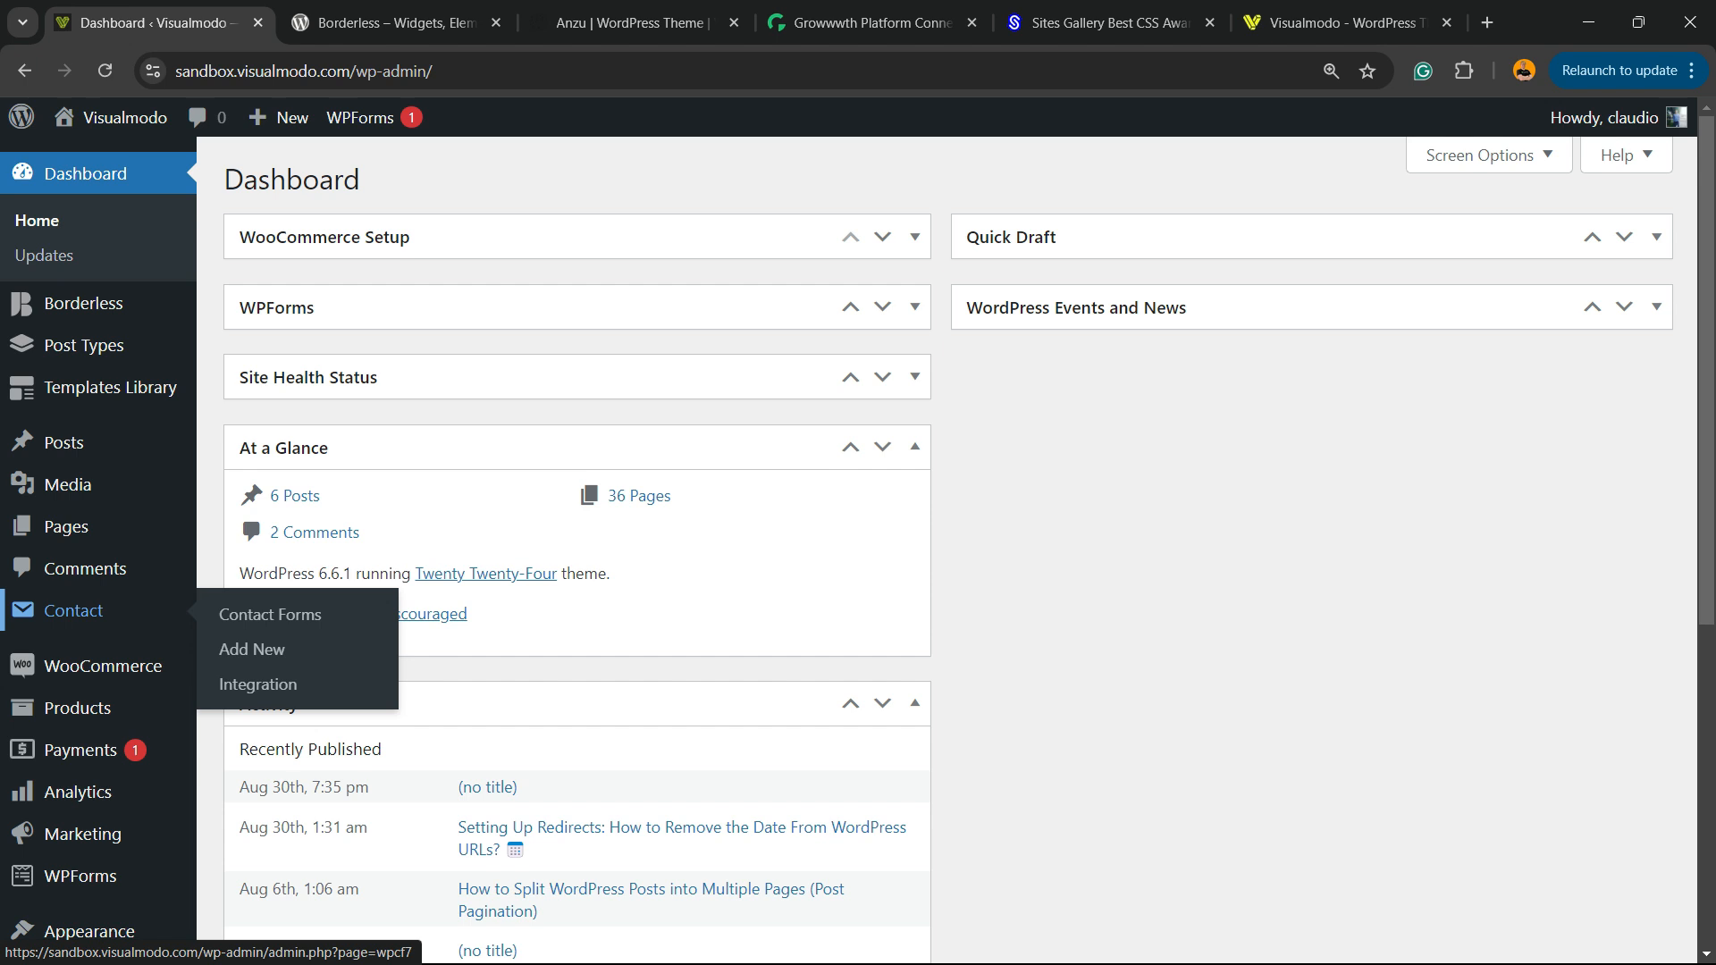
scroll("down", 3)
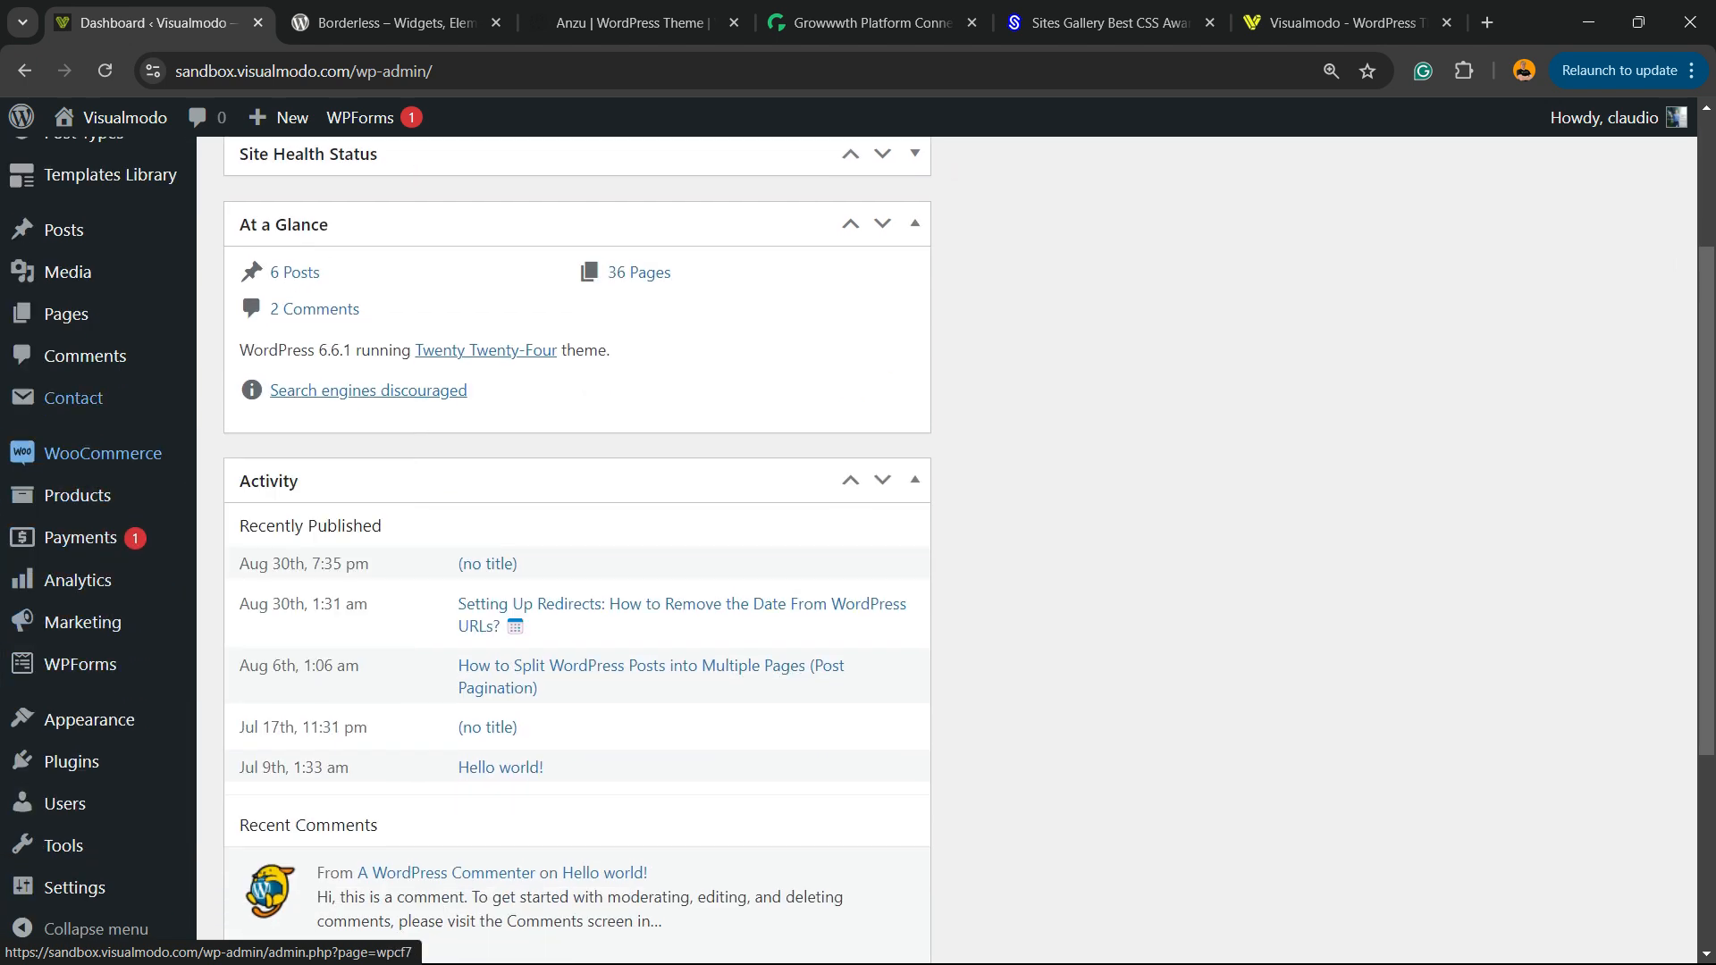
mouse_move(88, 719)
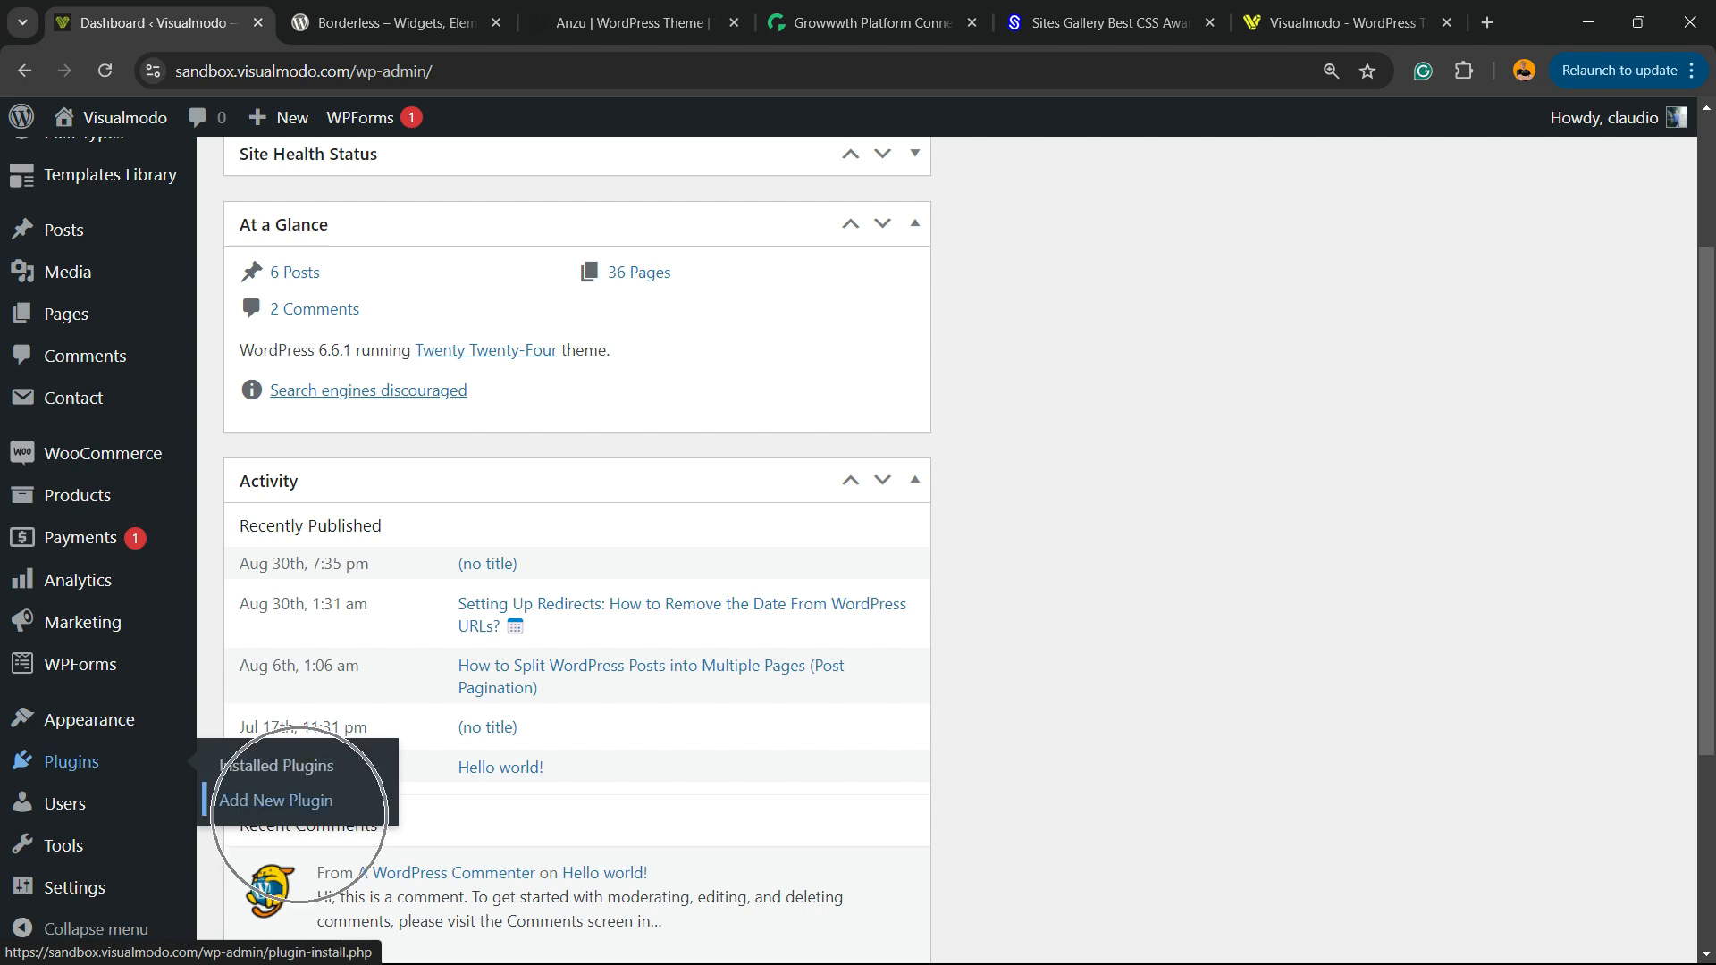
Search Add New Plugin for 'Ultimate Addons for Contact Form 7' and install it
left_click(501, 766)
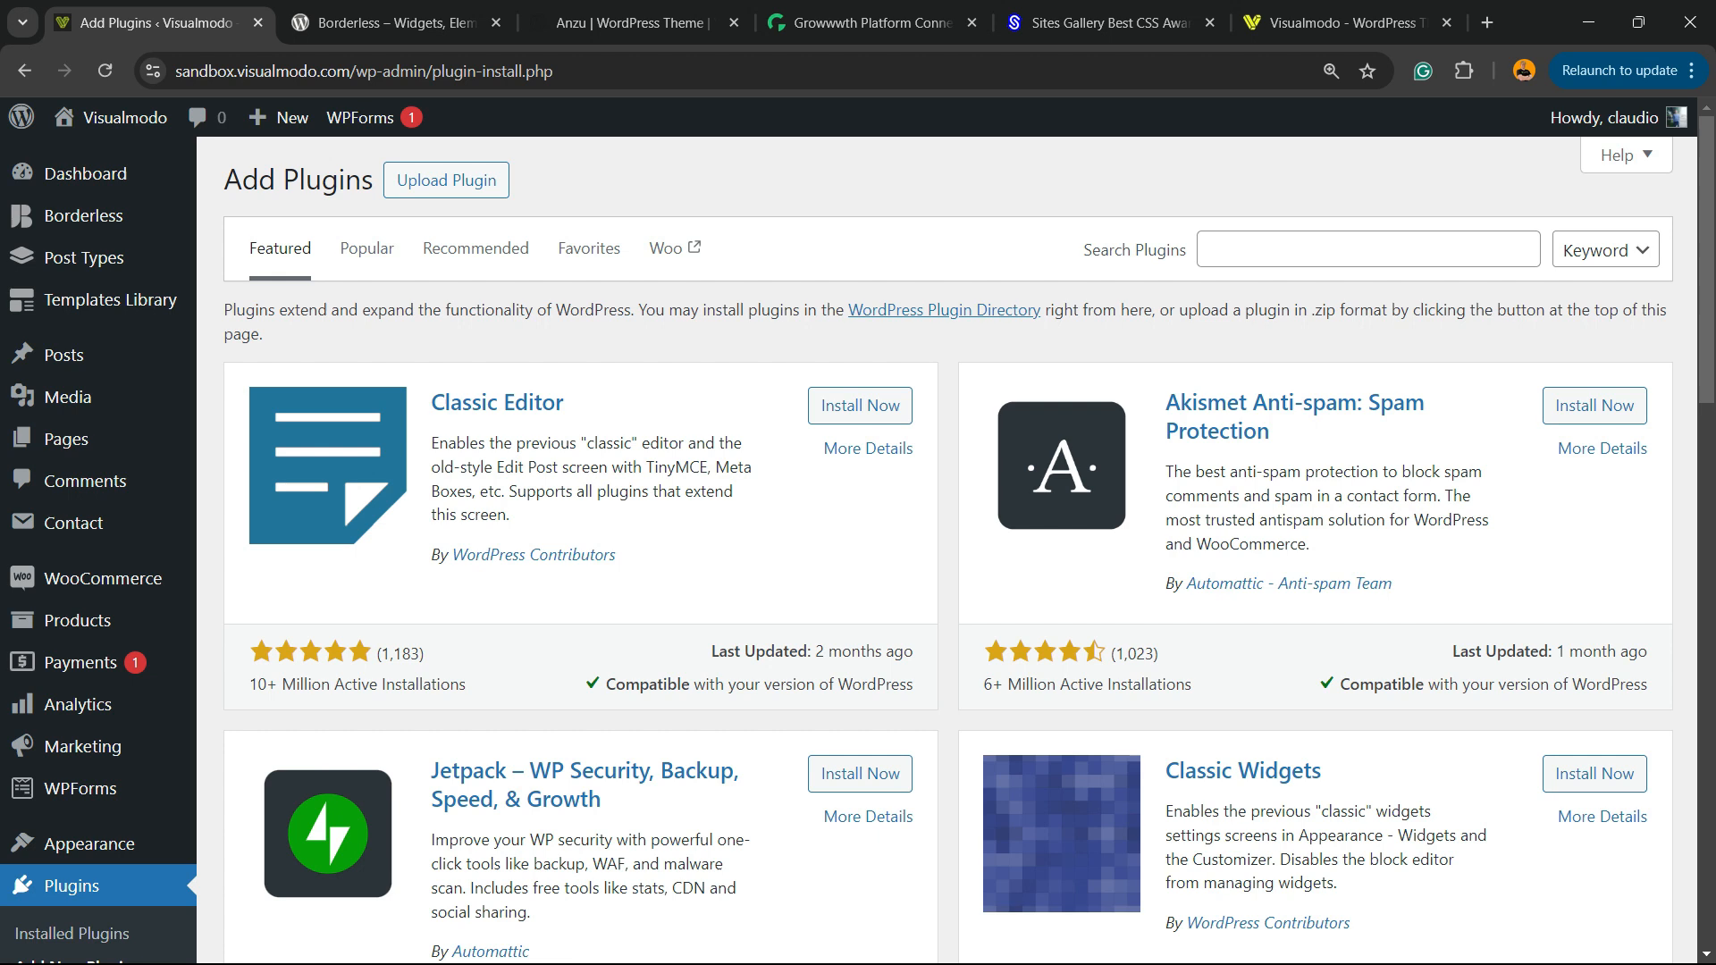
double_click(1135, 250)
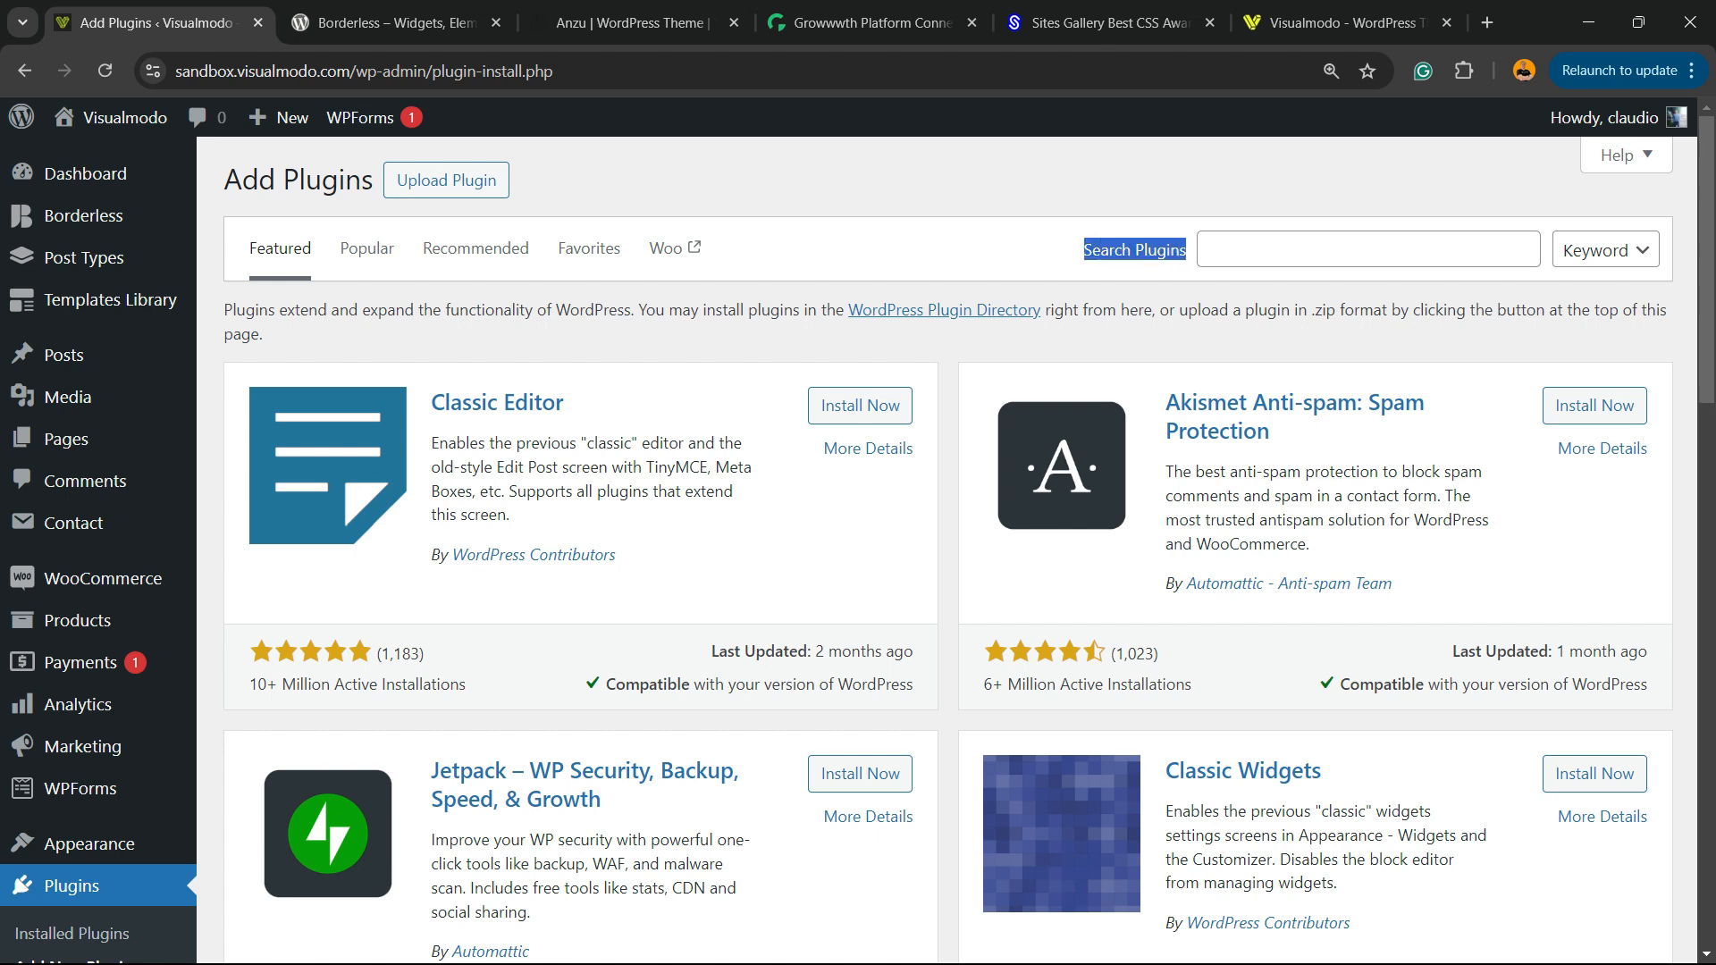
type("Ultimate Addons for Contact Form 7")
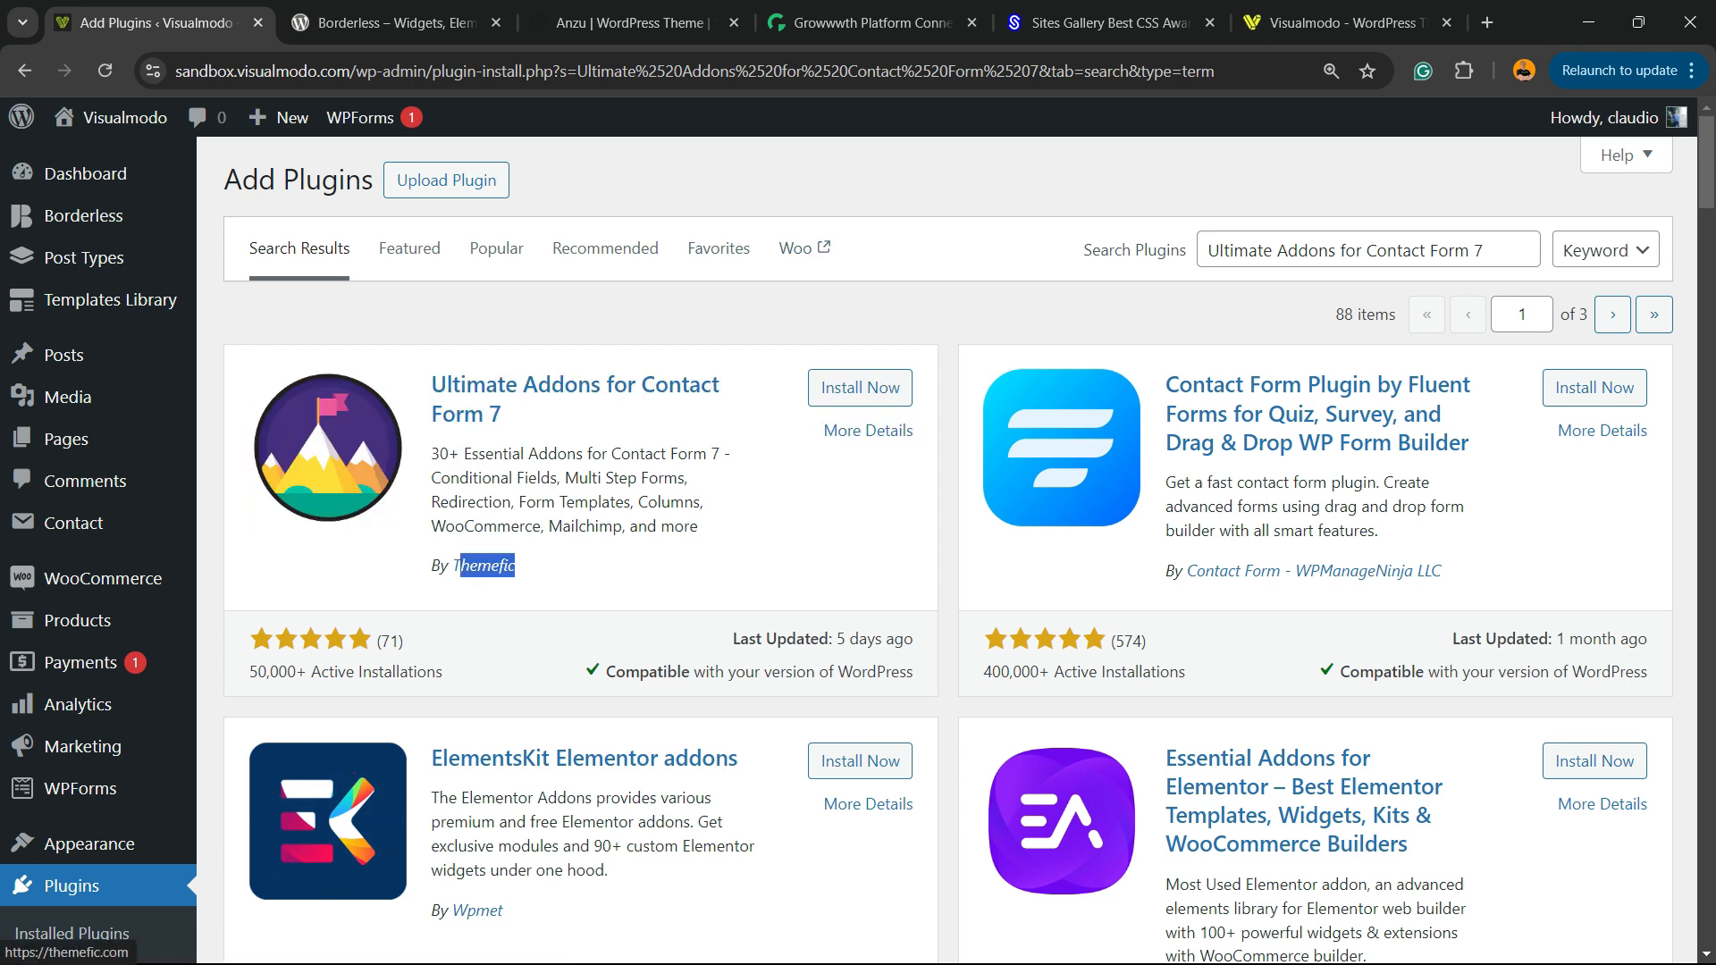
left_click(860, 388)
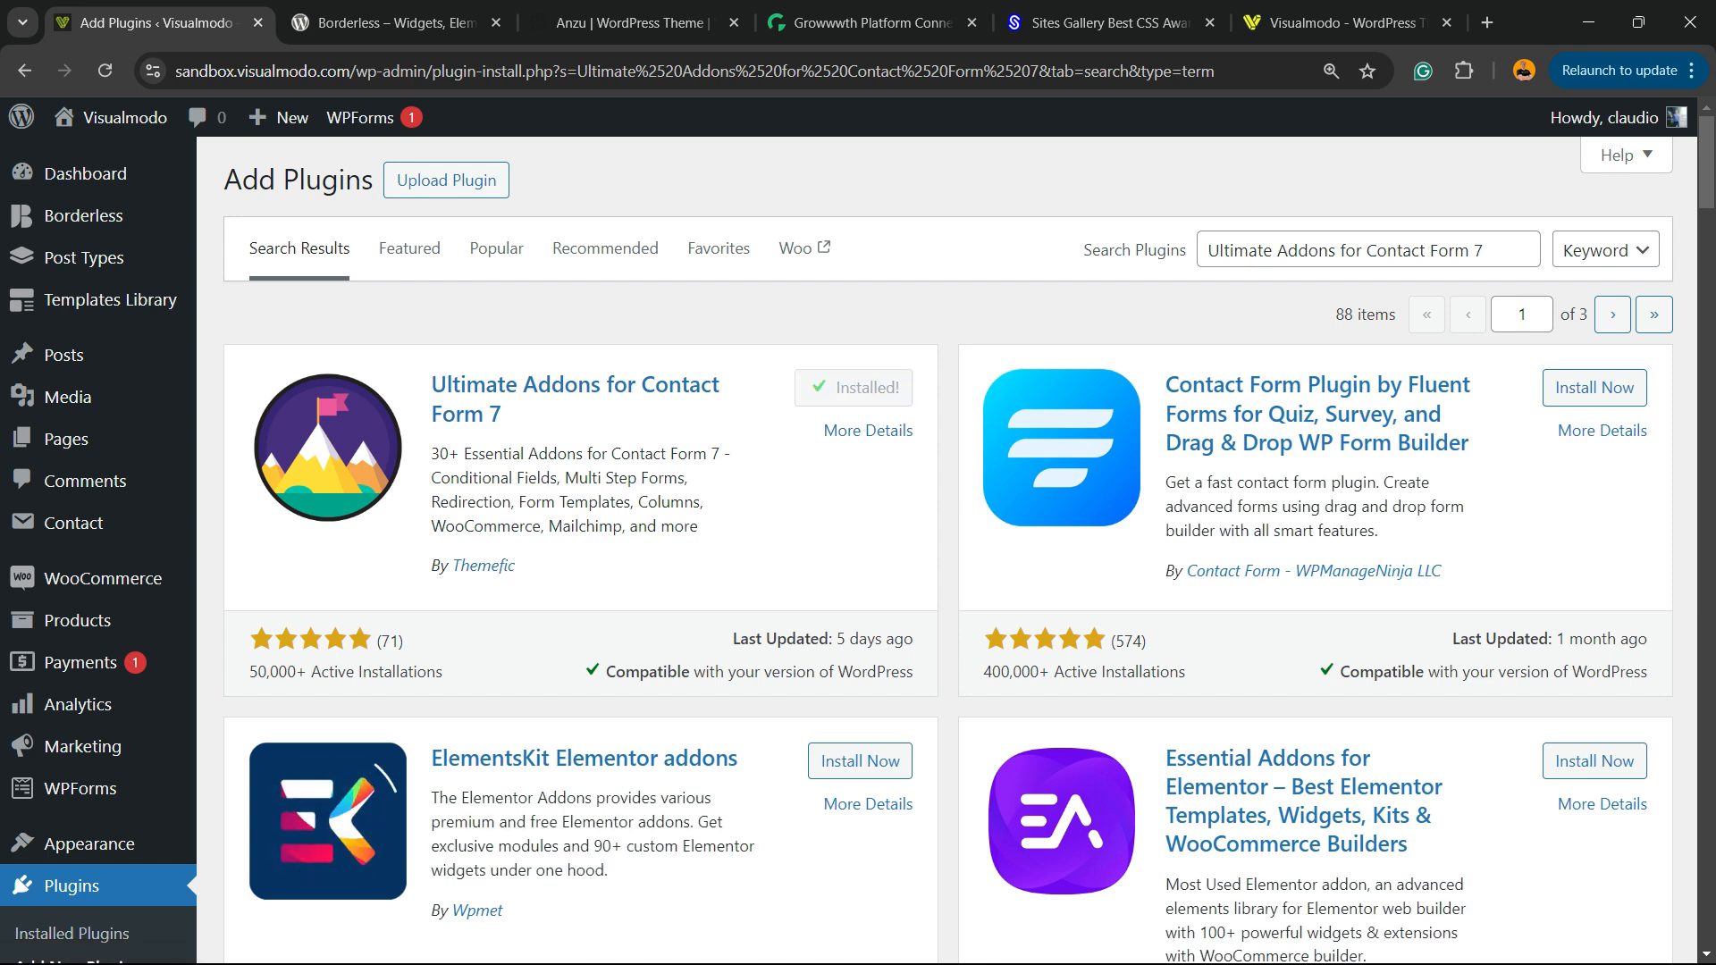
left_click(852, 388)
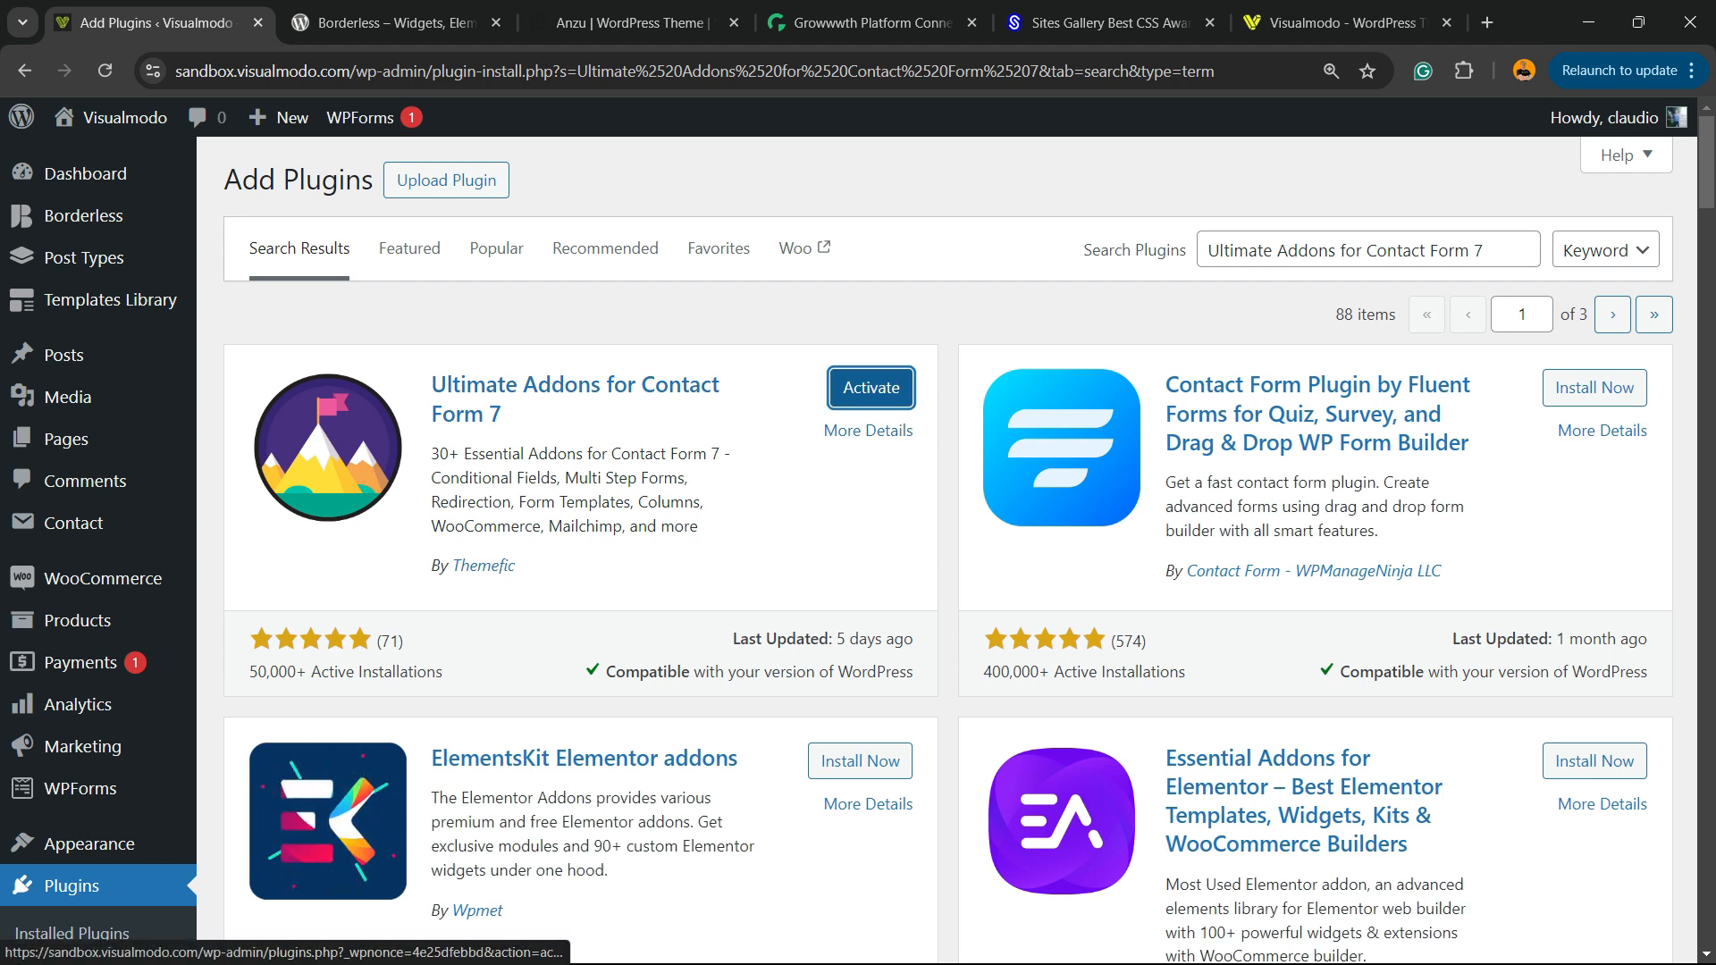
Activate the newly installed Ultimate Addons for Contact Form 7 plugin
left_click(871, 388)
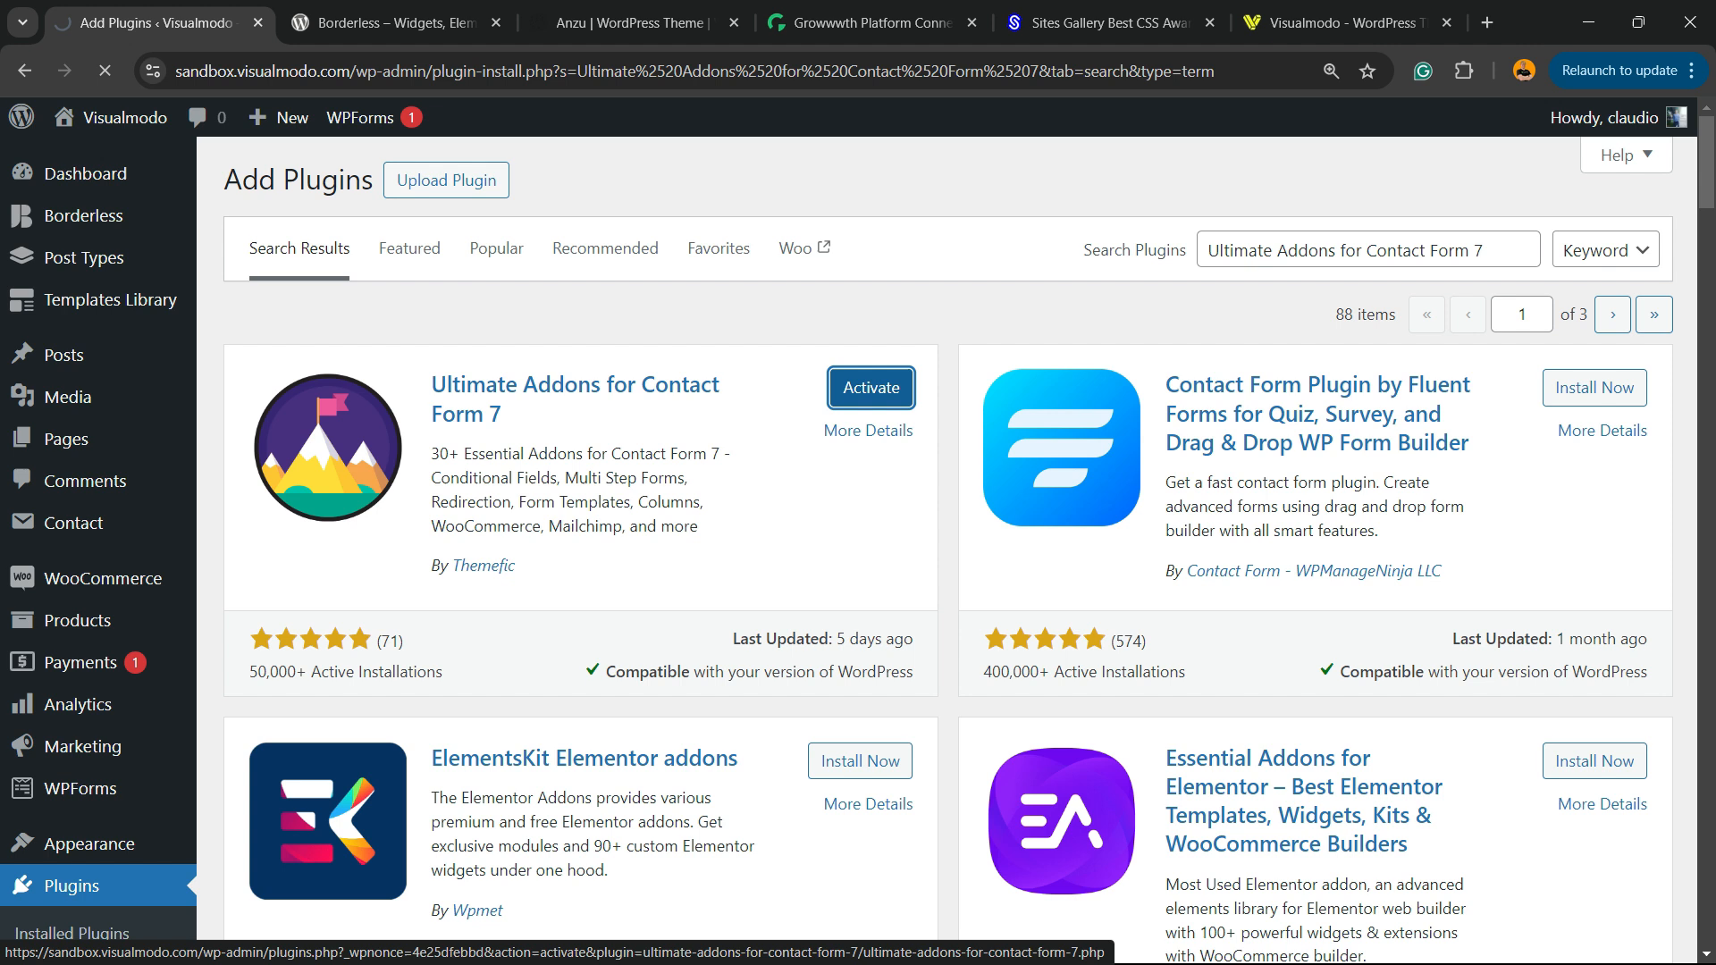
left_click(871, 388)
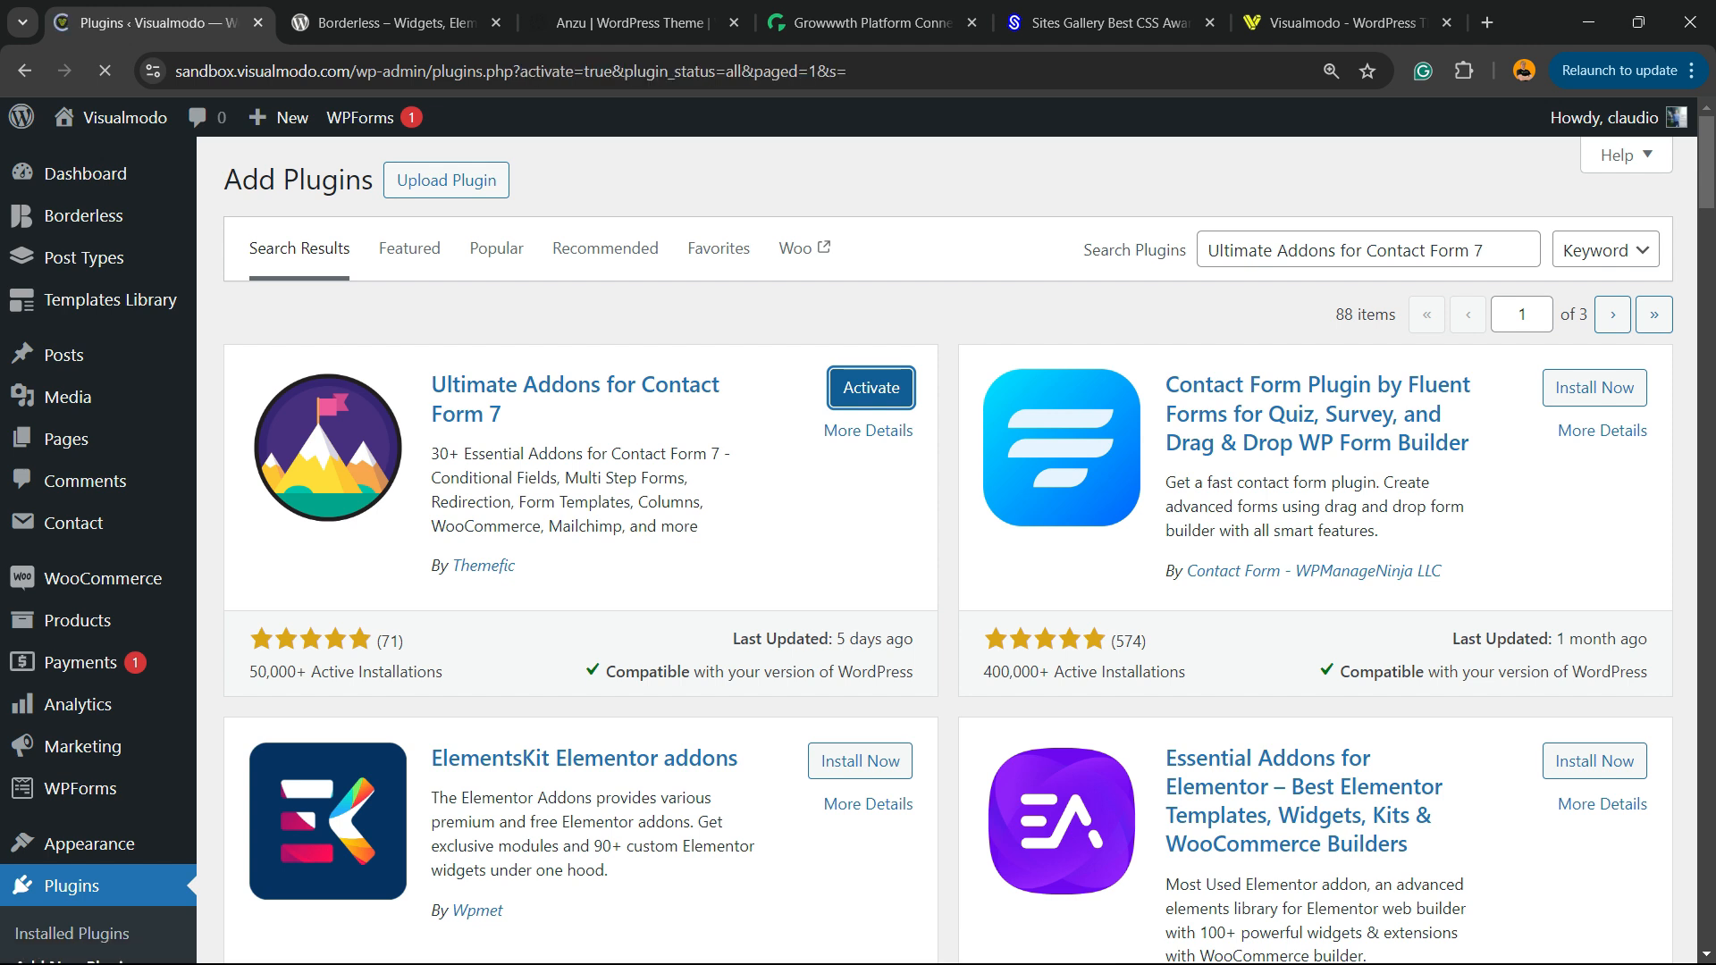
left_click(871, 388)
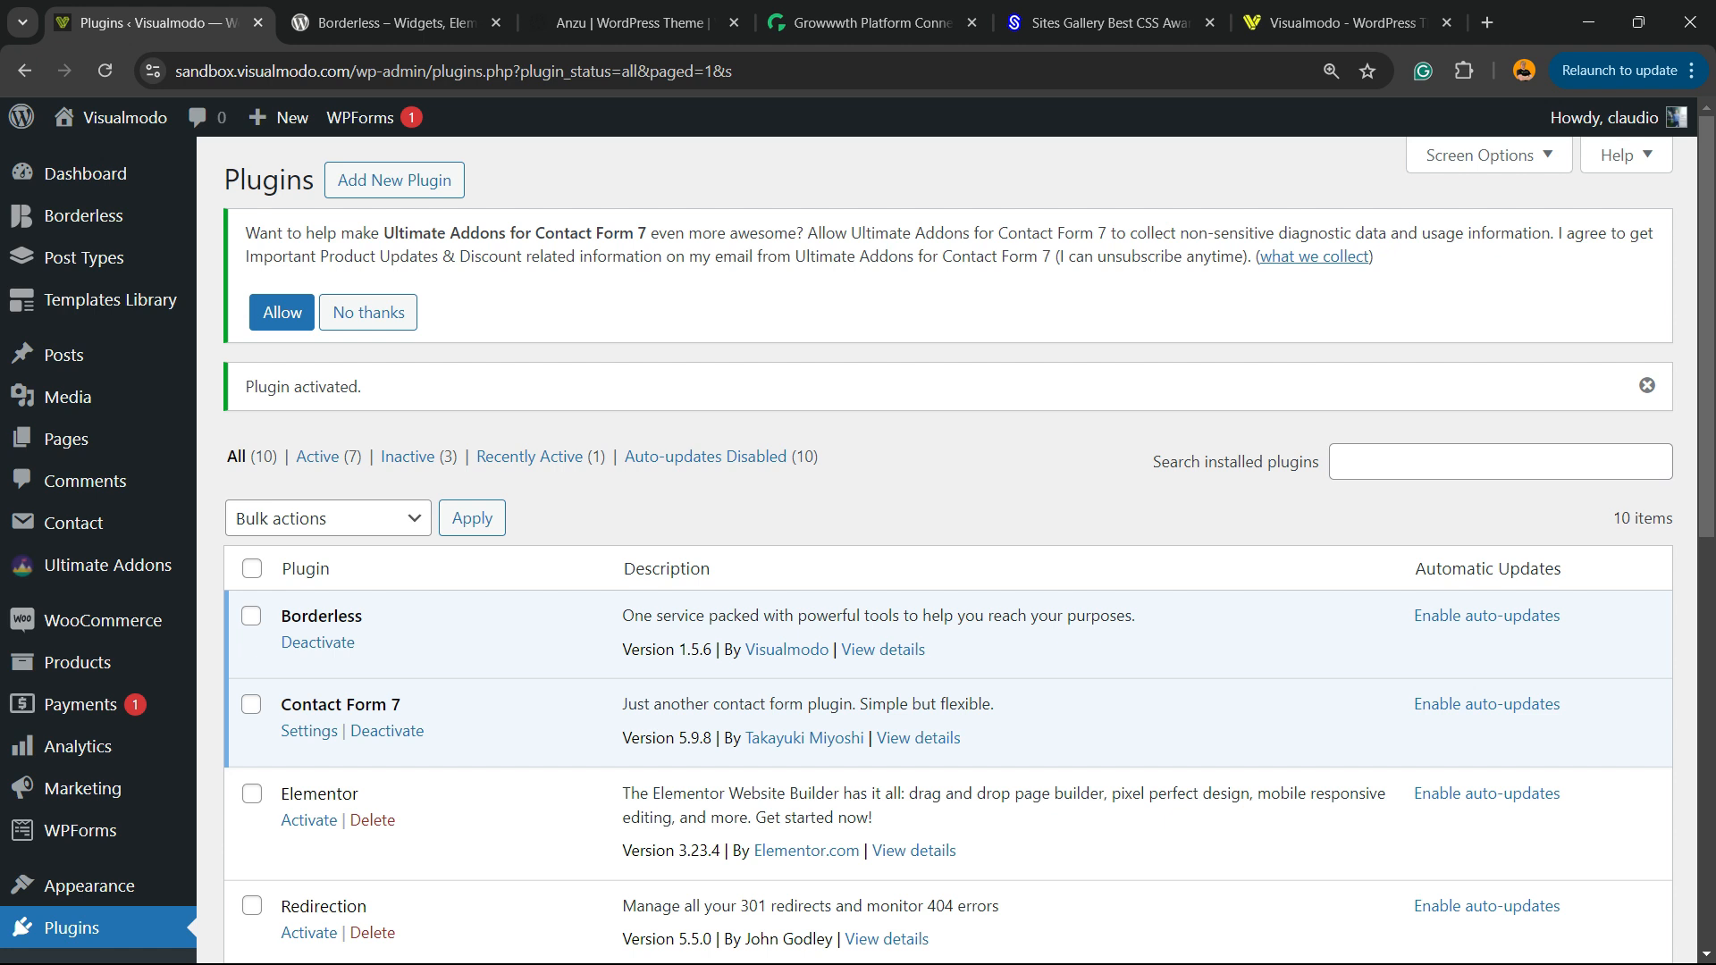
mouse_move(107, 565)
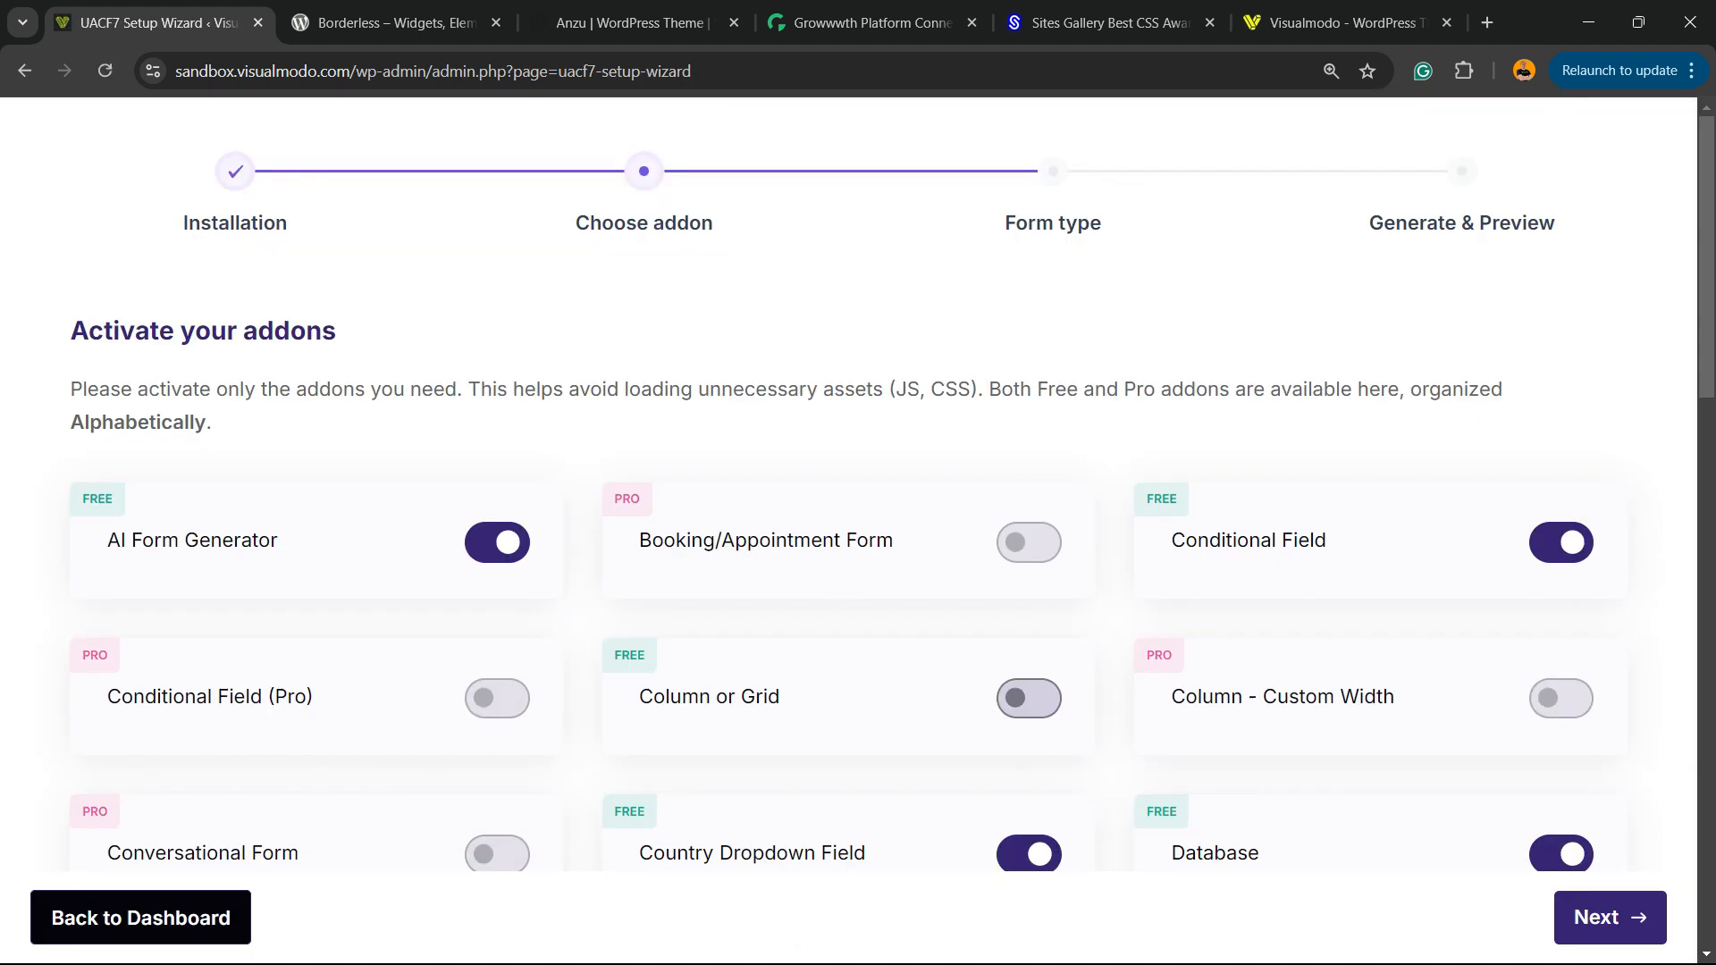
Switch on the AI Form Generator and Column or Grid addons in the setup wizard
left_click(497, 542)
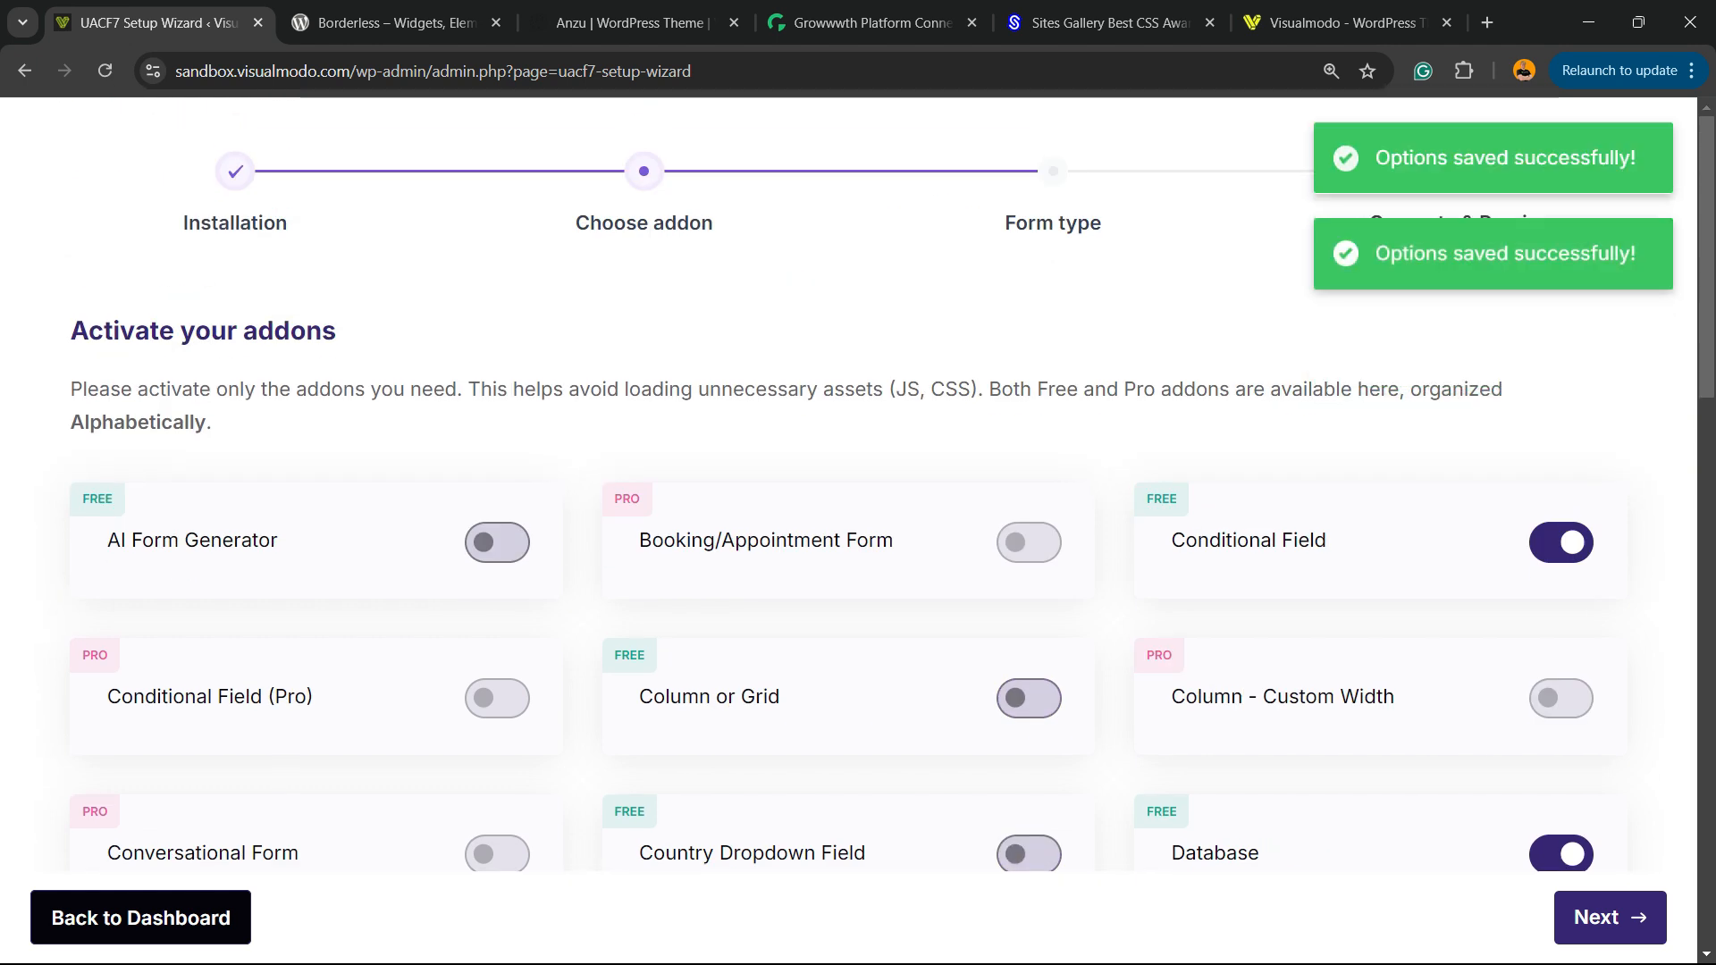
left_click(496, 544)
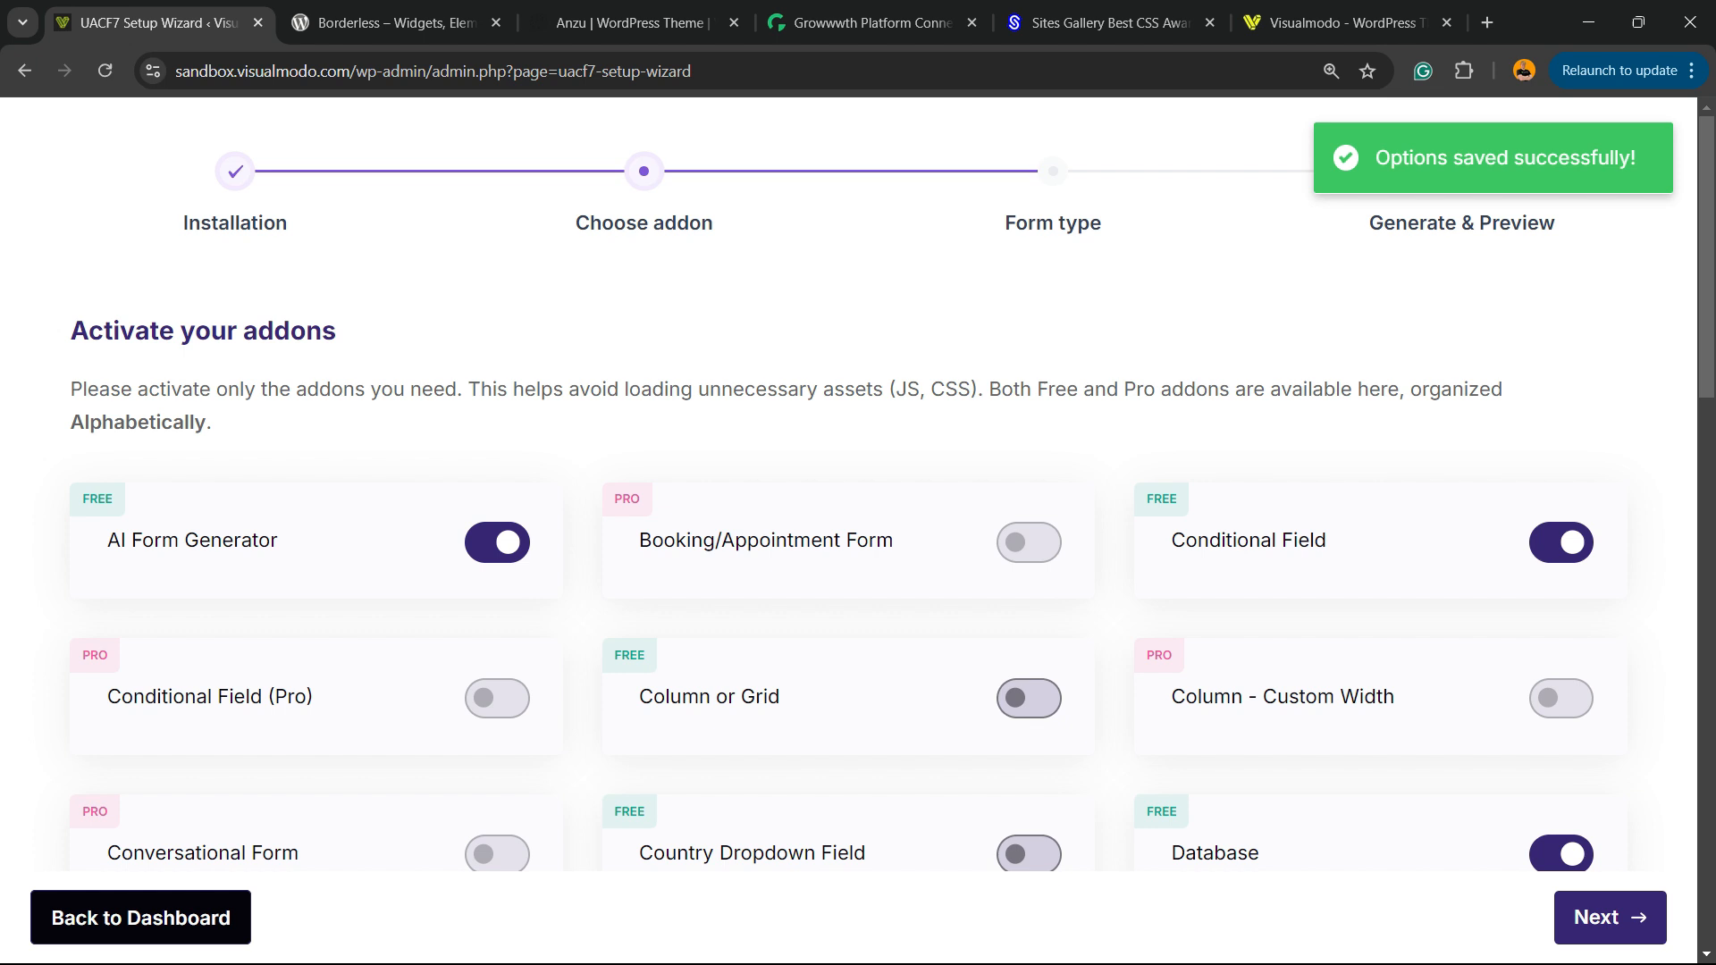
scroll("down", 3)
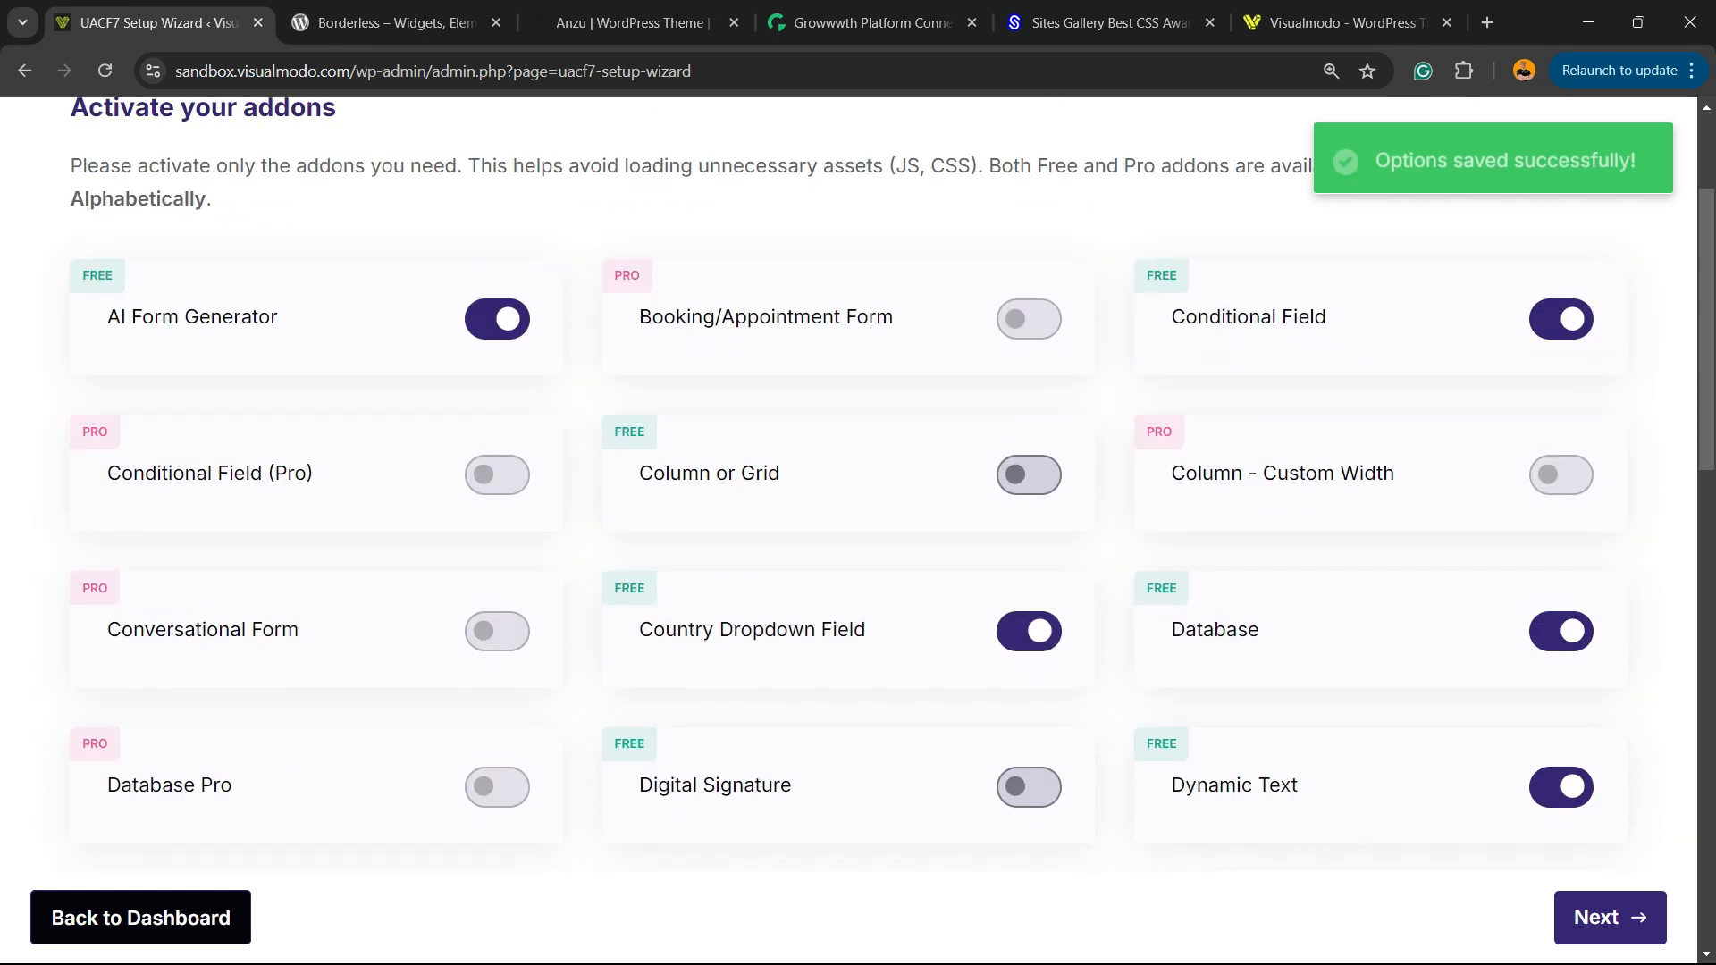
left_click(1029, 475)
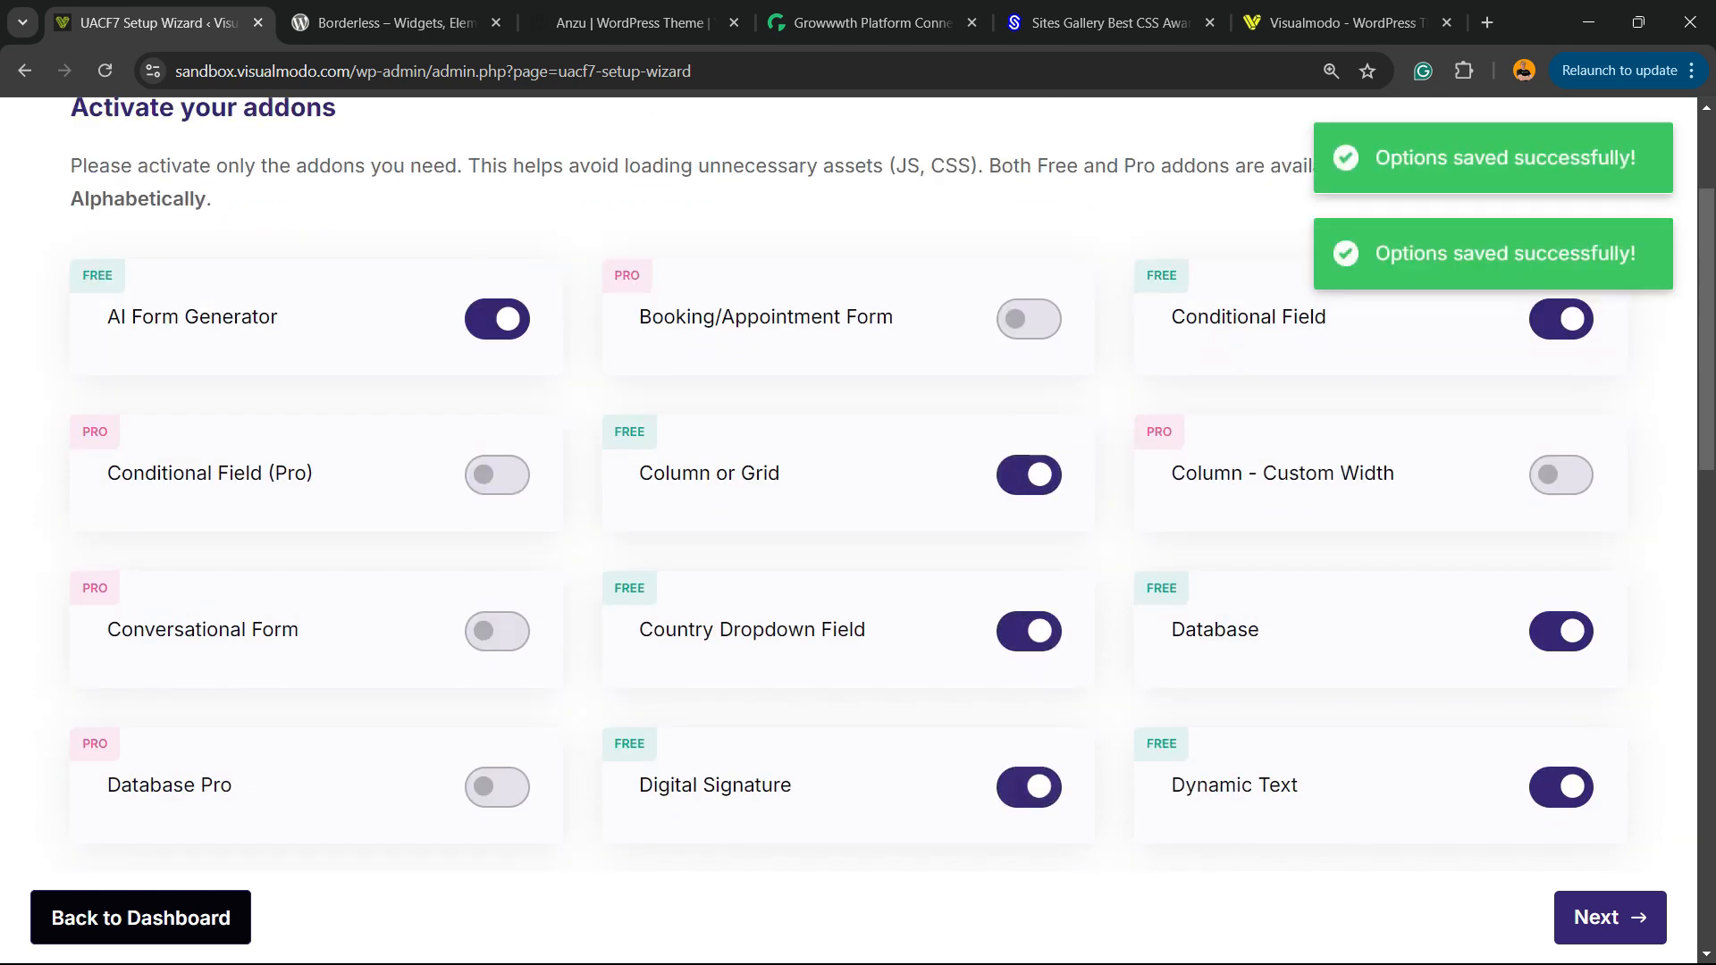
Continue past the remaining free addons to the wizard's next step
scroll("down", 3)
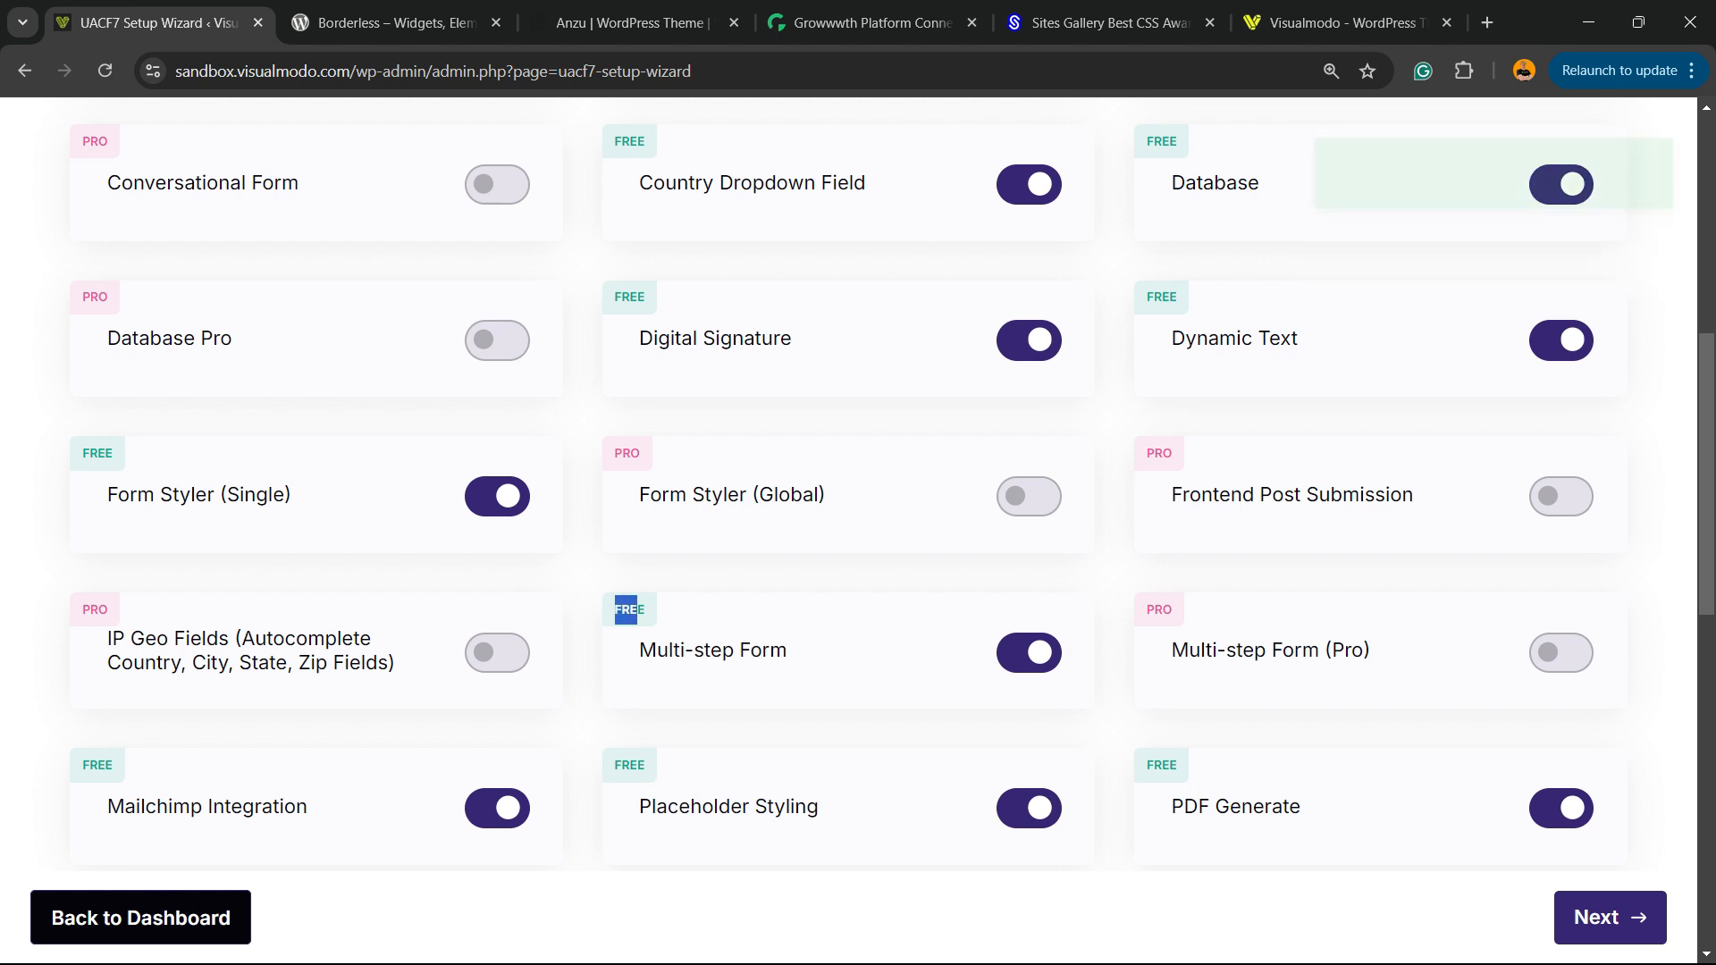
scroll("down", 3)
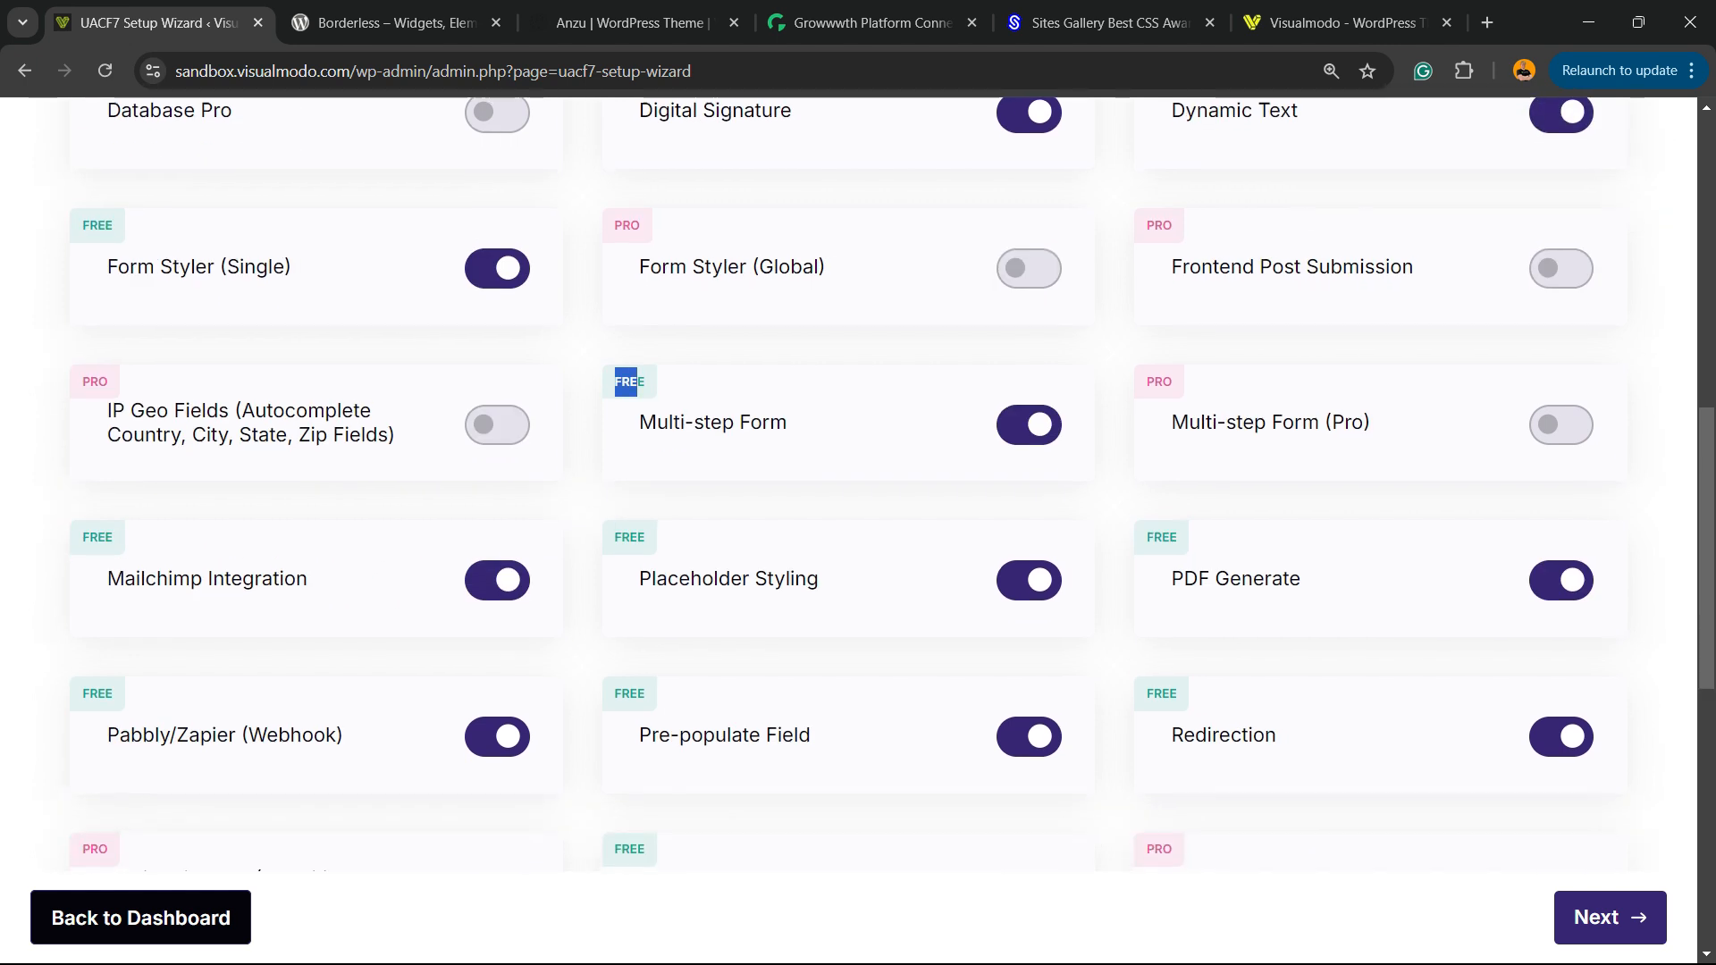
scroll("down", 3)
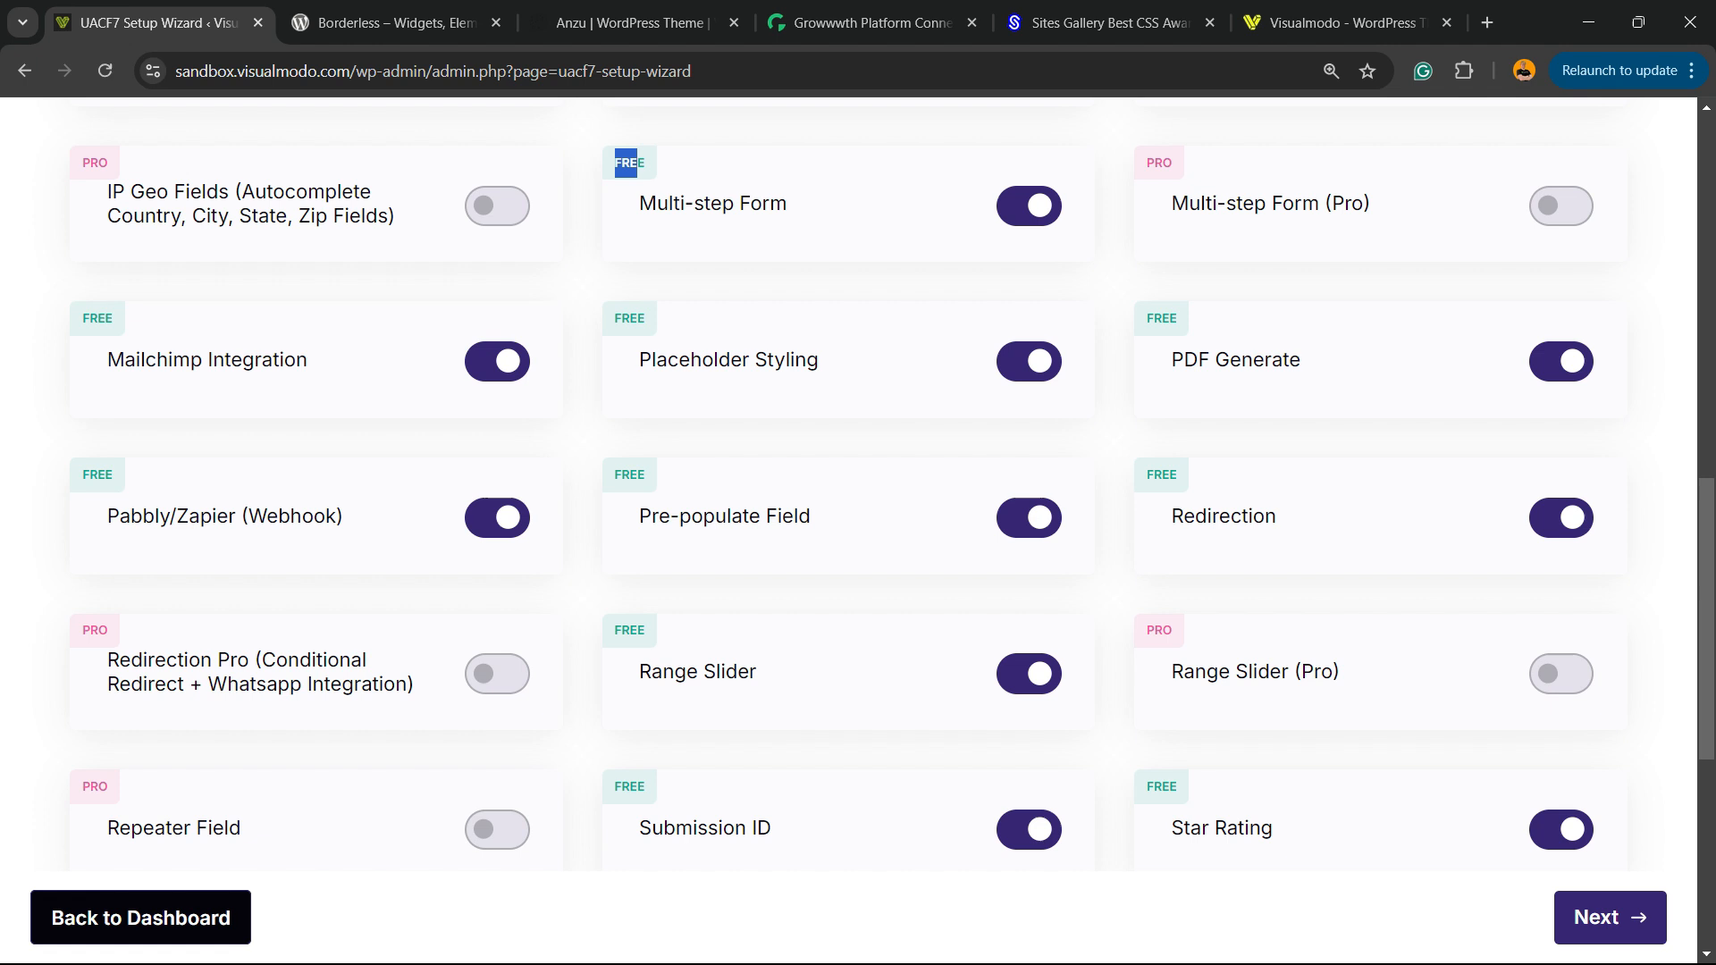
scroll("down", 3)
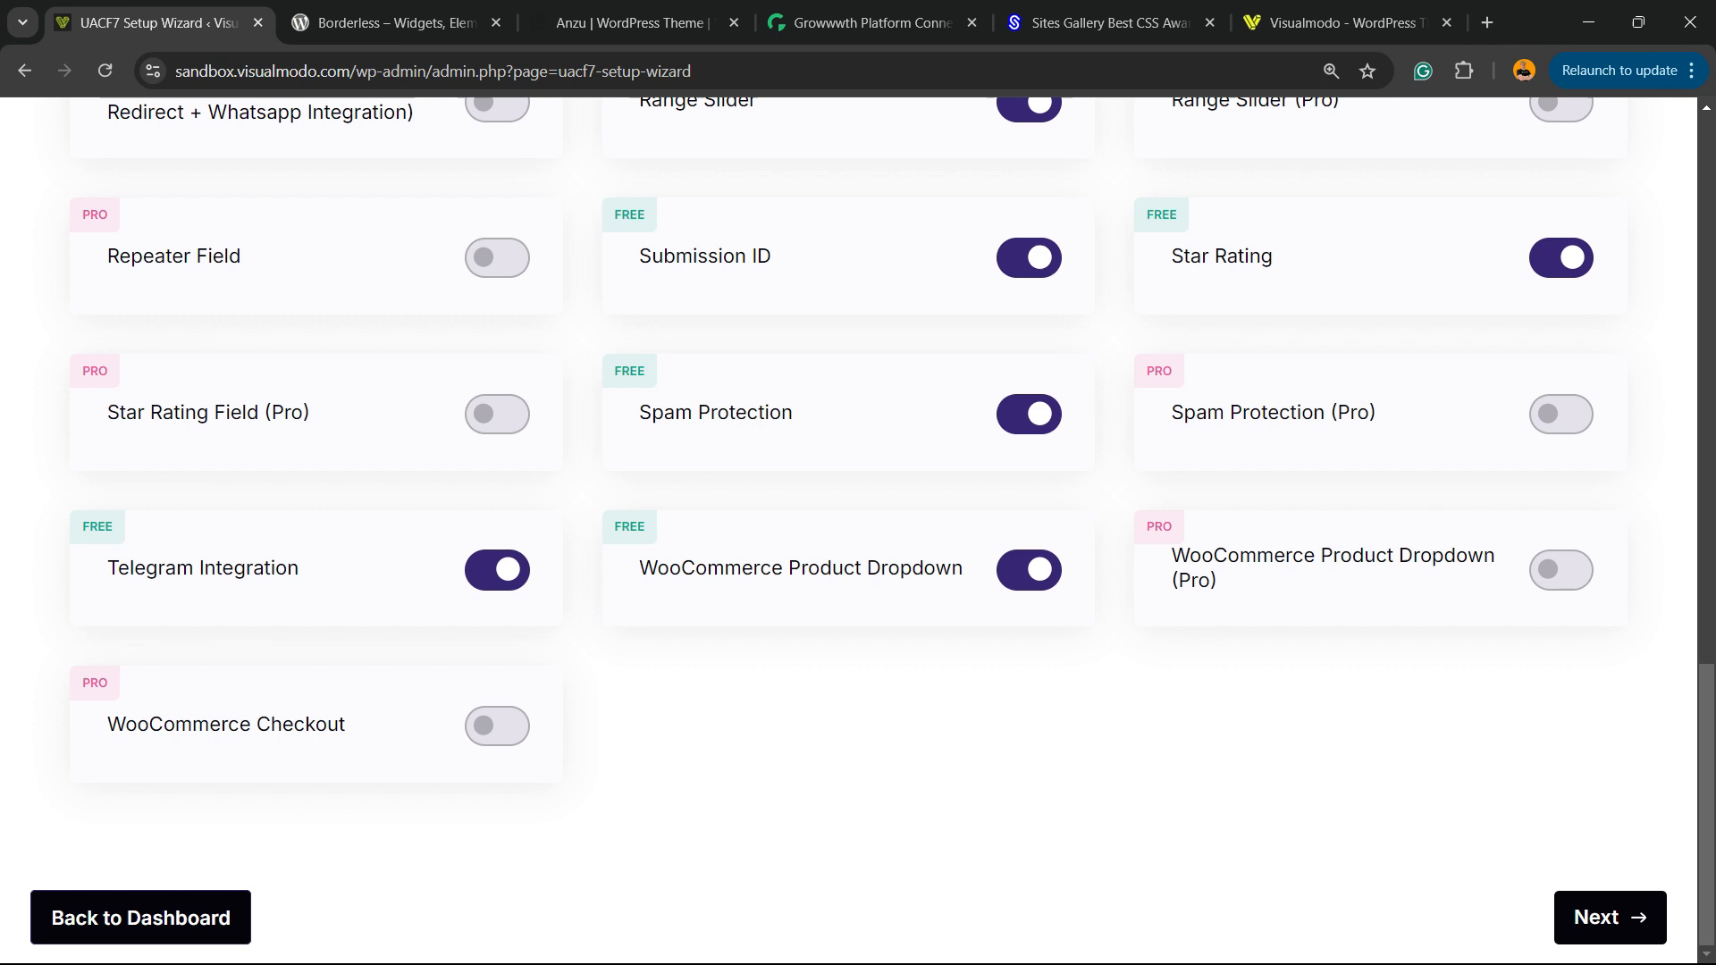
left_click(1609, 917)
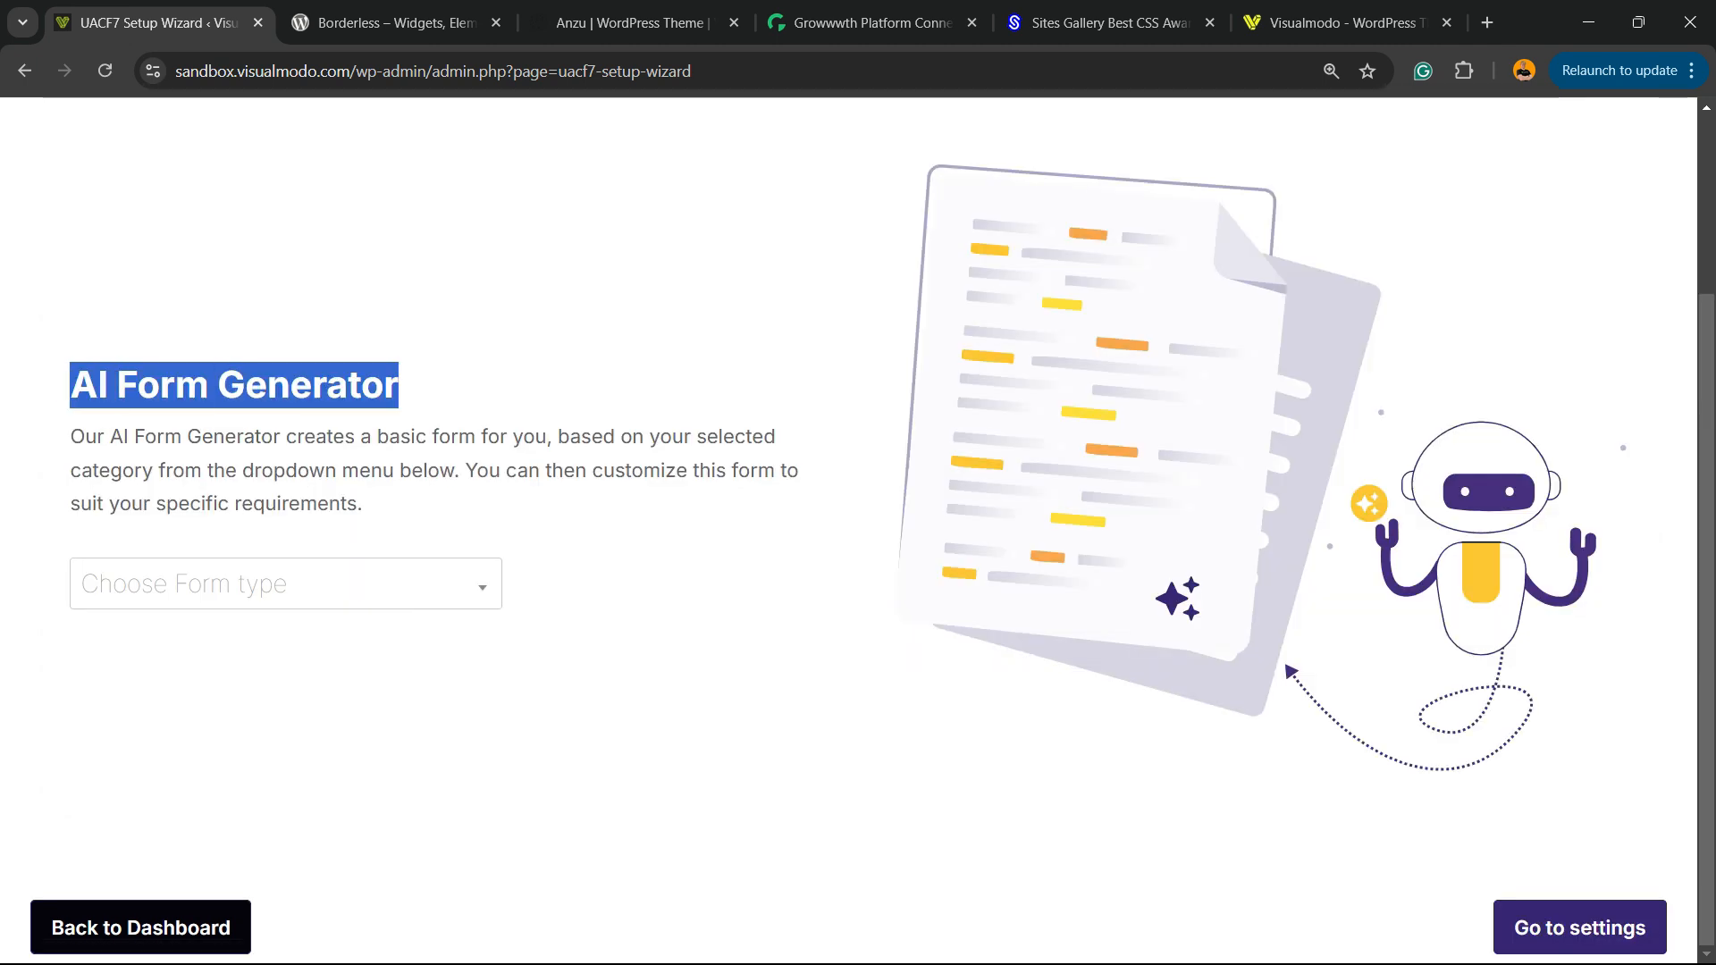
Choose Event Registration as the form type and generate the form template with AI
left_click(284, 582)
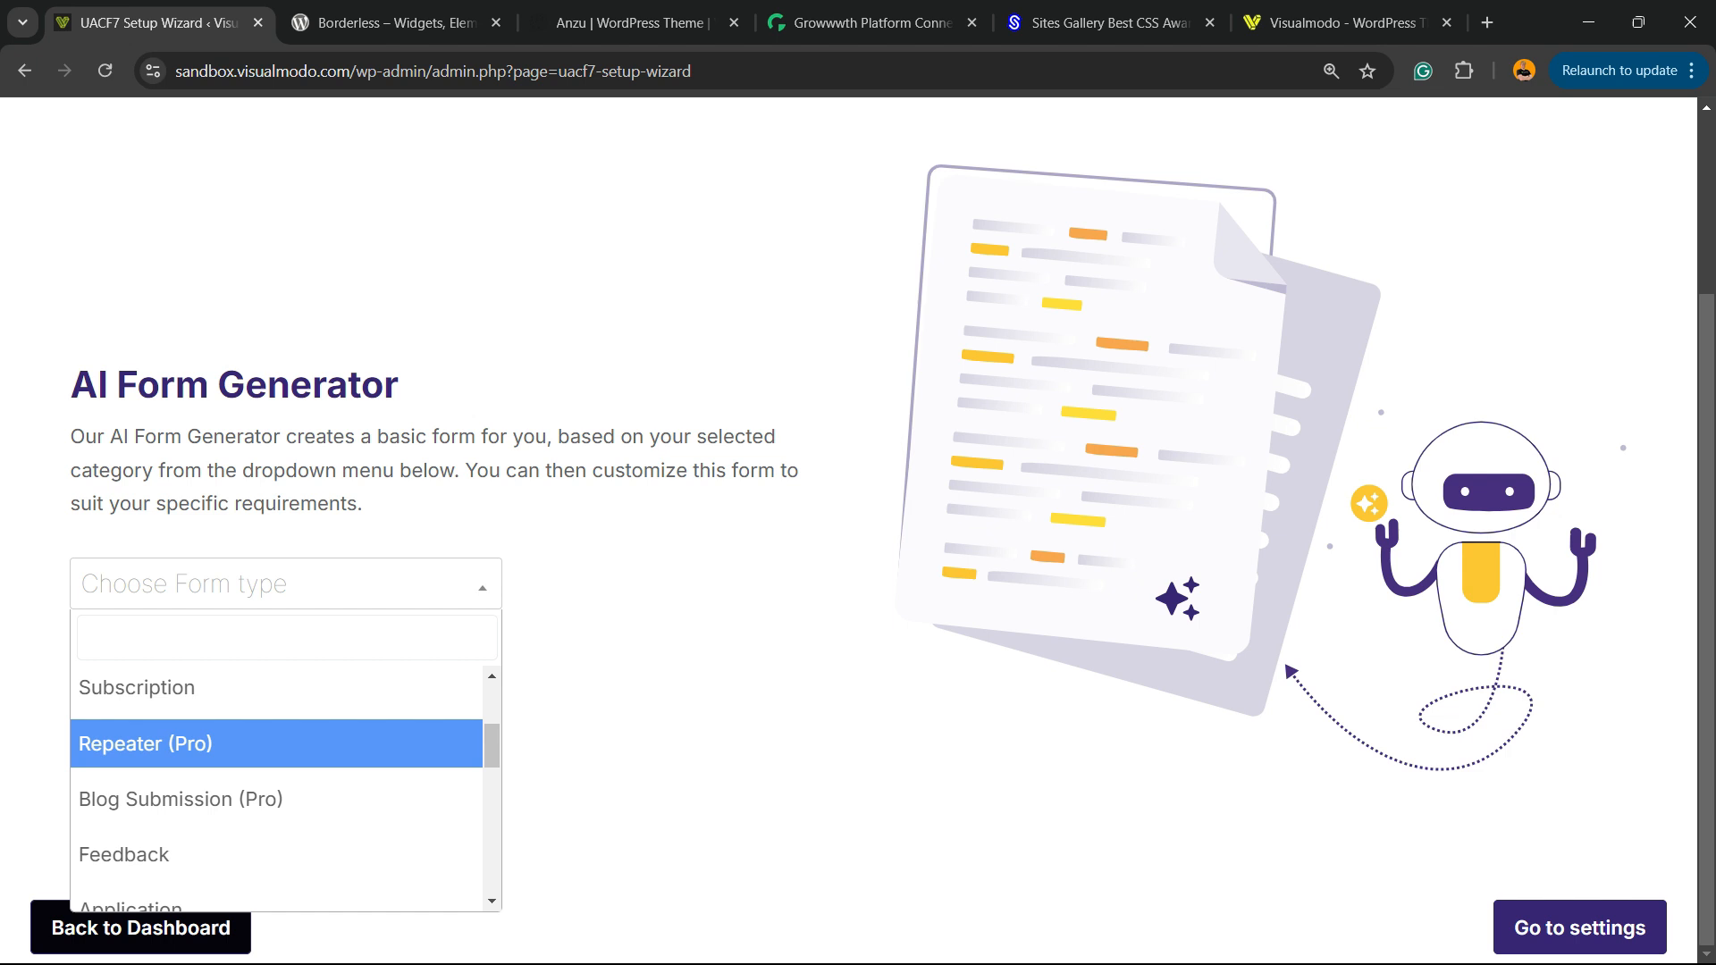
scroll("down", 3)
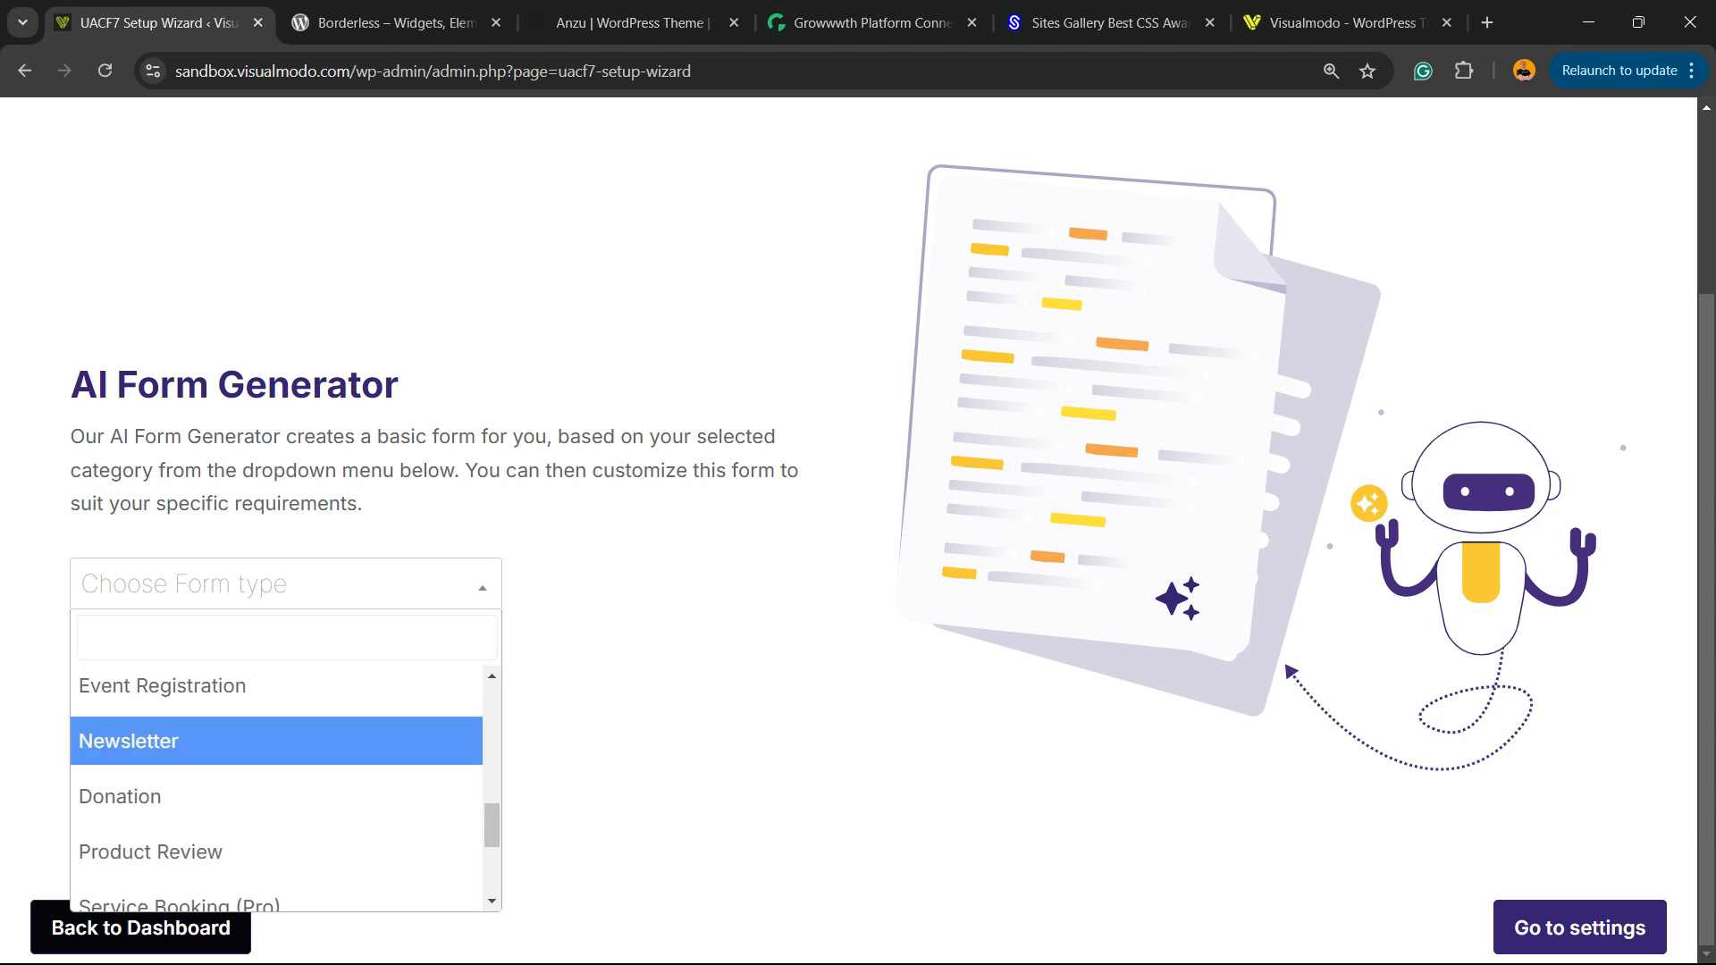
left_click(163, 687)
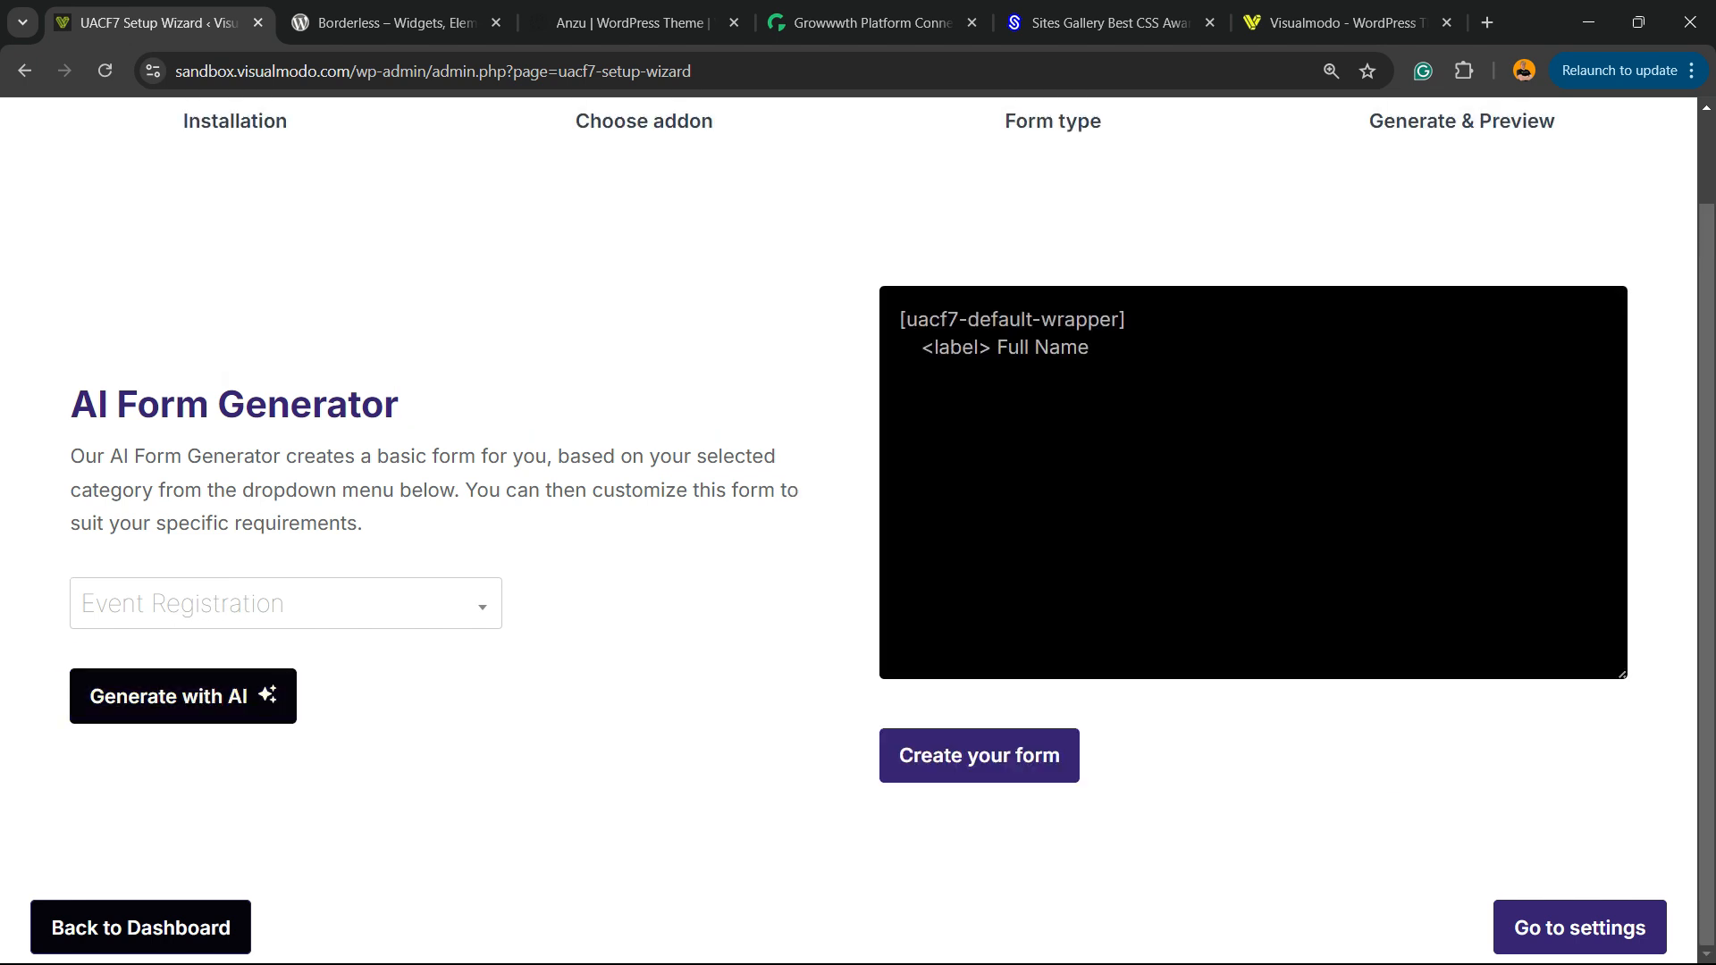
left_click(182, 696)
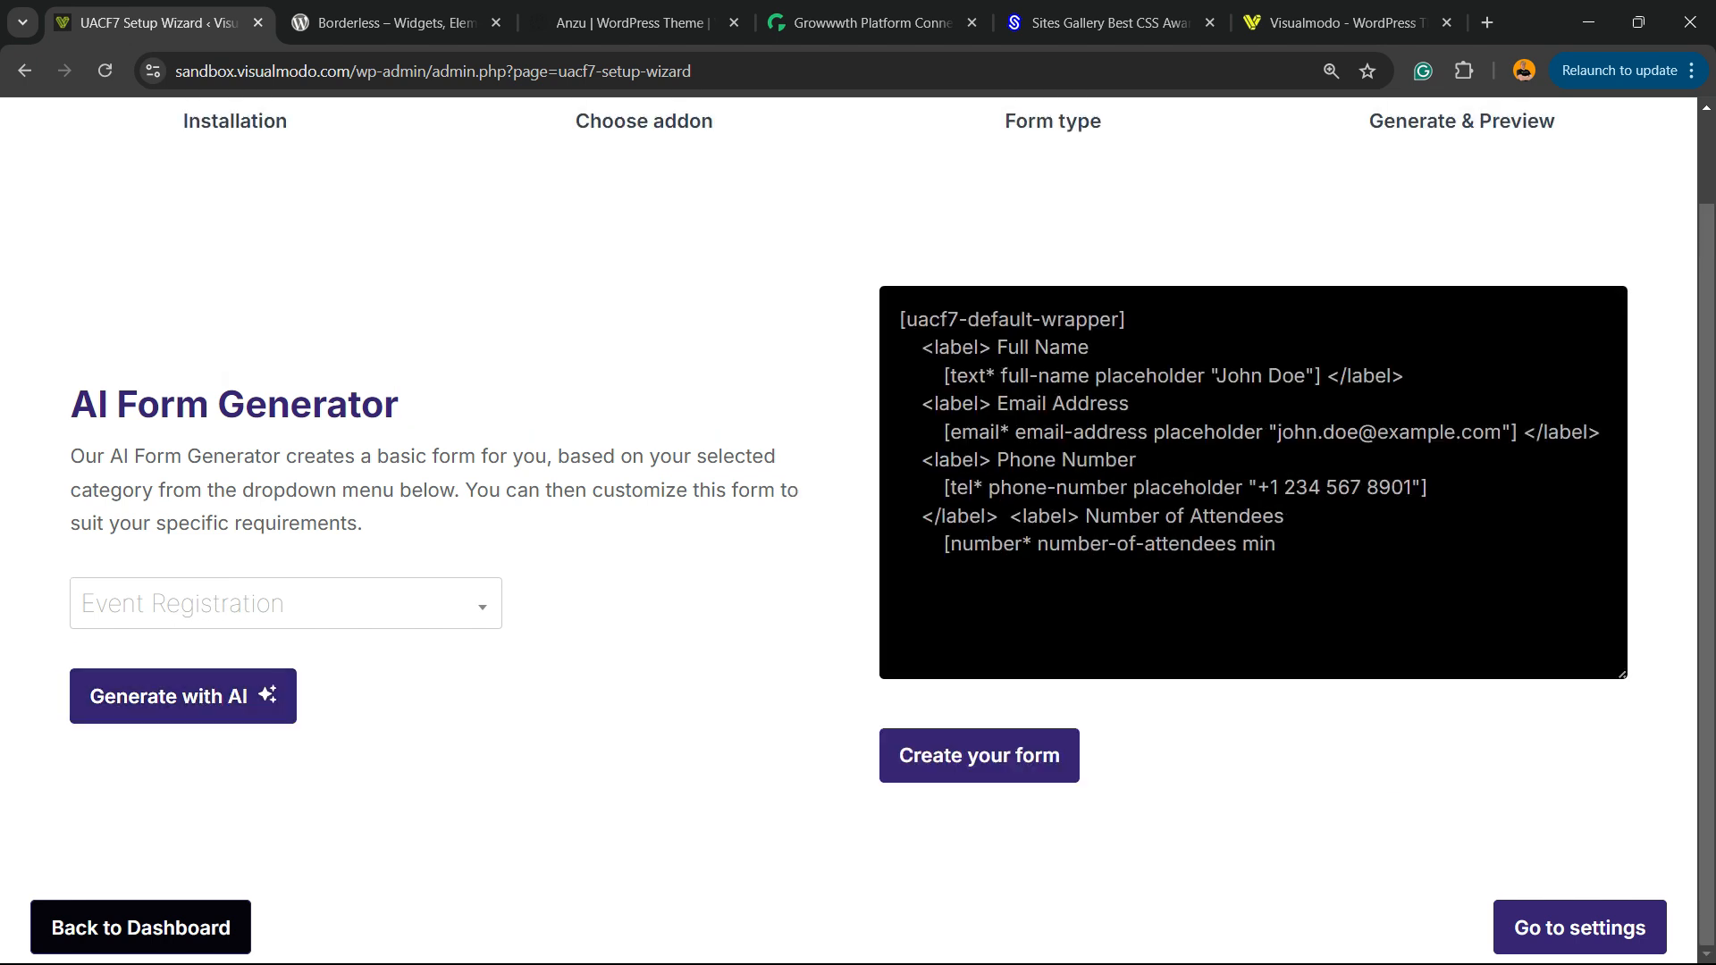
scroll("down", 3)
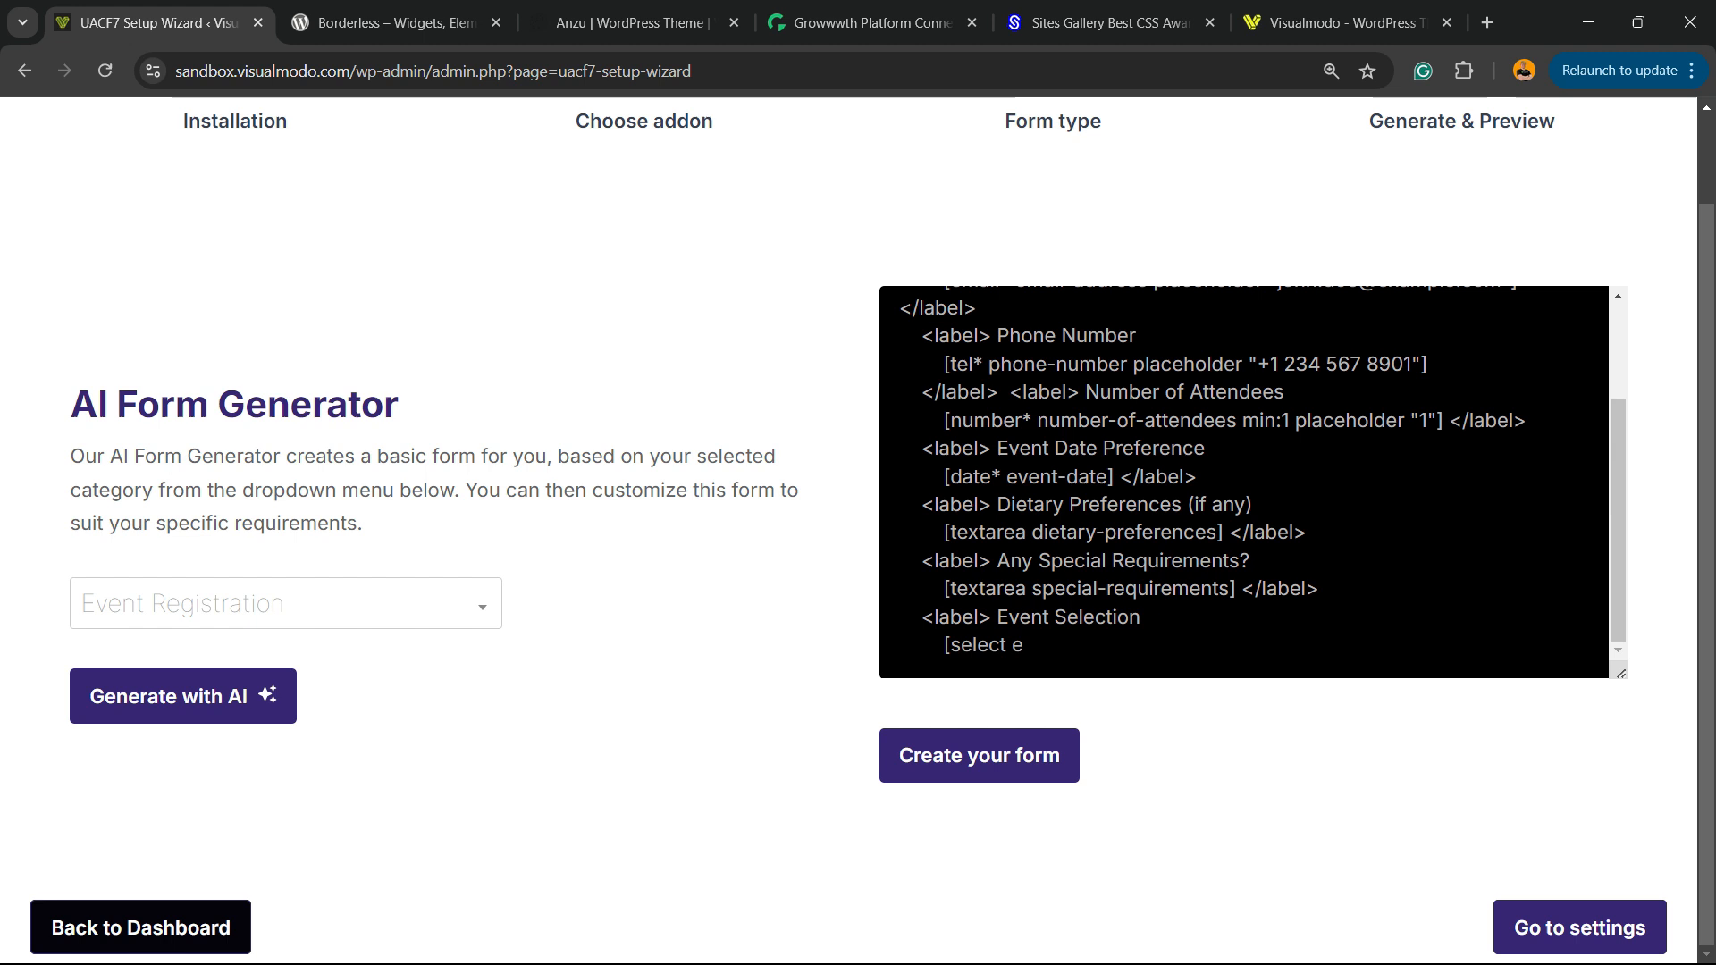
scroll("down", 3)
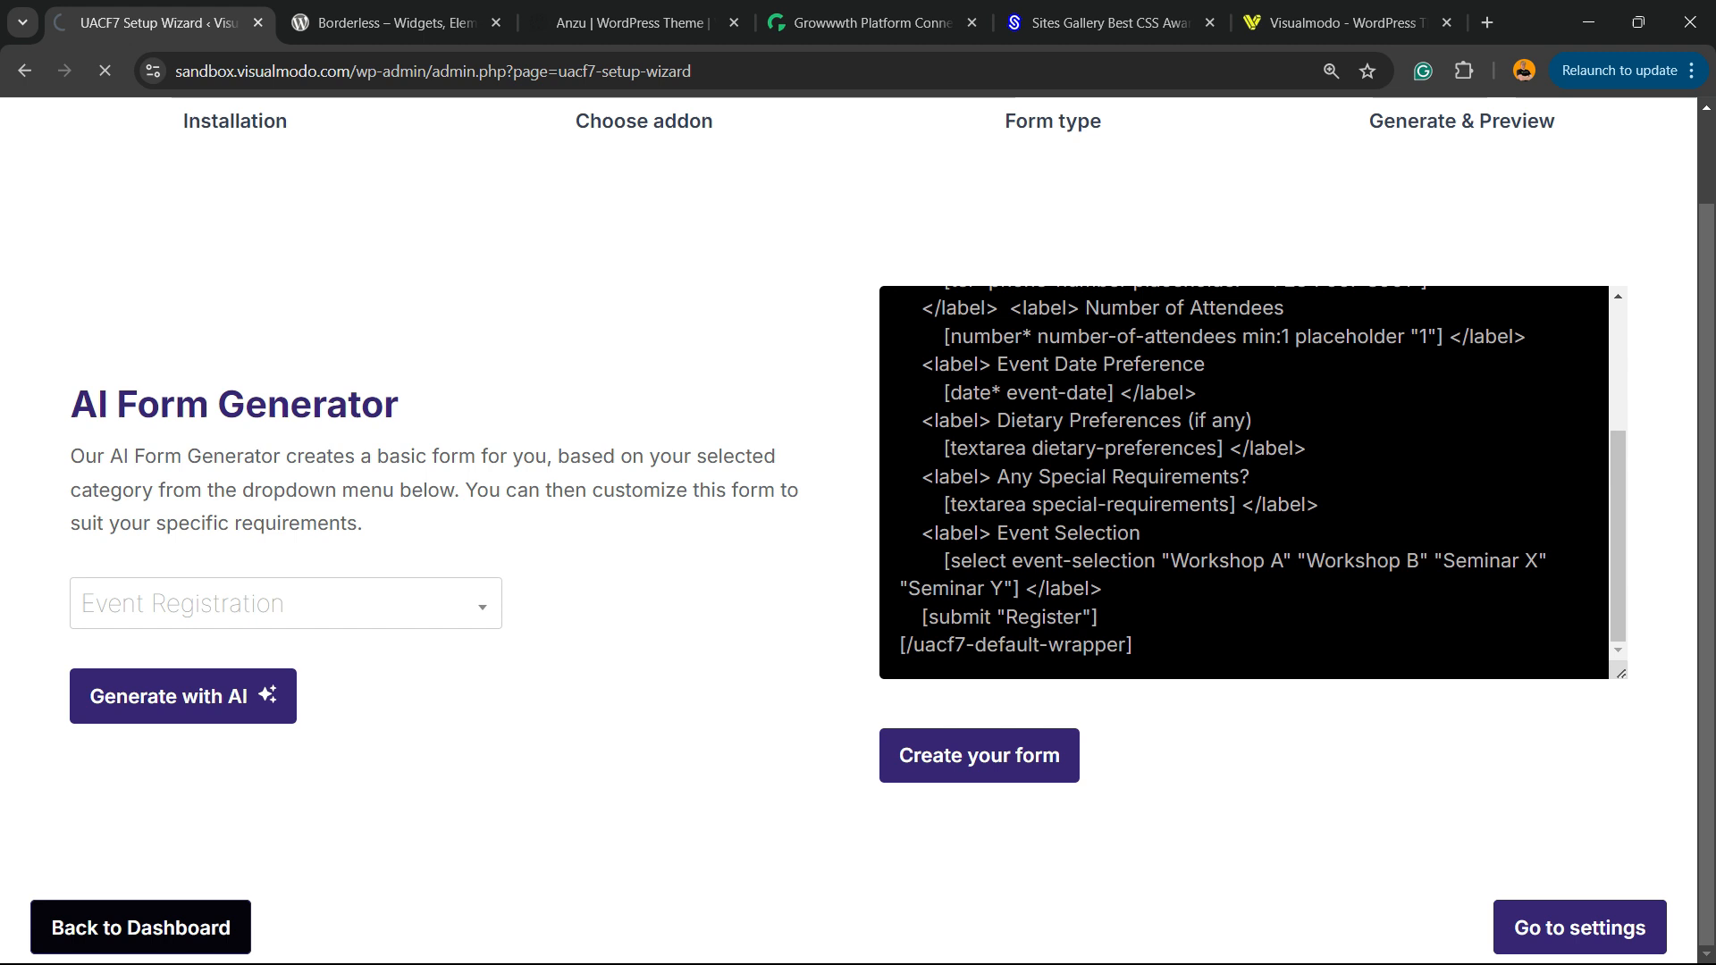
Create the 'event' contact form from the template and switch to a new blank page
left_click(977, 755)
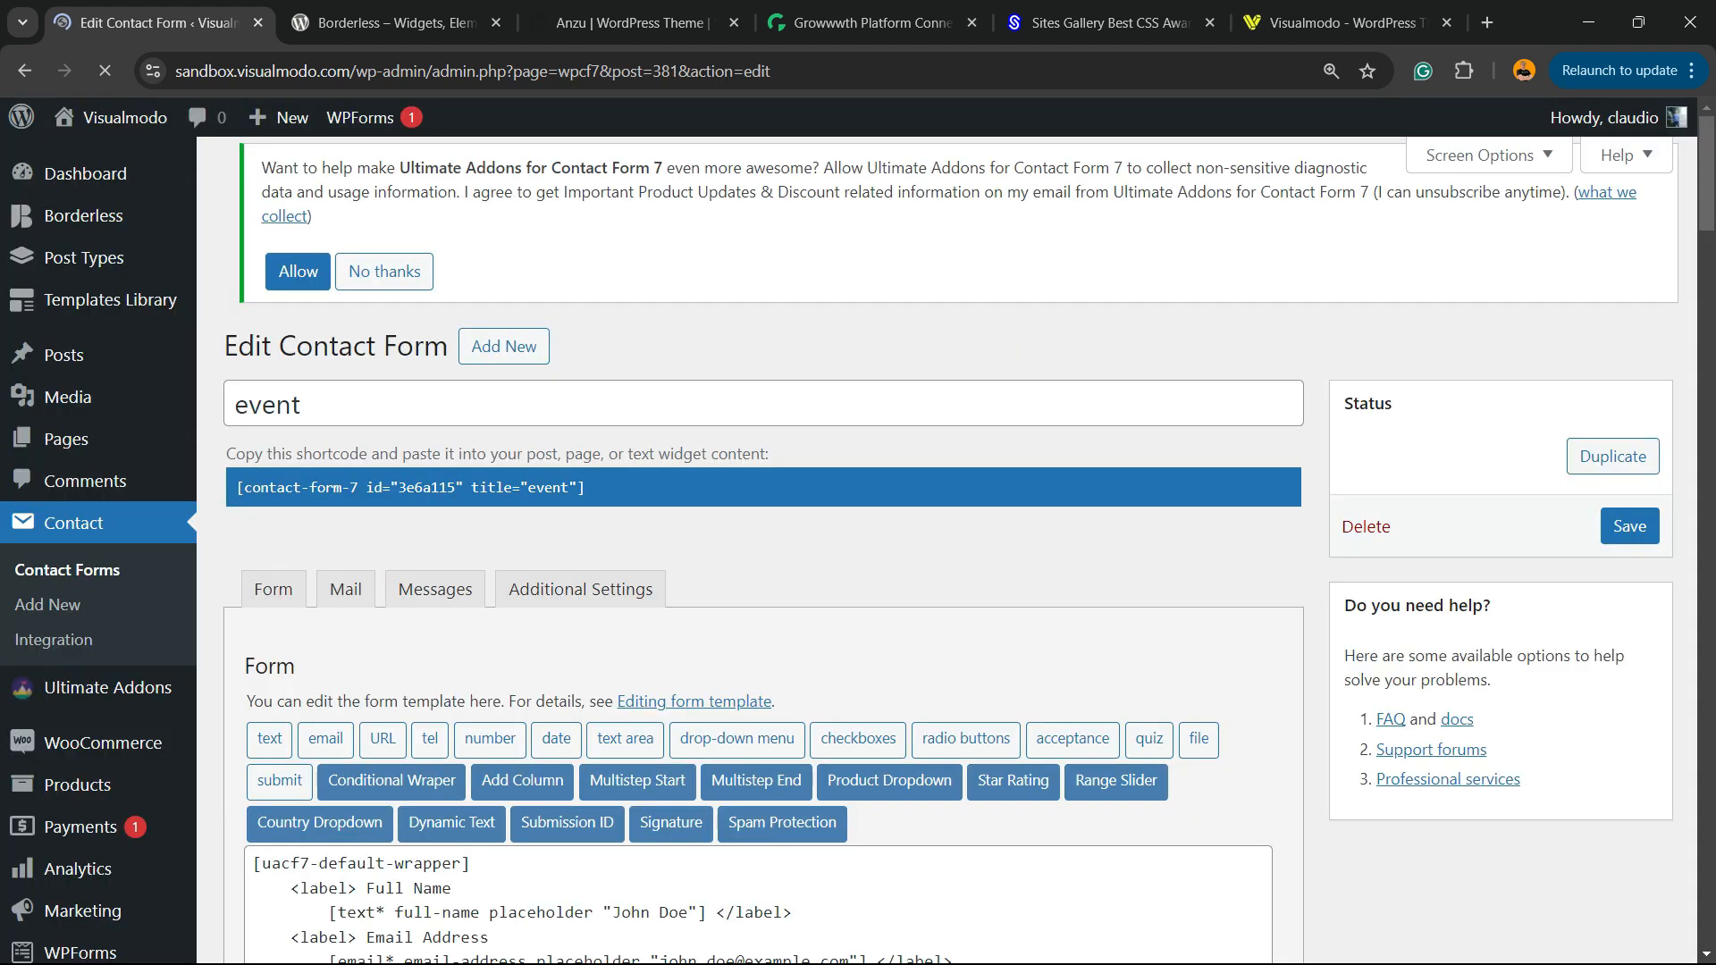
scroll("down", 3)
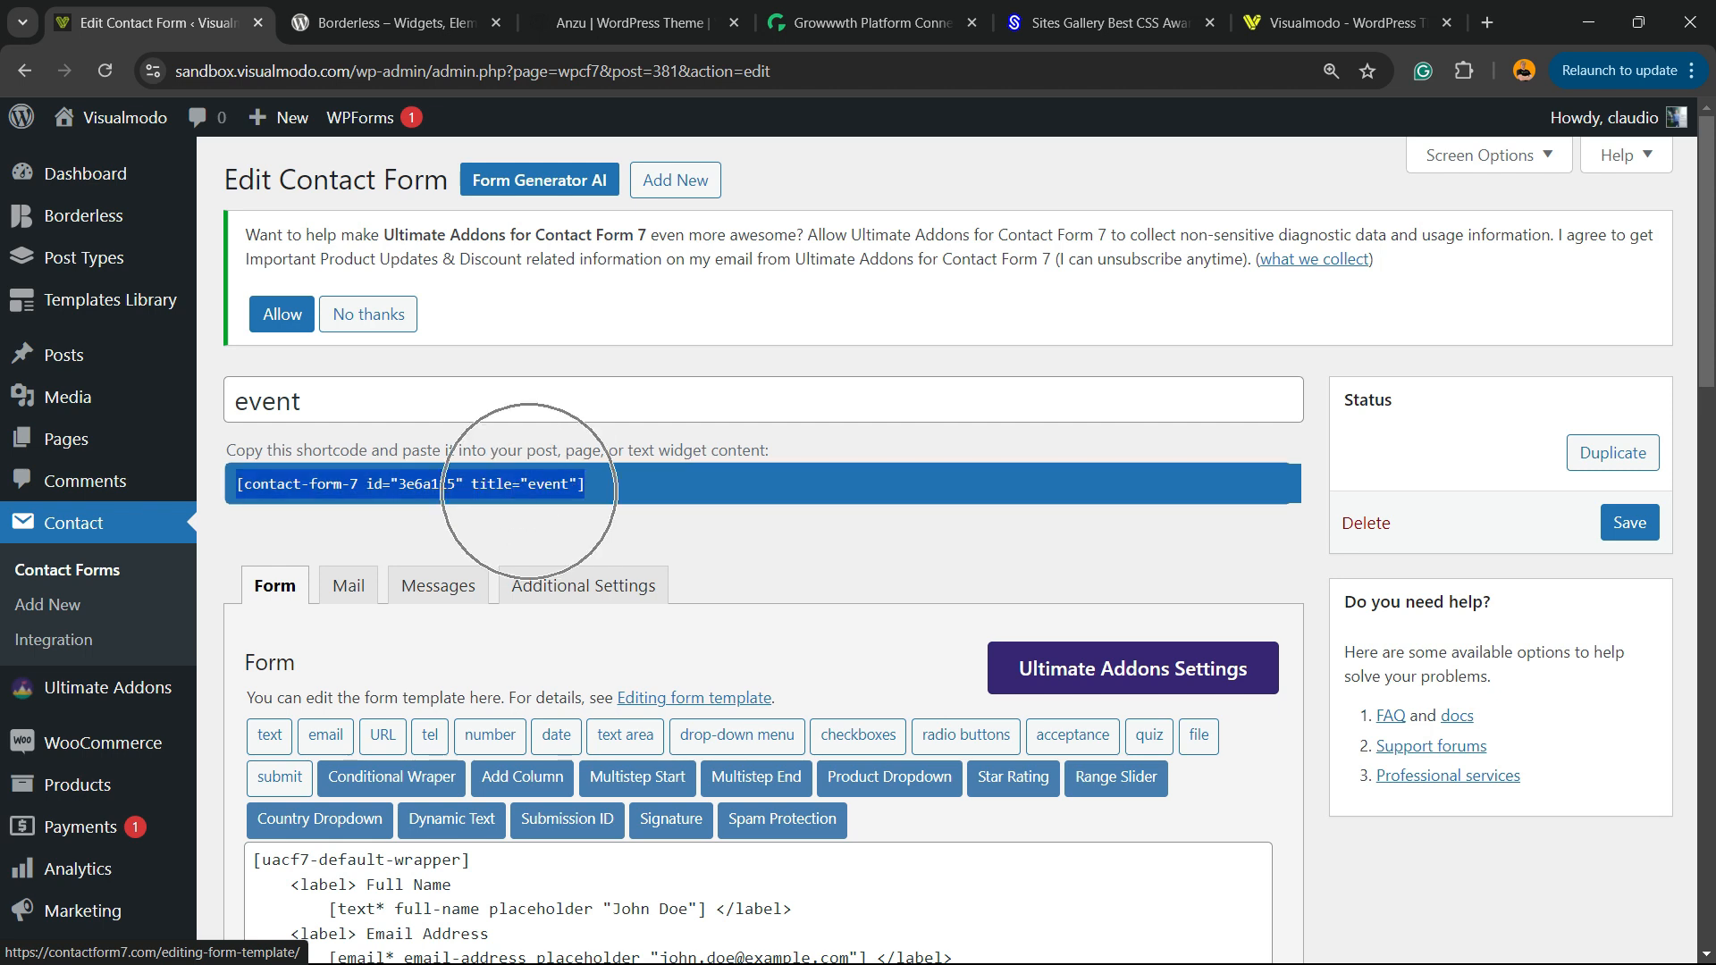
mouse_move(66, 440)
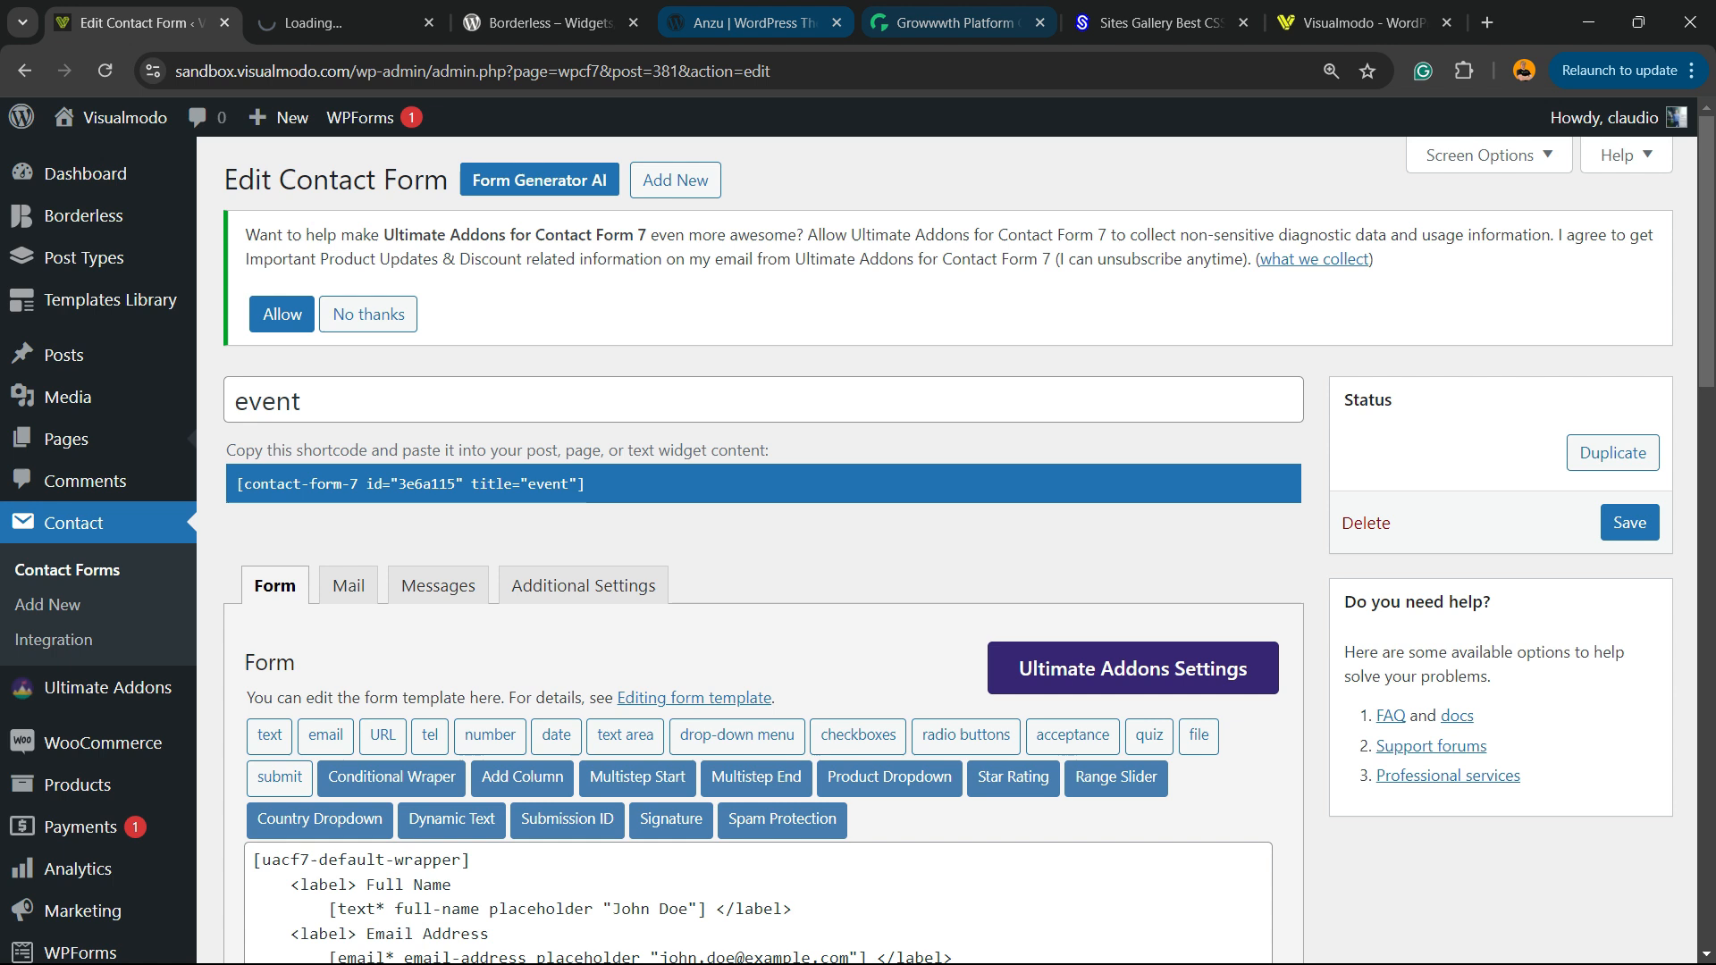
left_click(536, 22)
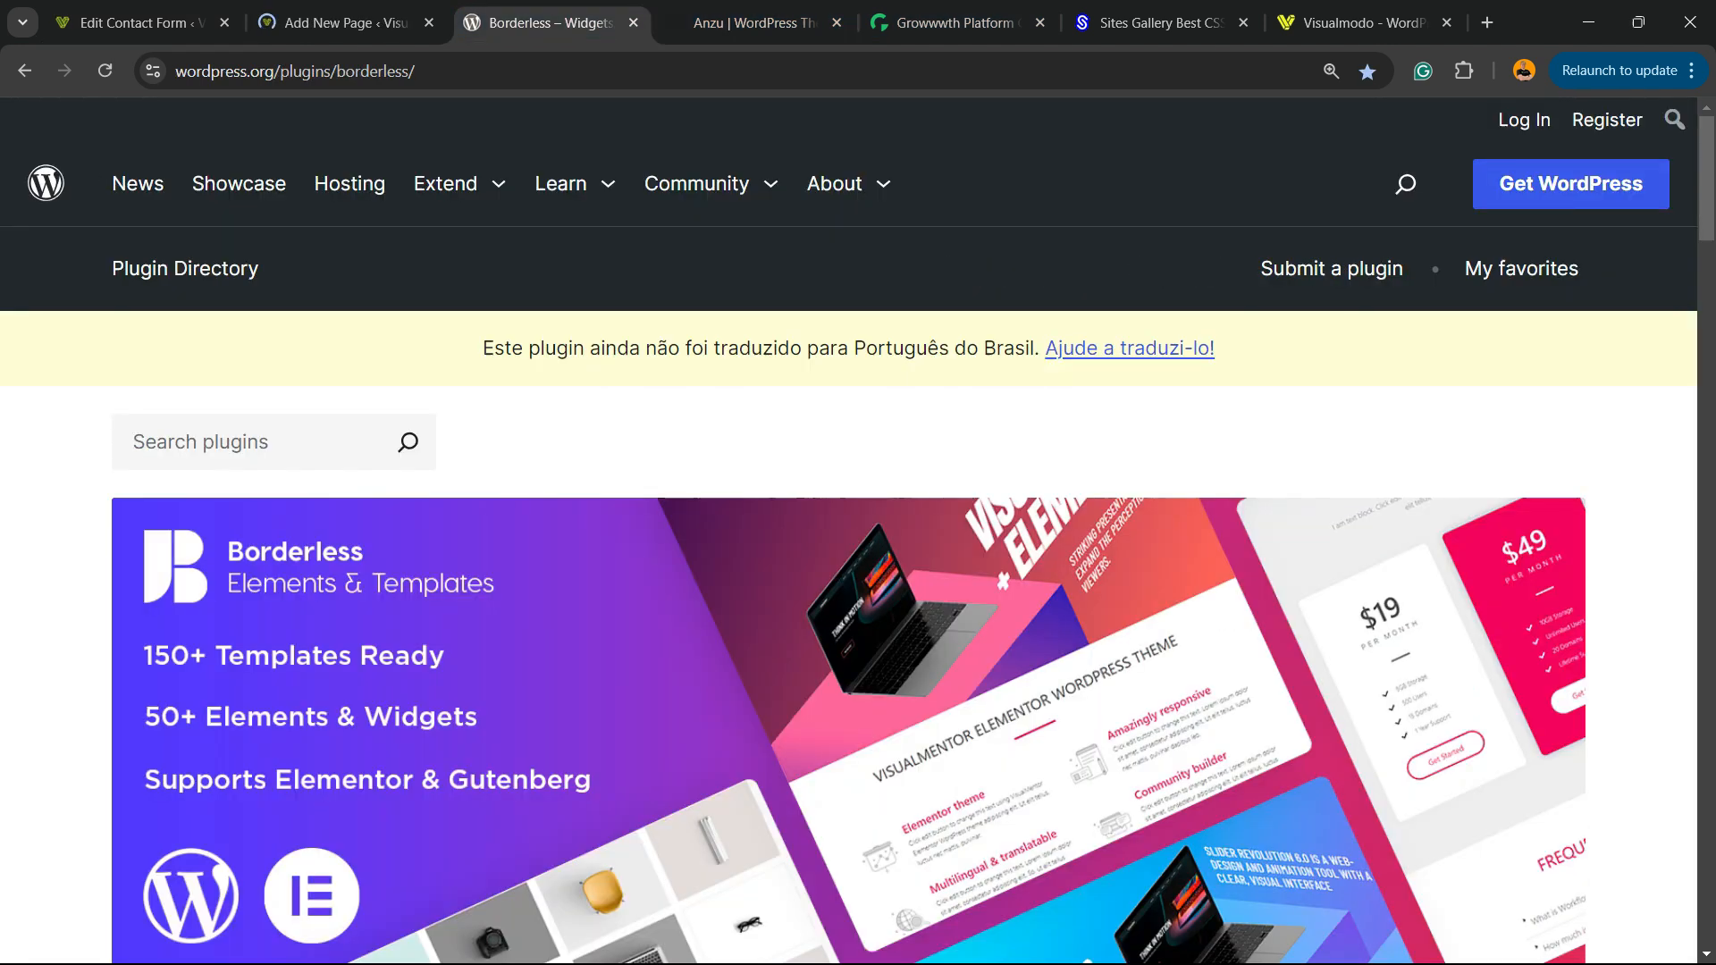
left_click(345, 21)
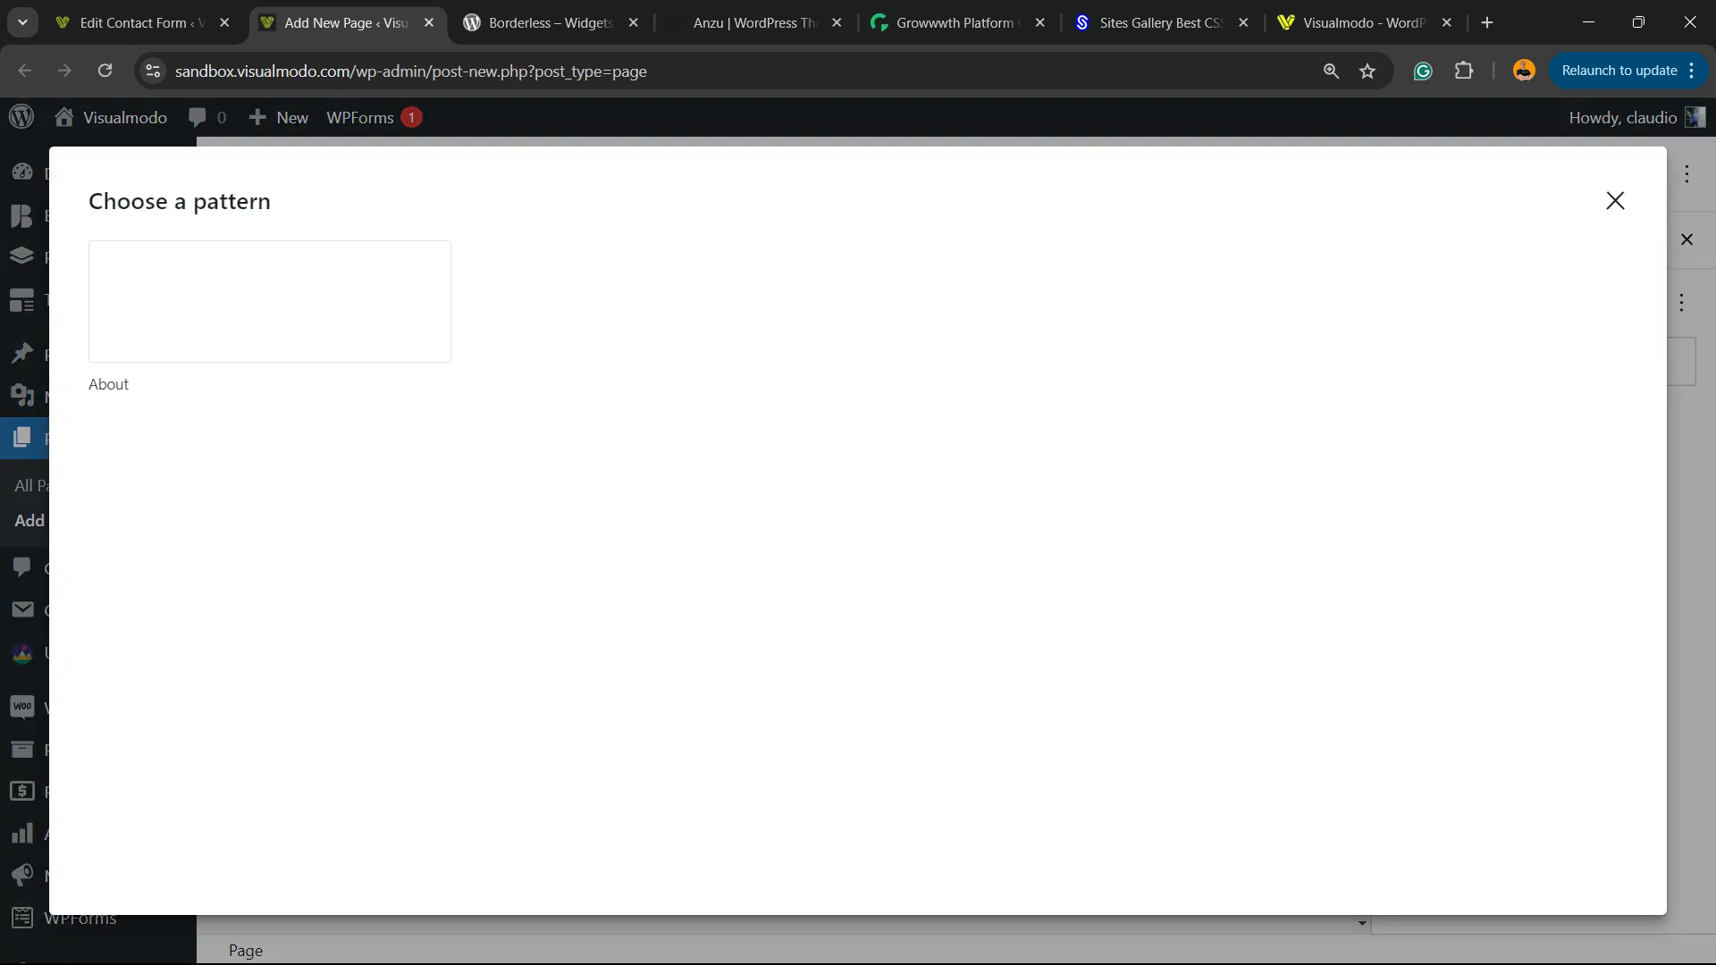
Add the [contact-form-7 title="event"] shortcode to the new page and publish it
left_click(1613, 201)
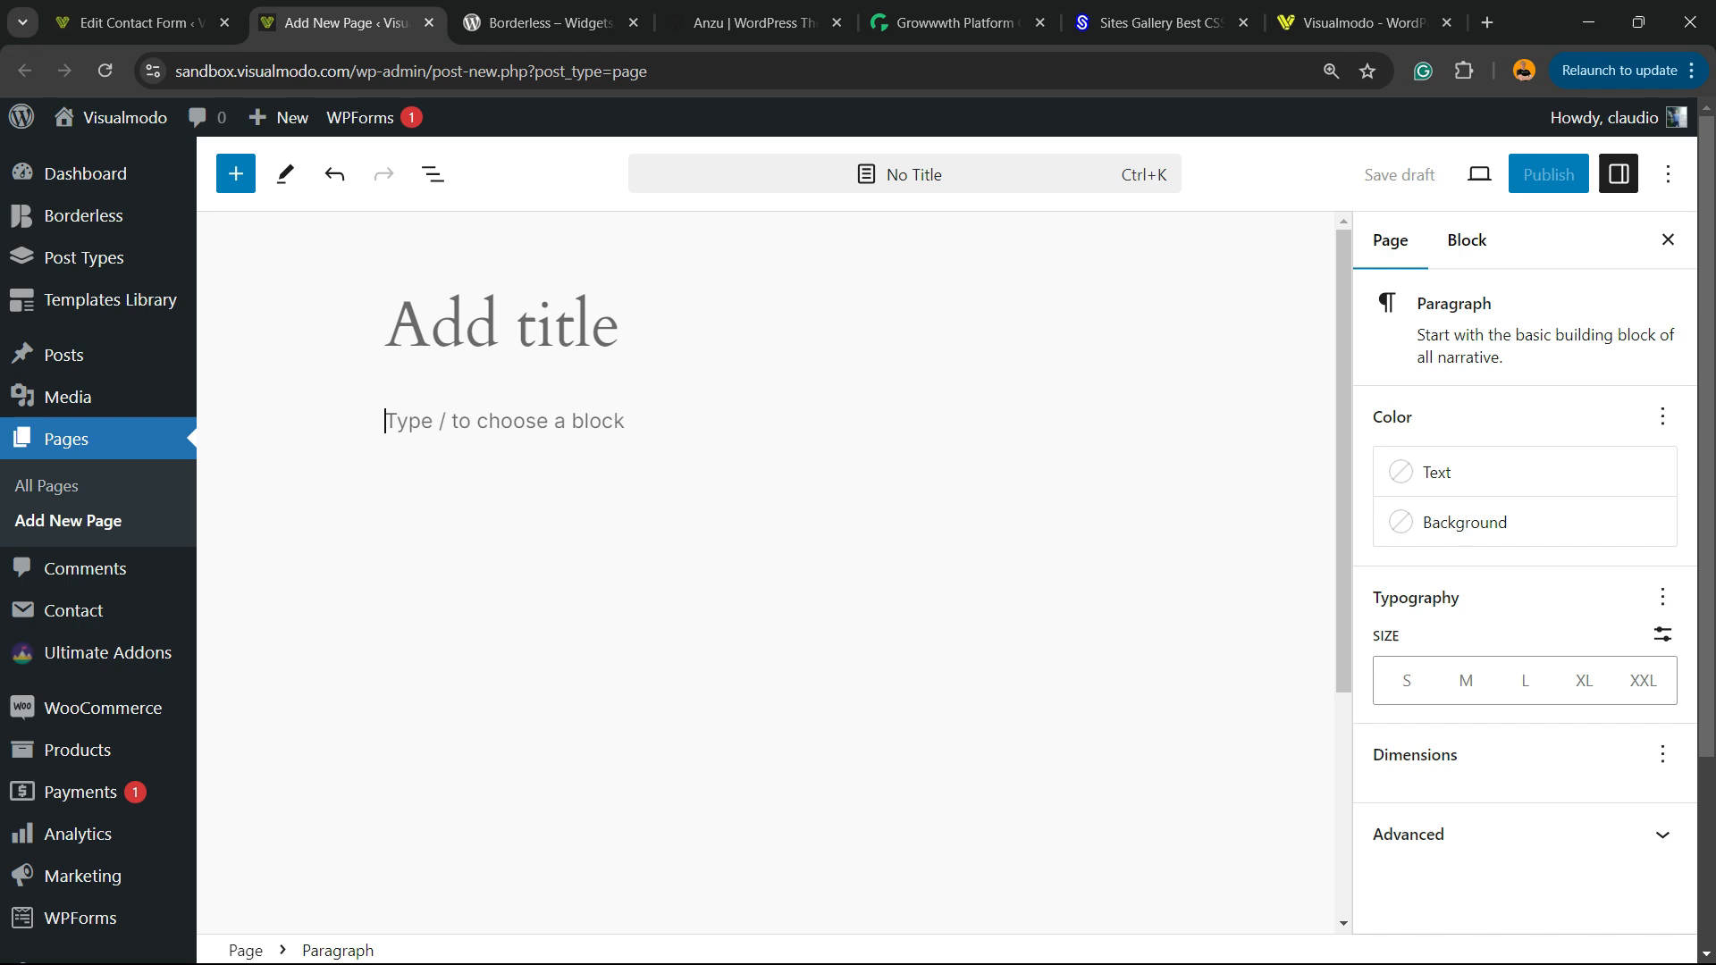
type("[contact-form-7 id=\"3e6a115\" title=\"event\"]")
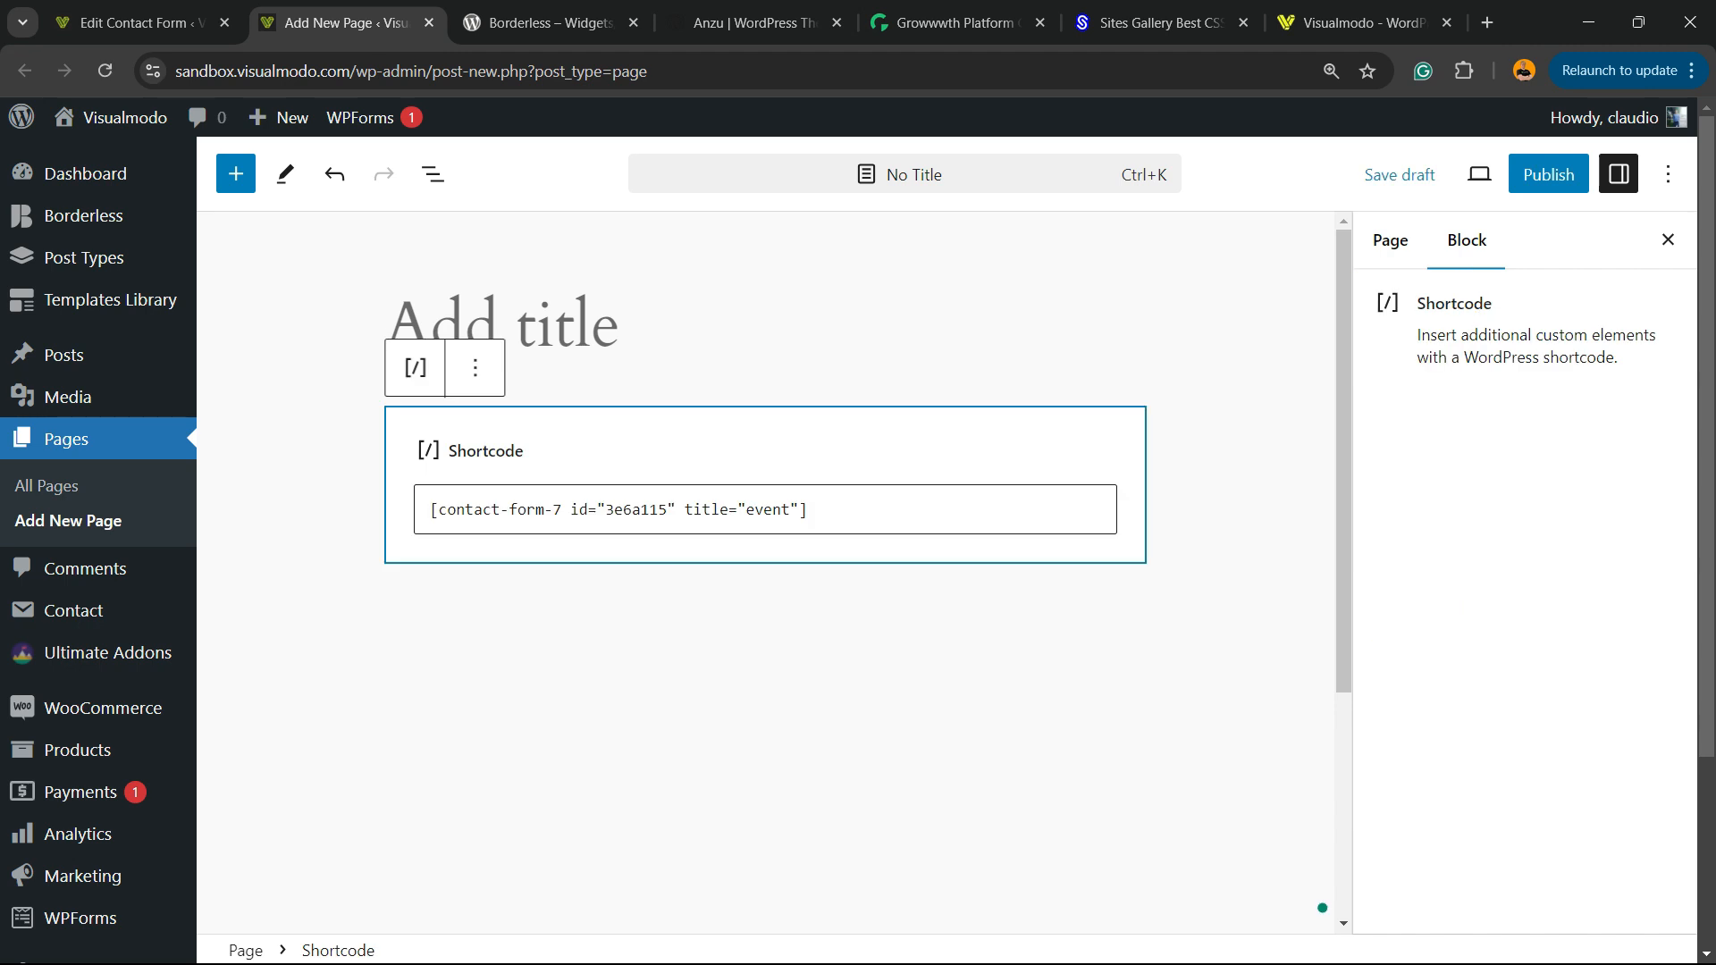
left_click(767, 509)
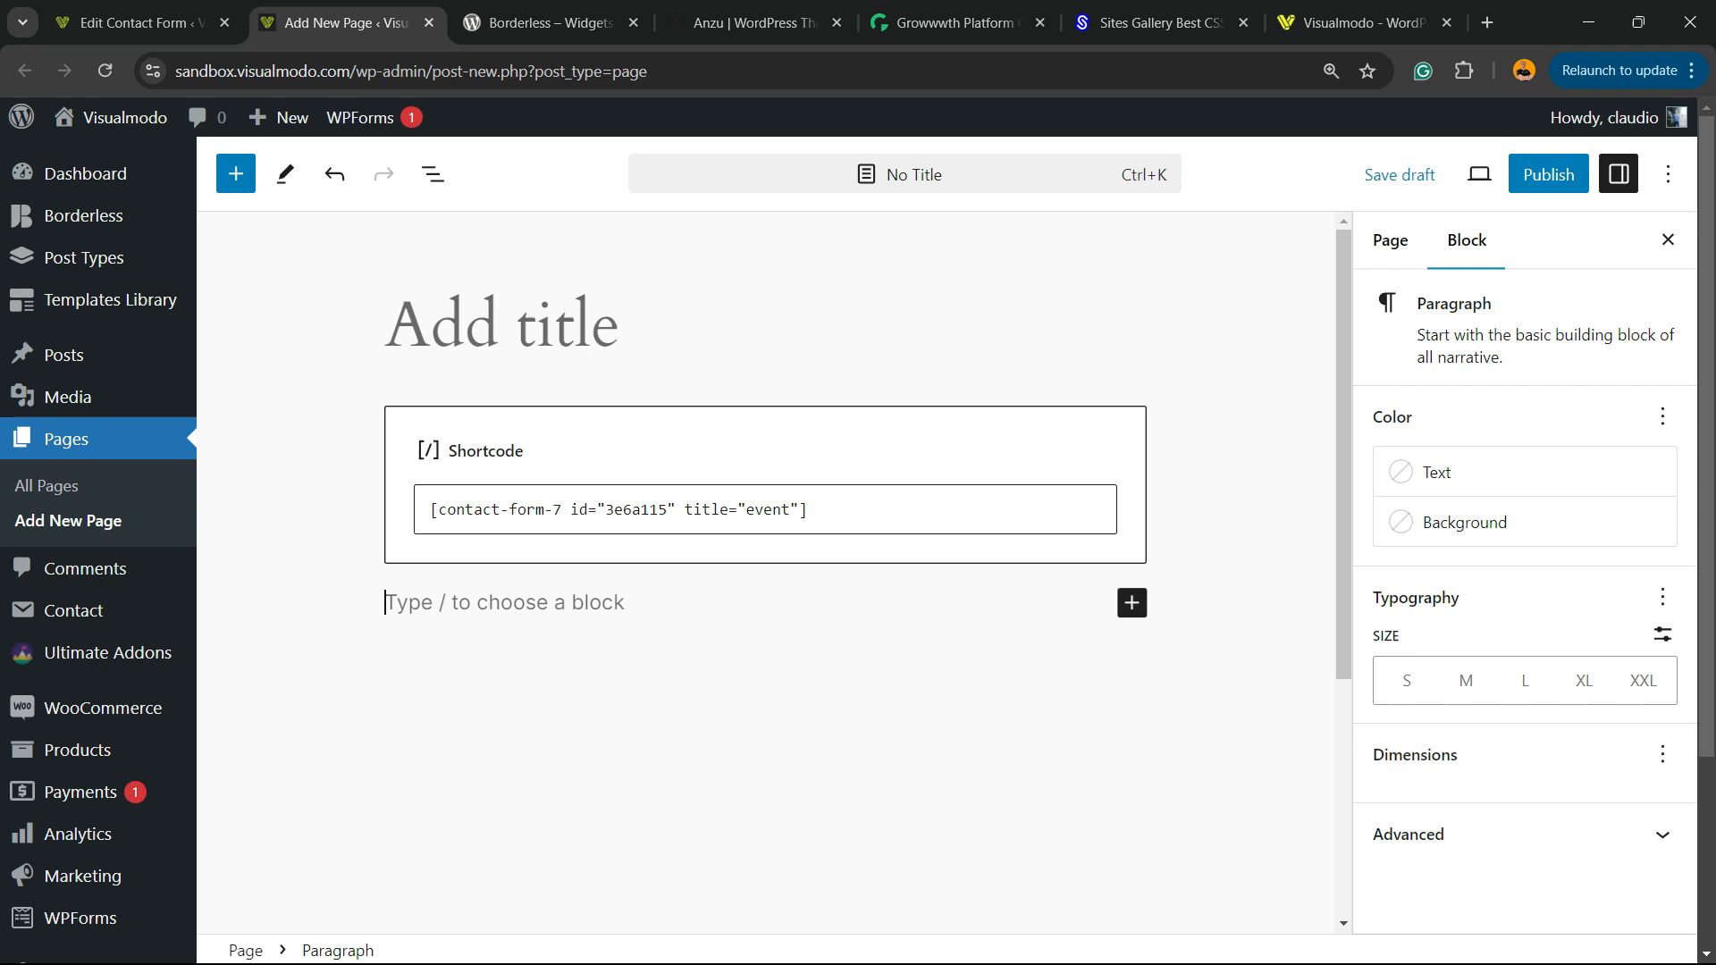
left_click(1546, 173)
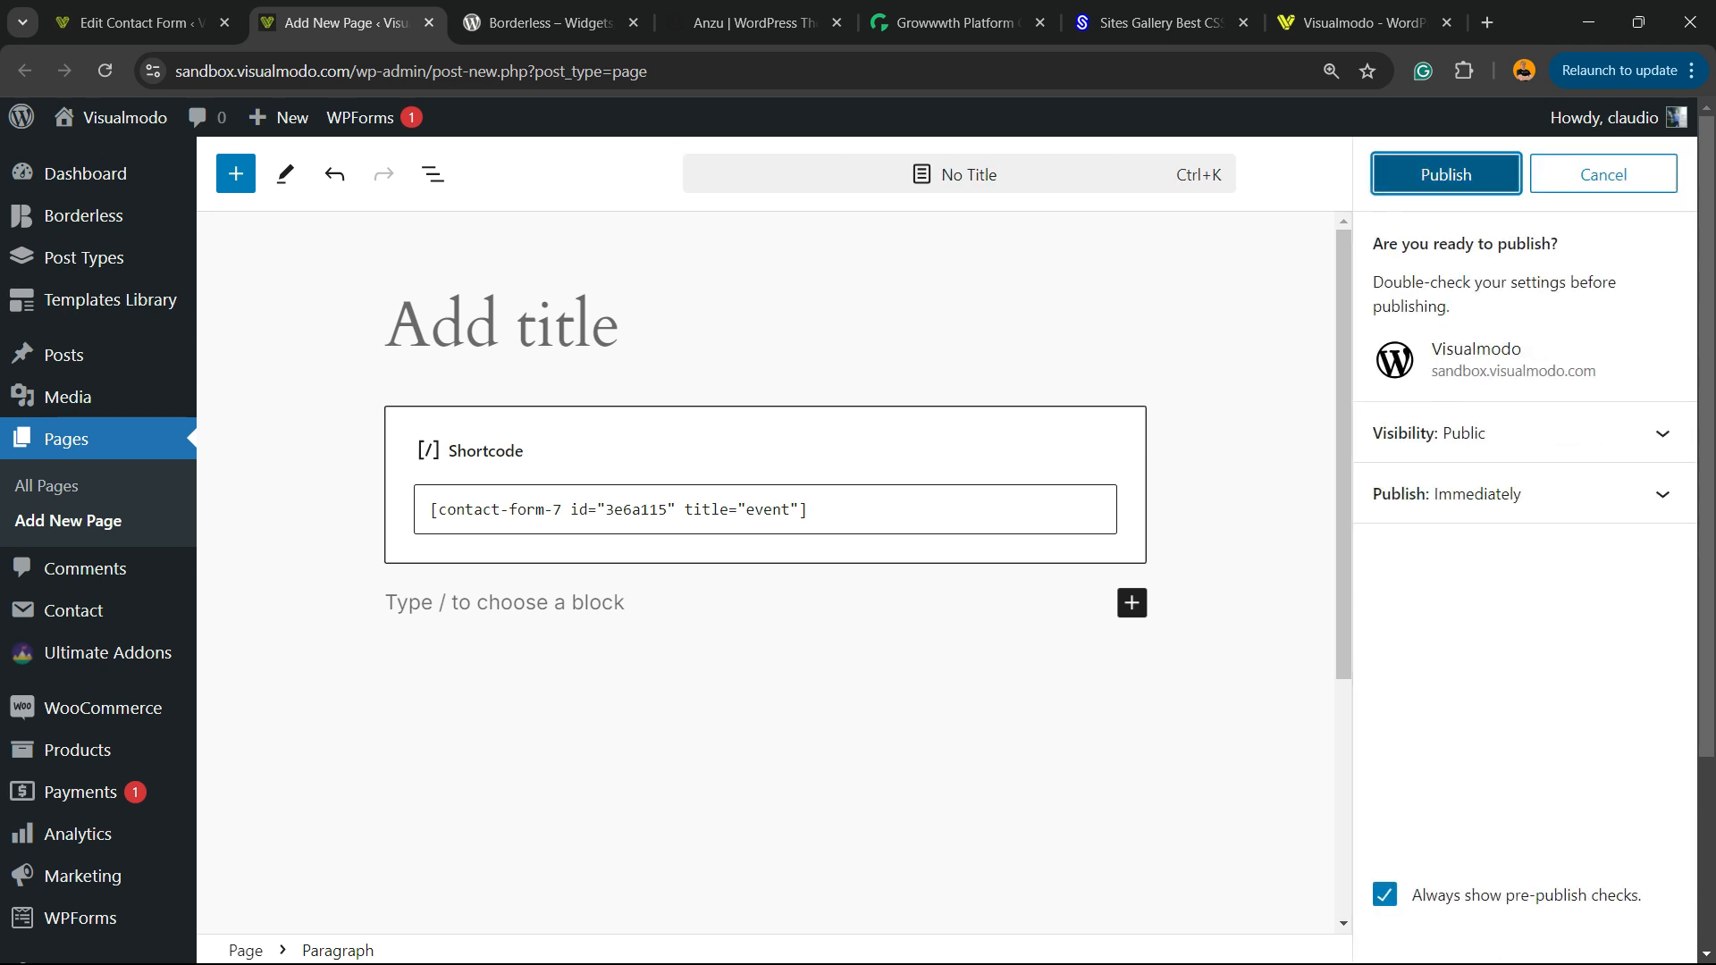
left_click(1445, 173)
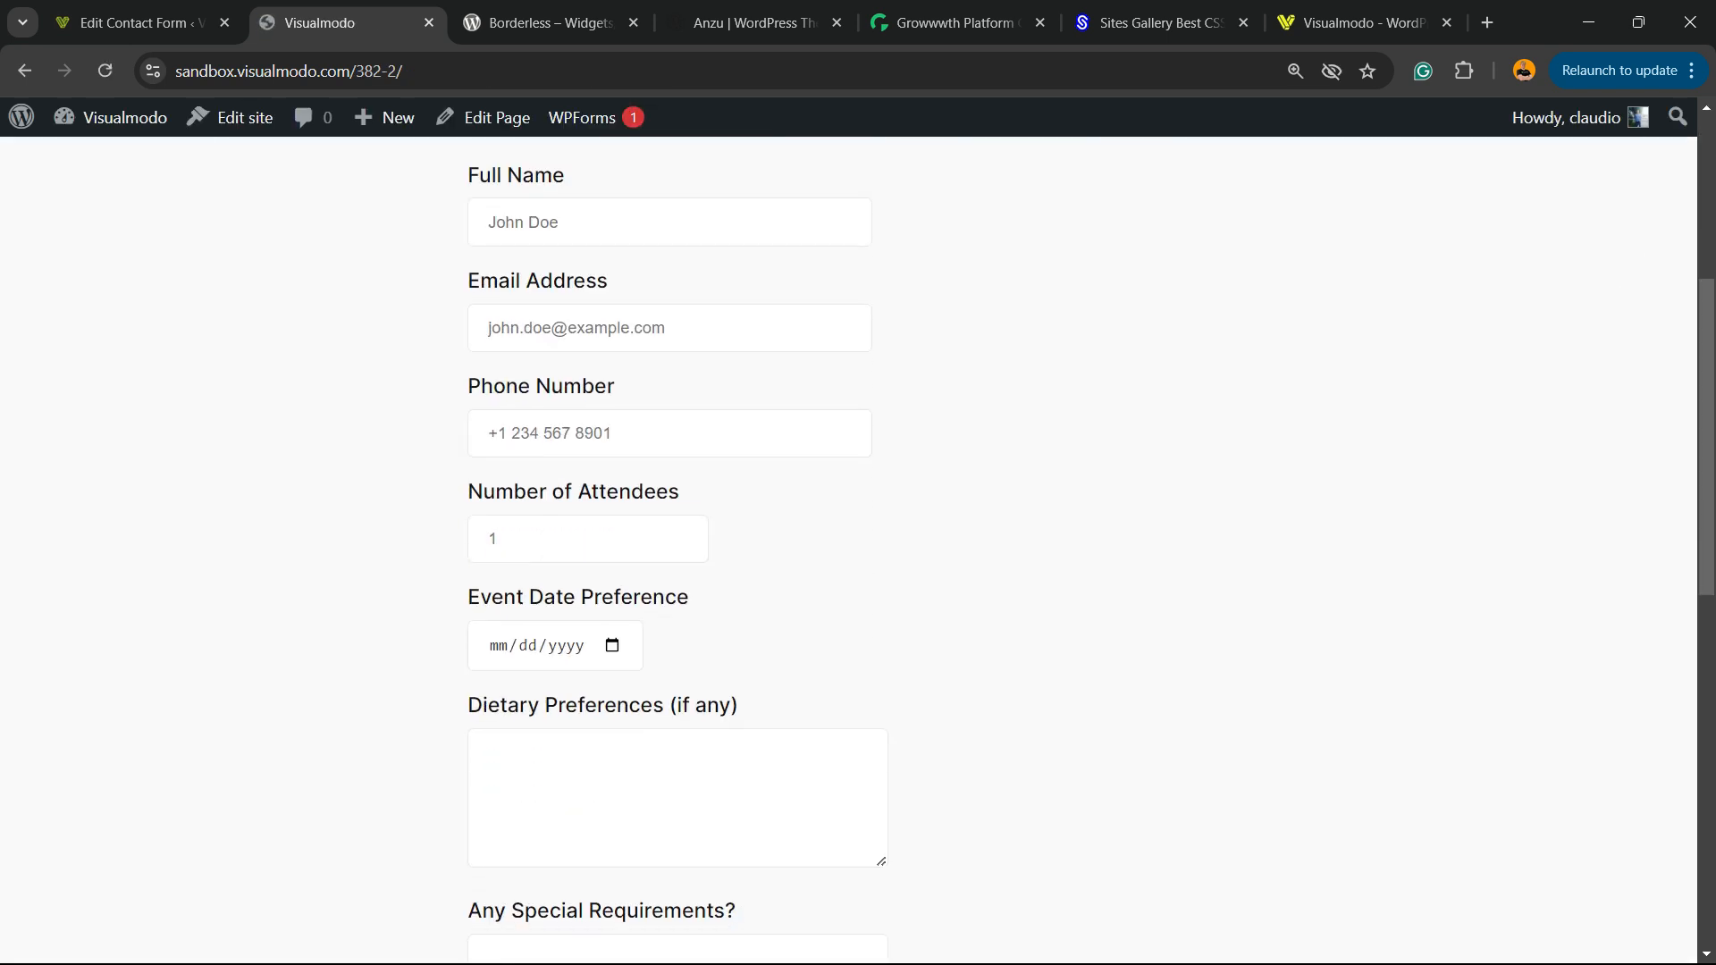
Review the live form's Event Selection dropdown, then return to the event form editor
scroll("down", 3)
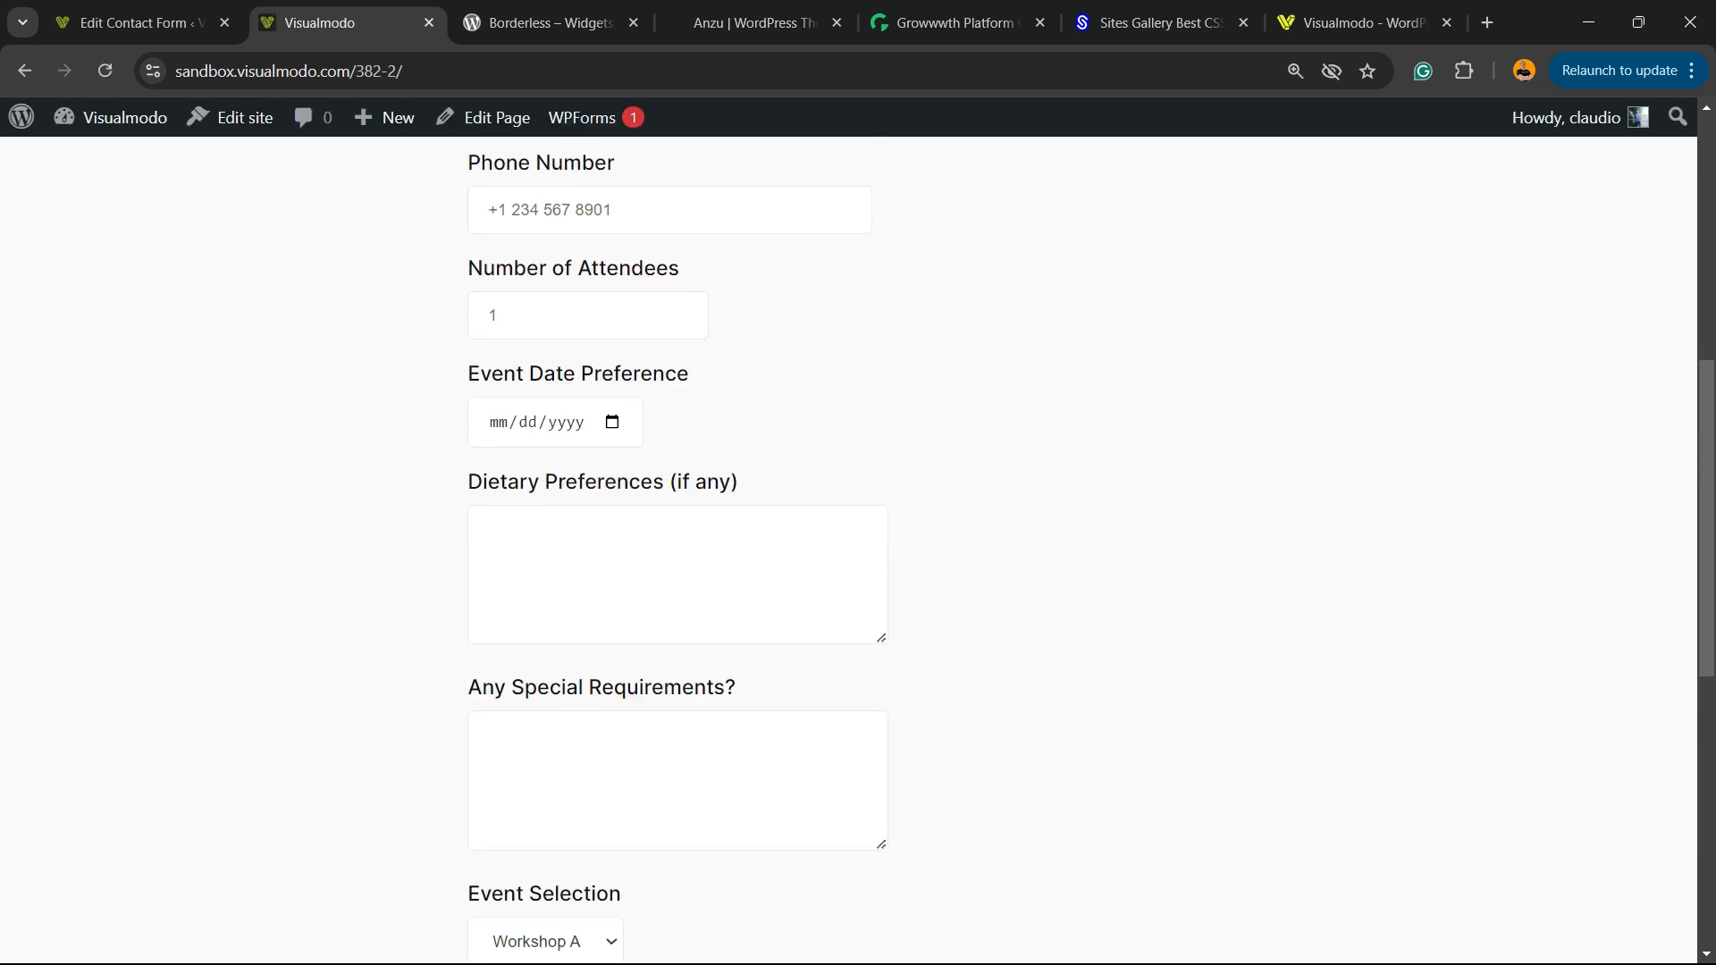
scroll("up", 3)
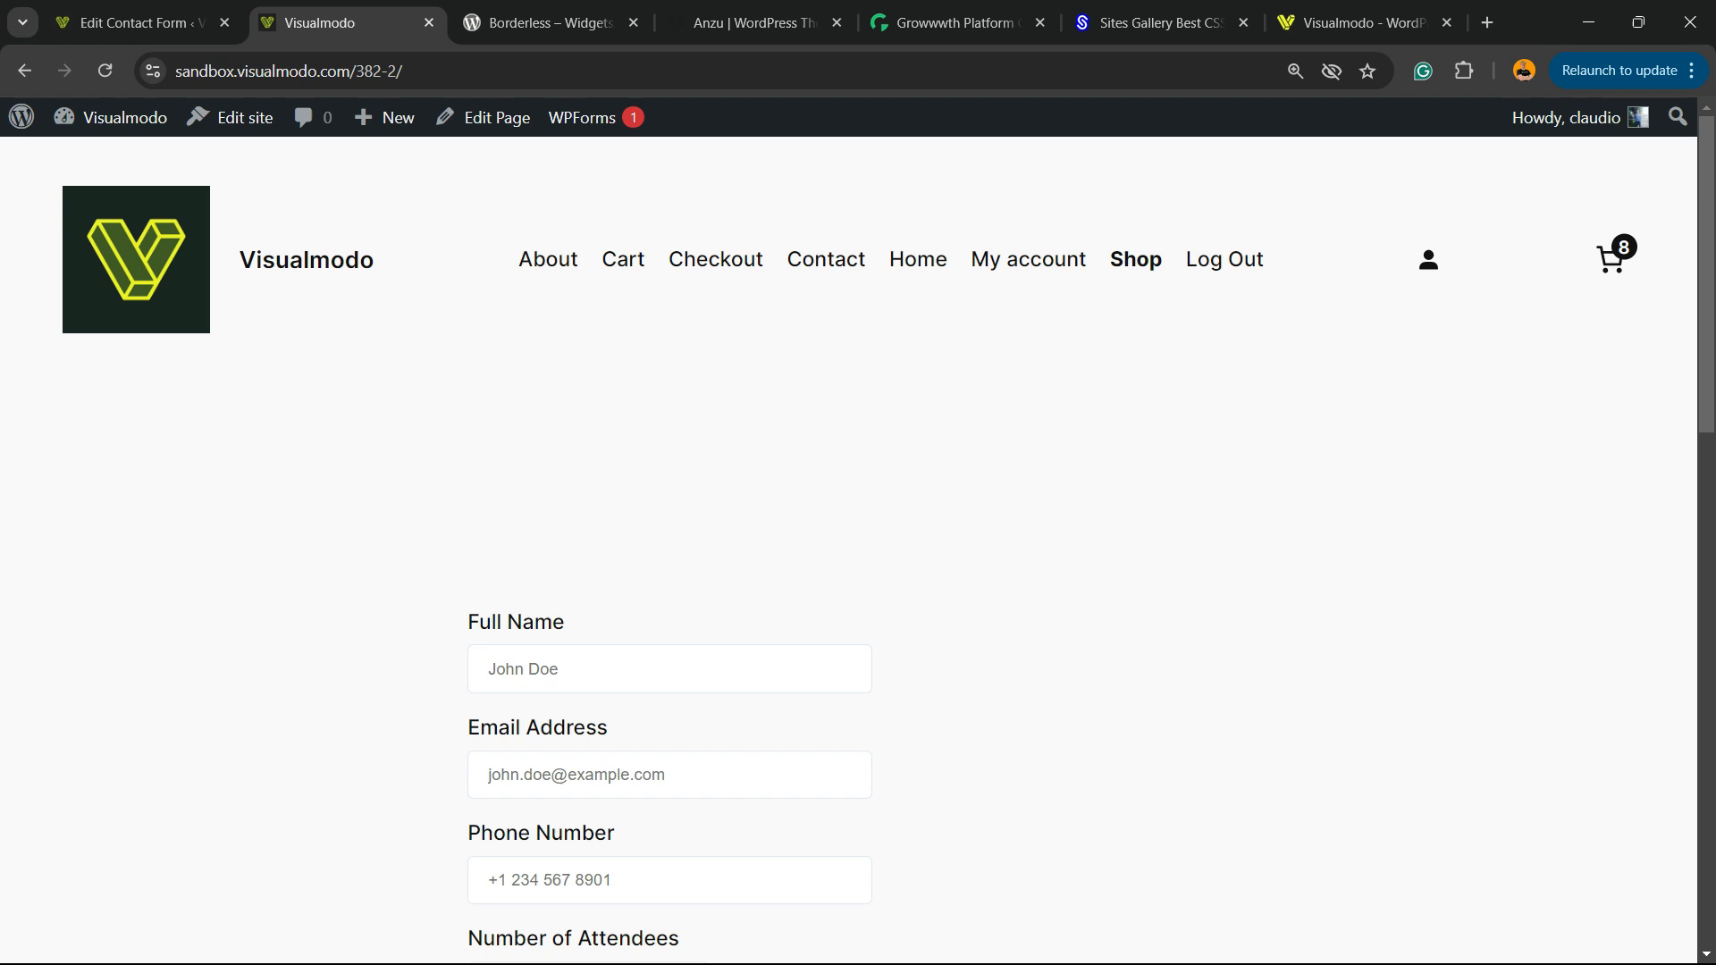
scroll("down", 3)
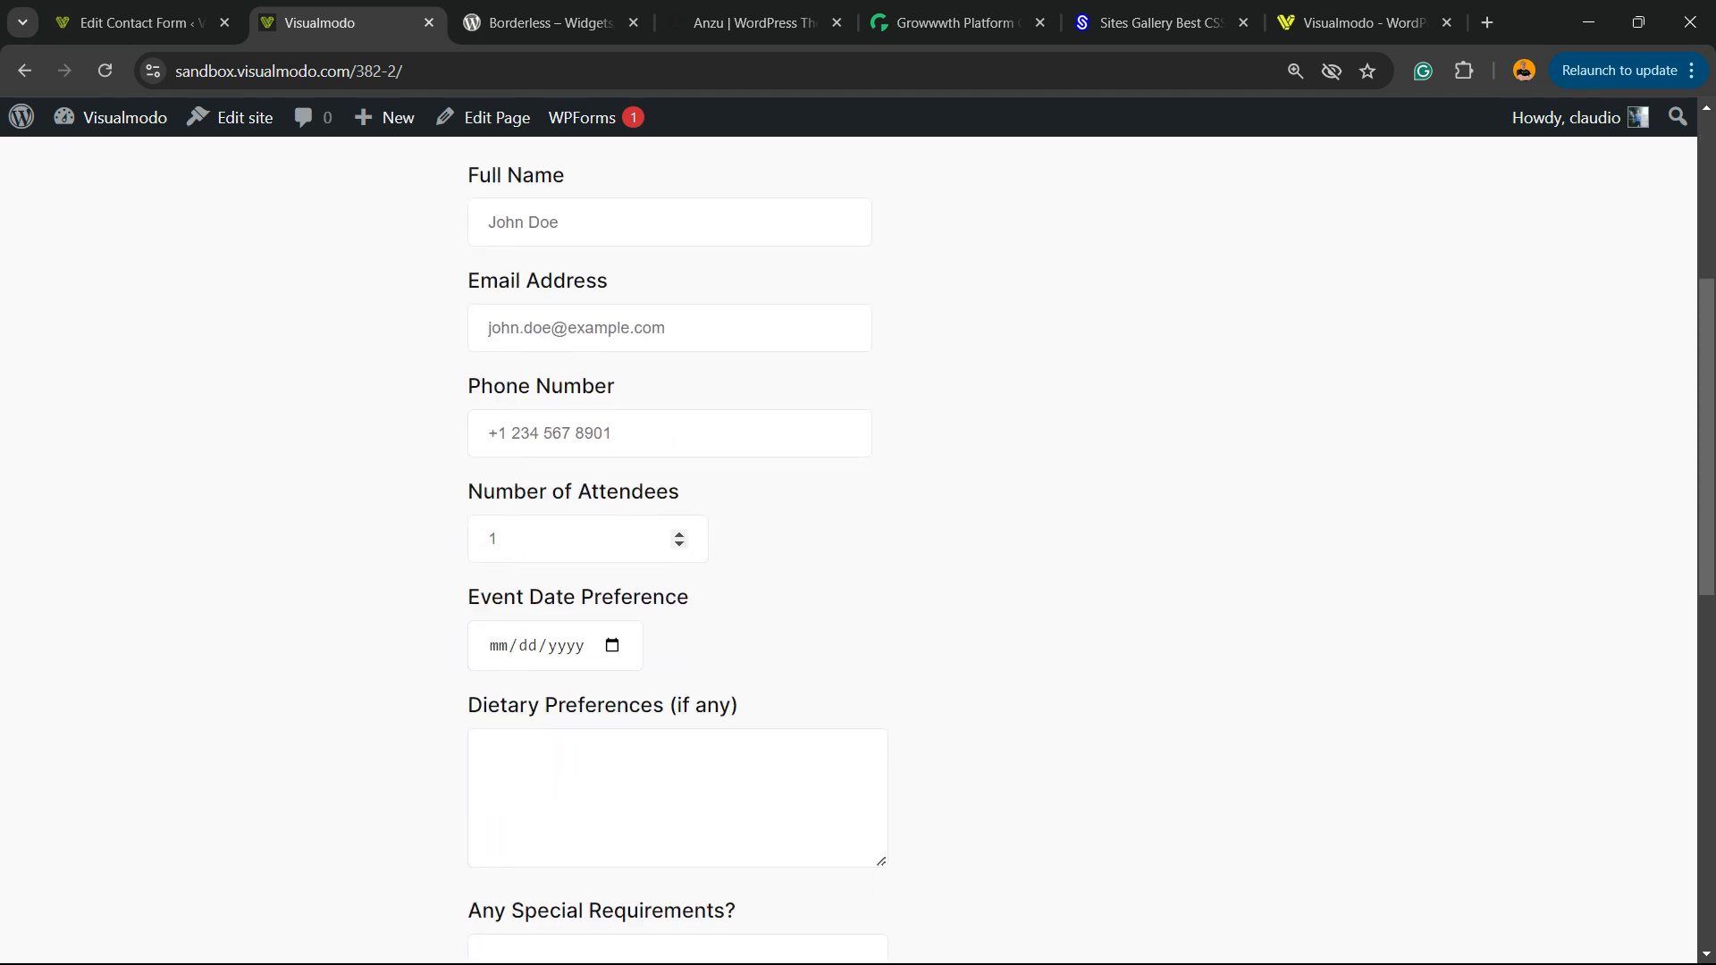
scroll("down", 3)
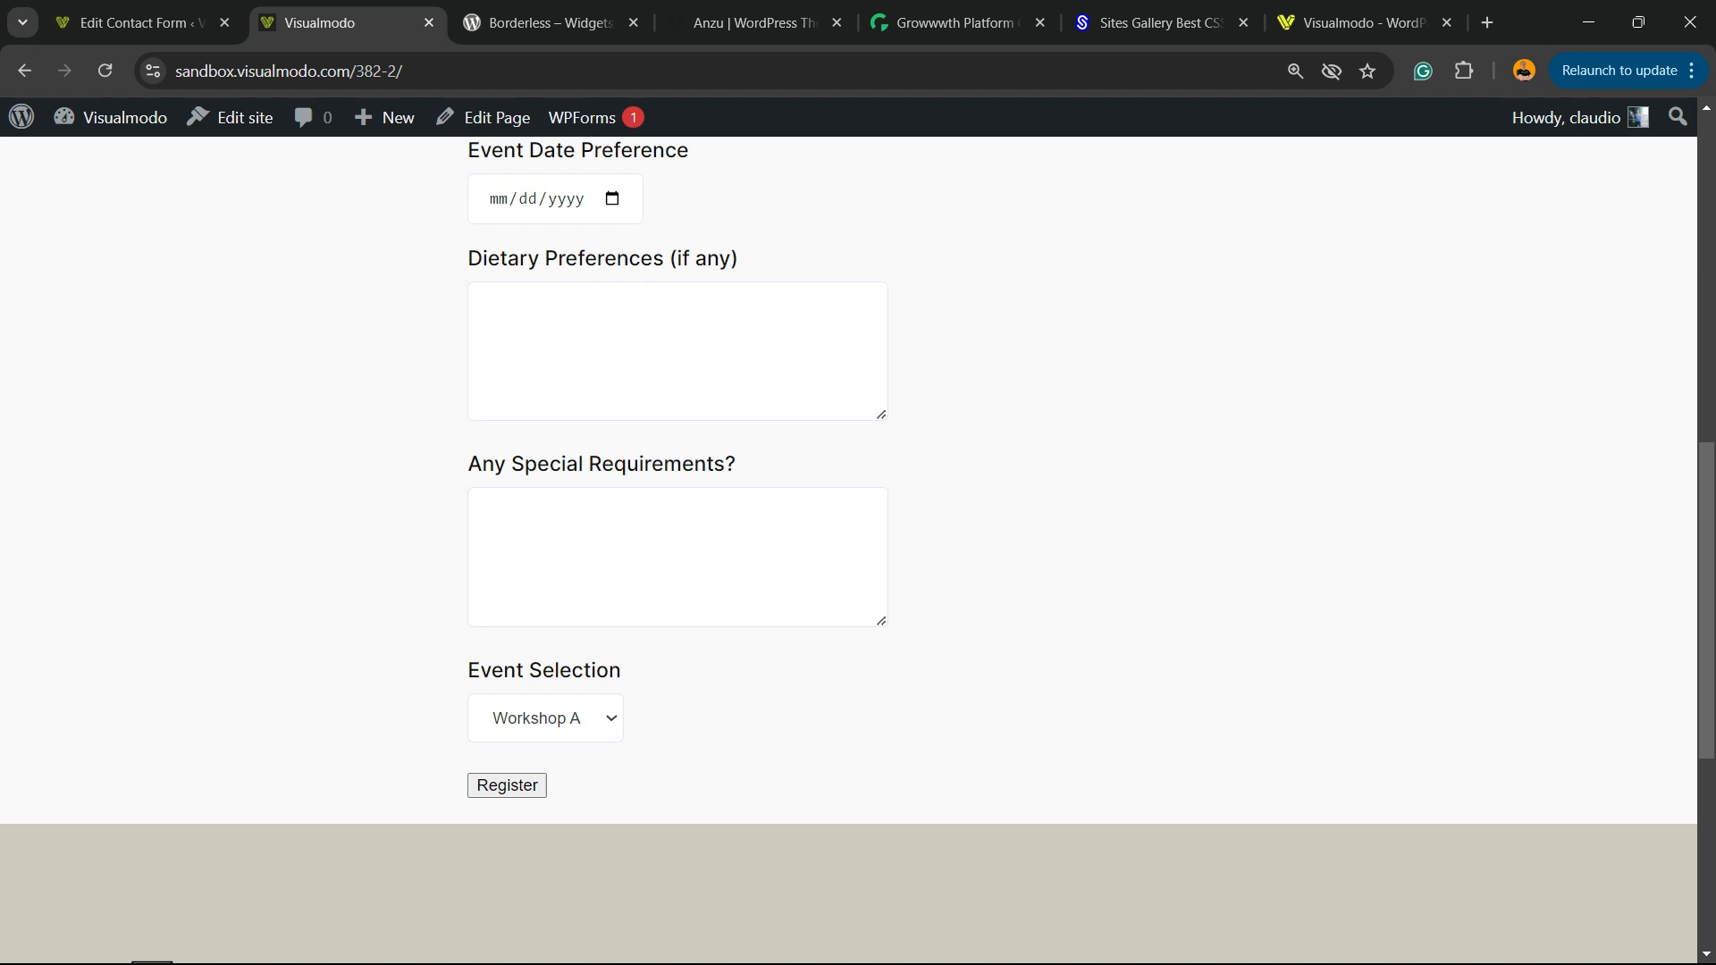
left_click(543, 719)
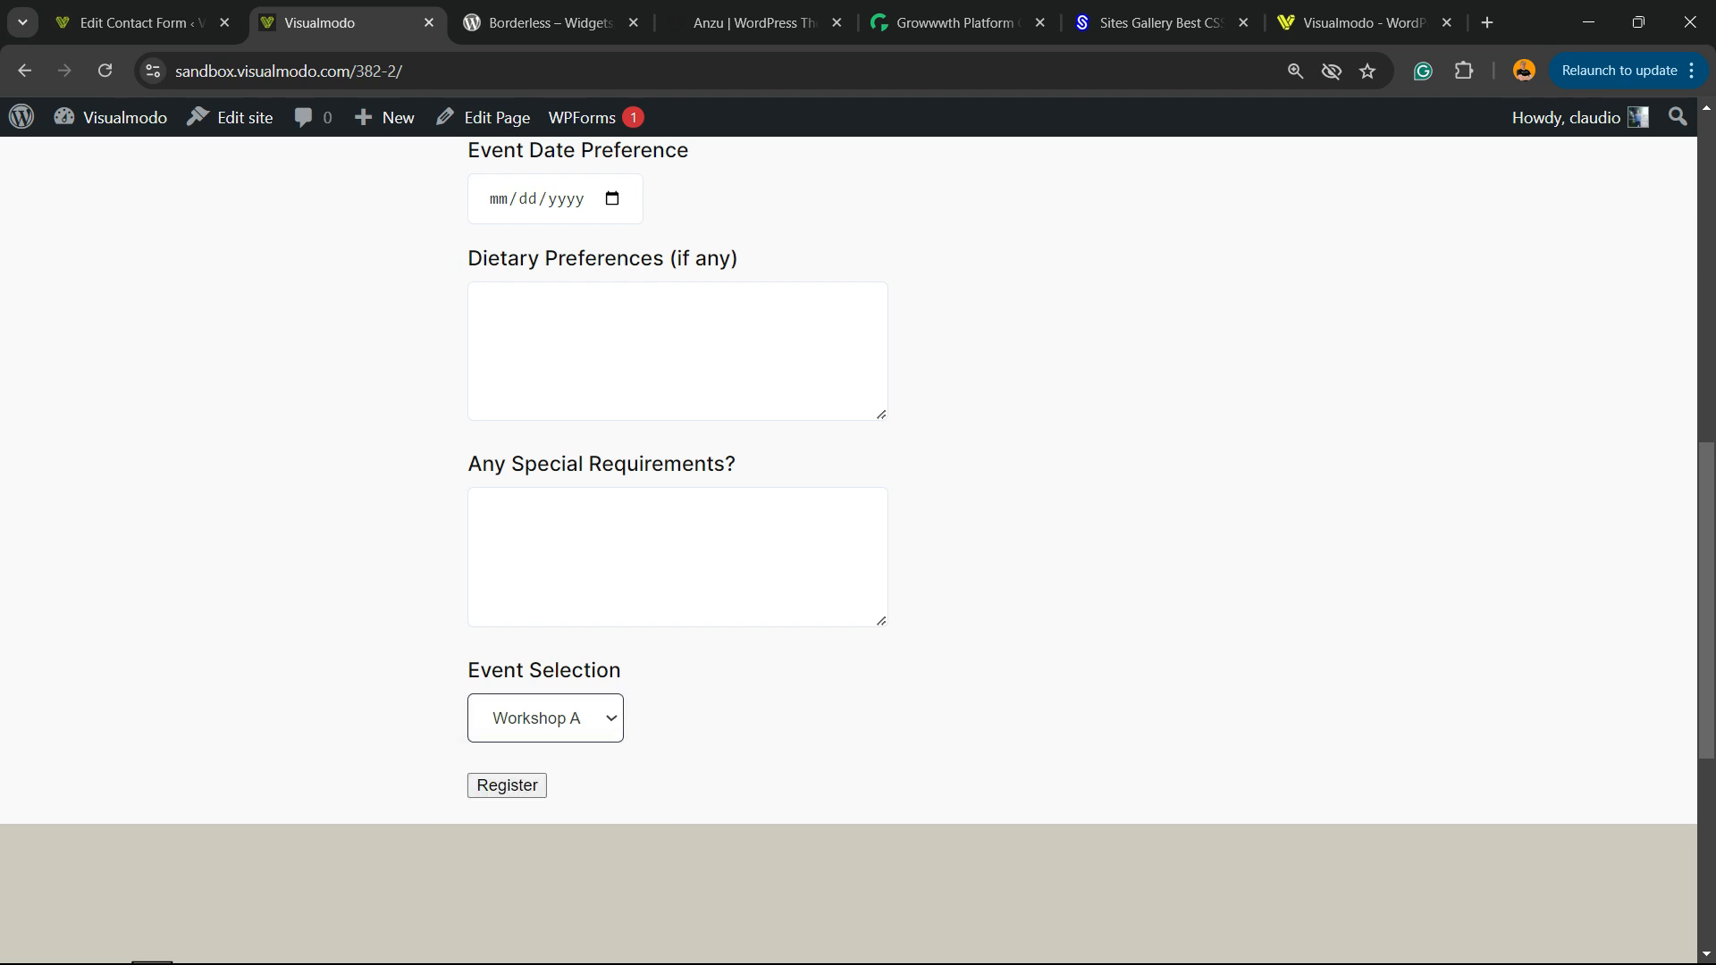
left_click(131, 22)
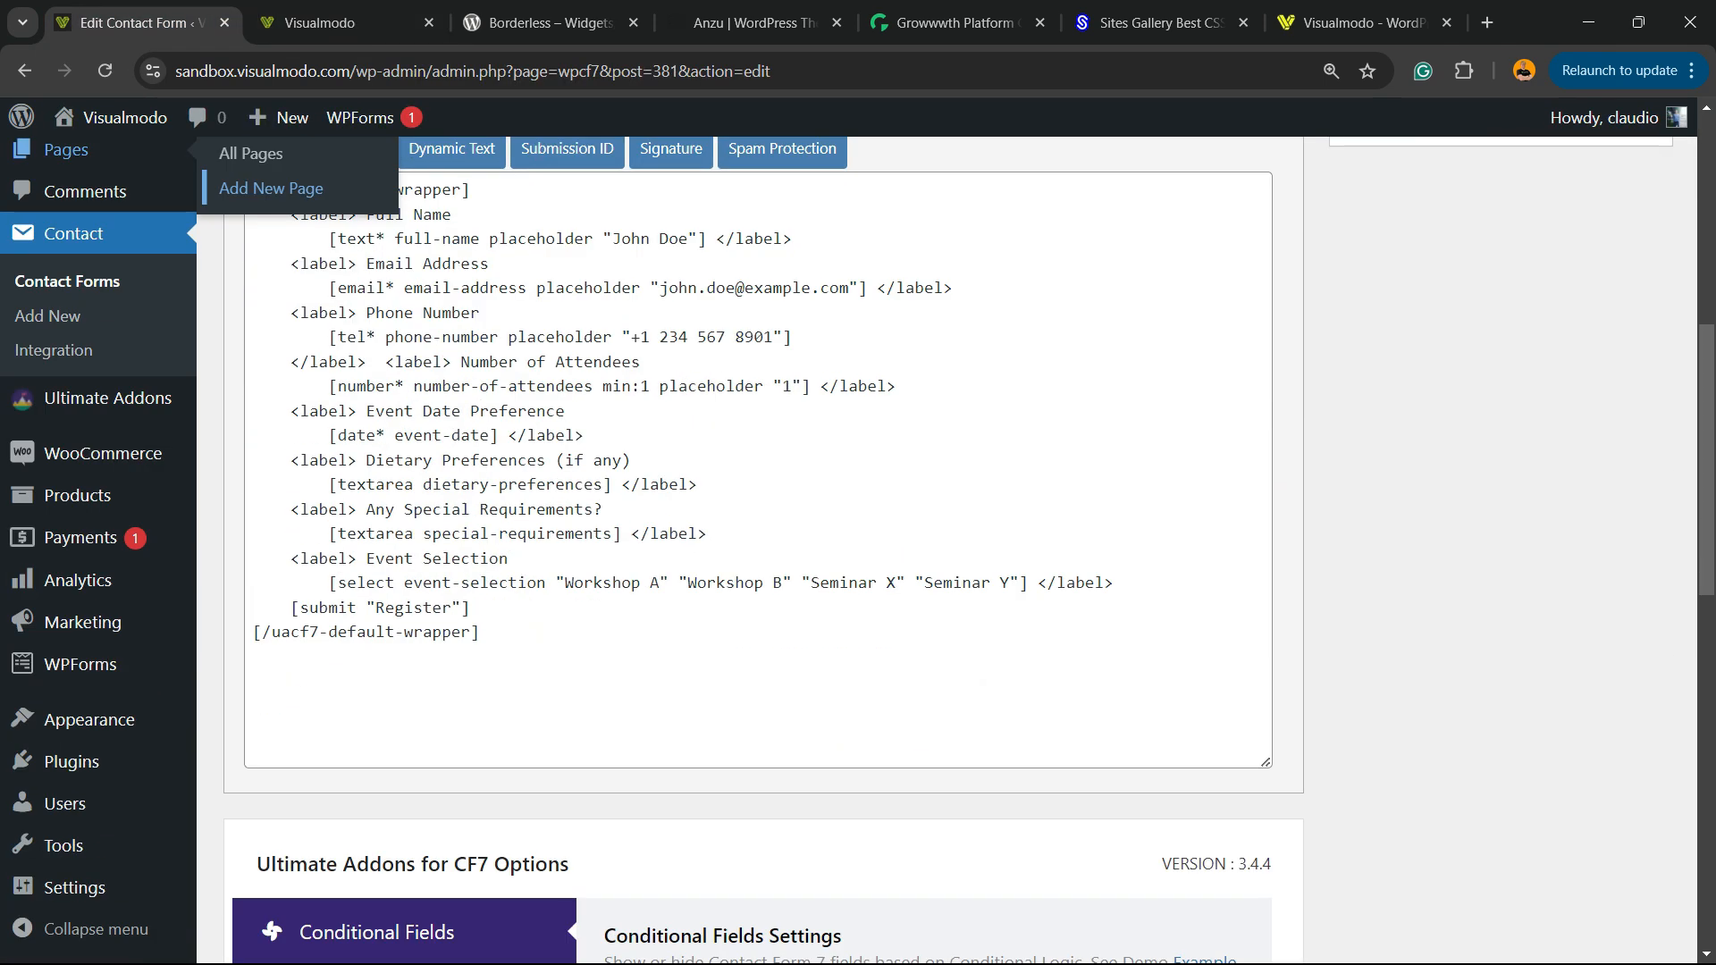
Add a 'Test' option after Seminar Y in the Event Selection select tag and save the form
left_click(1275, 118)
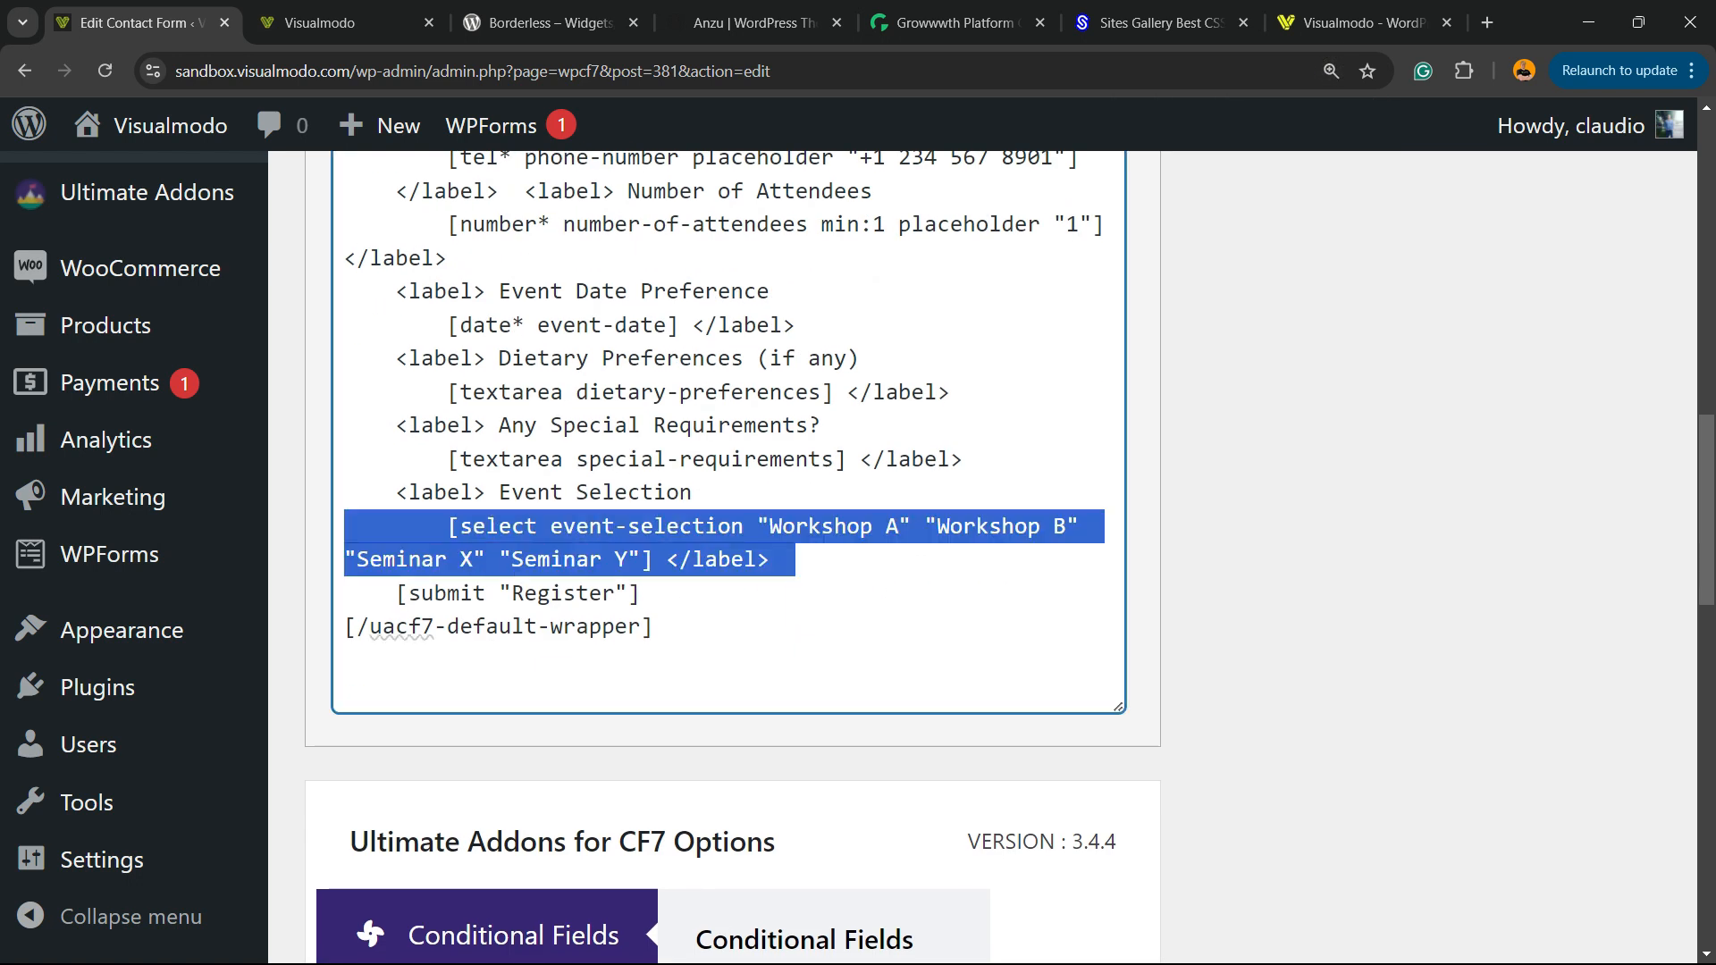
left_click(639, 560)
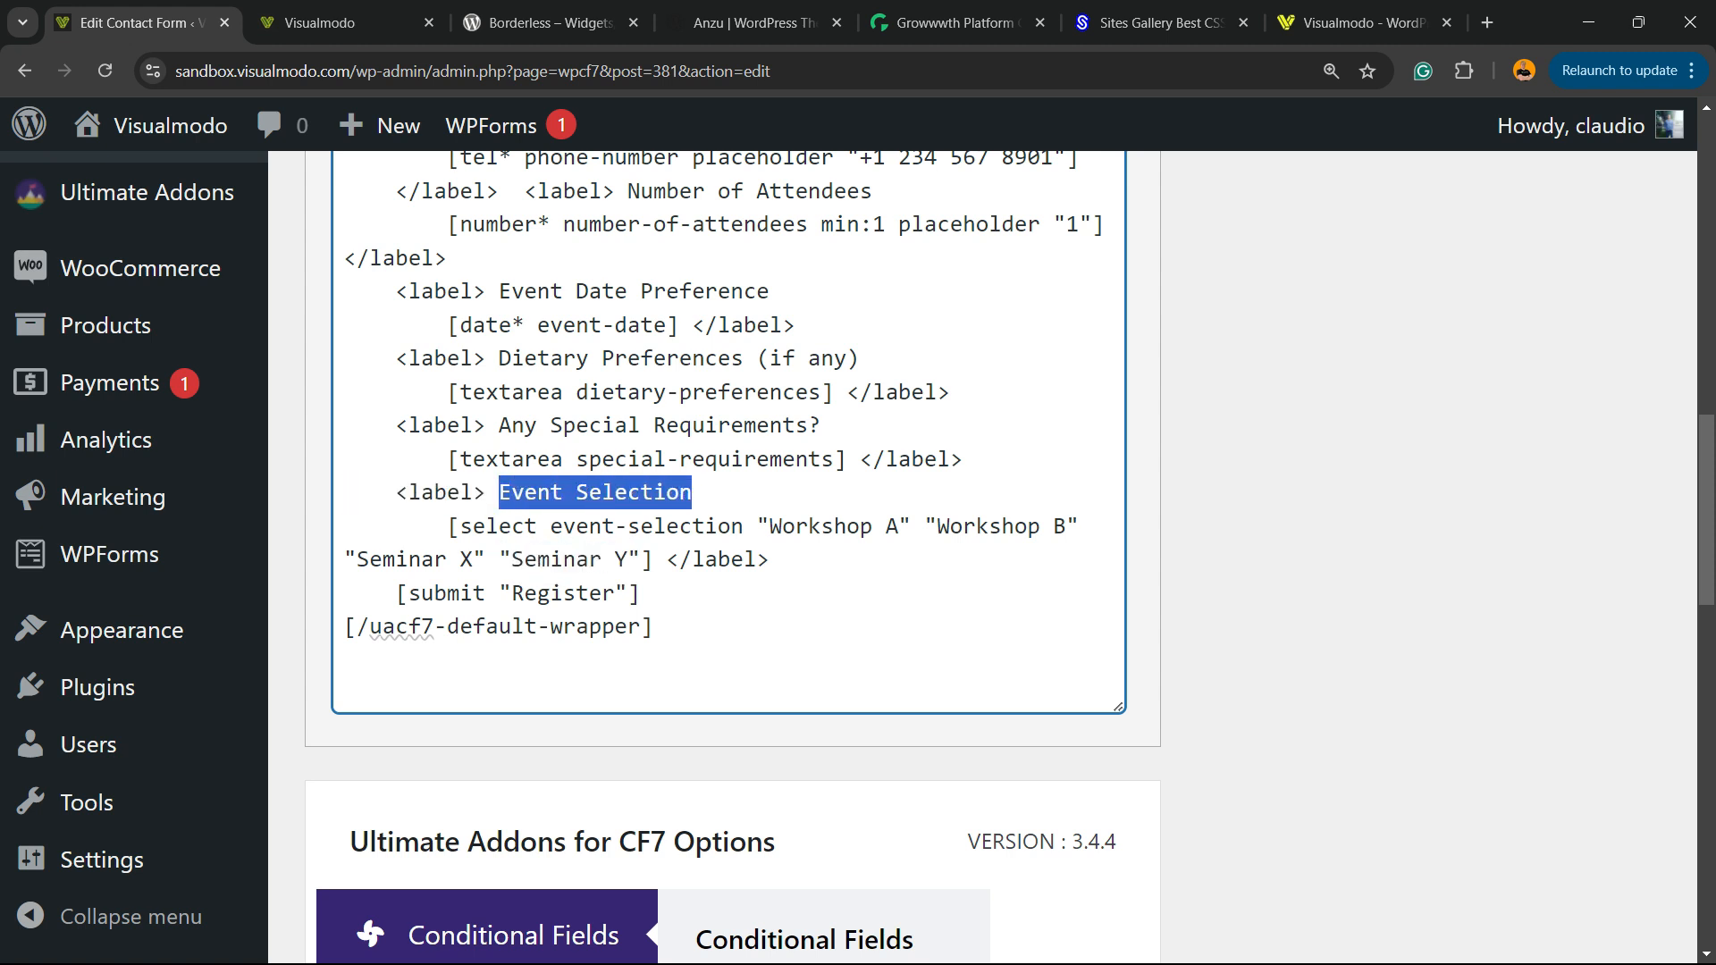
left_click(343, 22)
type(" \"Seminar Y\"")
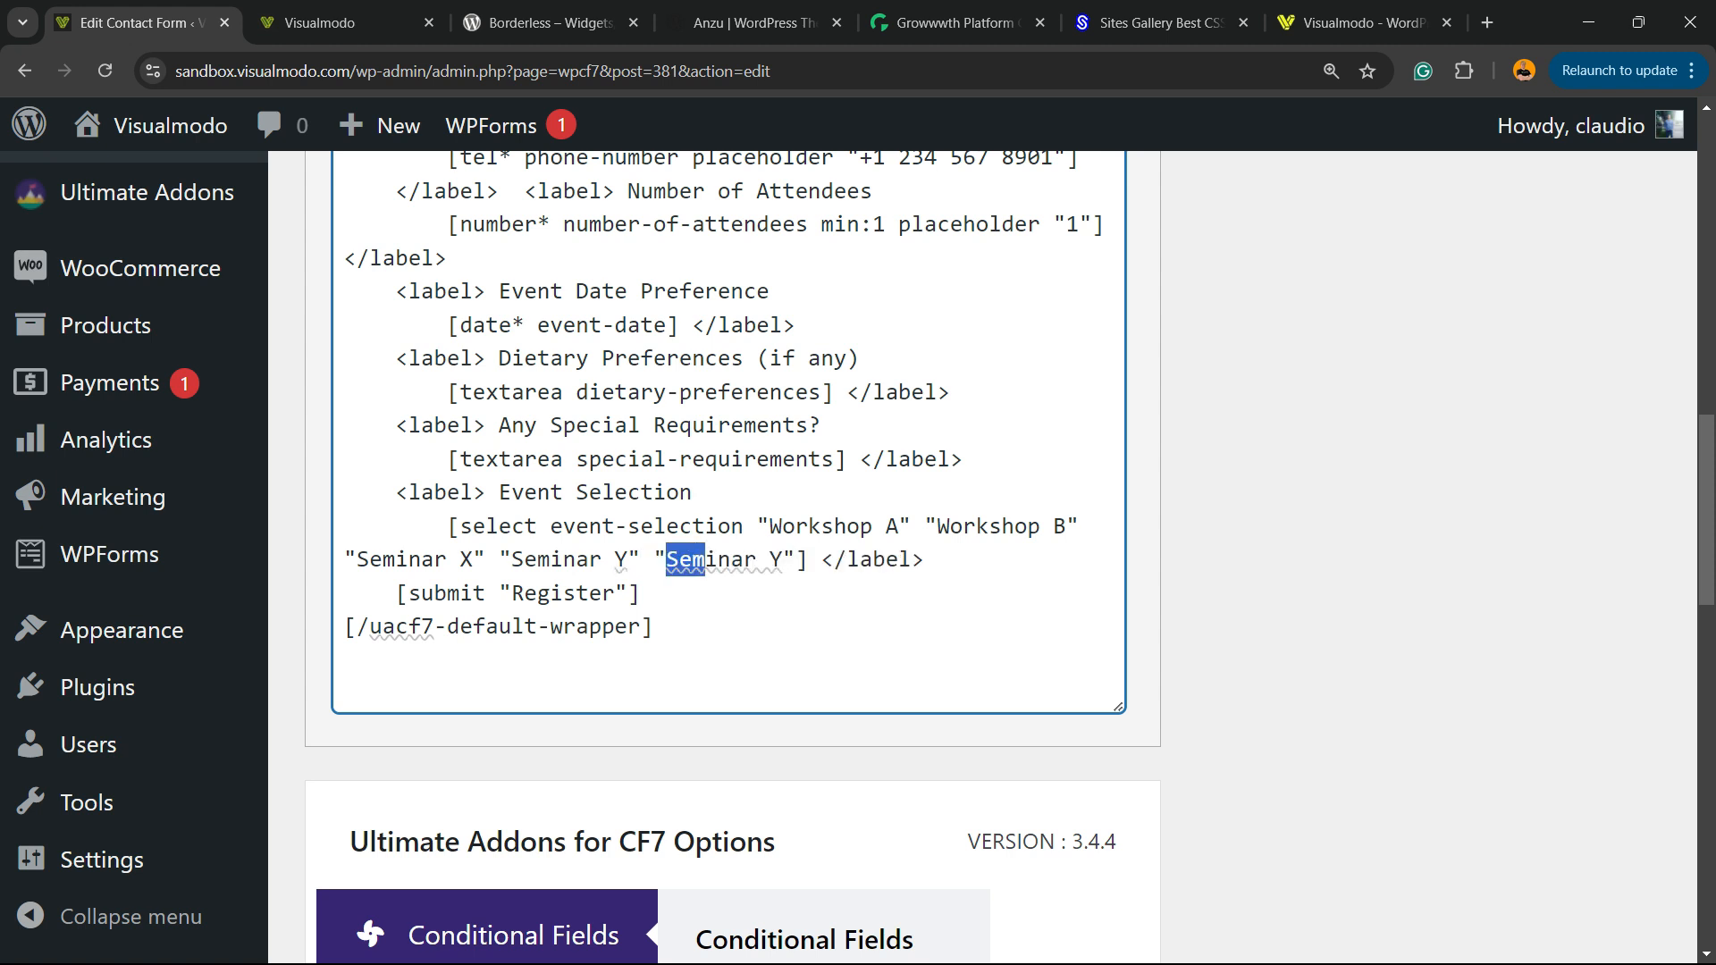
double_click(731, 559)
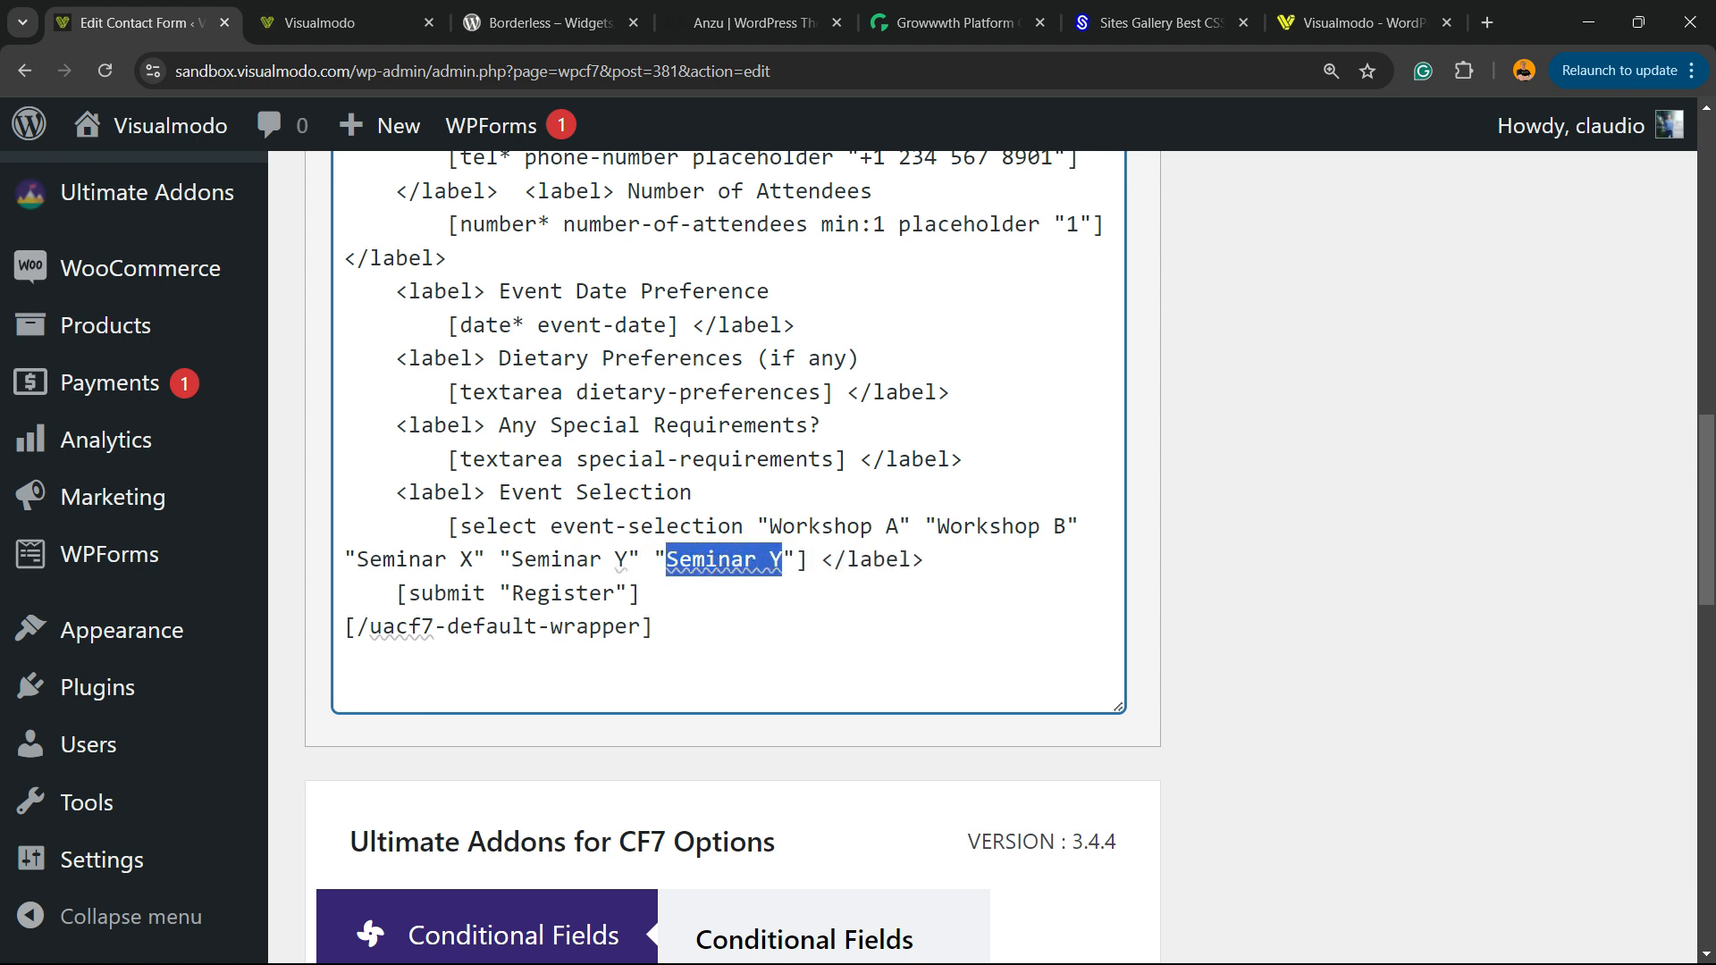
type("Test")
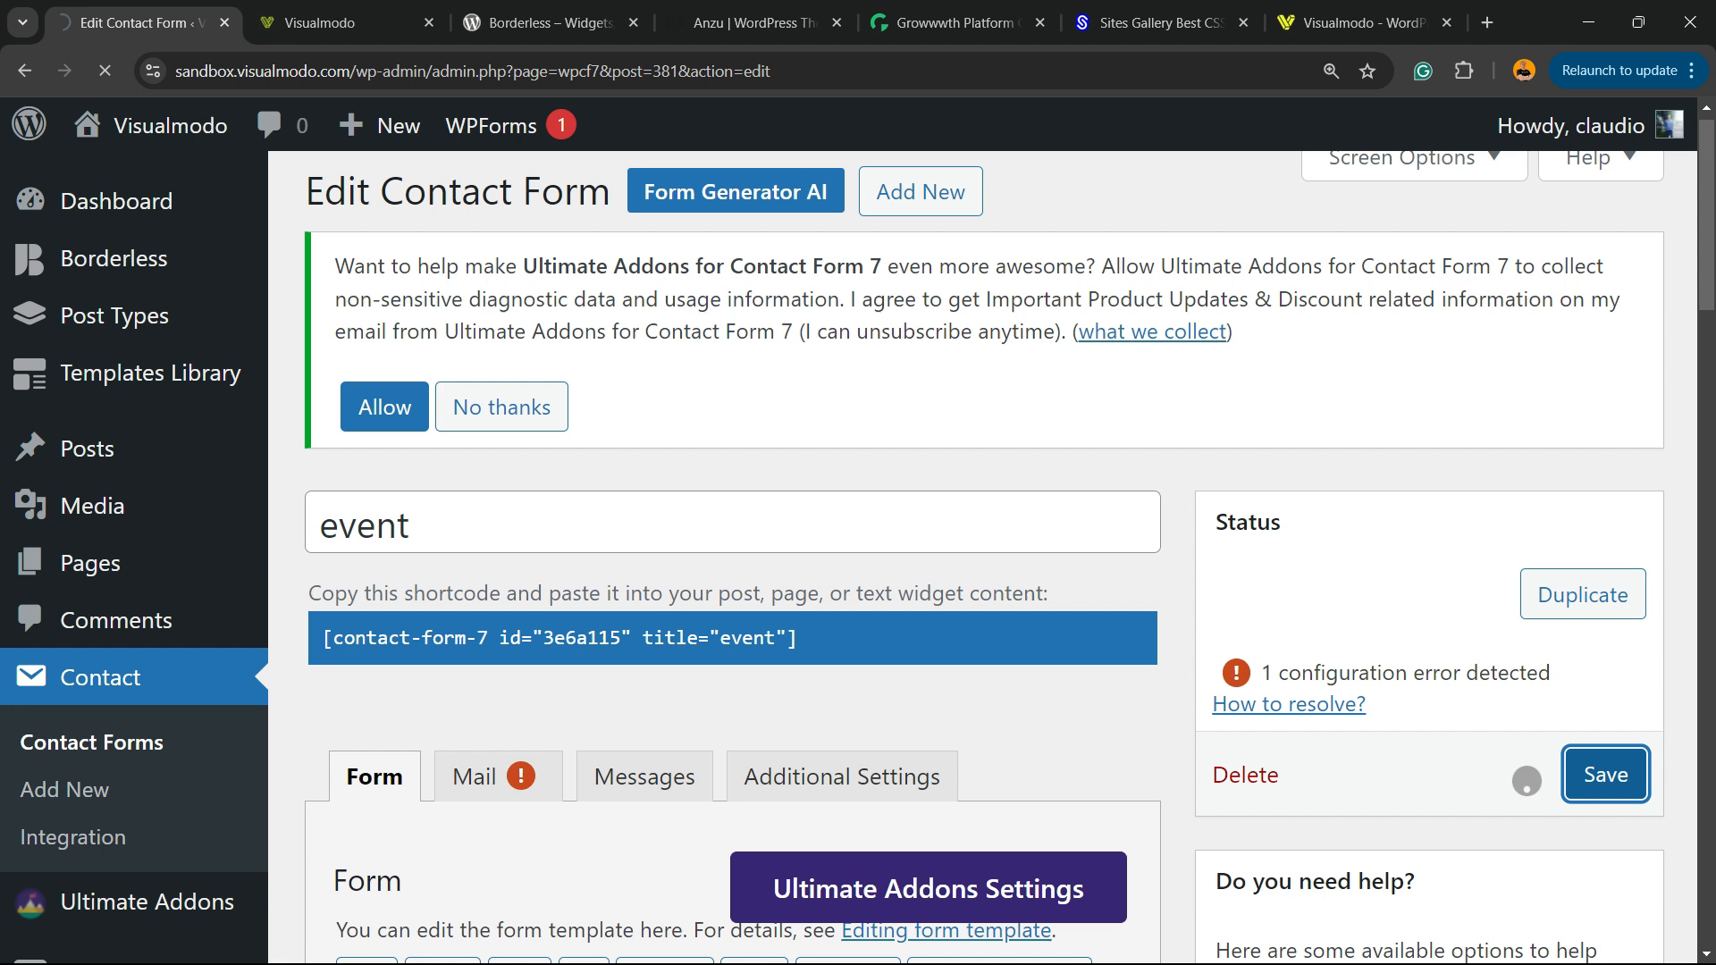
left_click(345, 21)
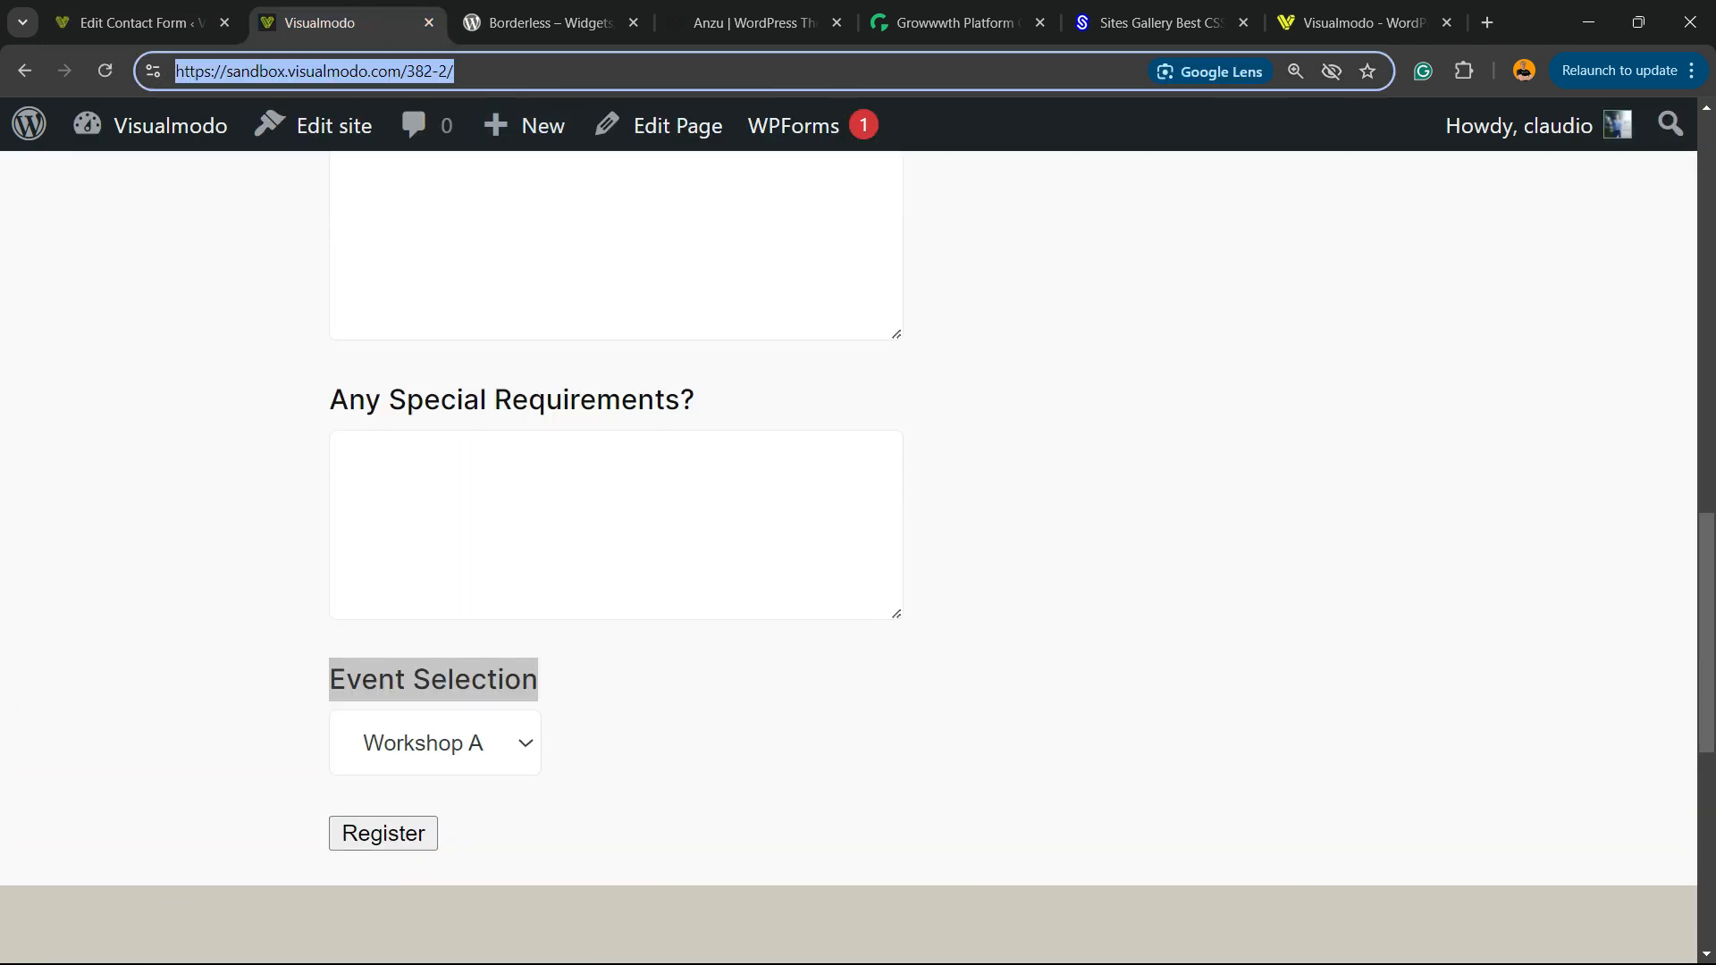
Confirm the live Event Selection dropdown lists Test and return to the form editor
scroll("up", 3)
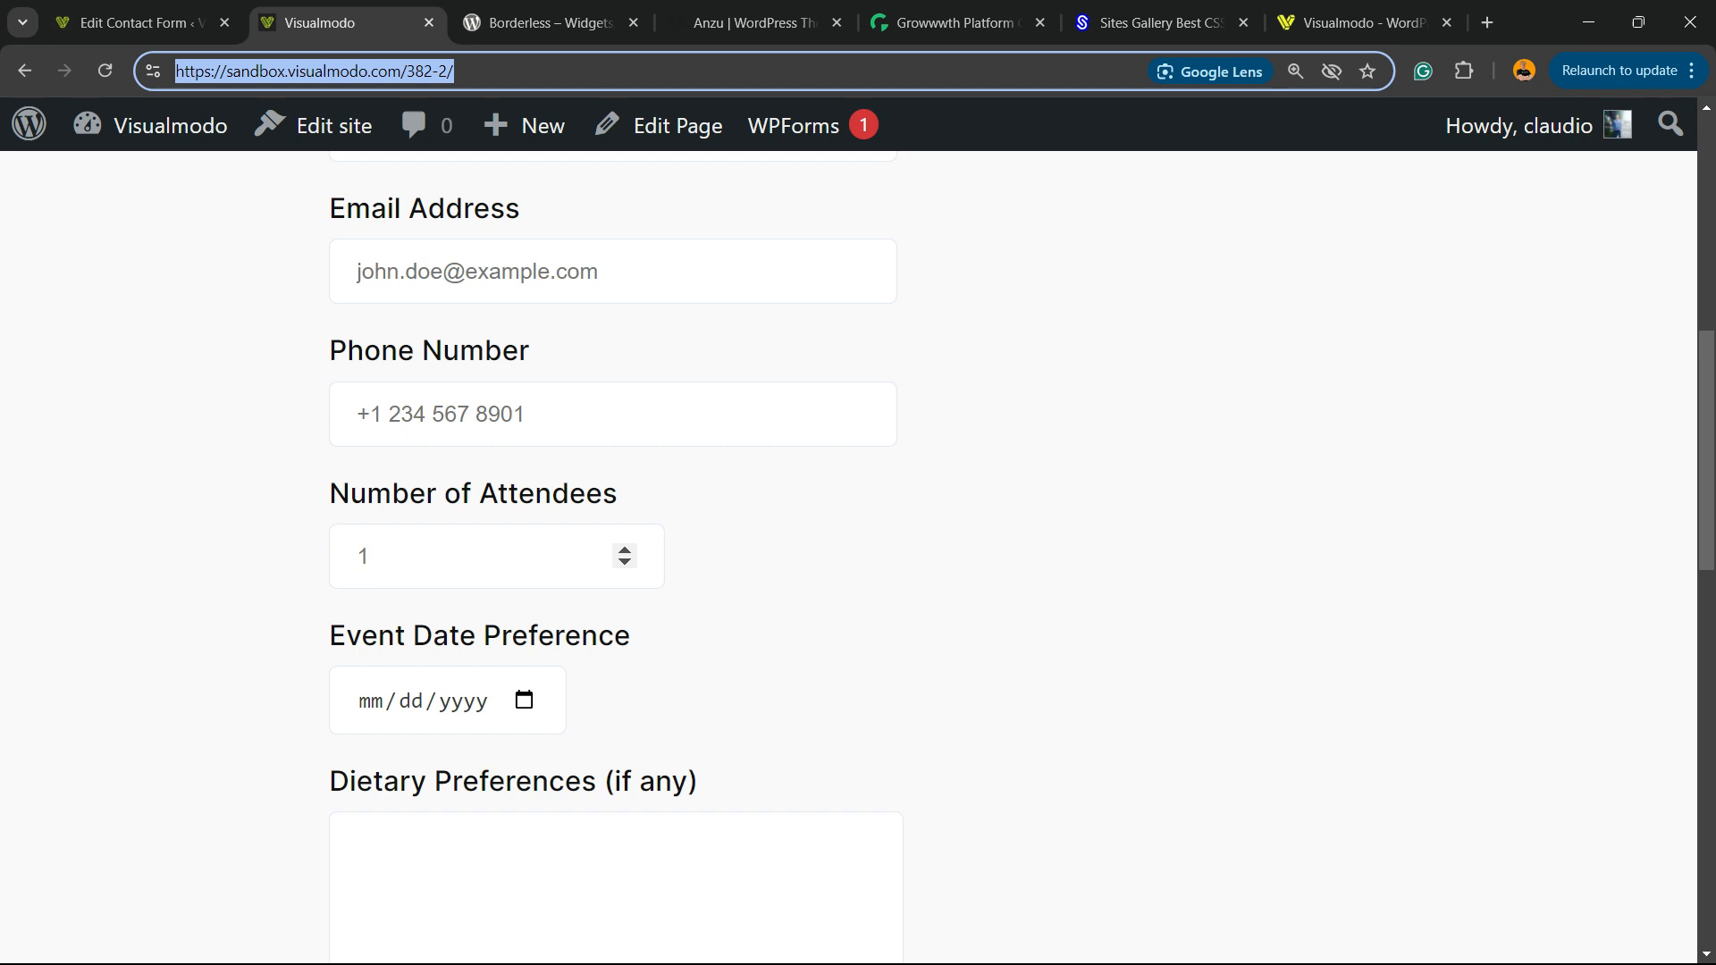
scroll("down", 3)
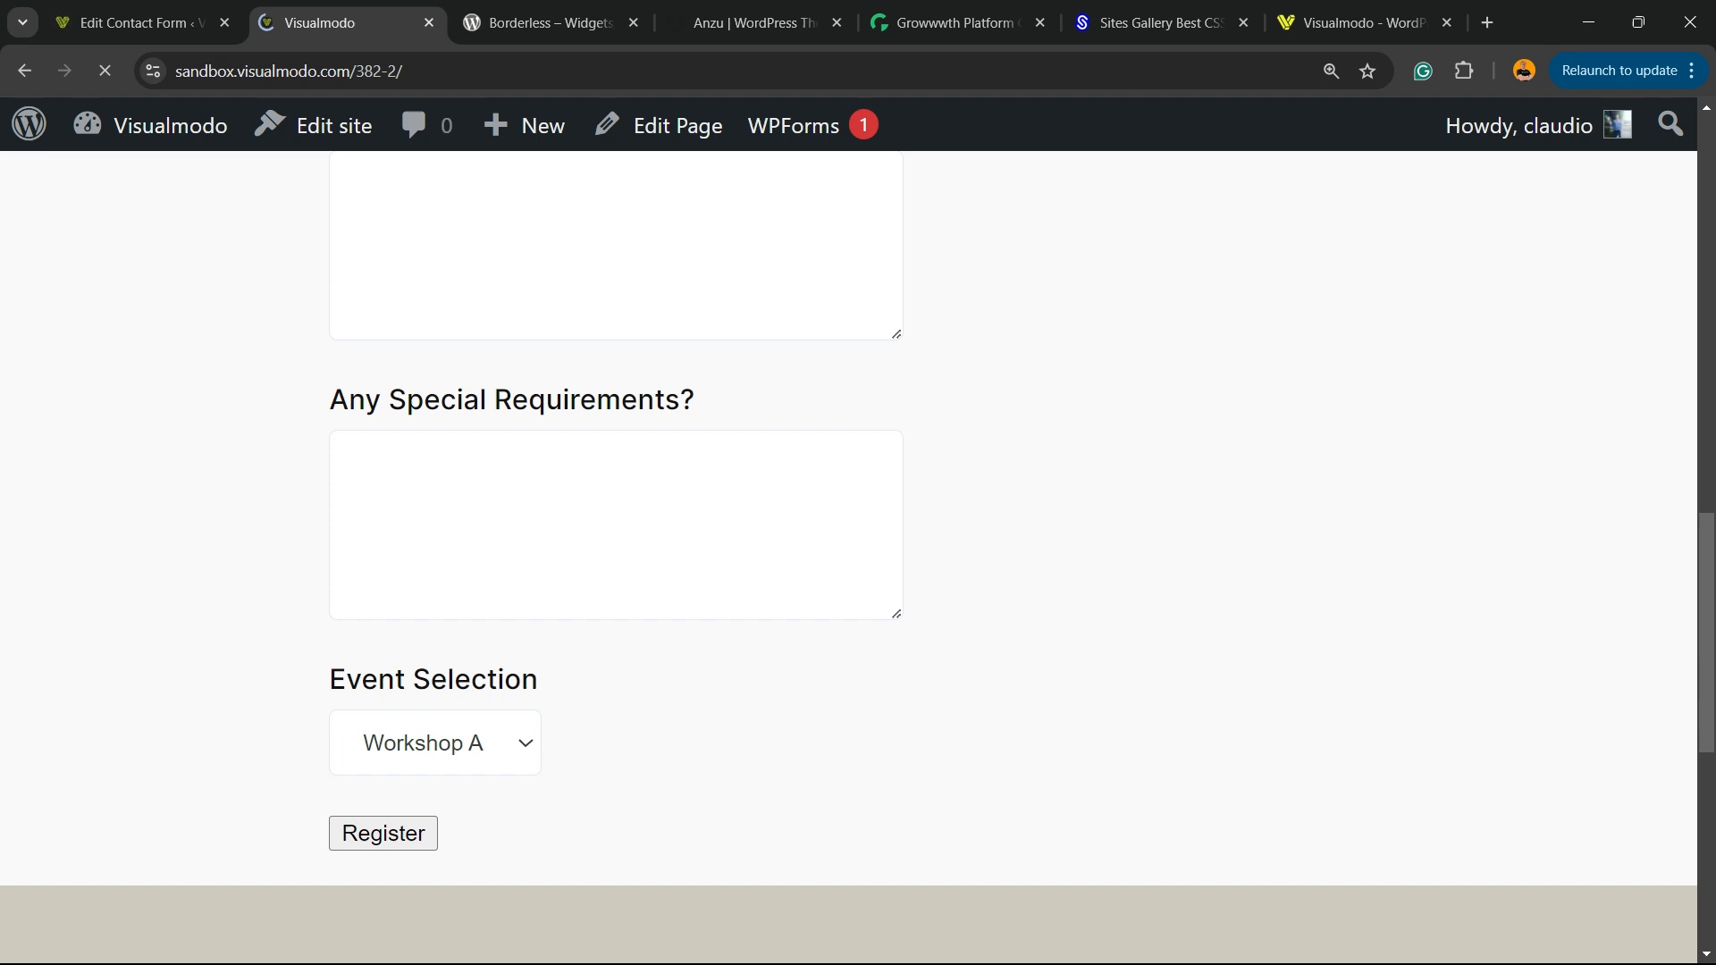
left_click(433, 520)
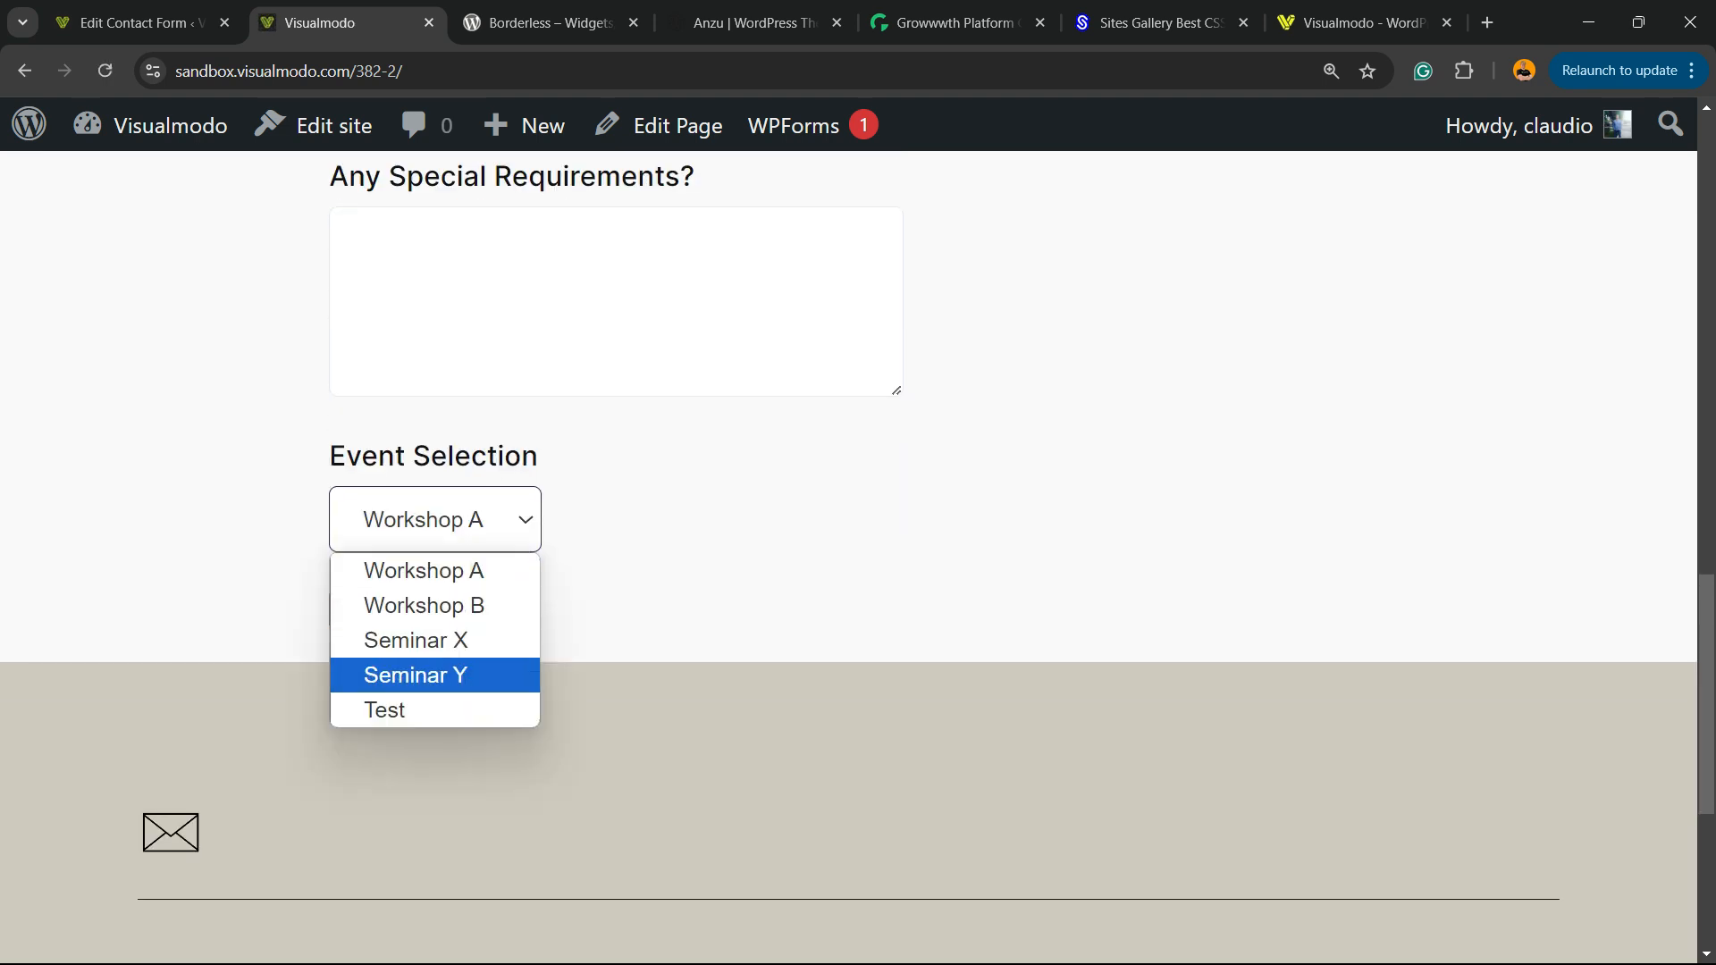
mouse_move(383, 710)
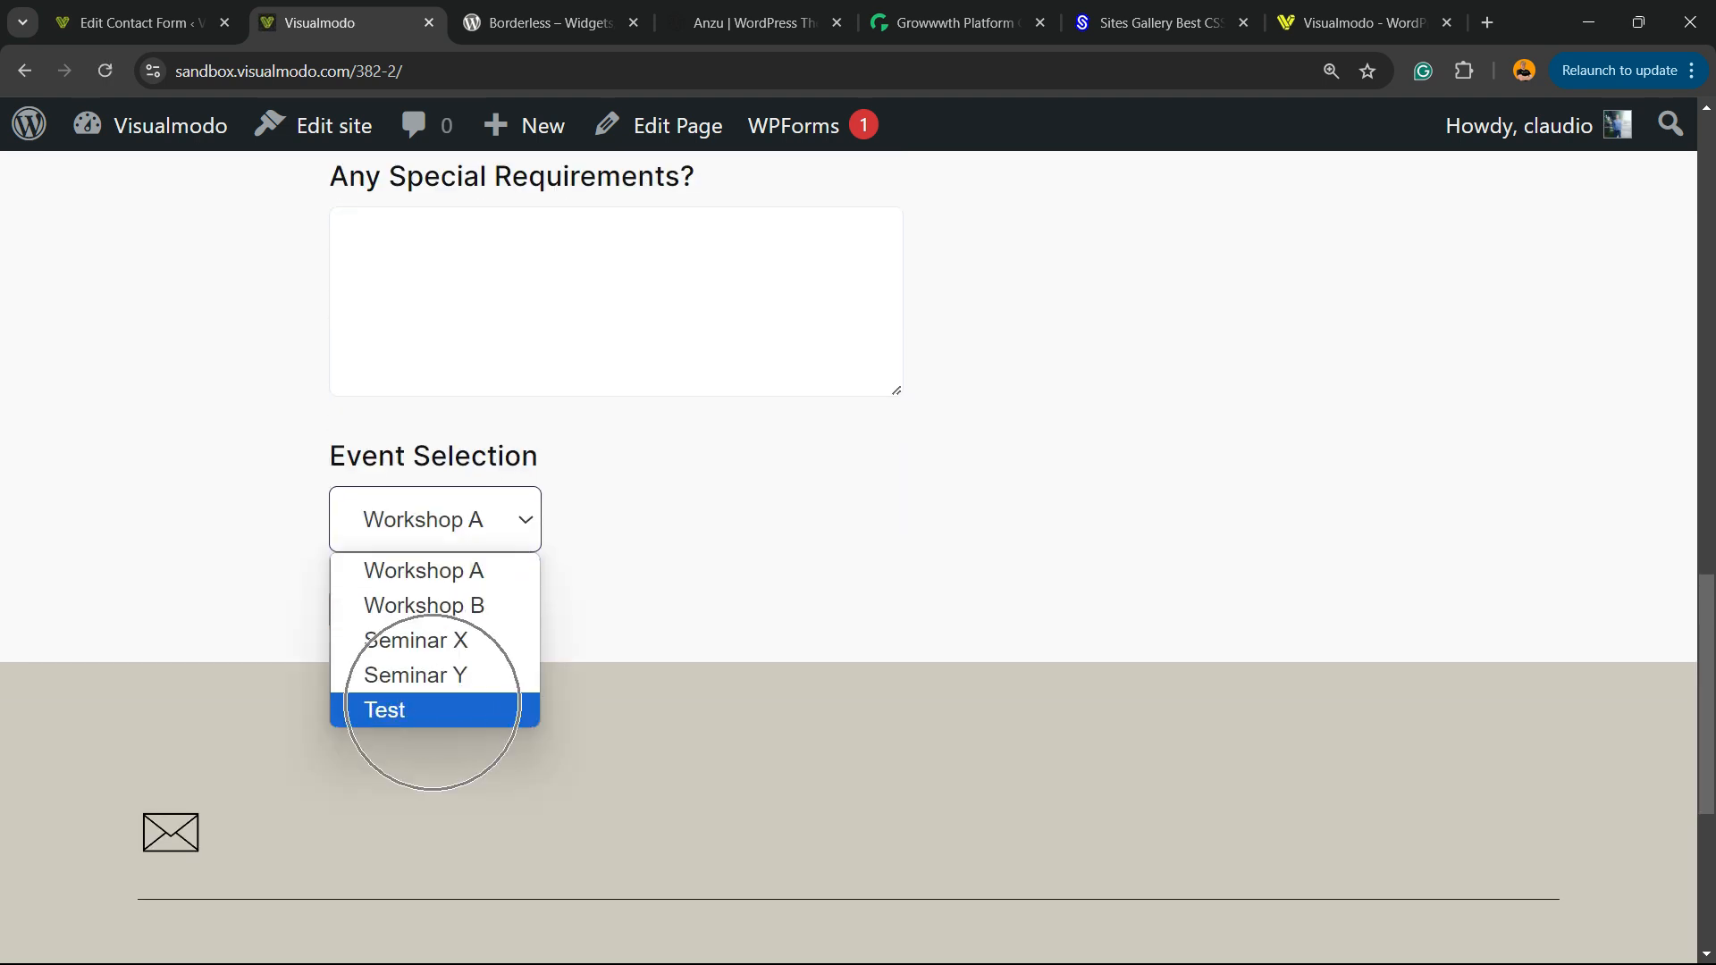
left_click(131, 22)
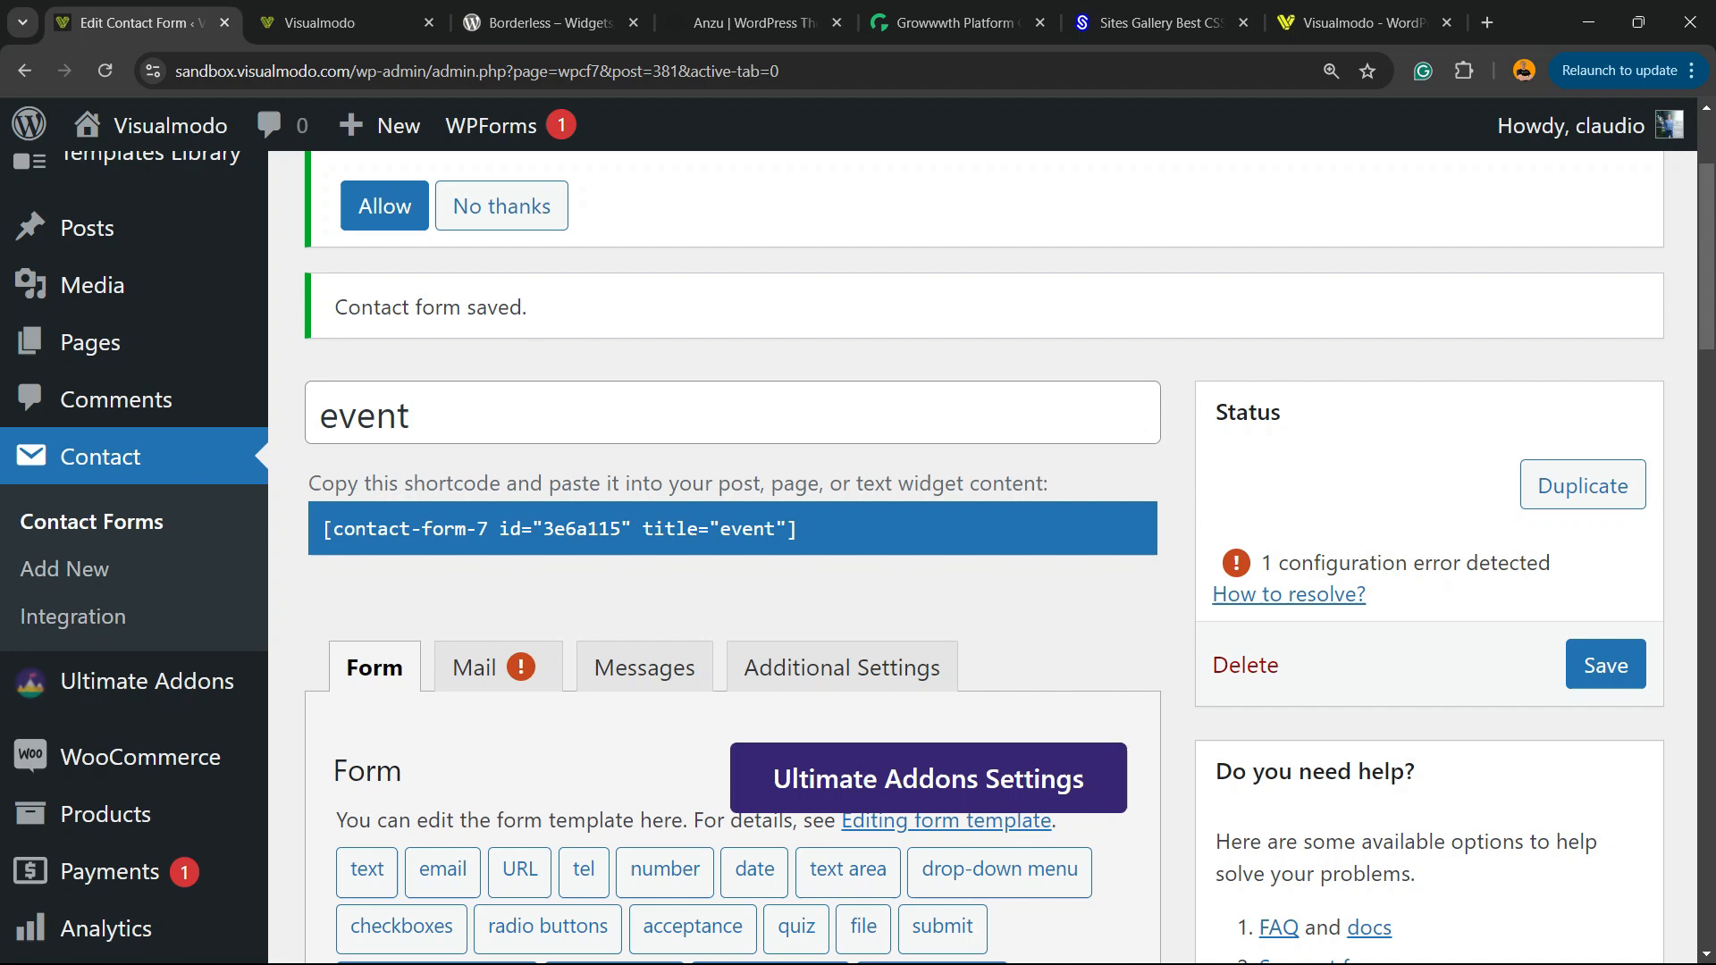
Review the event form code with its Test option, then switch to the Visualmodo YouTube channel
scroll("down", 3)
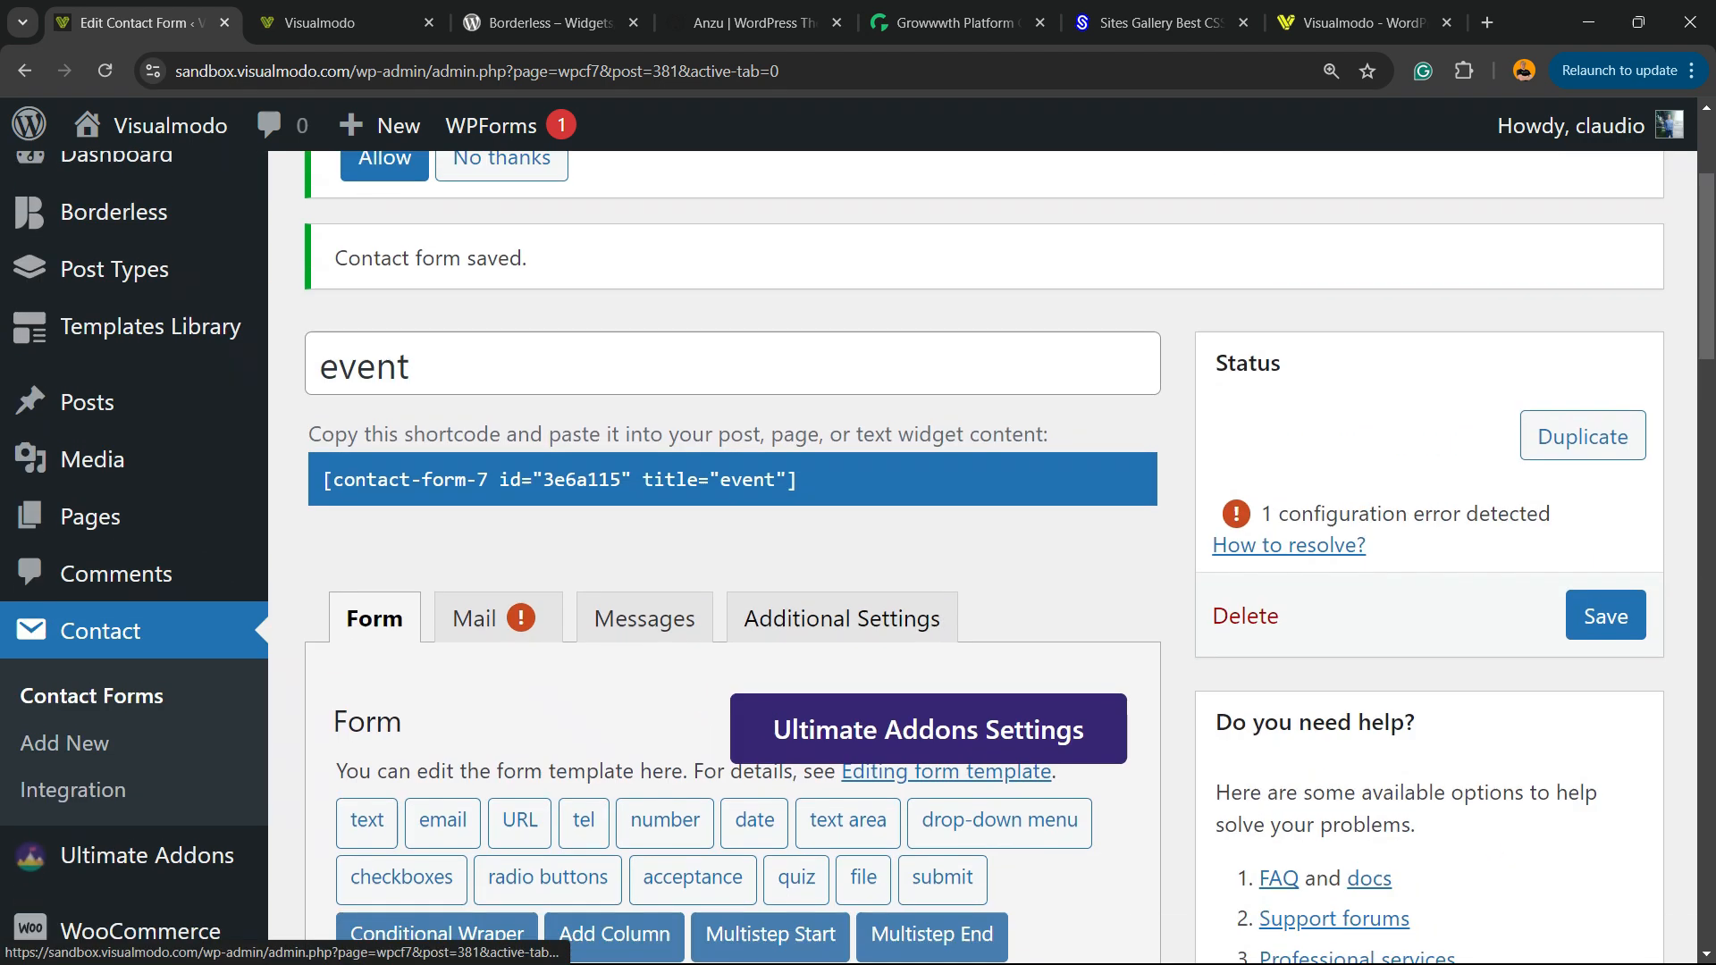
scroll("down", 3)
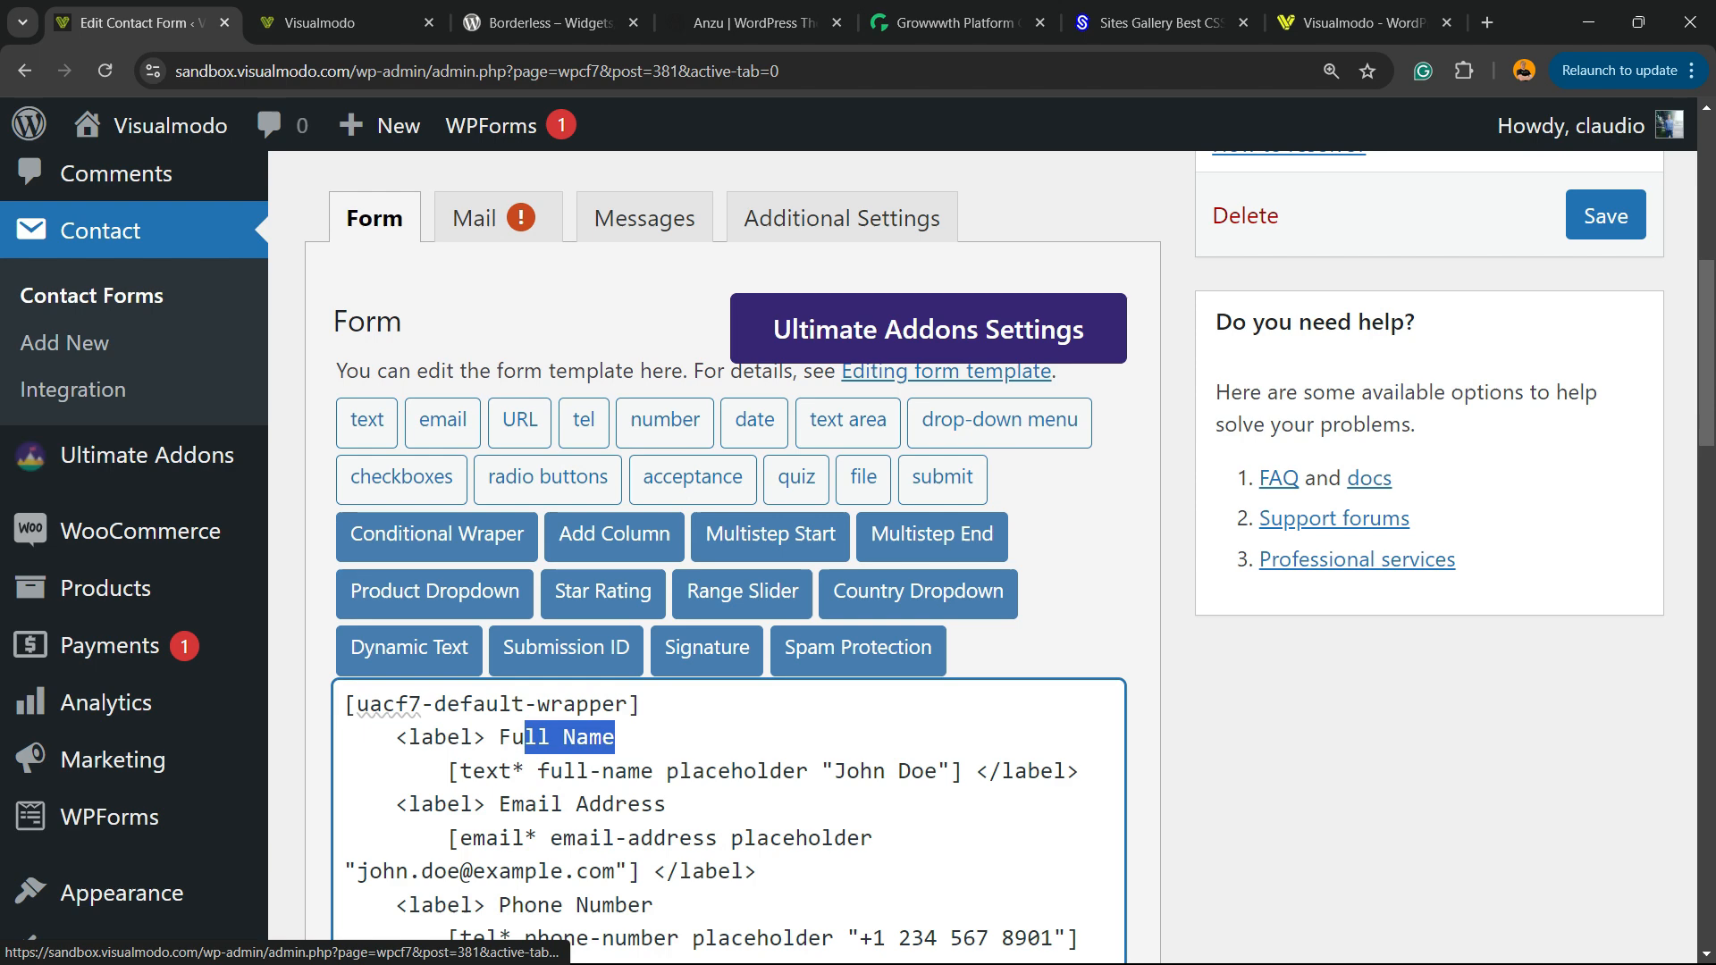
scroll("down", 3)
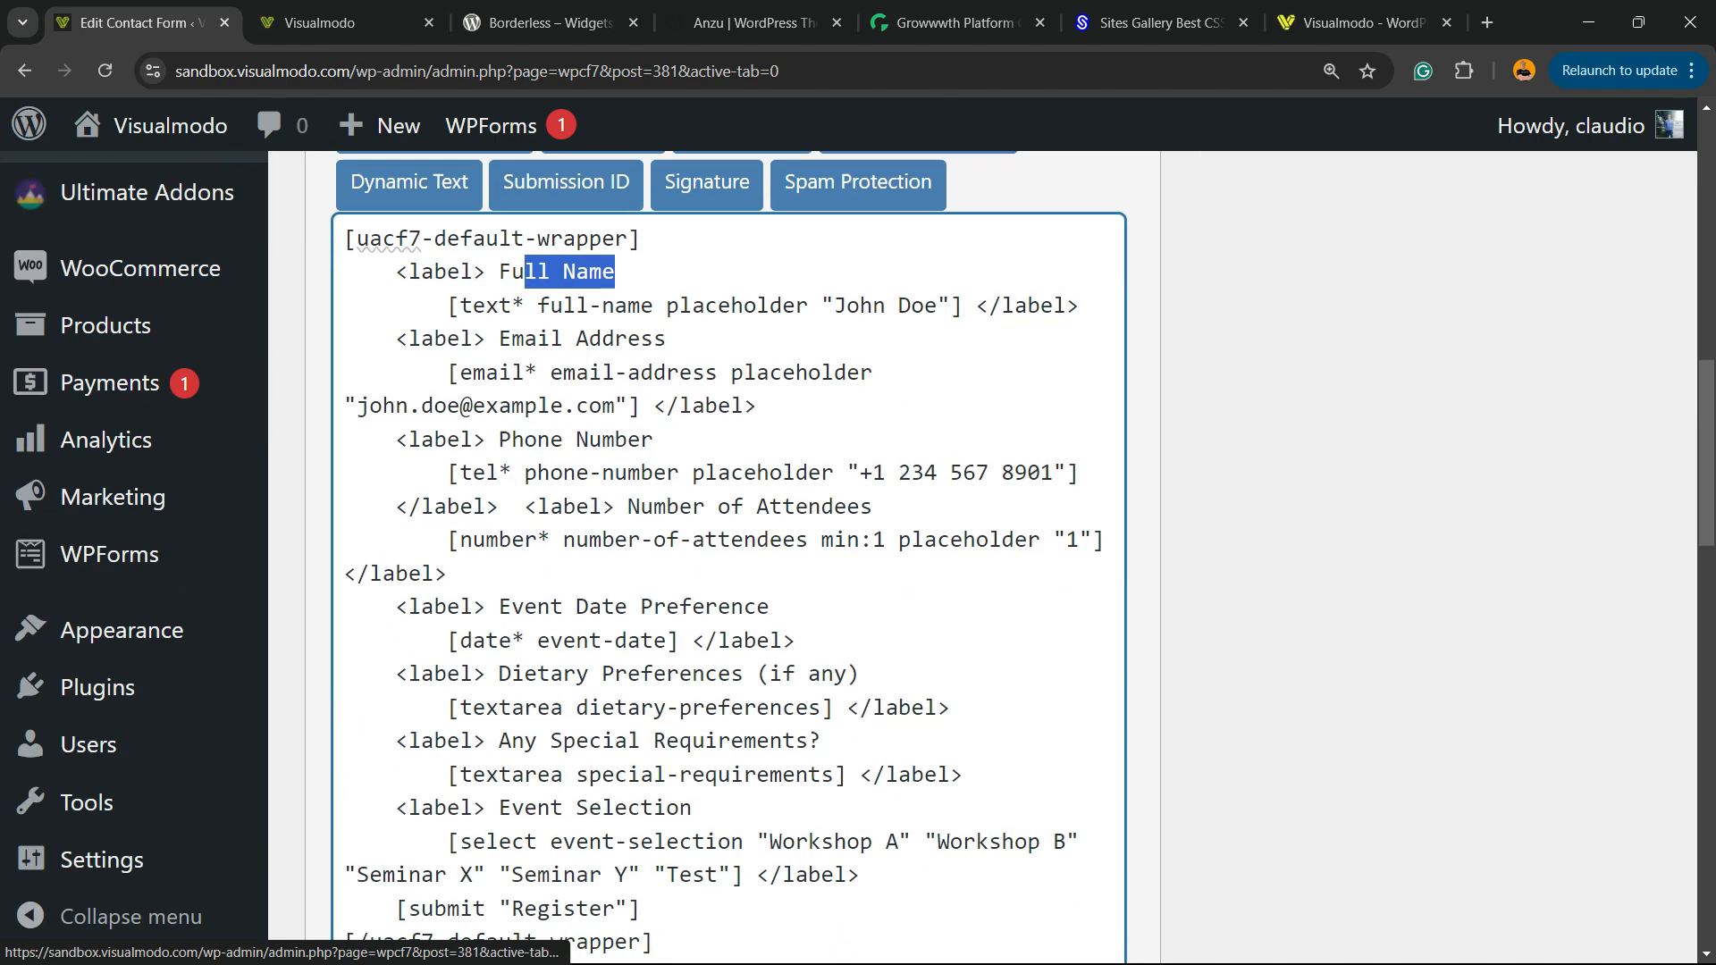
scroll("down", 3)
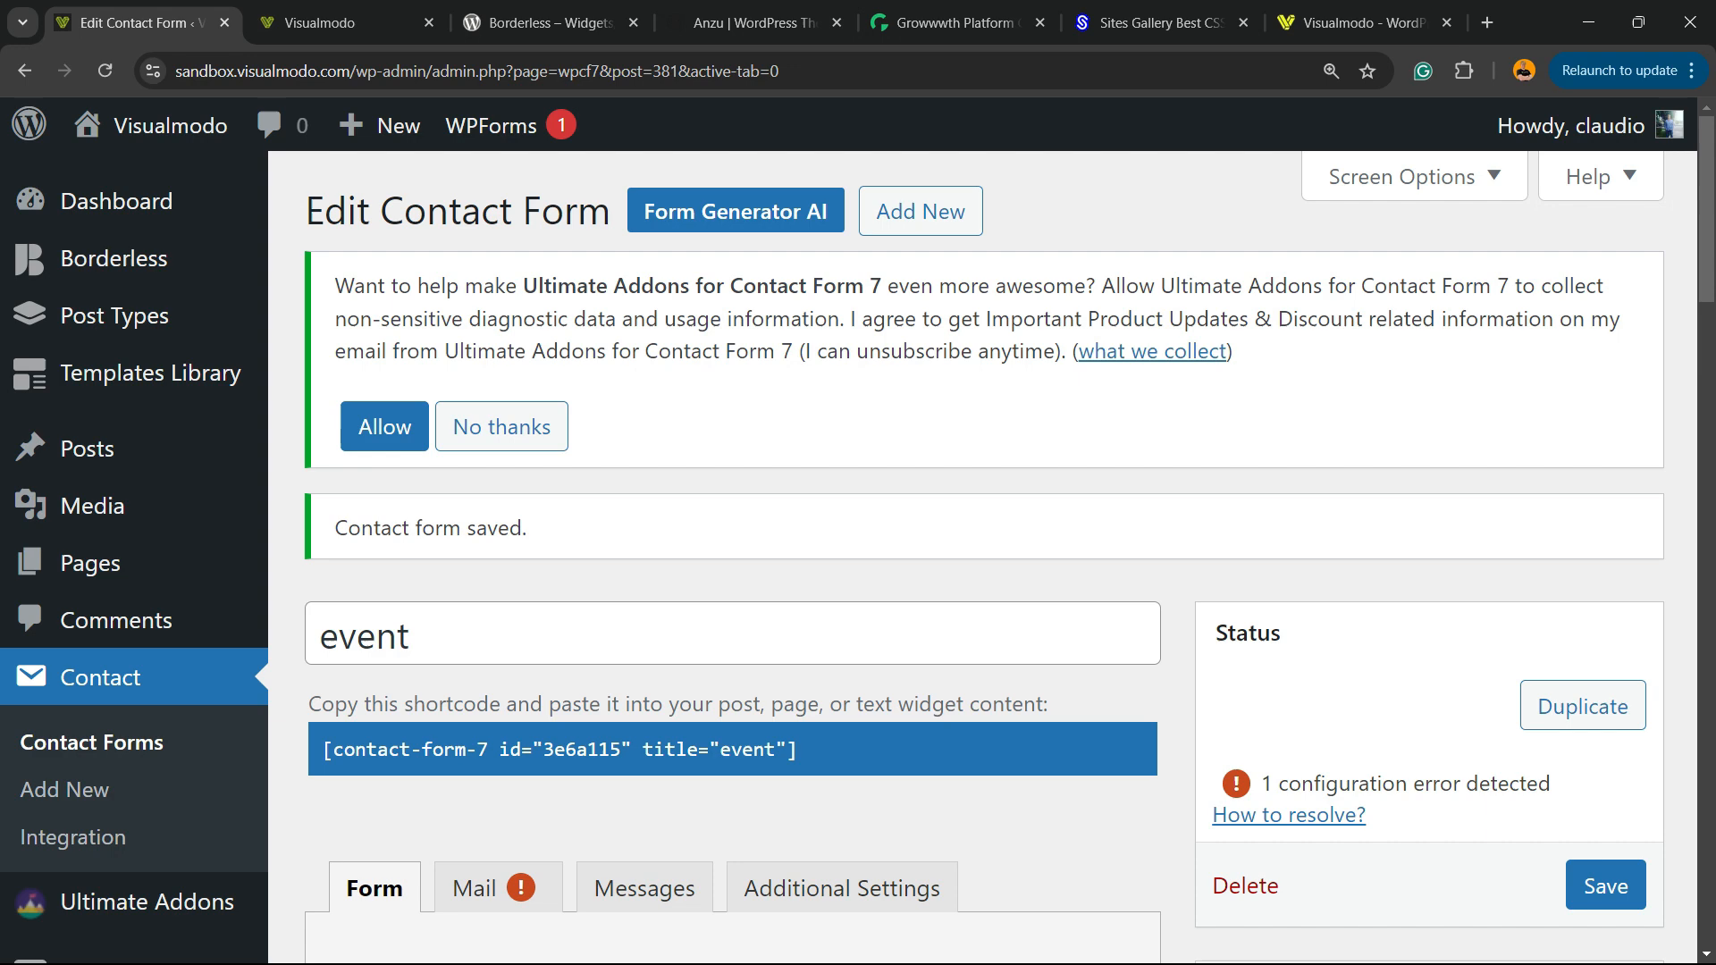
scroll("down", 3)
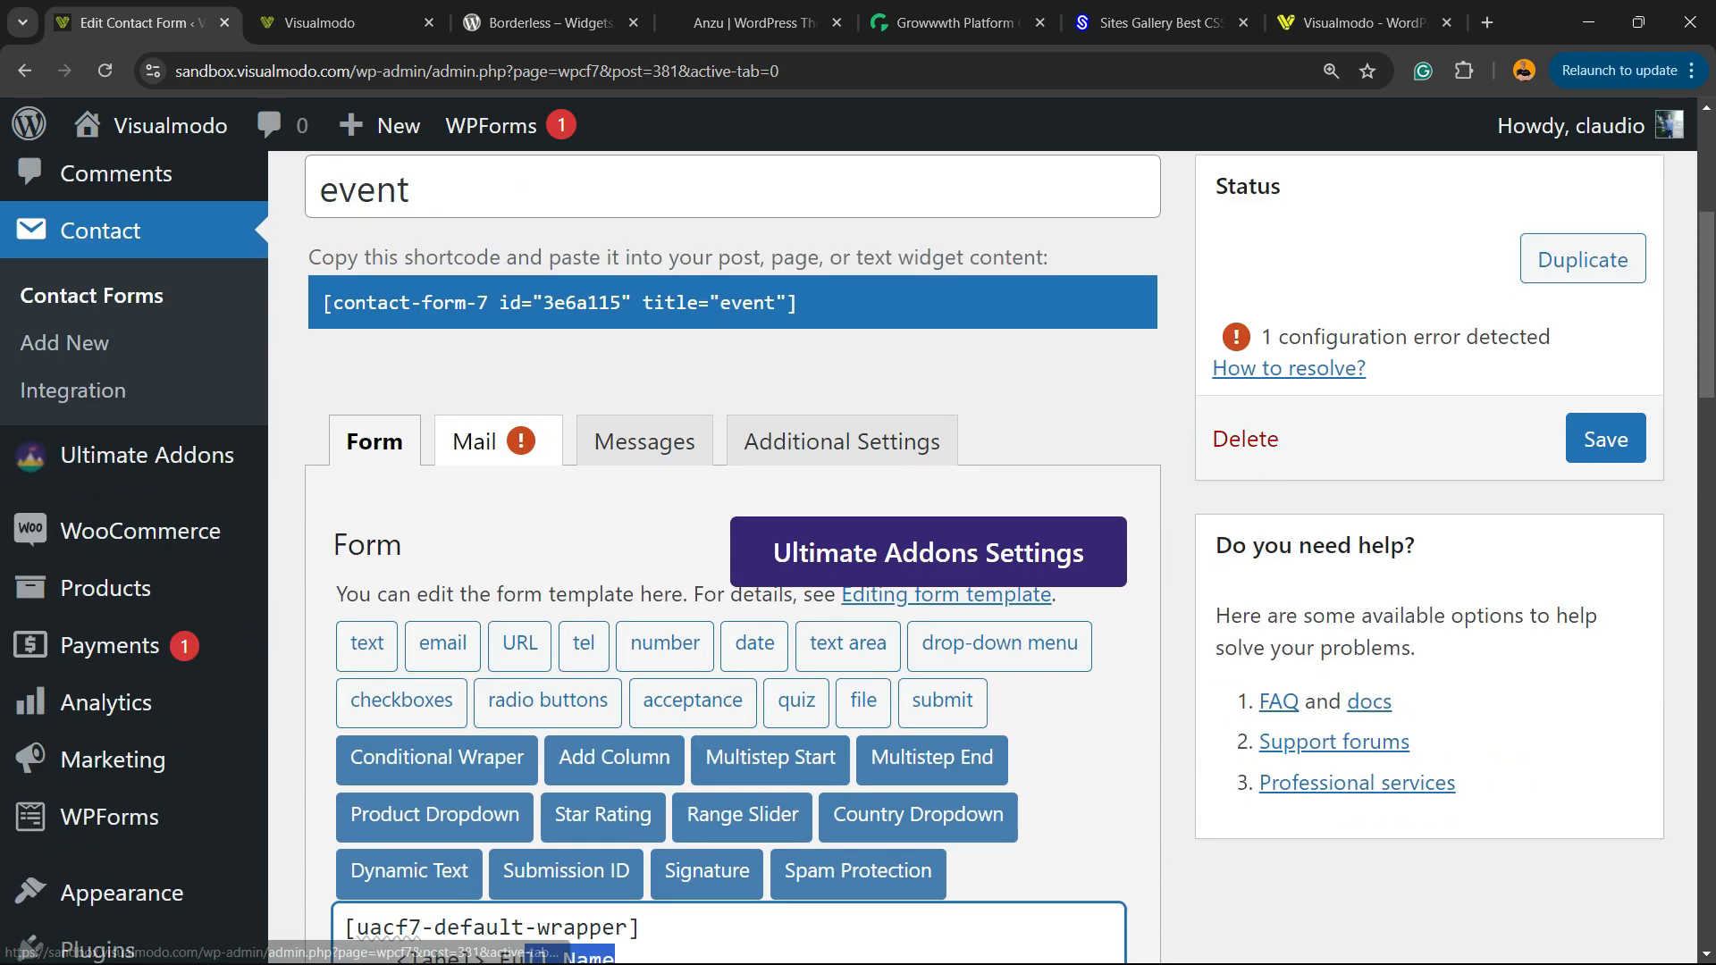
left_click(306, 21)
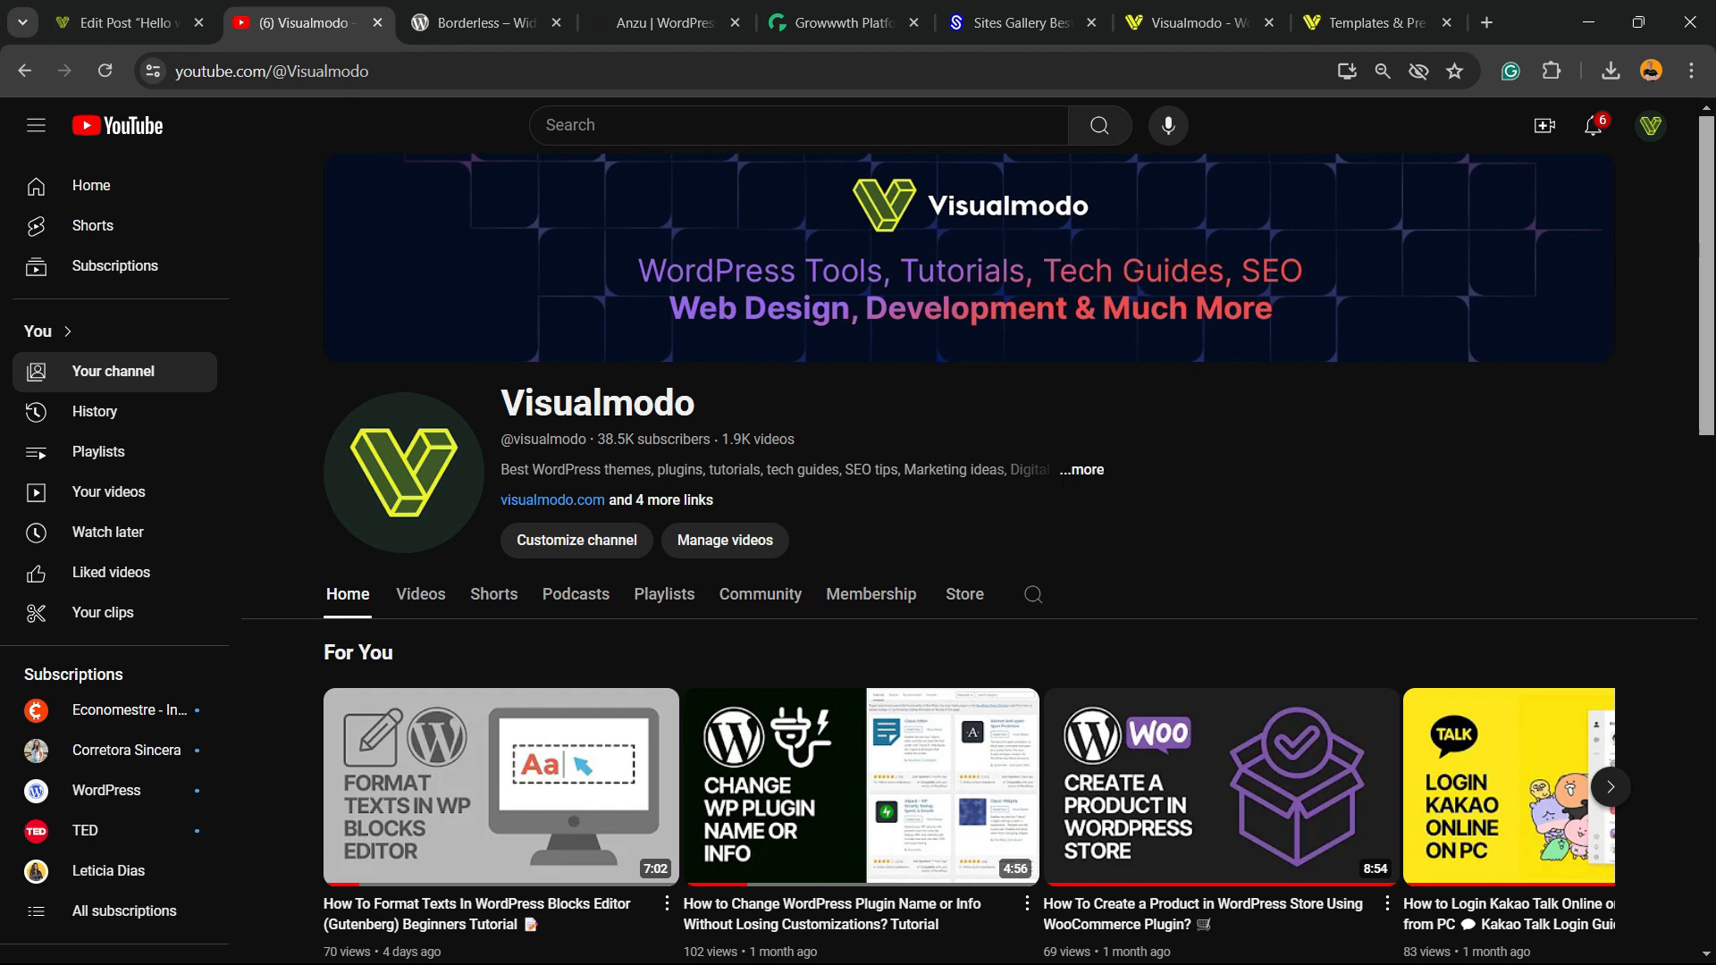
Browse the Borderless plugin and Anzu theme pages, ending on the Growwwth homepage
left_click(481, 21)
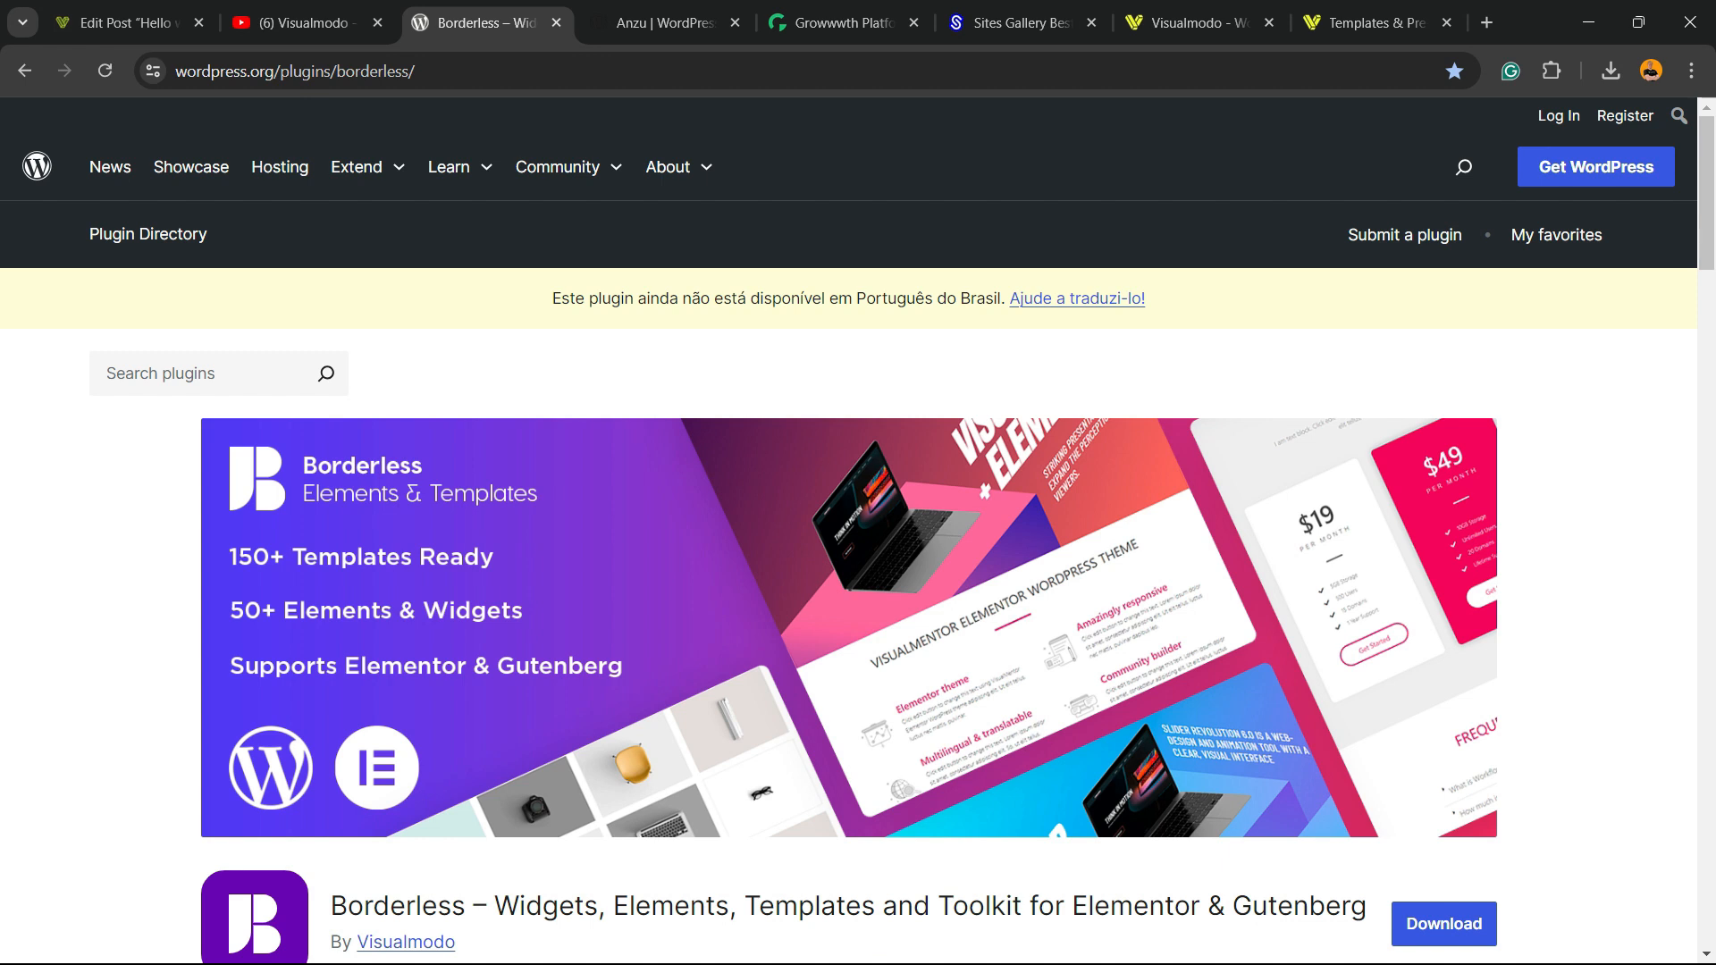
scroll("down", 3)
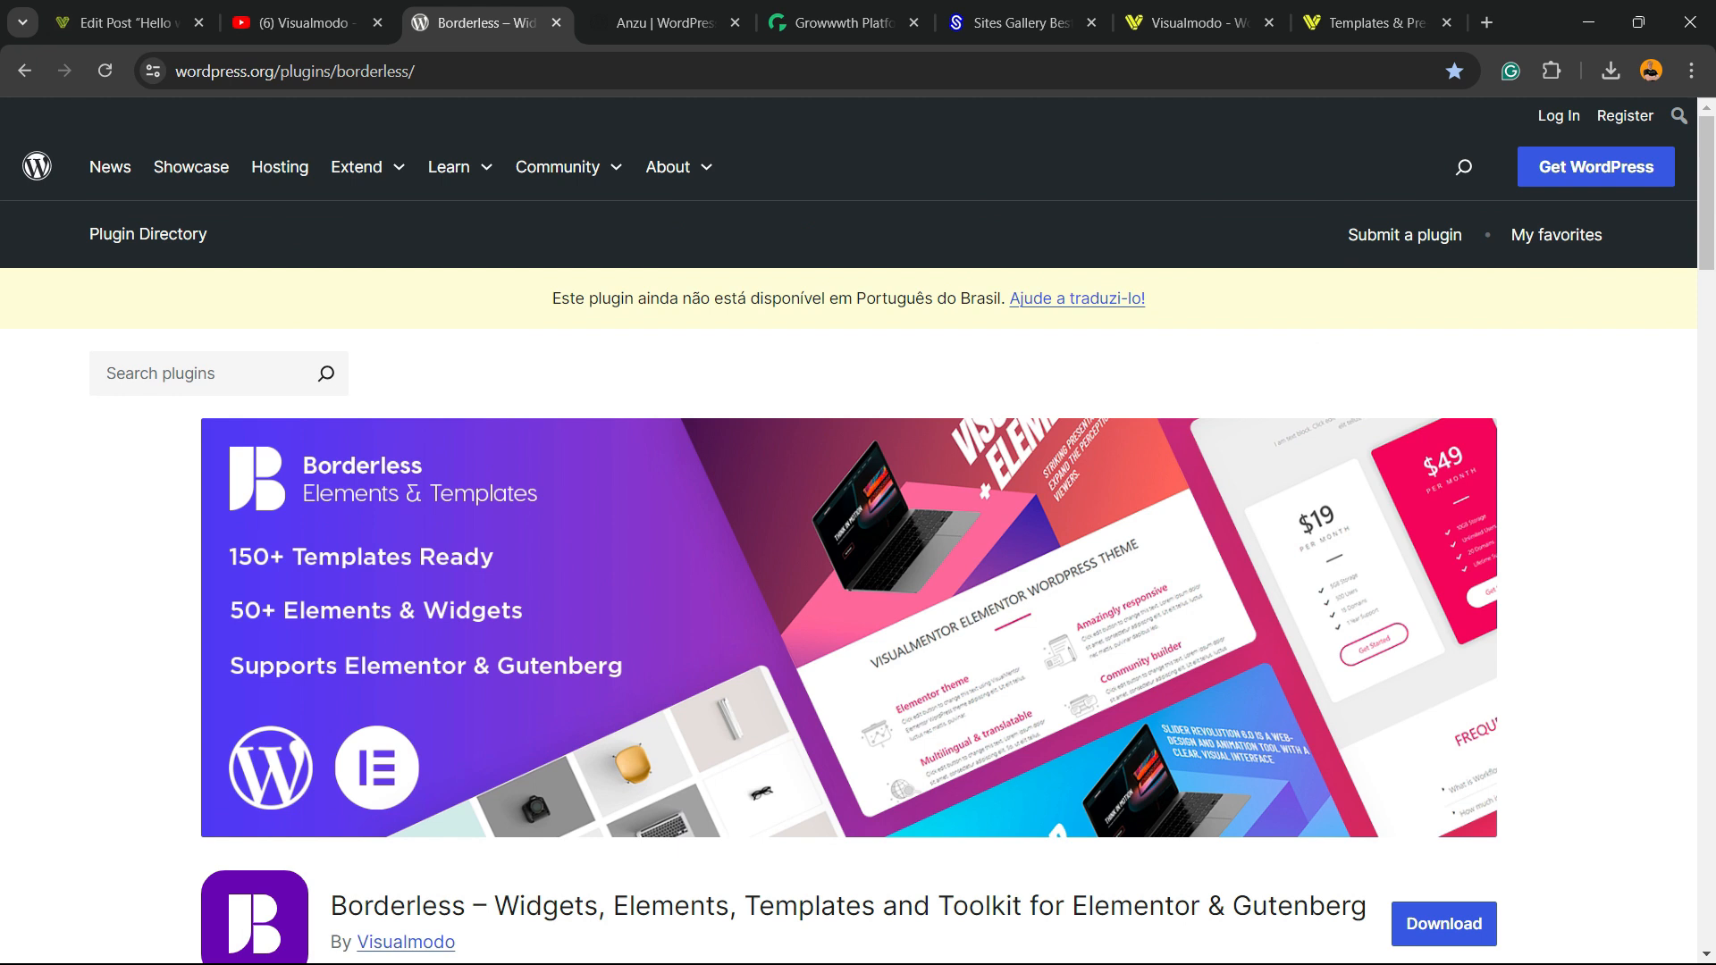
scroll("down", 3)
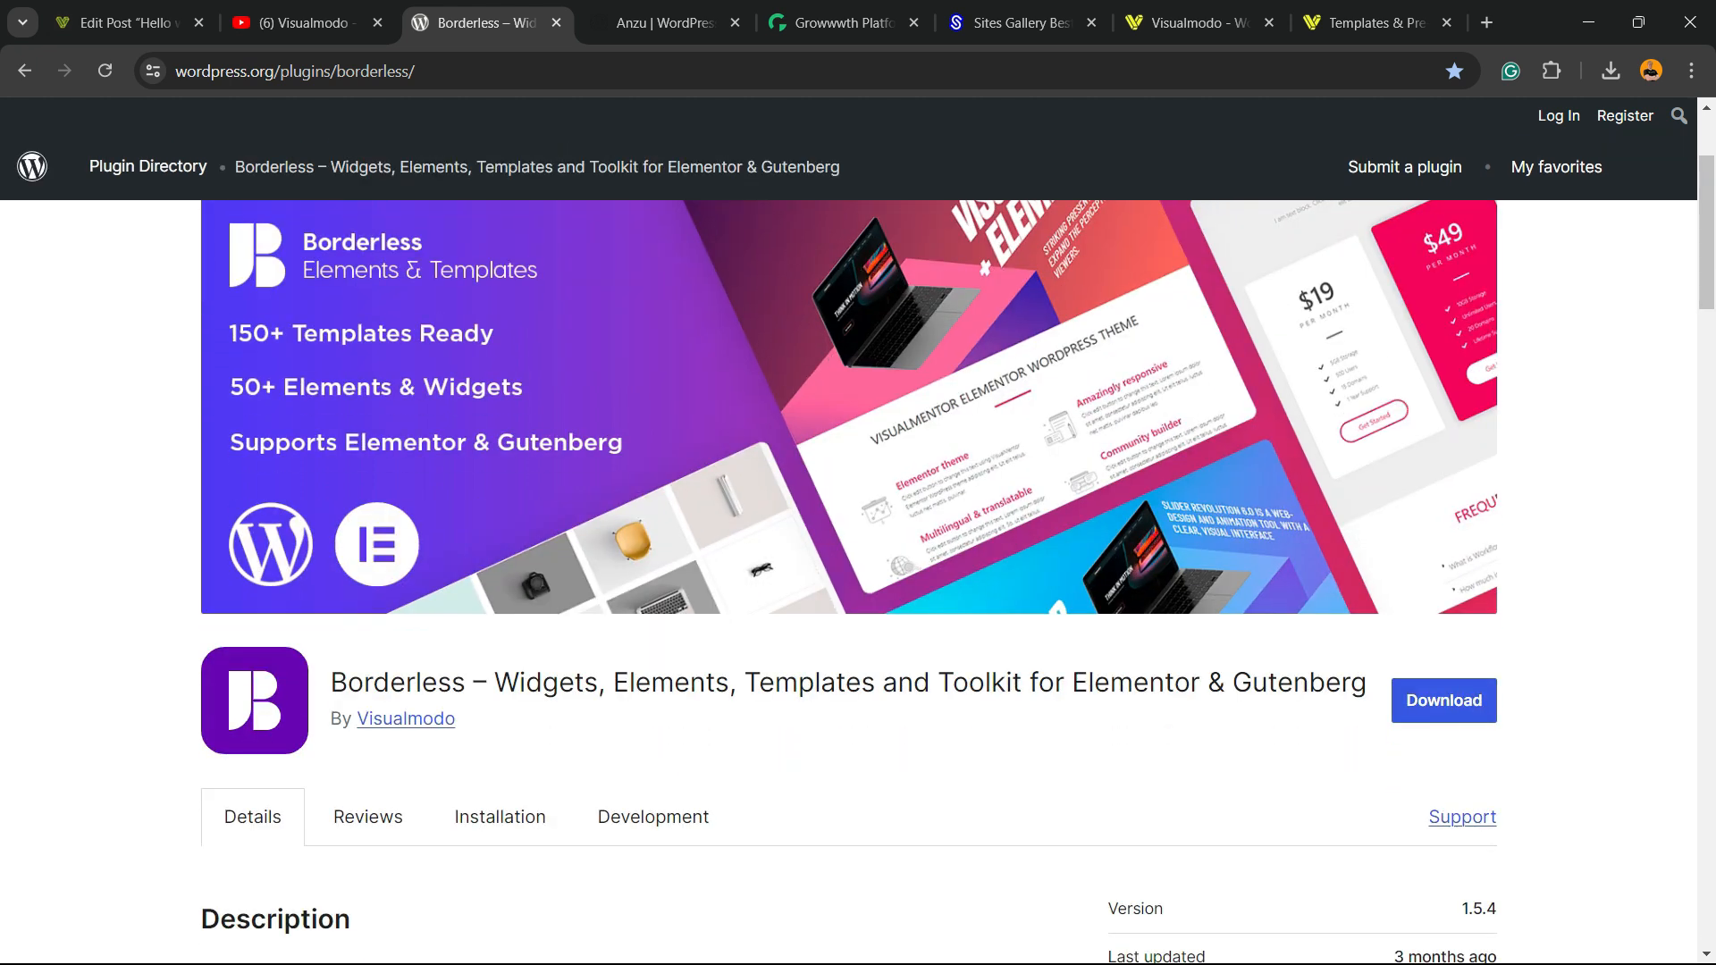
left_click(662, 21)
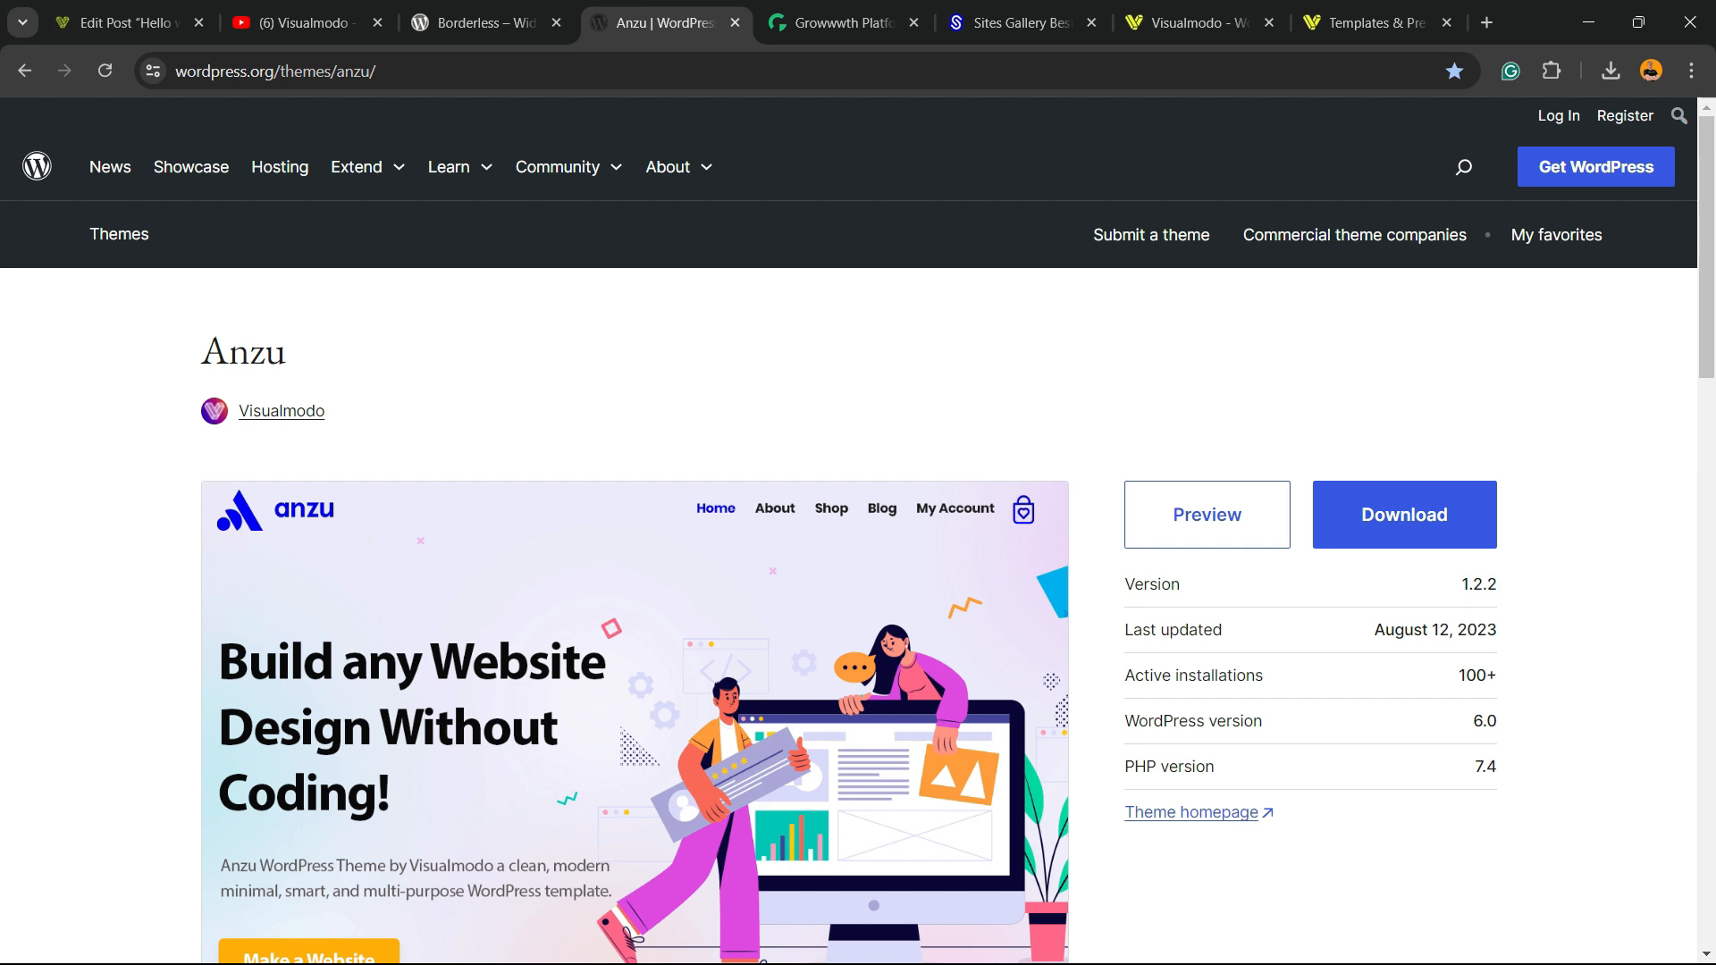
left_click(836, 22)
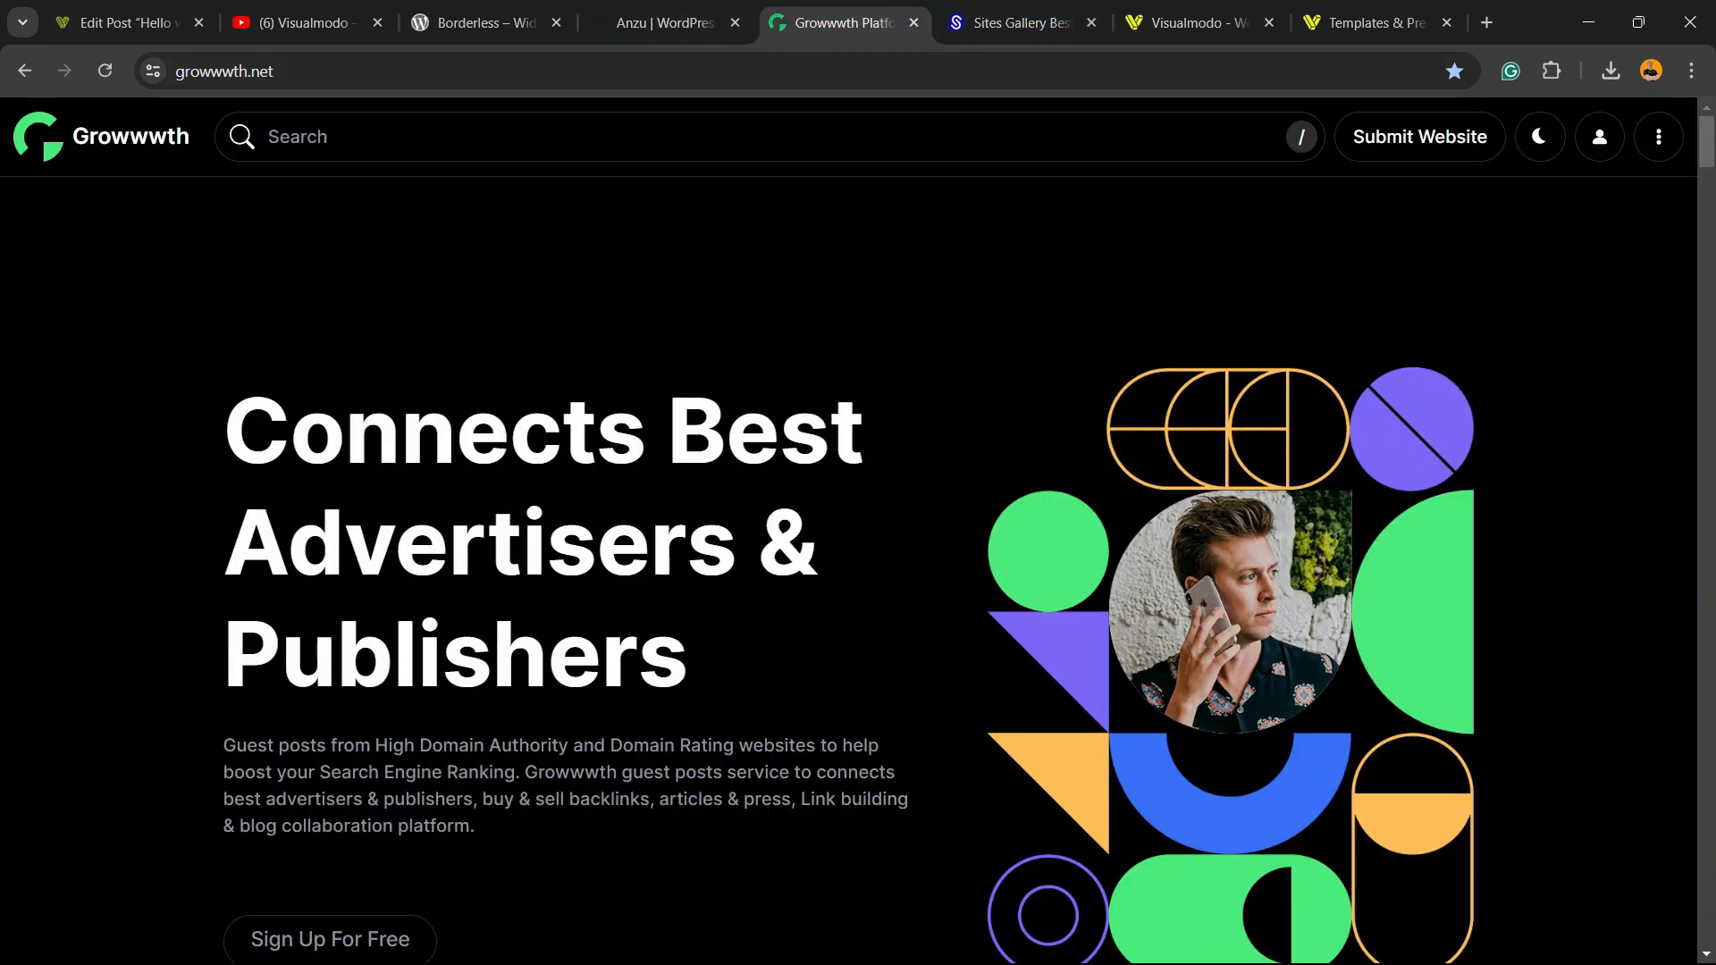
Scroll through Growwwth's Featured Websites cards, then switch to the Sites Gallery homepage
scroll("down", 3)
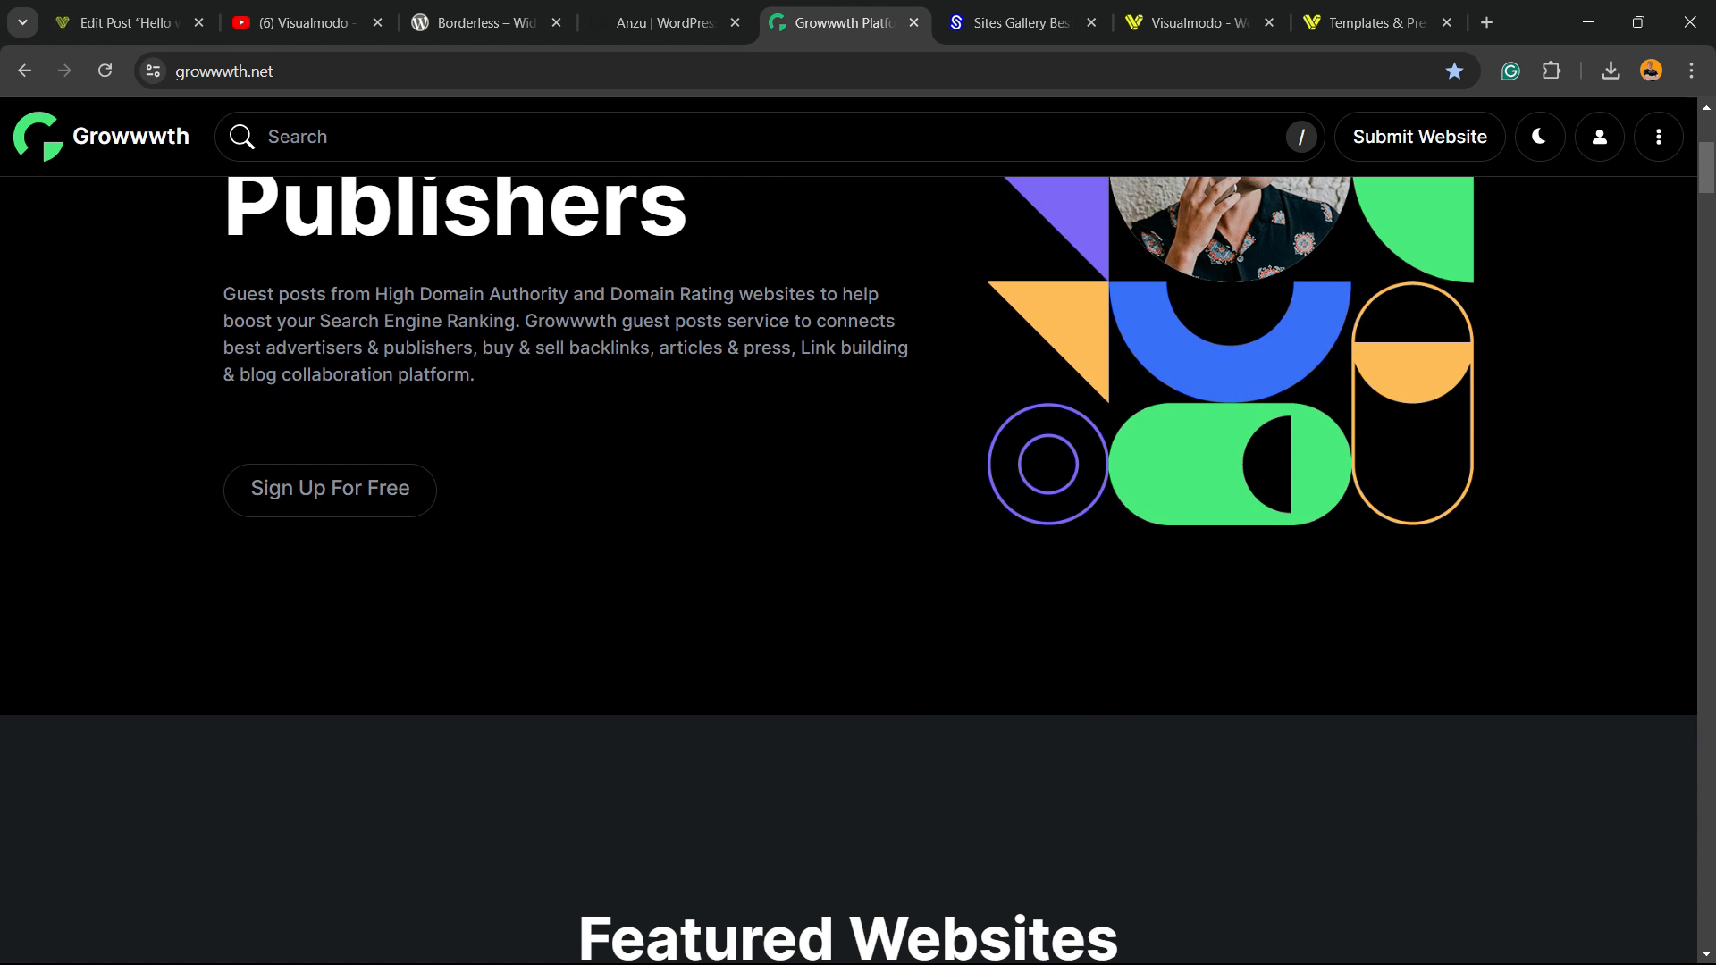
scroll("down", 3)
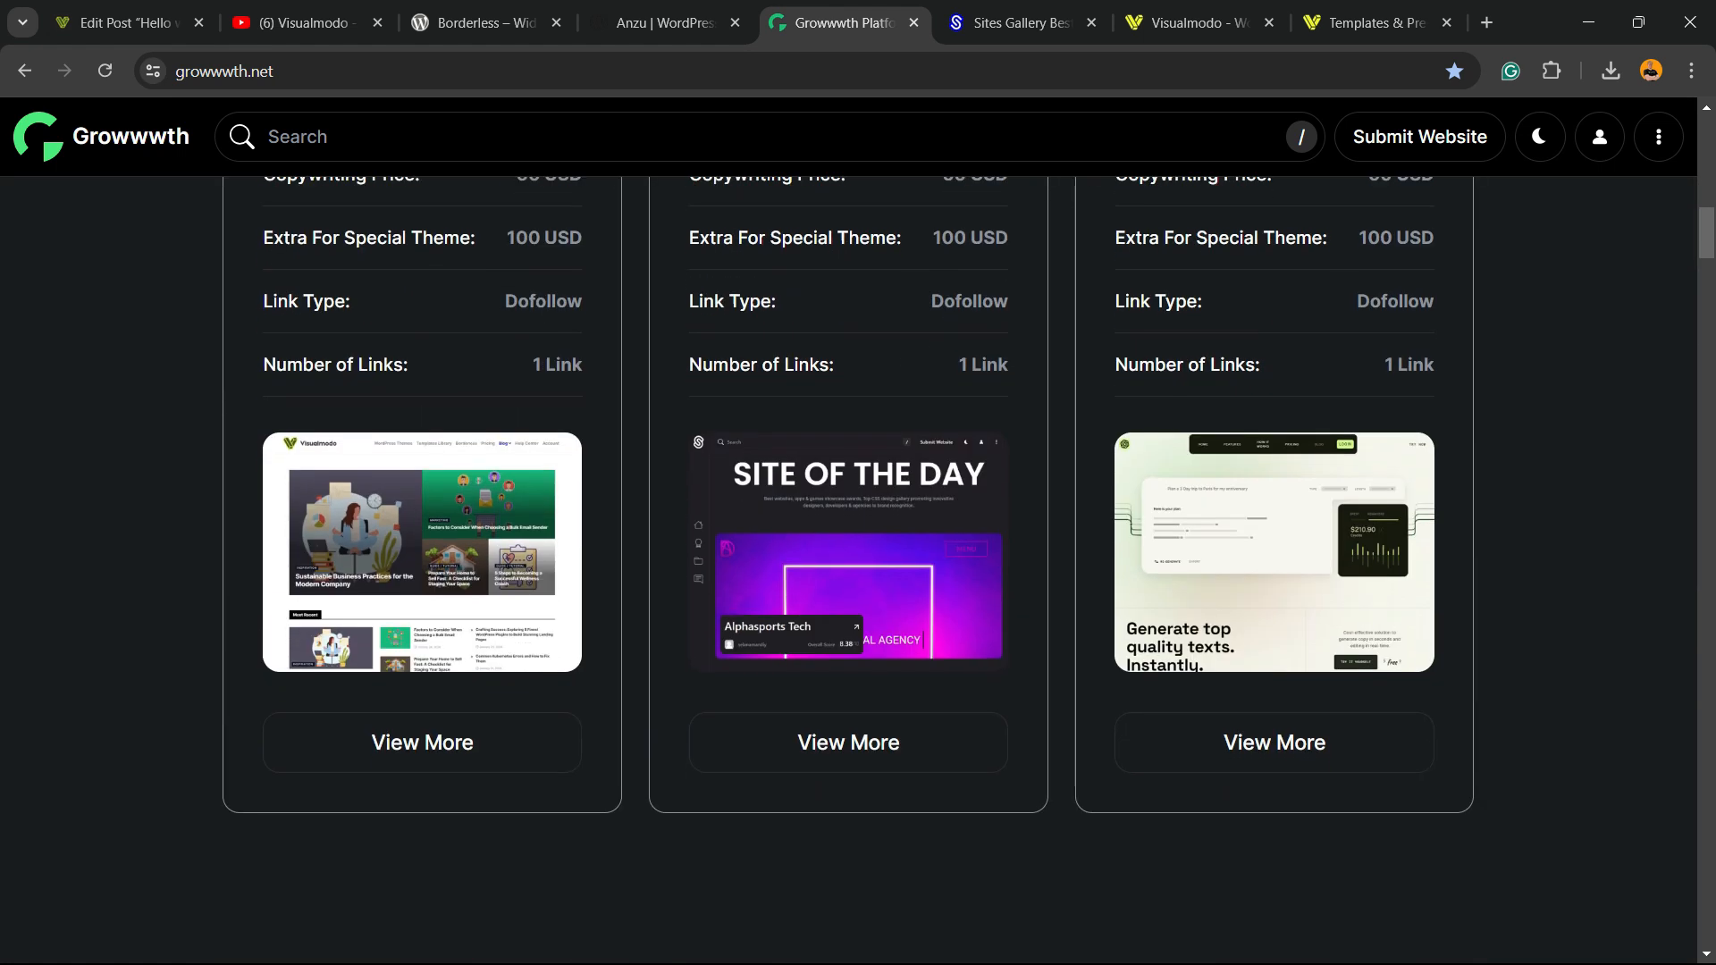
scroll("down", 3)
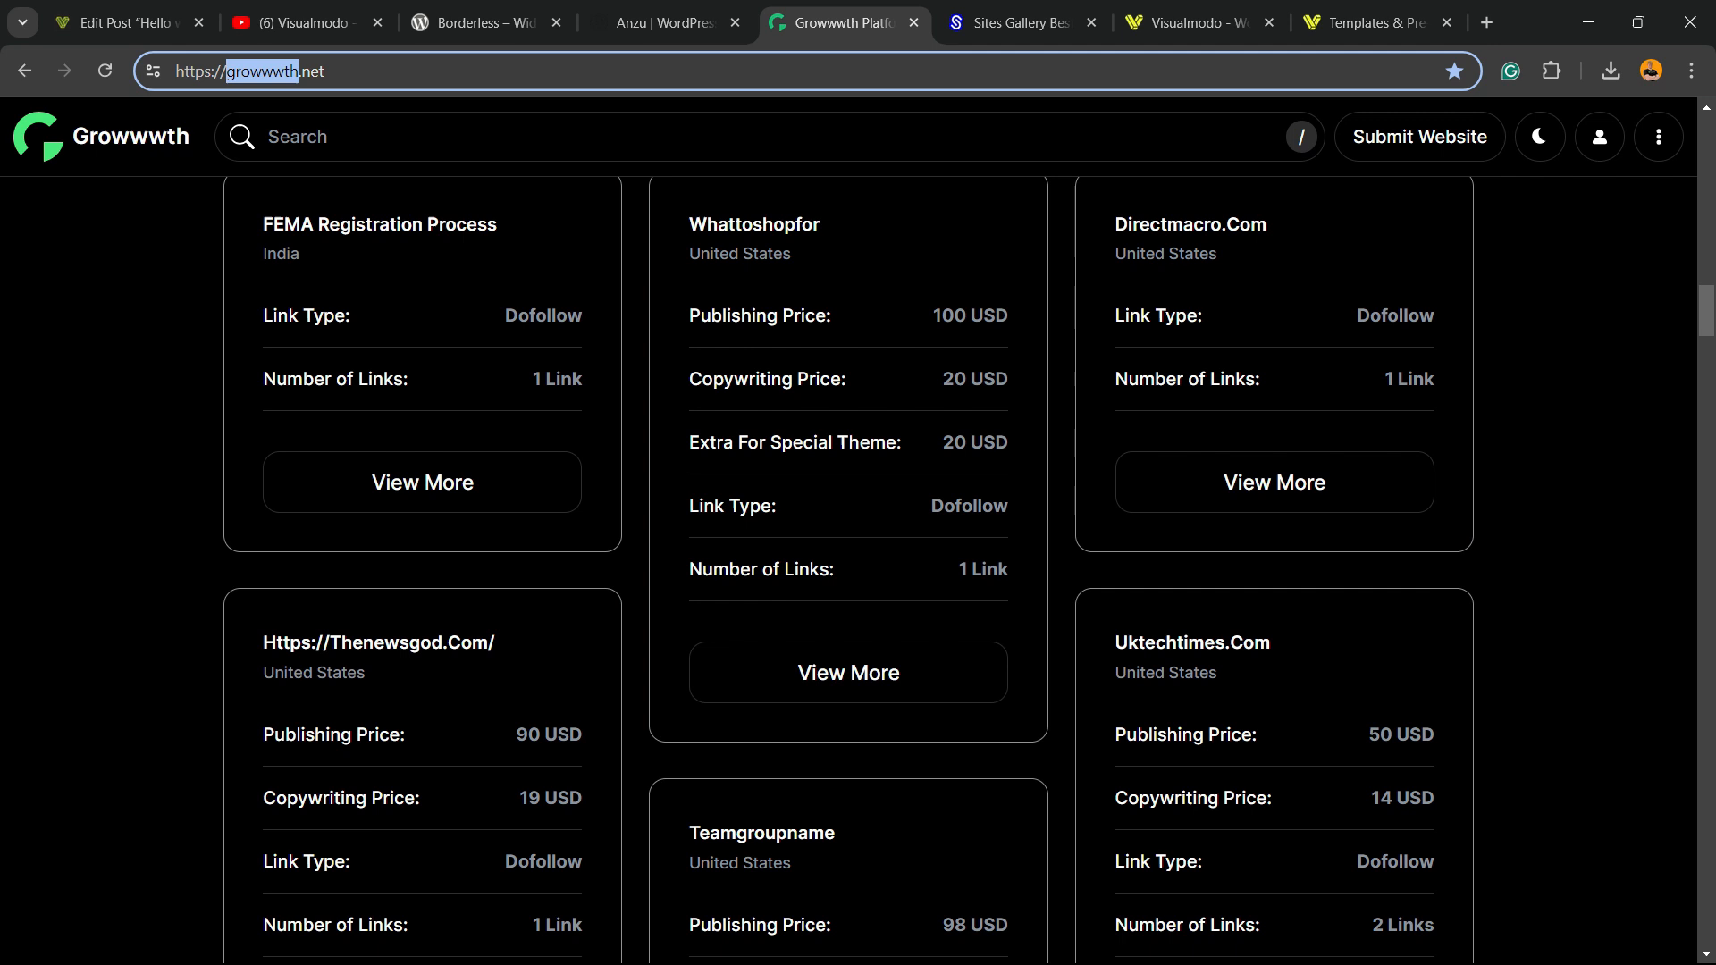
scroll("down", 3)
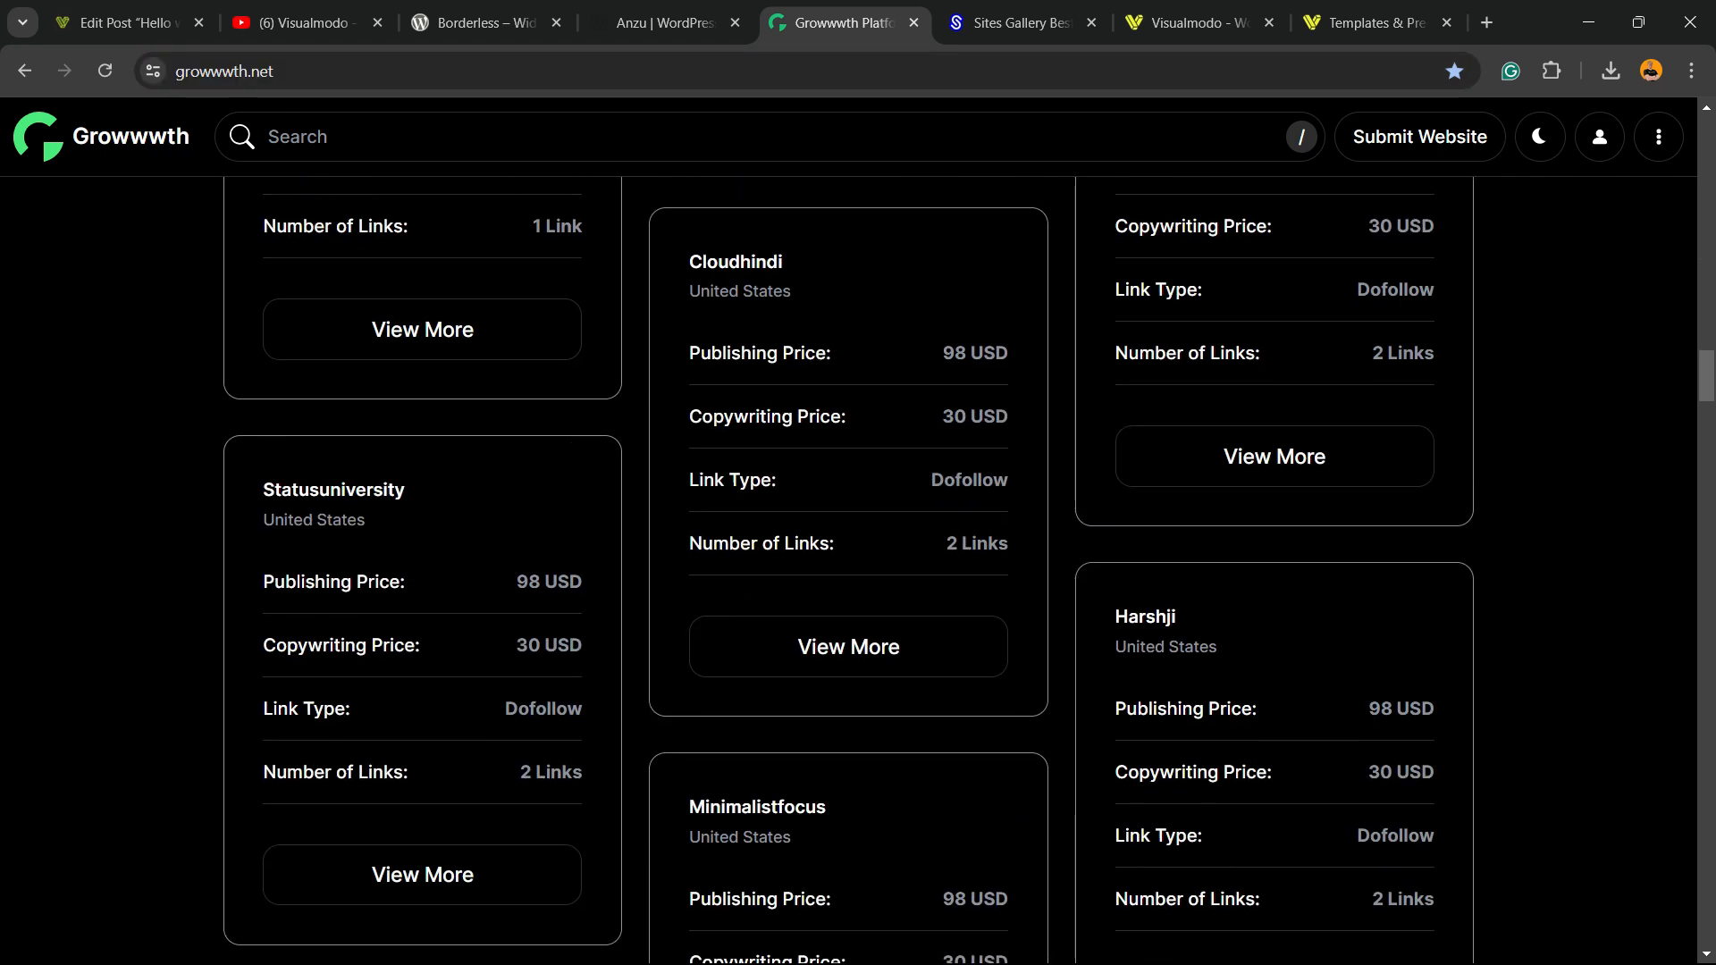
scroll("down", 3)
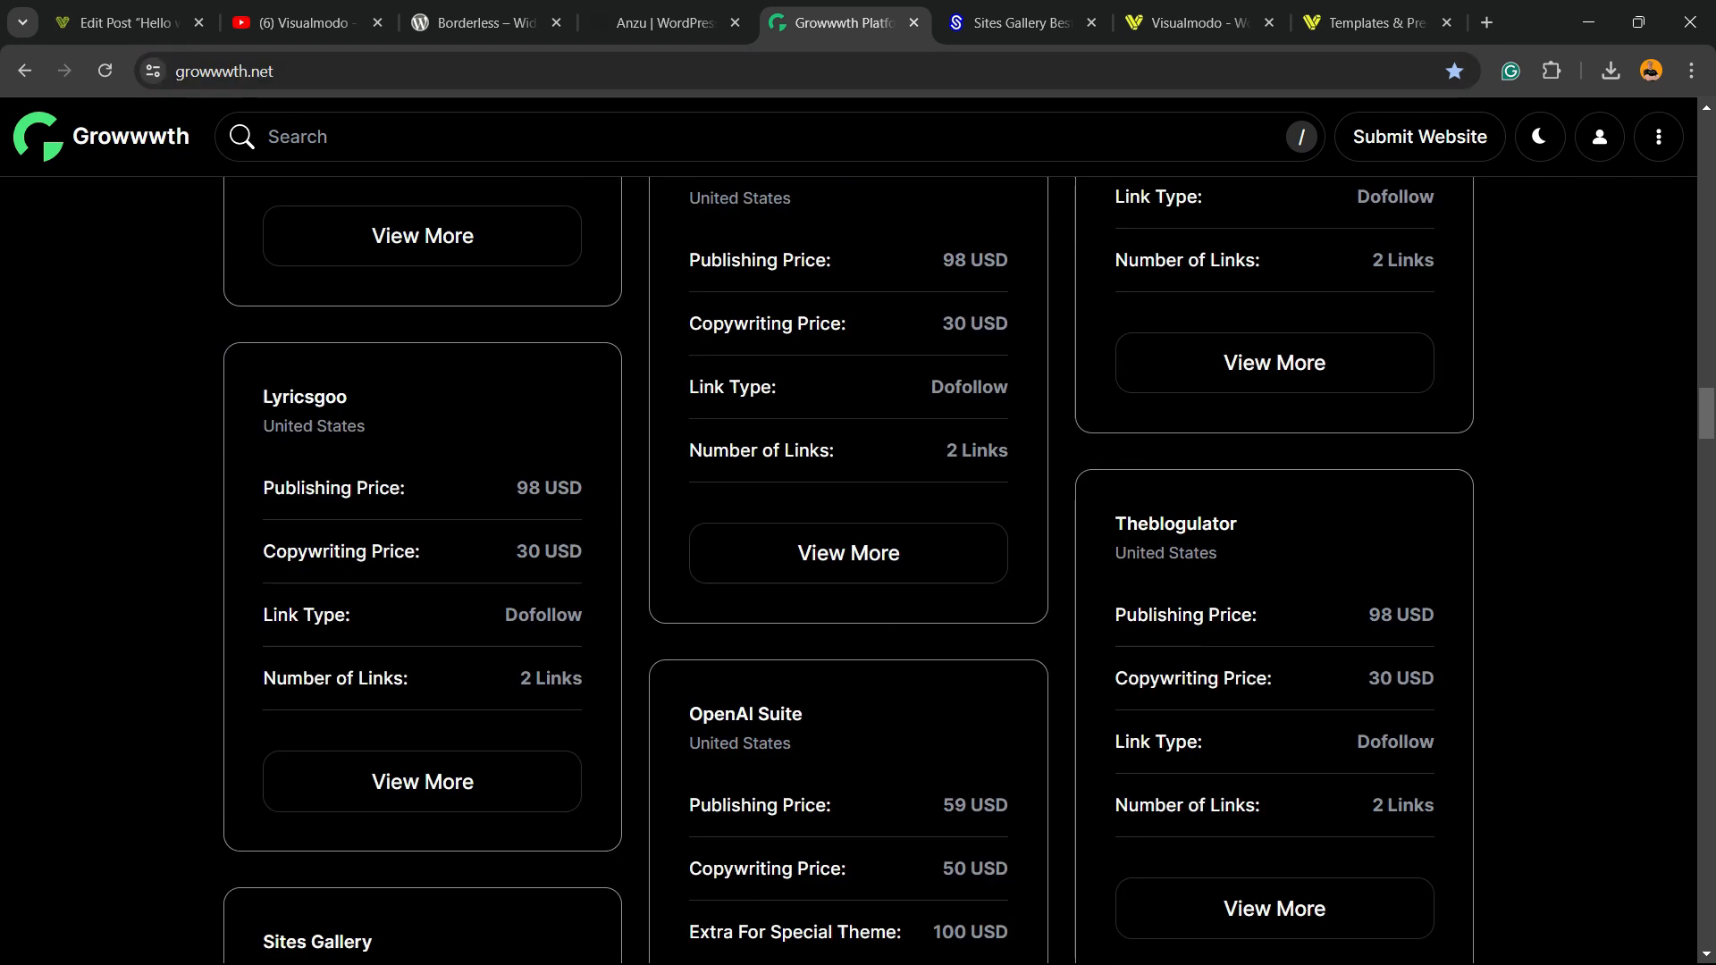
left_click(1017, 21)
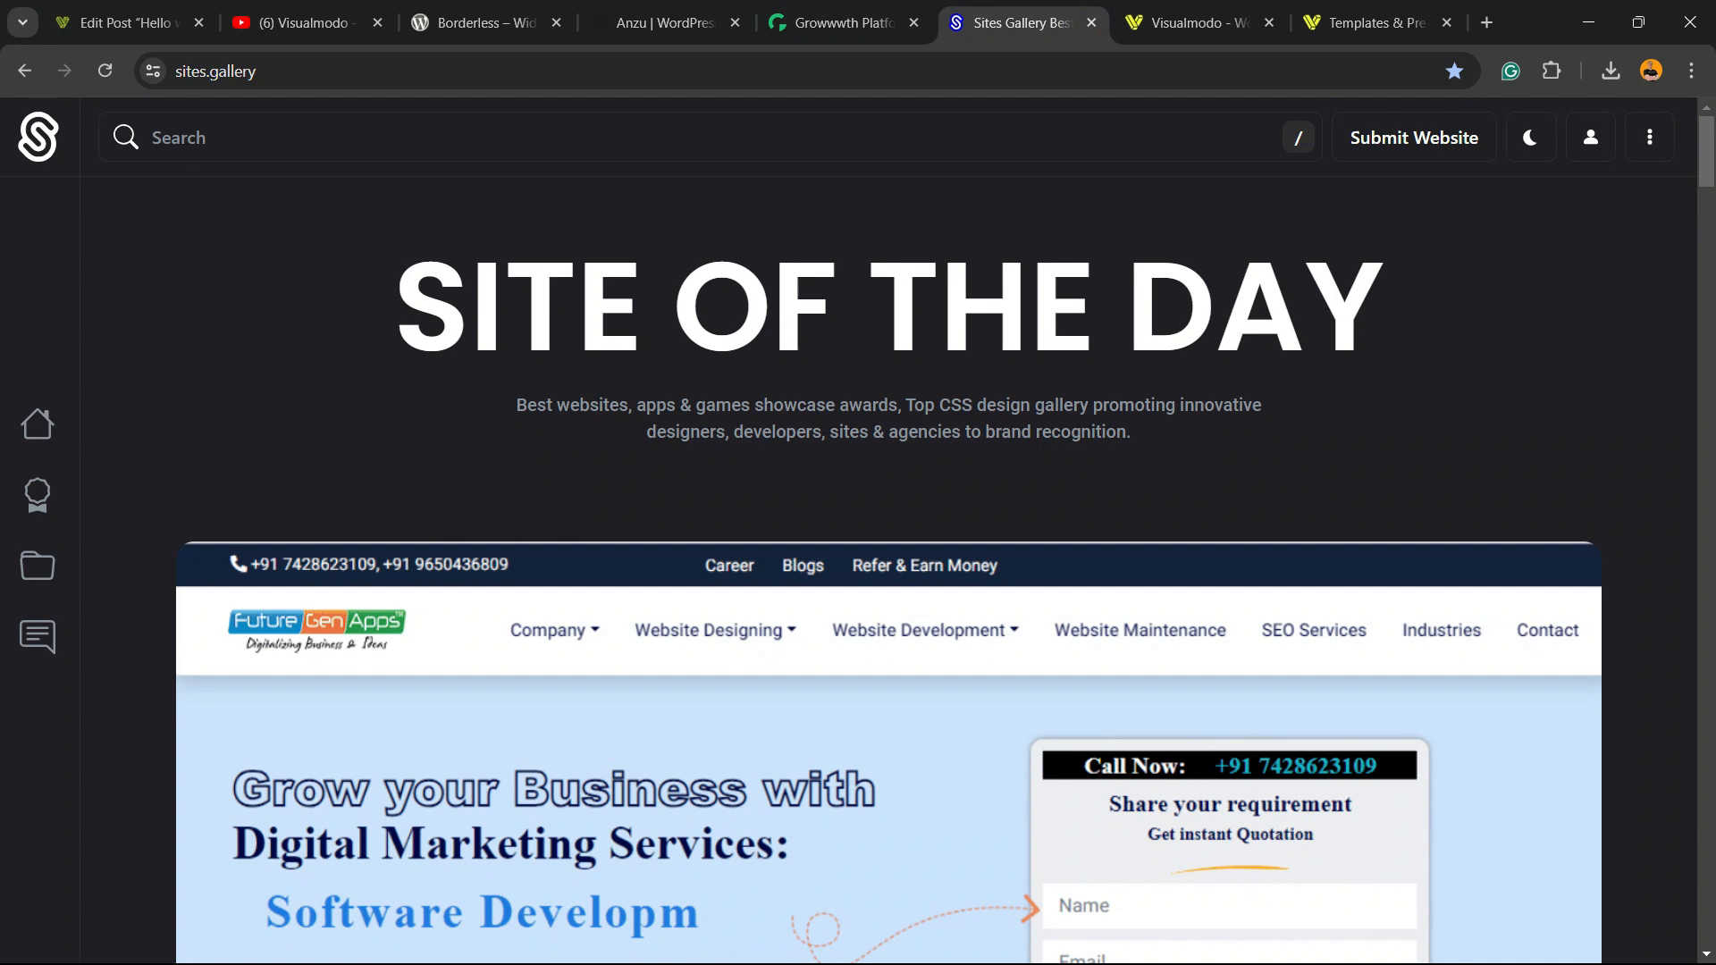
Browse the Sites Gallery Site of the Day and website thumbnails, then switch to the Visualmodo homepage
scroll("down", 3)
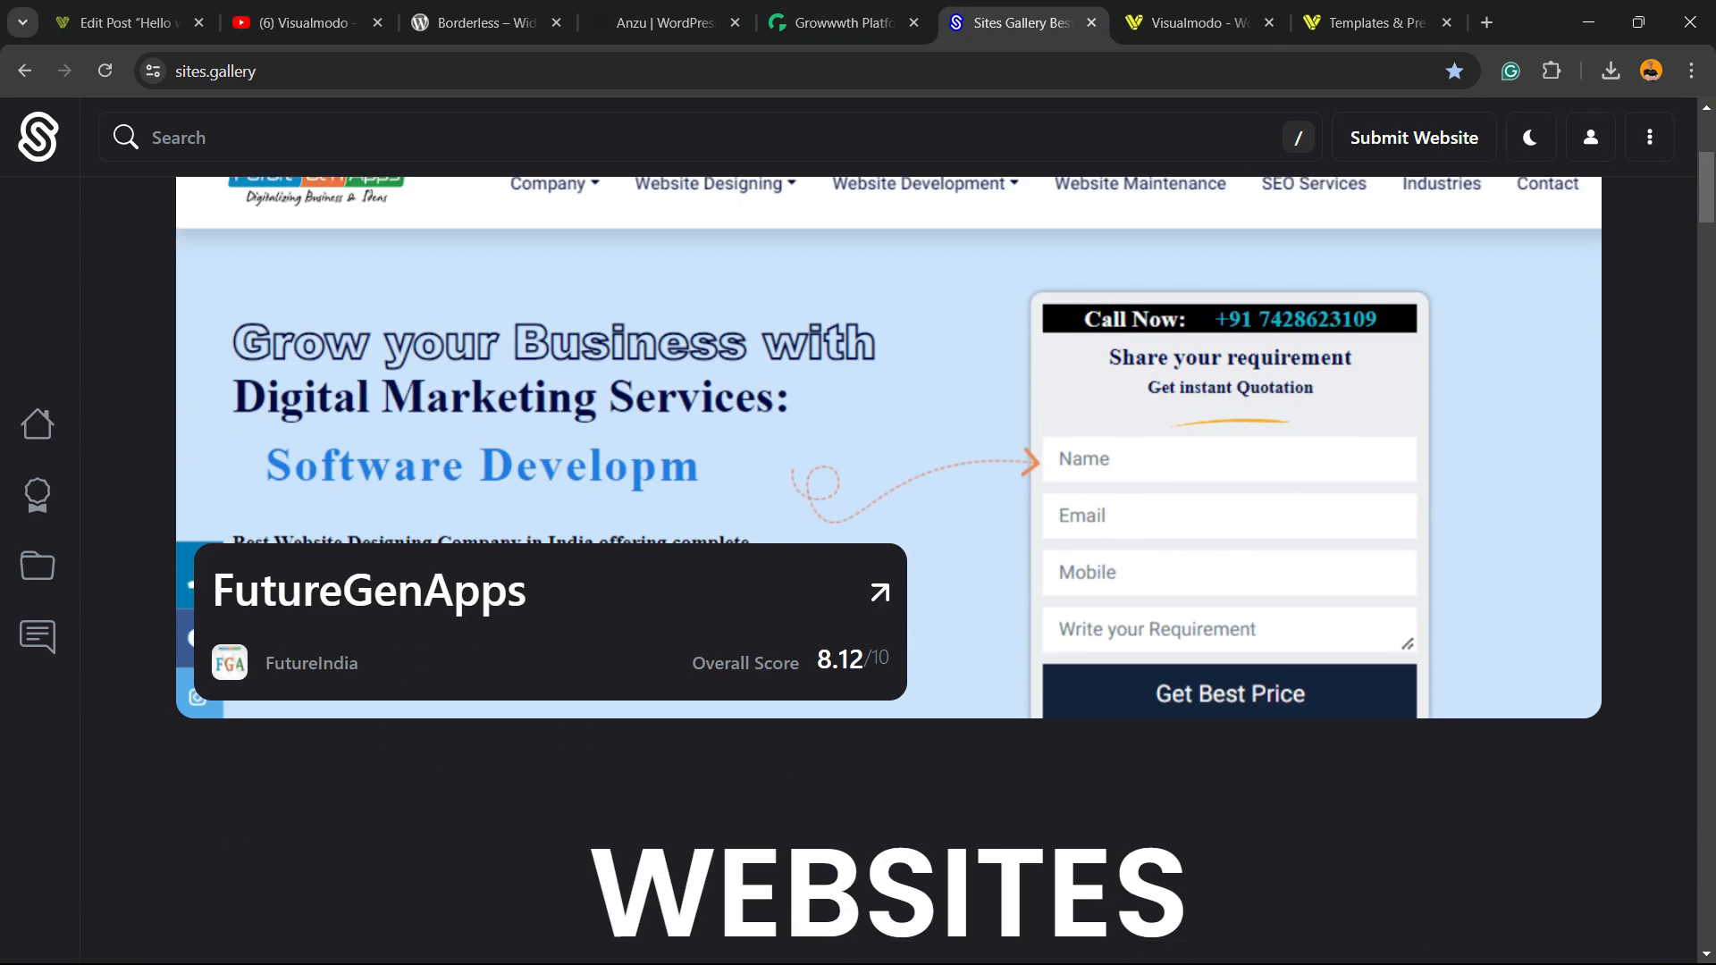
scroll("down", 3)
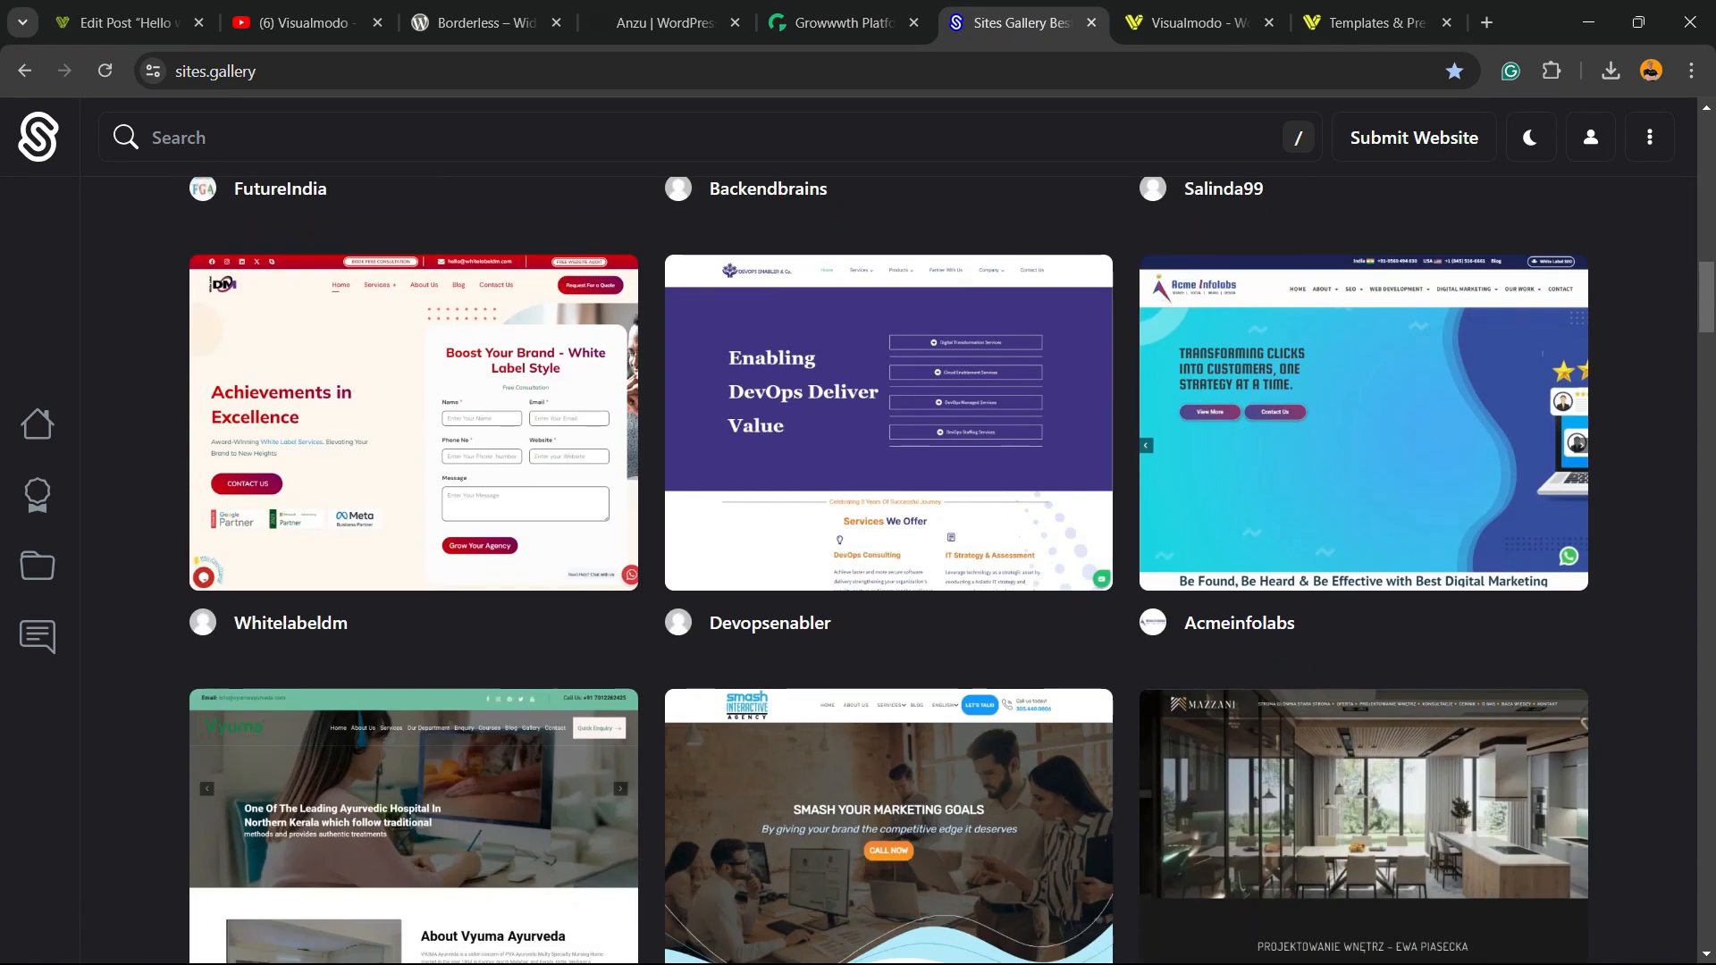
scroll("down", 3)
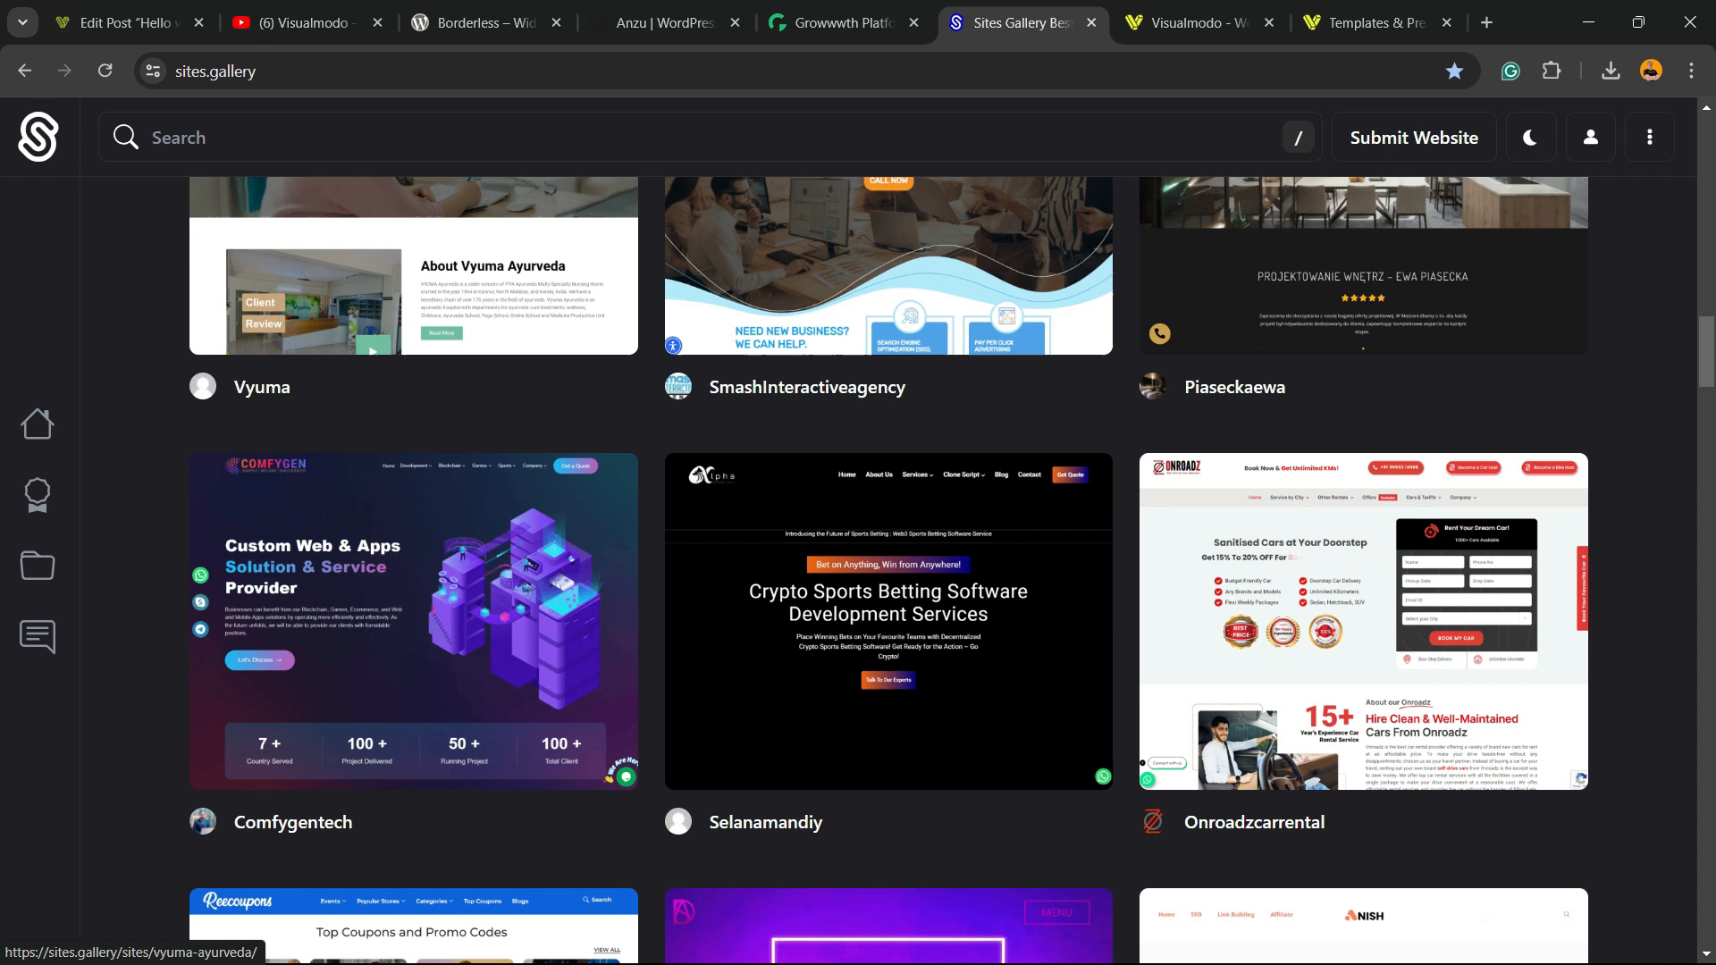
scroll("down", 3)
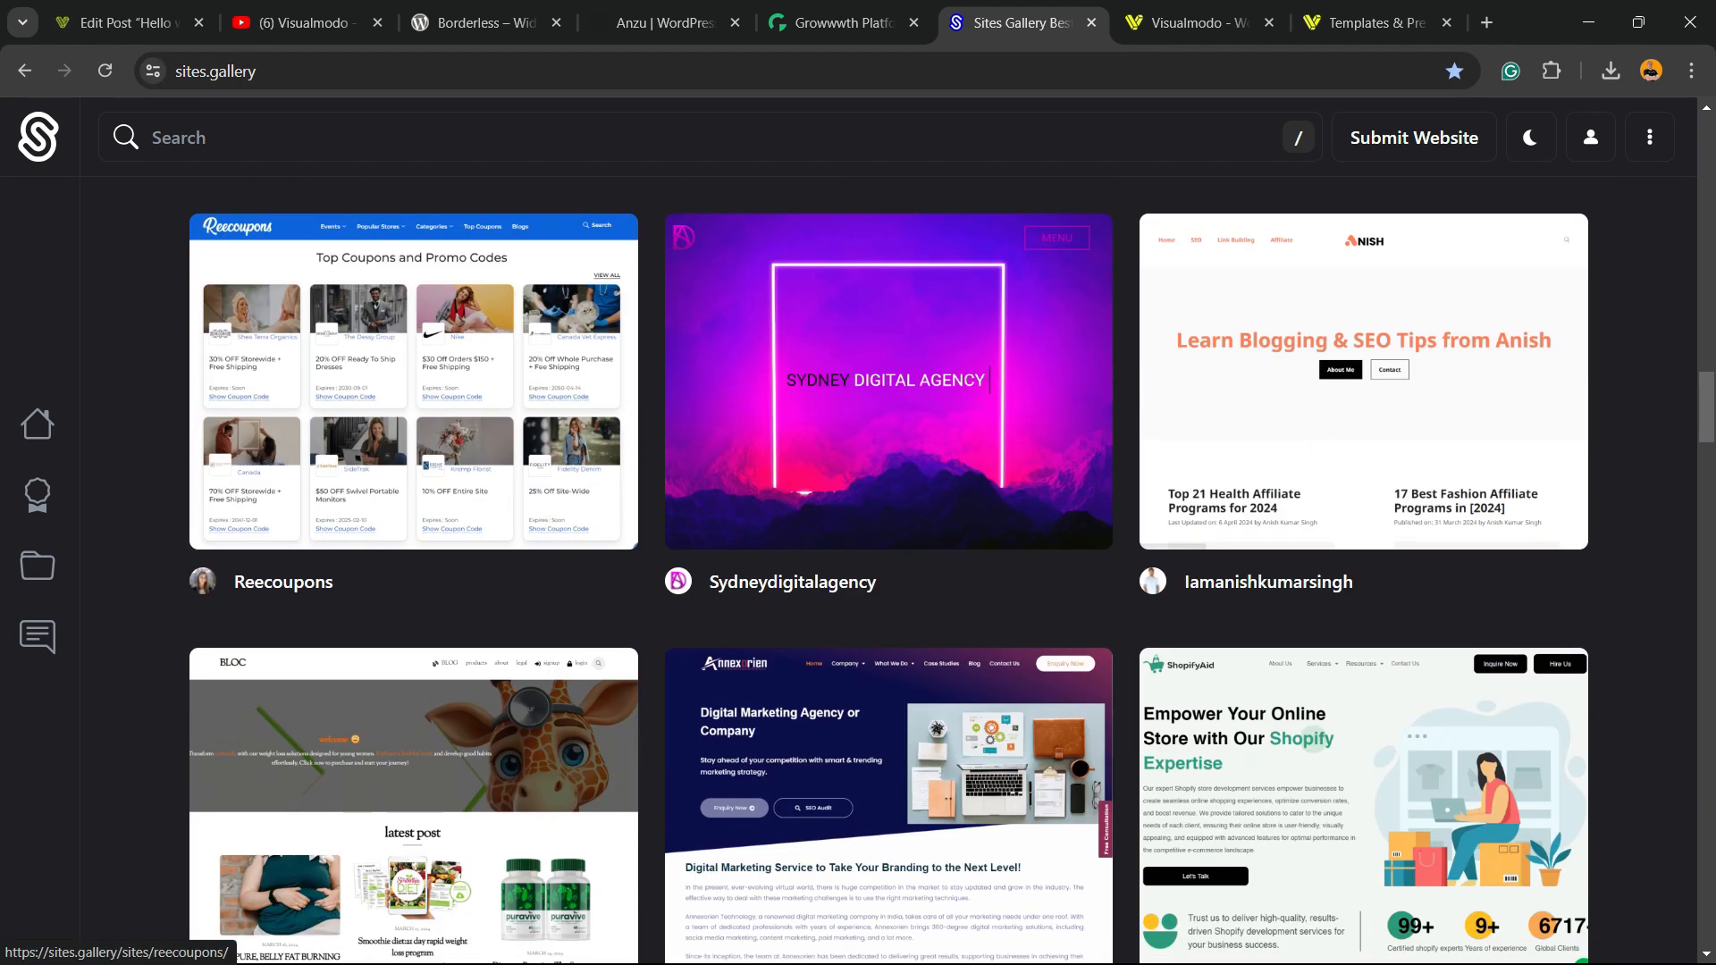
scroll("down", 3)
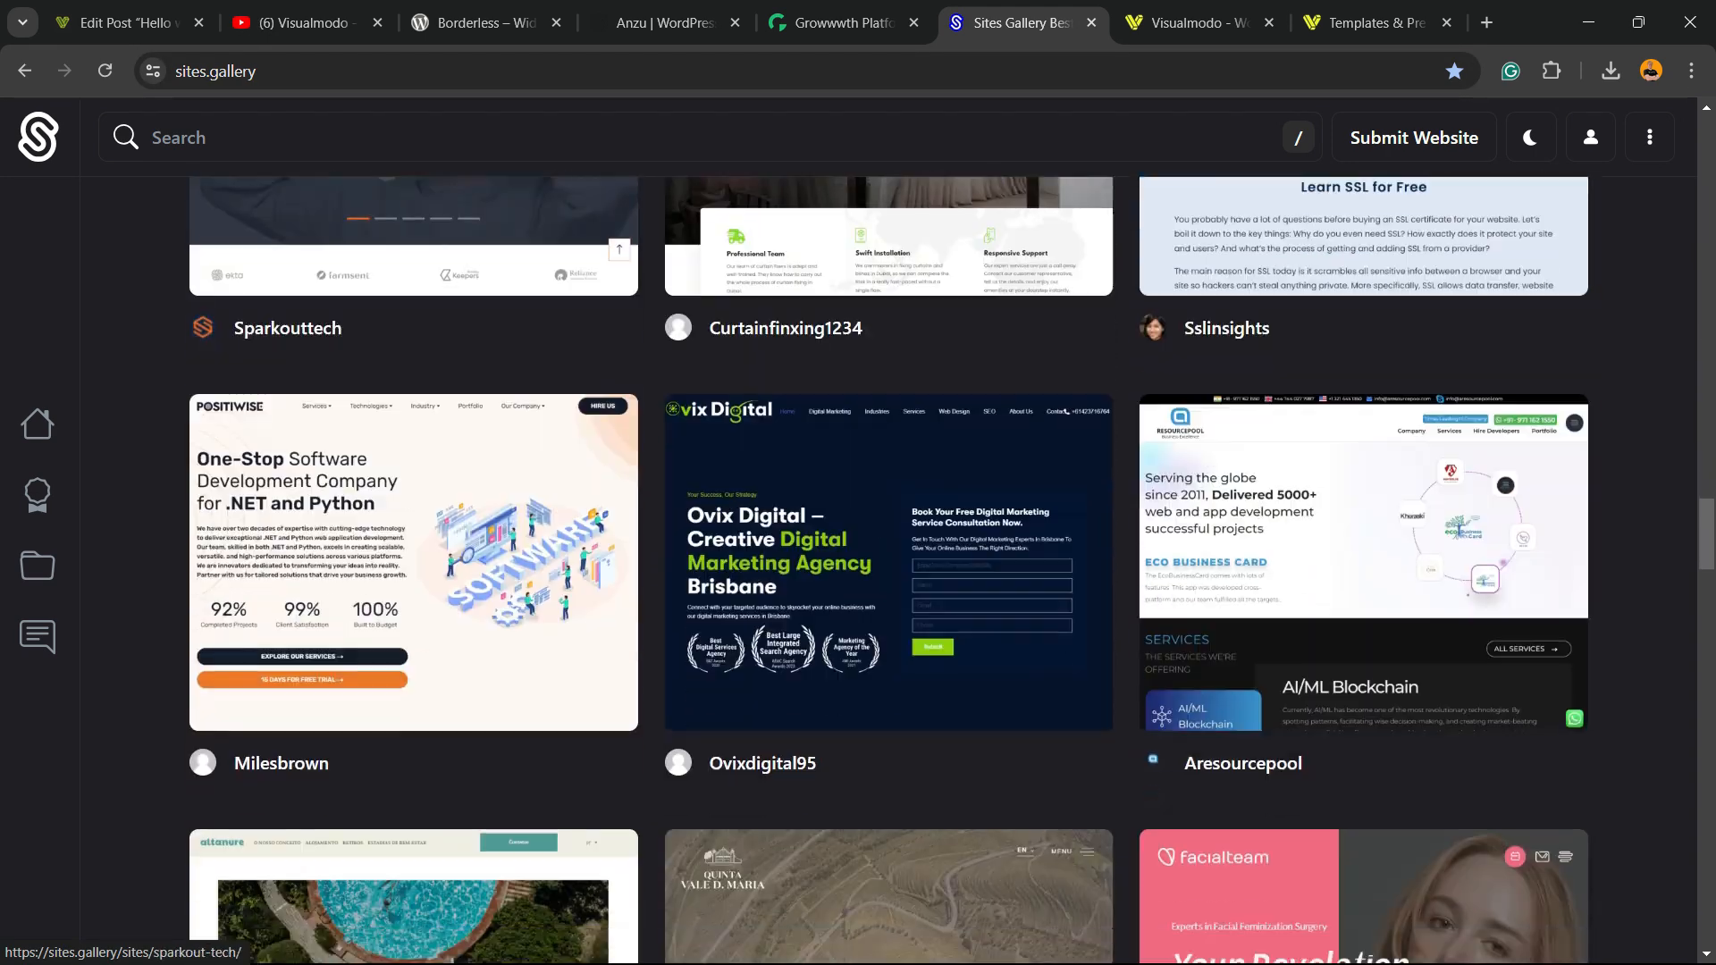
scroll("down", 3)
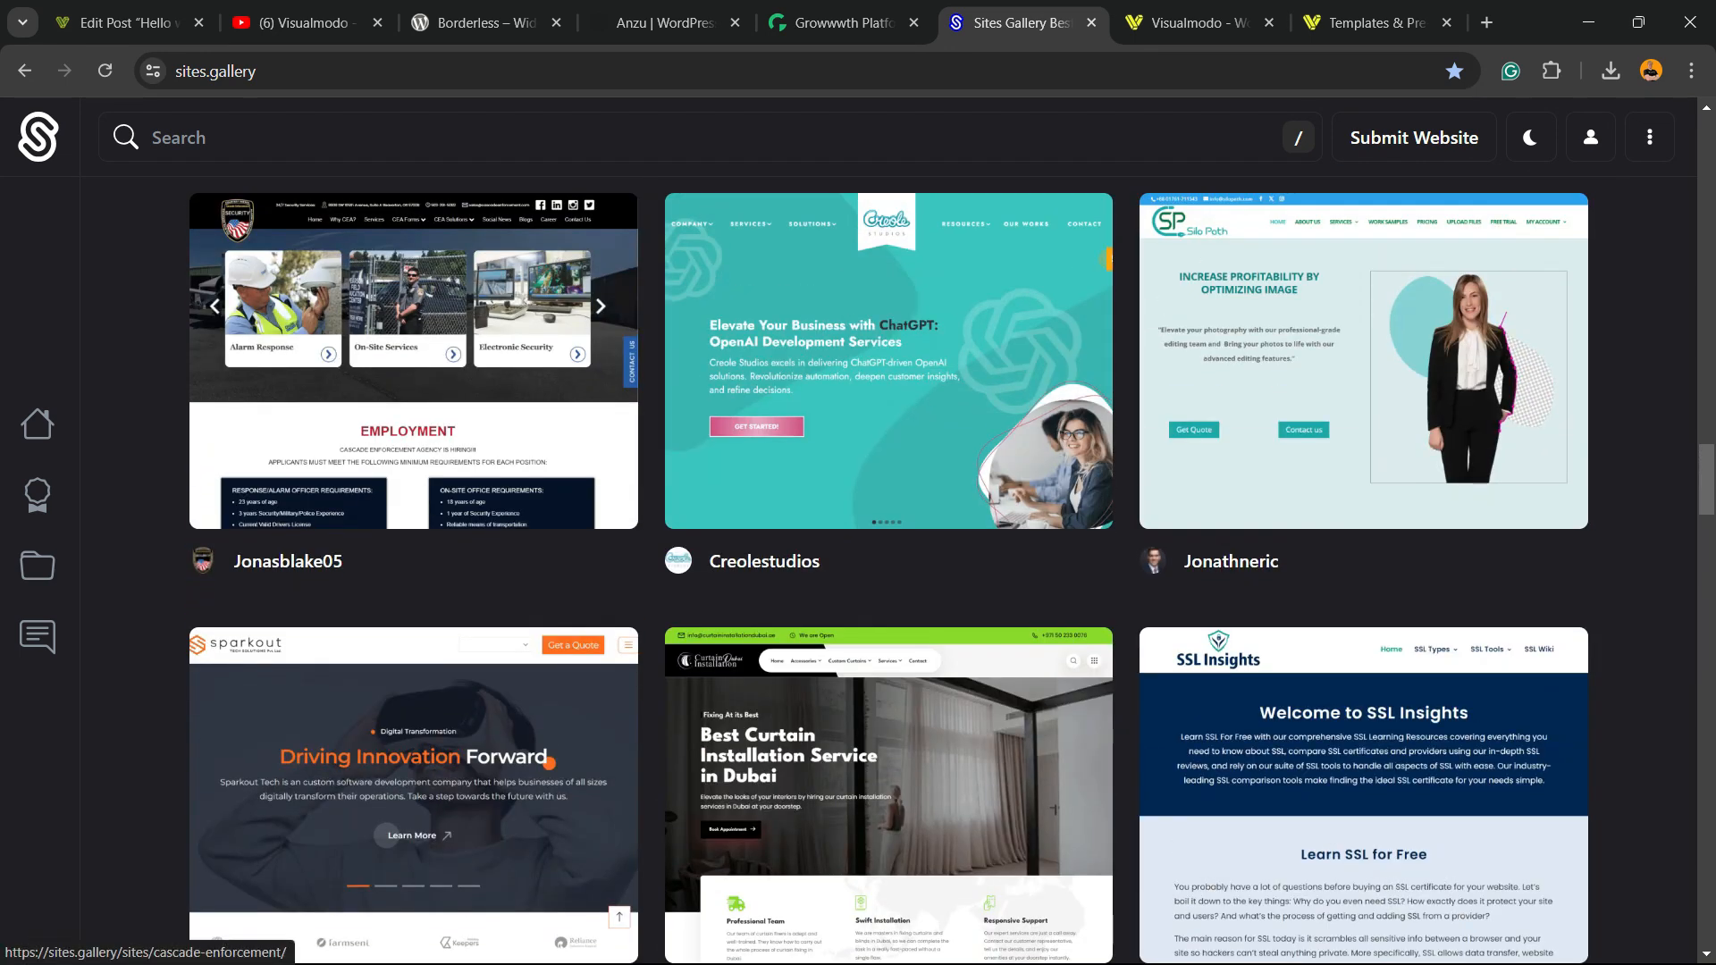
left_click(1200, 21)
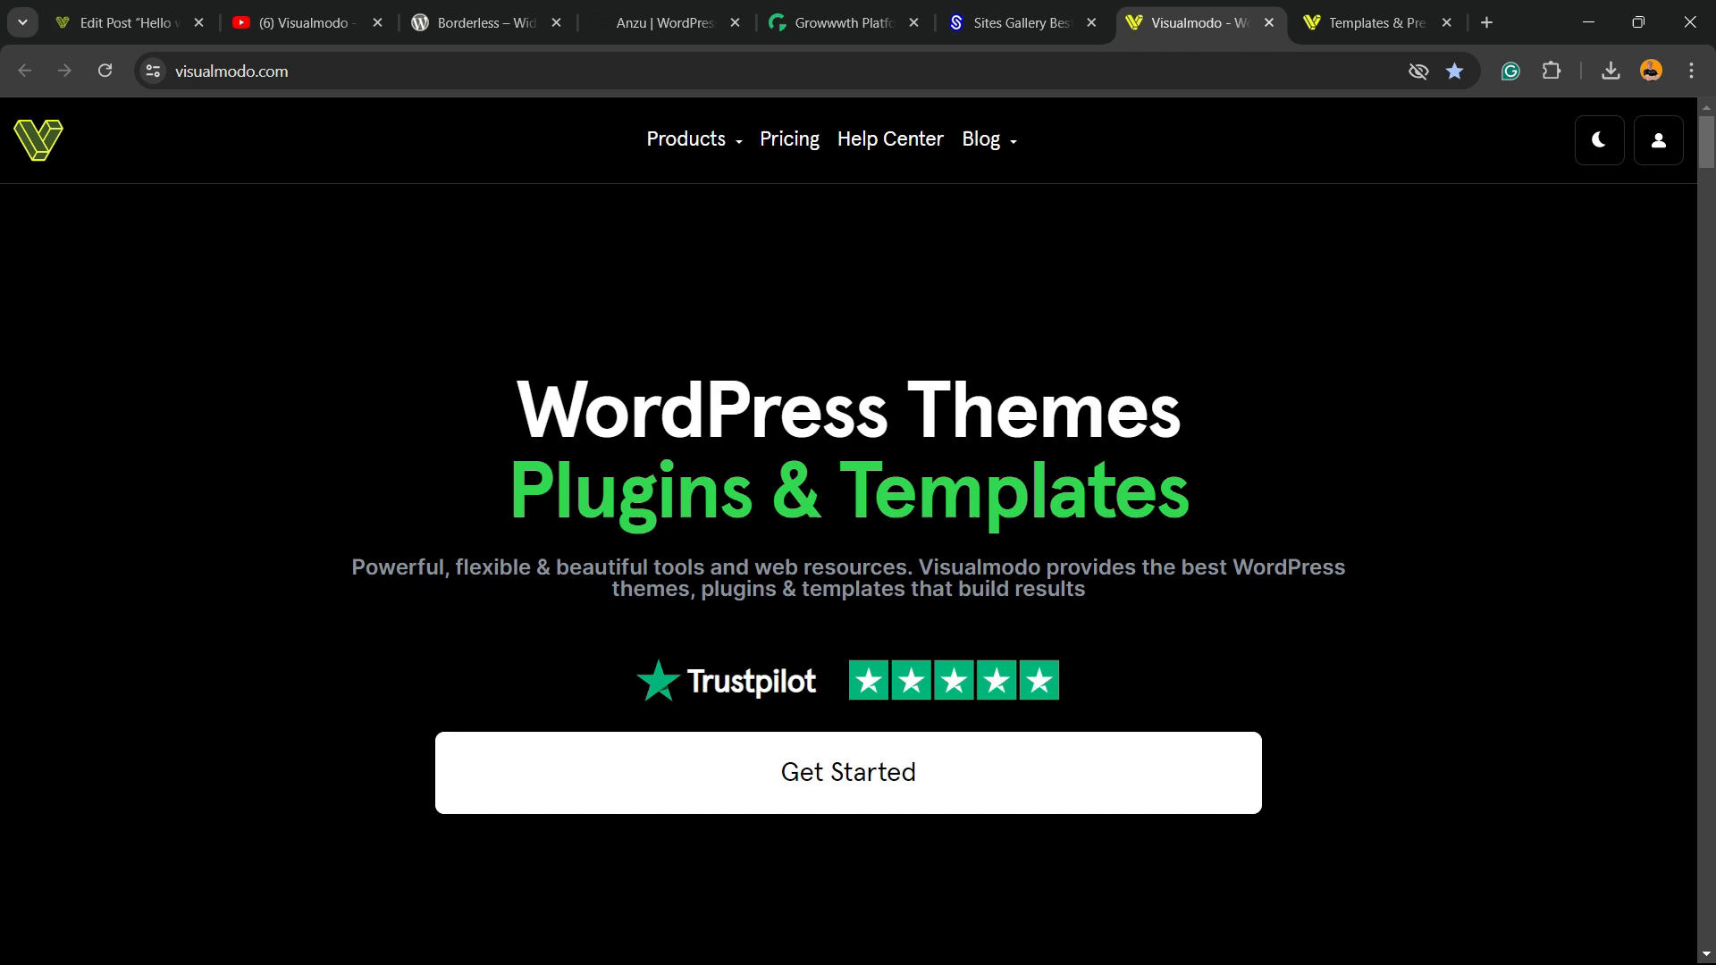
Scroll down through the Visualmodo homepage theme listings
scroll("down", 3)
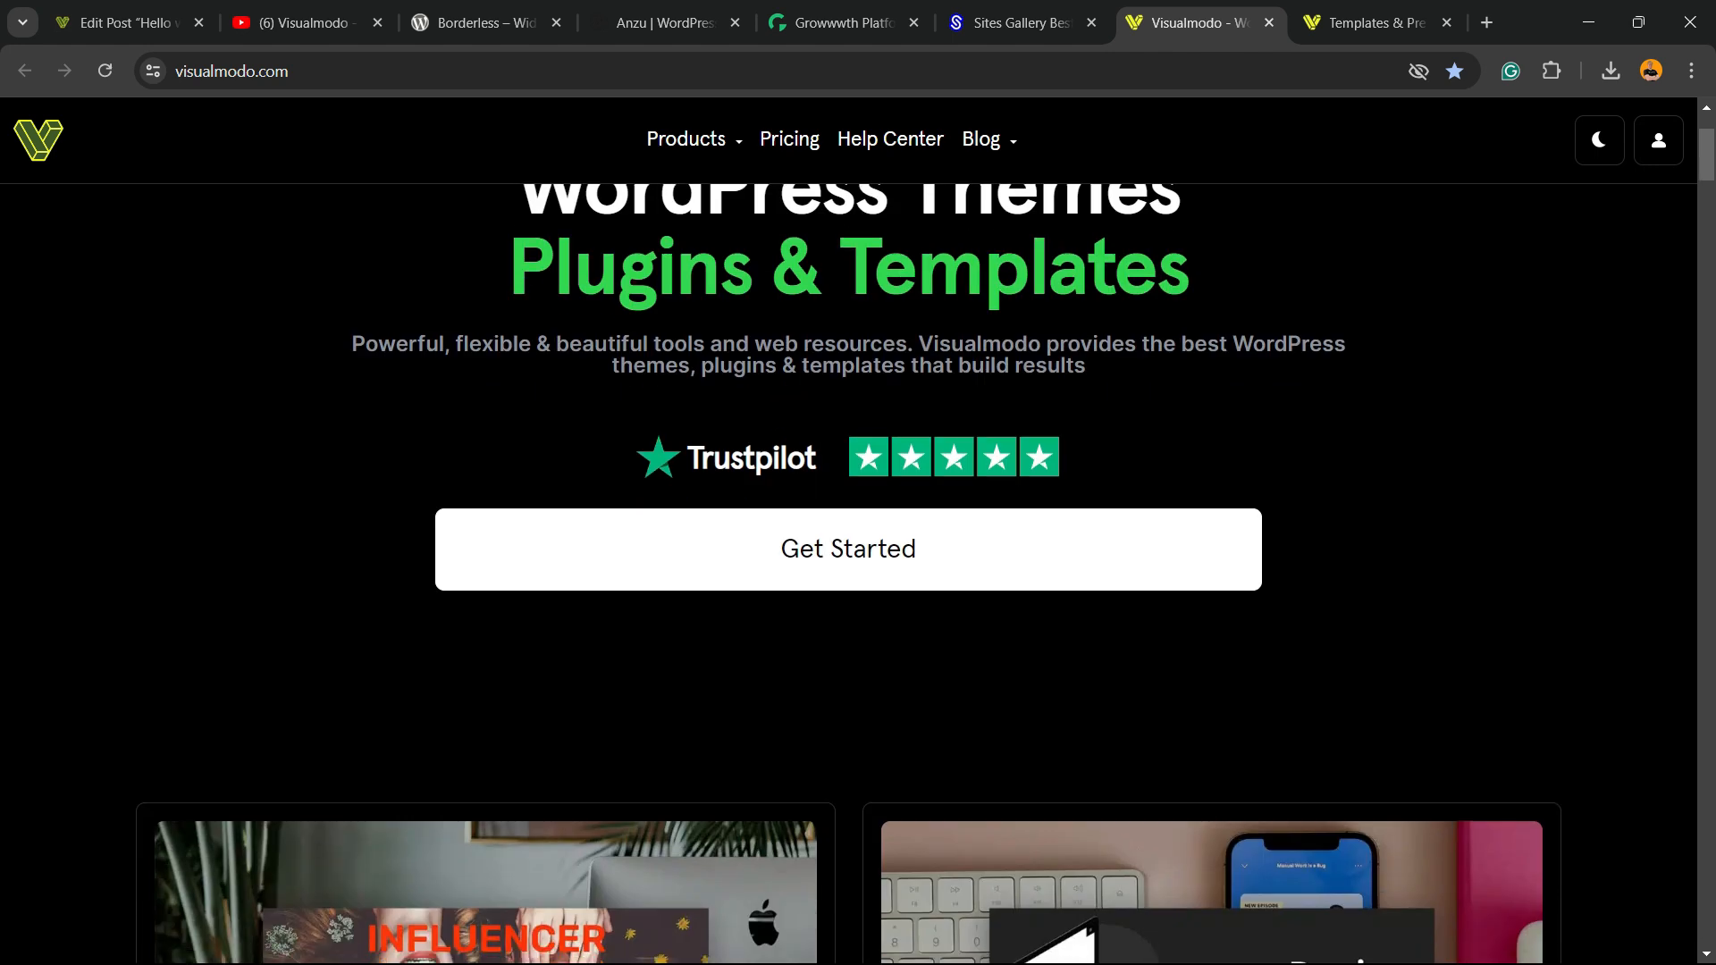
scroll("down", 3)
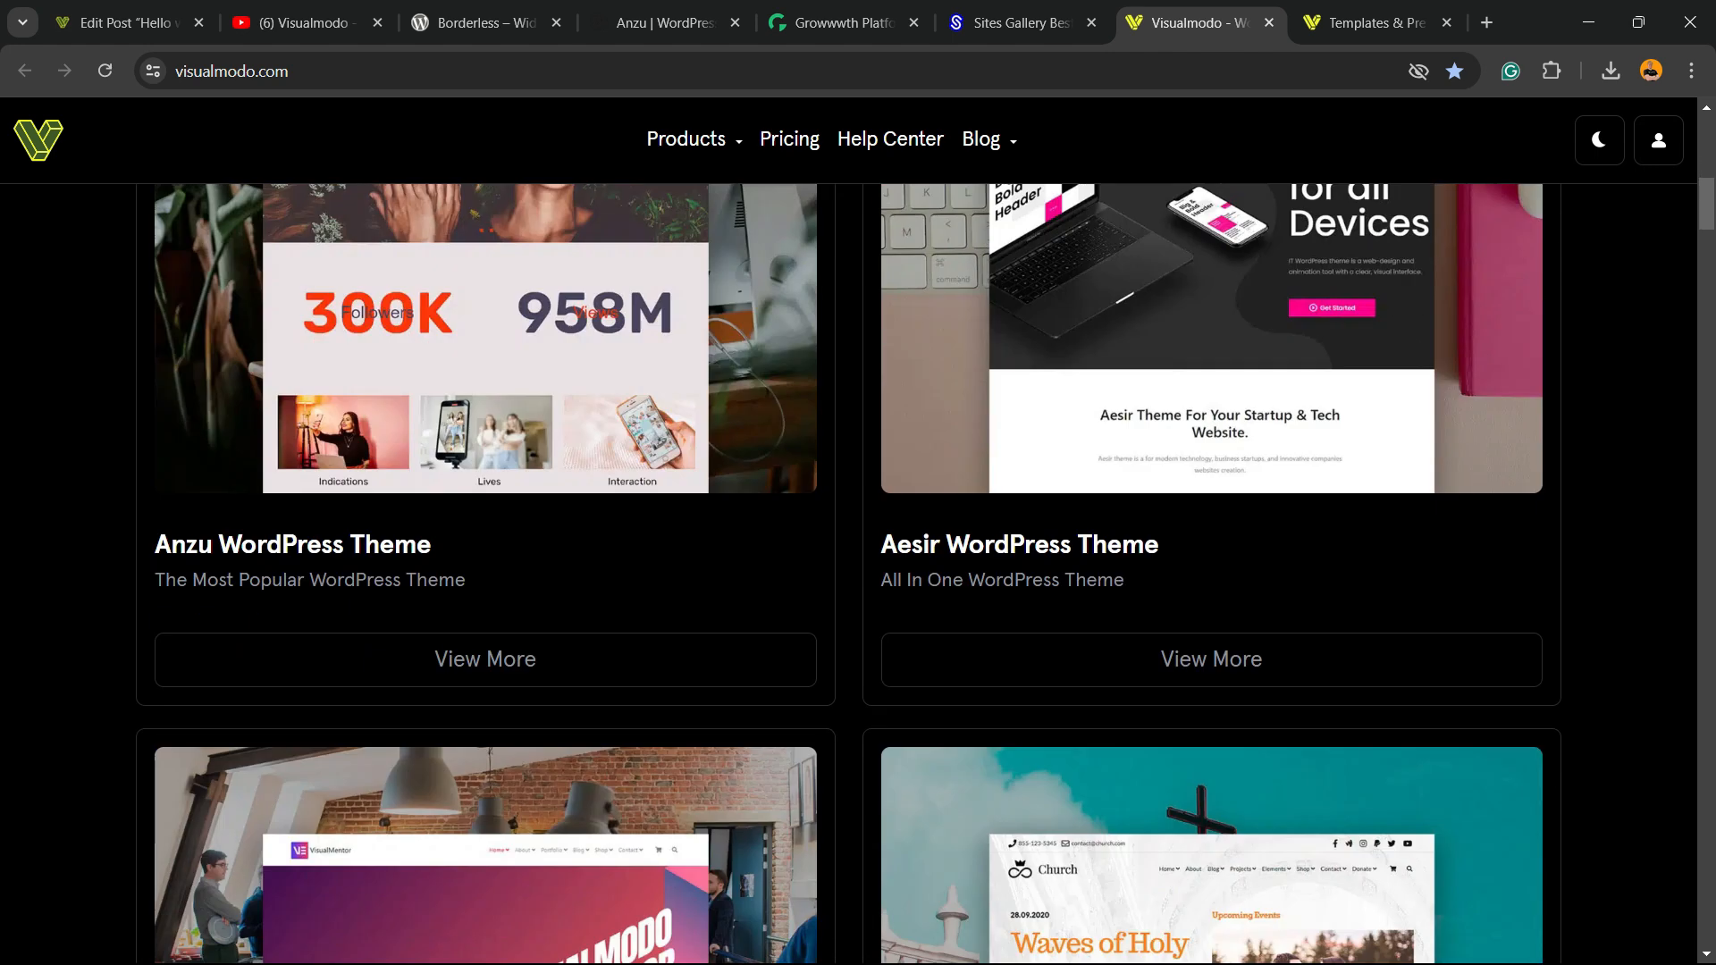
scroll("down", 3)
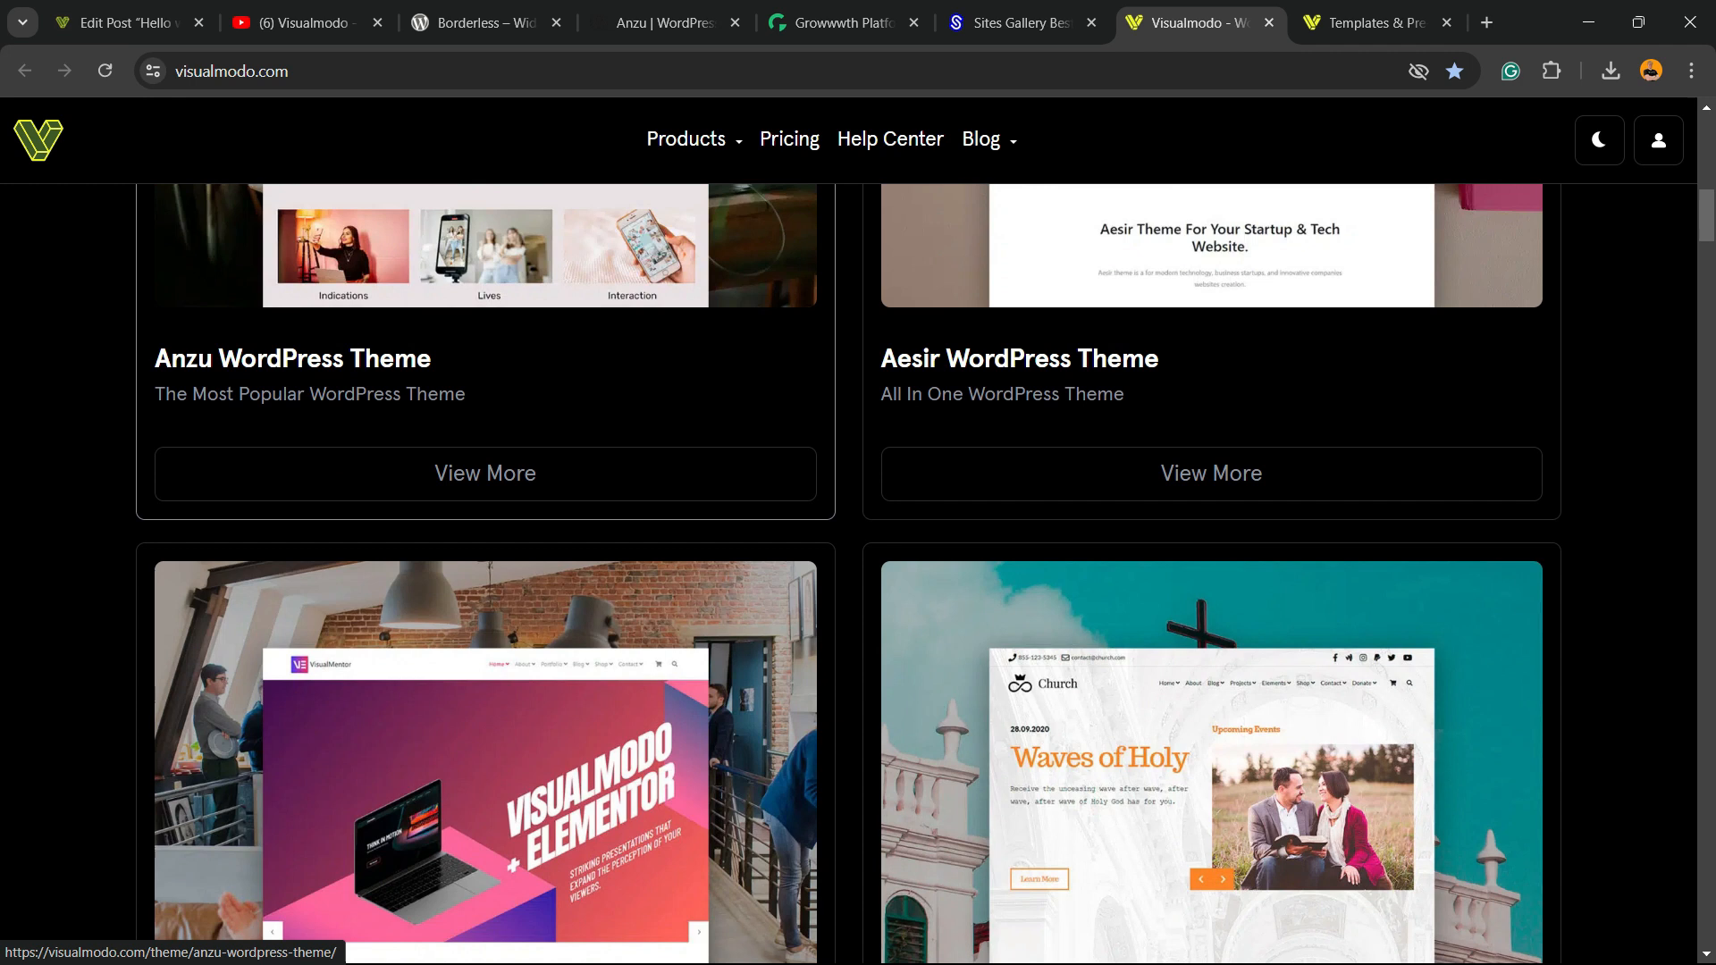
scroll("down", 3)
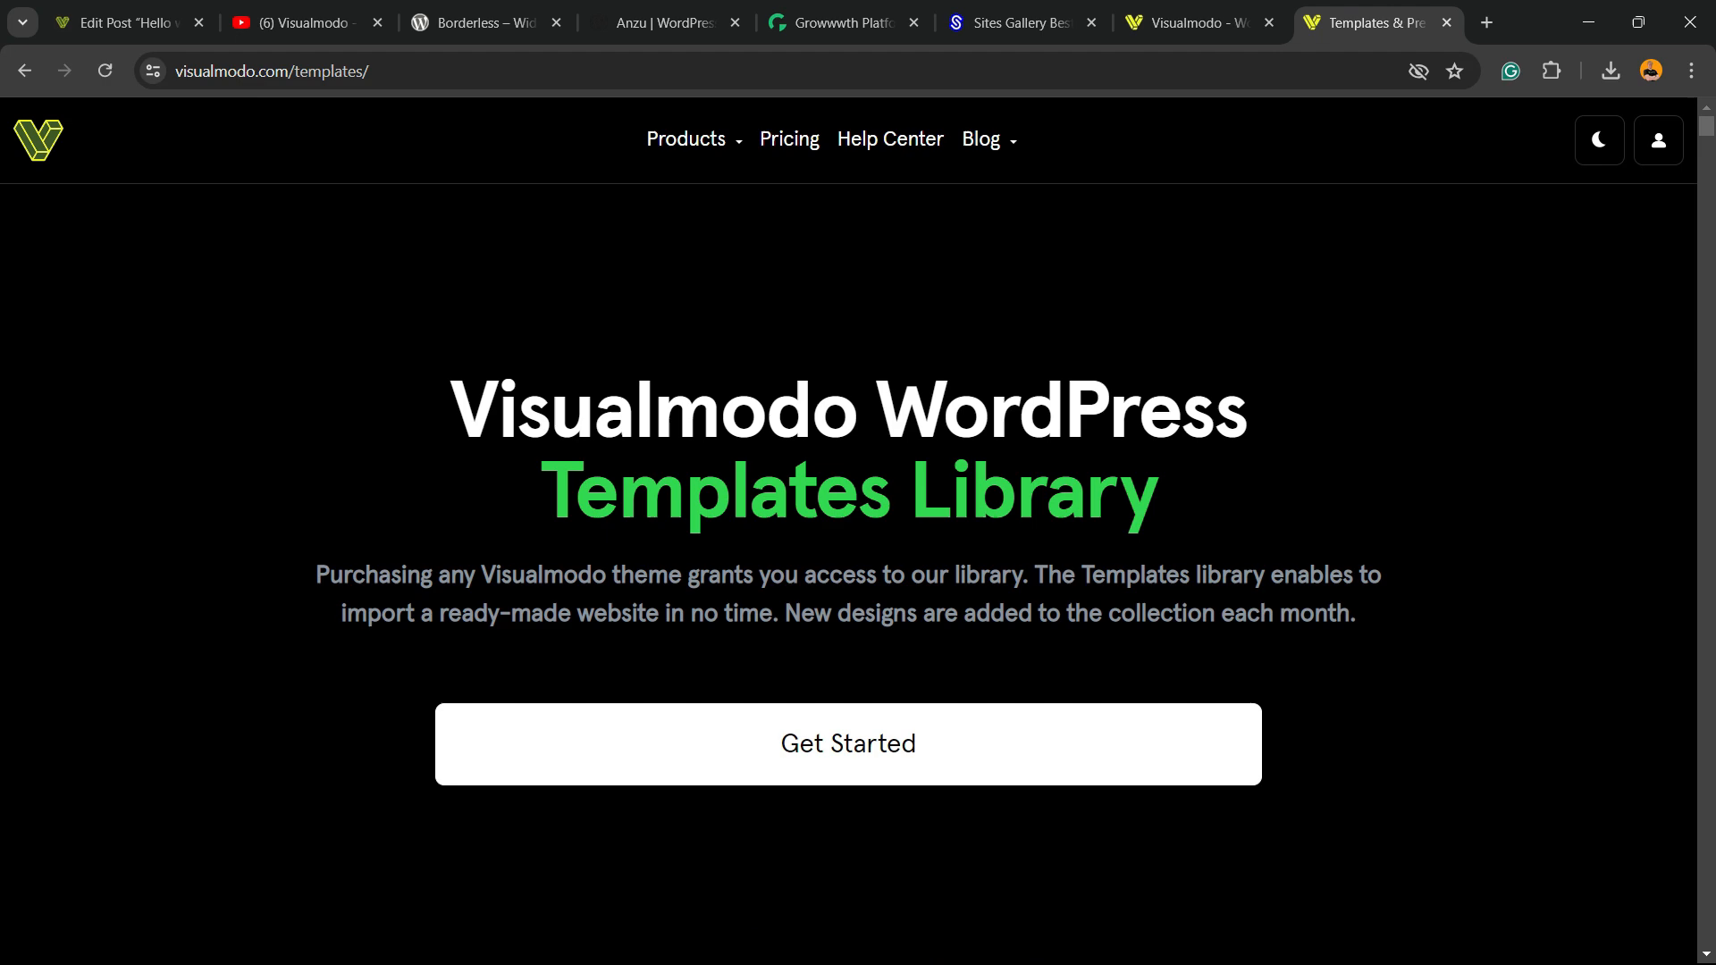
scroll("down", 3)
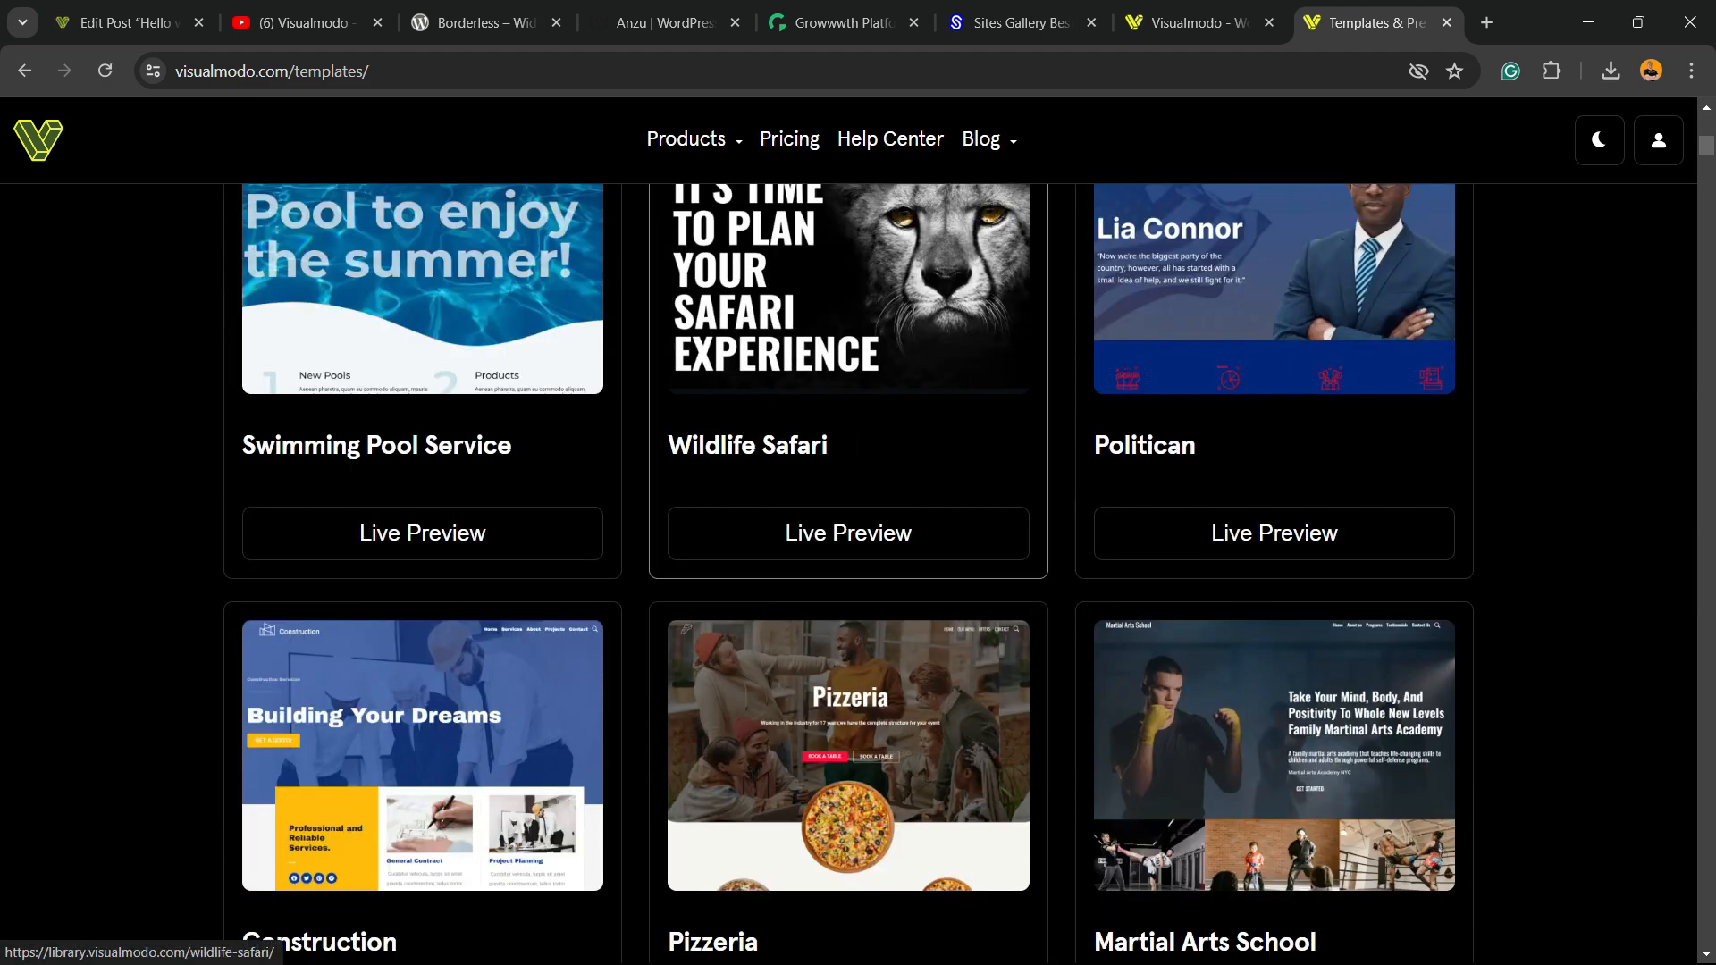
scroll("down", 3)
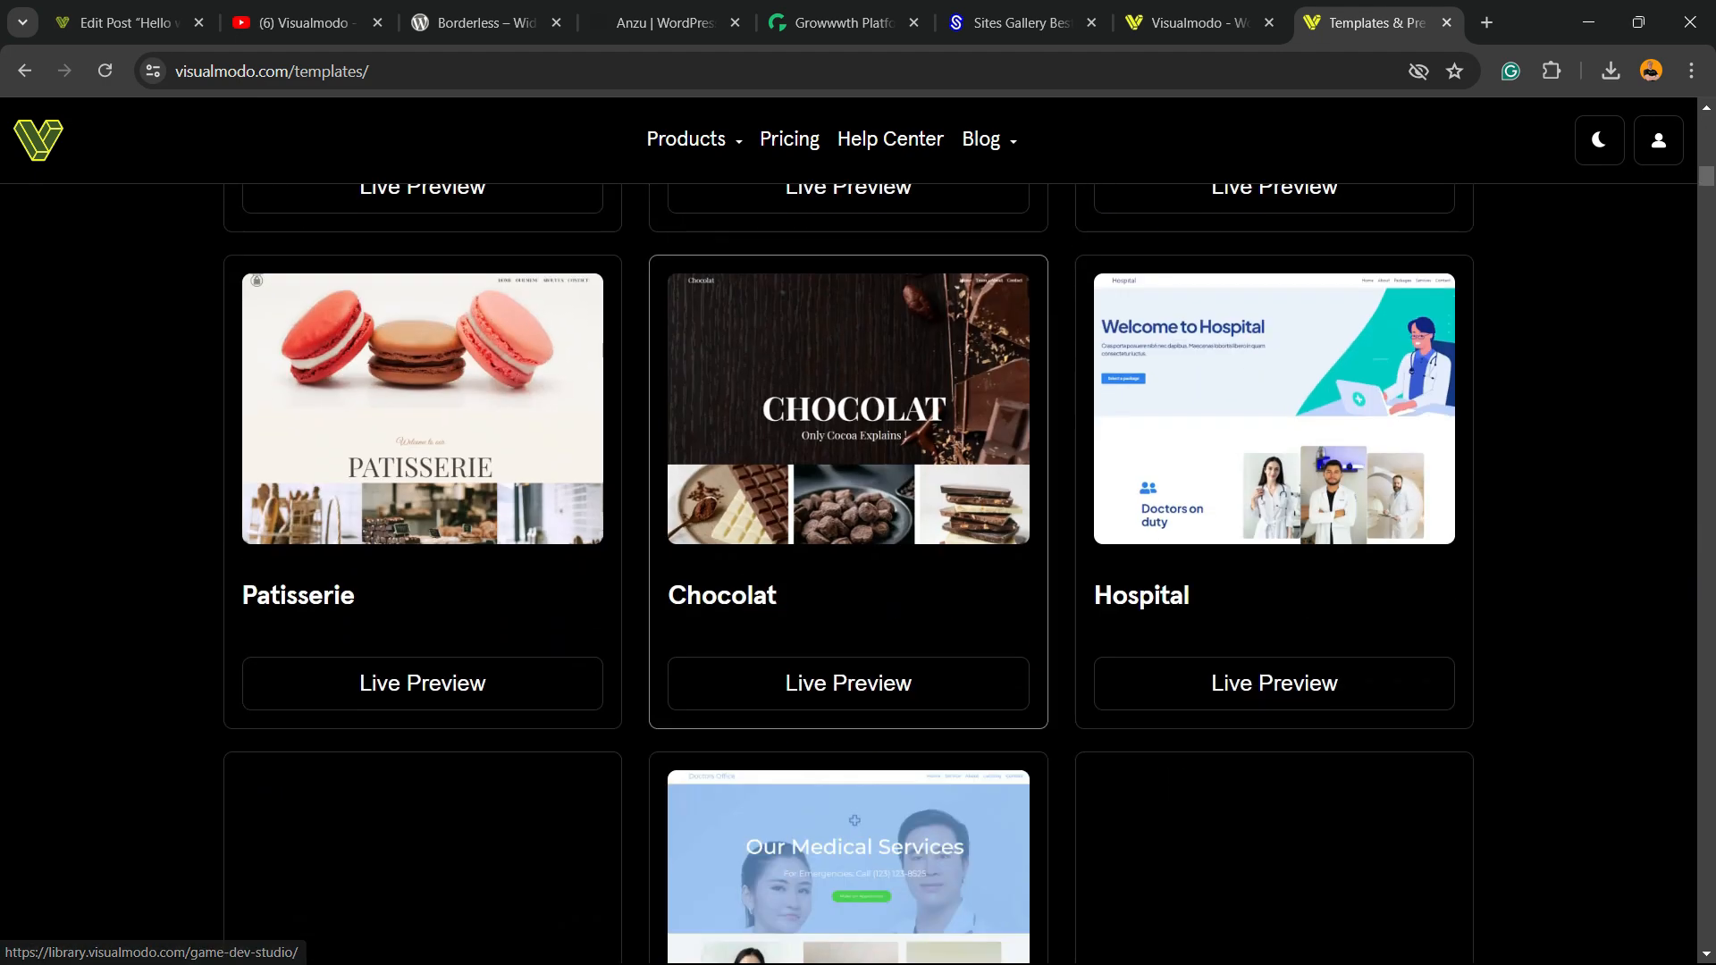
Scroll the Templates Library gallery through Juice Shop, Pottery Studio and Copywriter previews
scroll("down", 3)
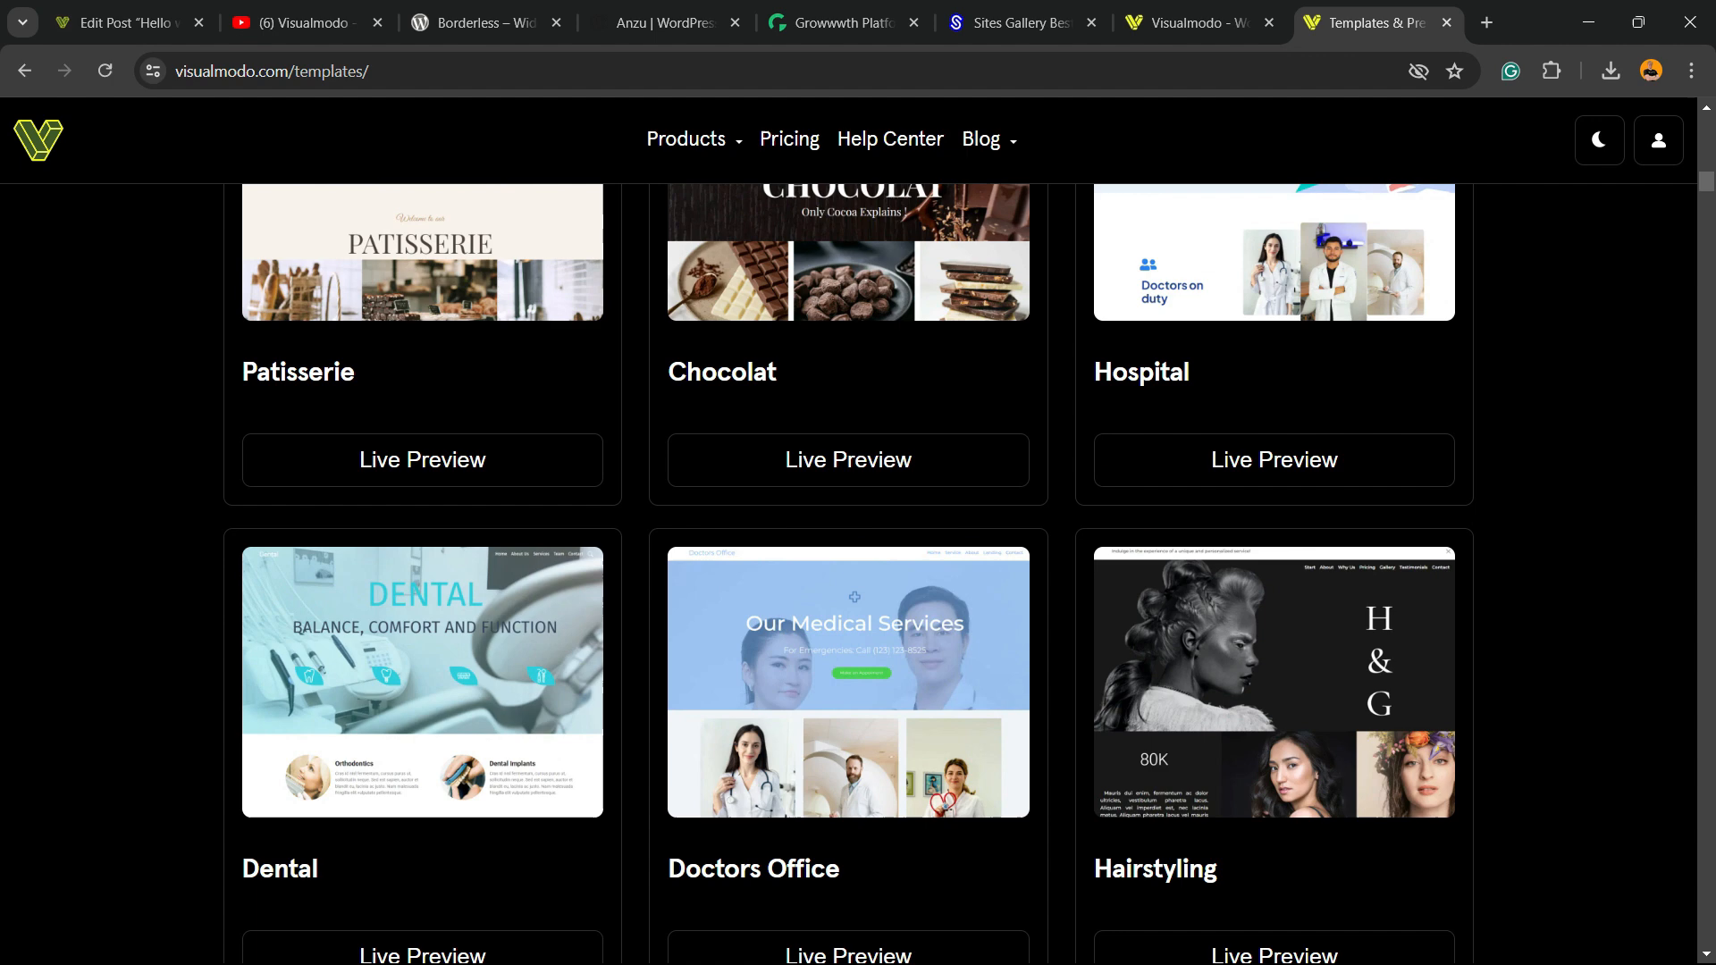
scroll("down", 3)
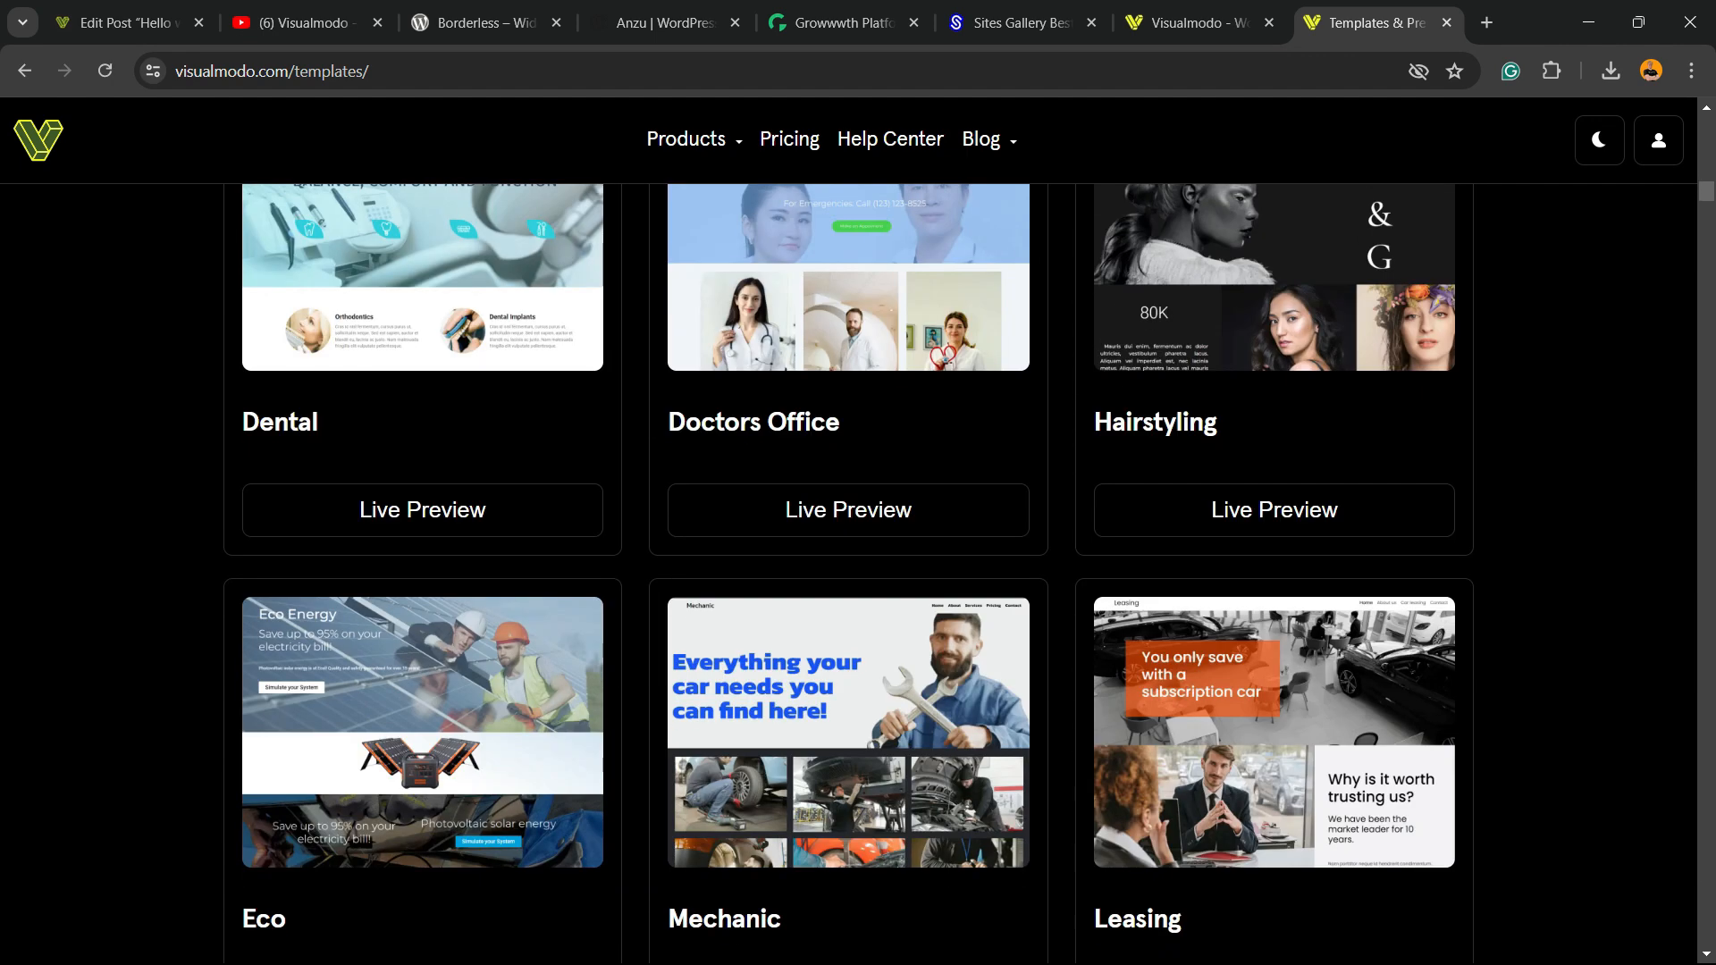
scroll("down", 3)
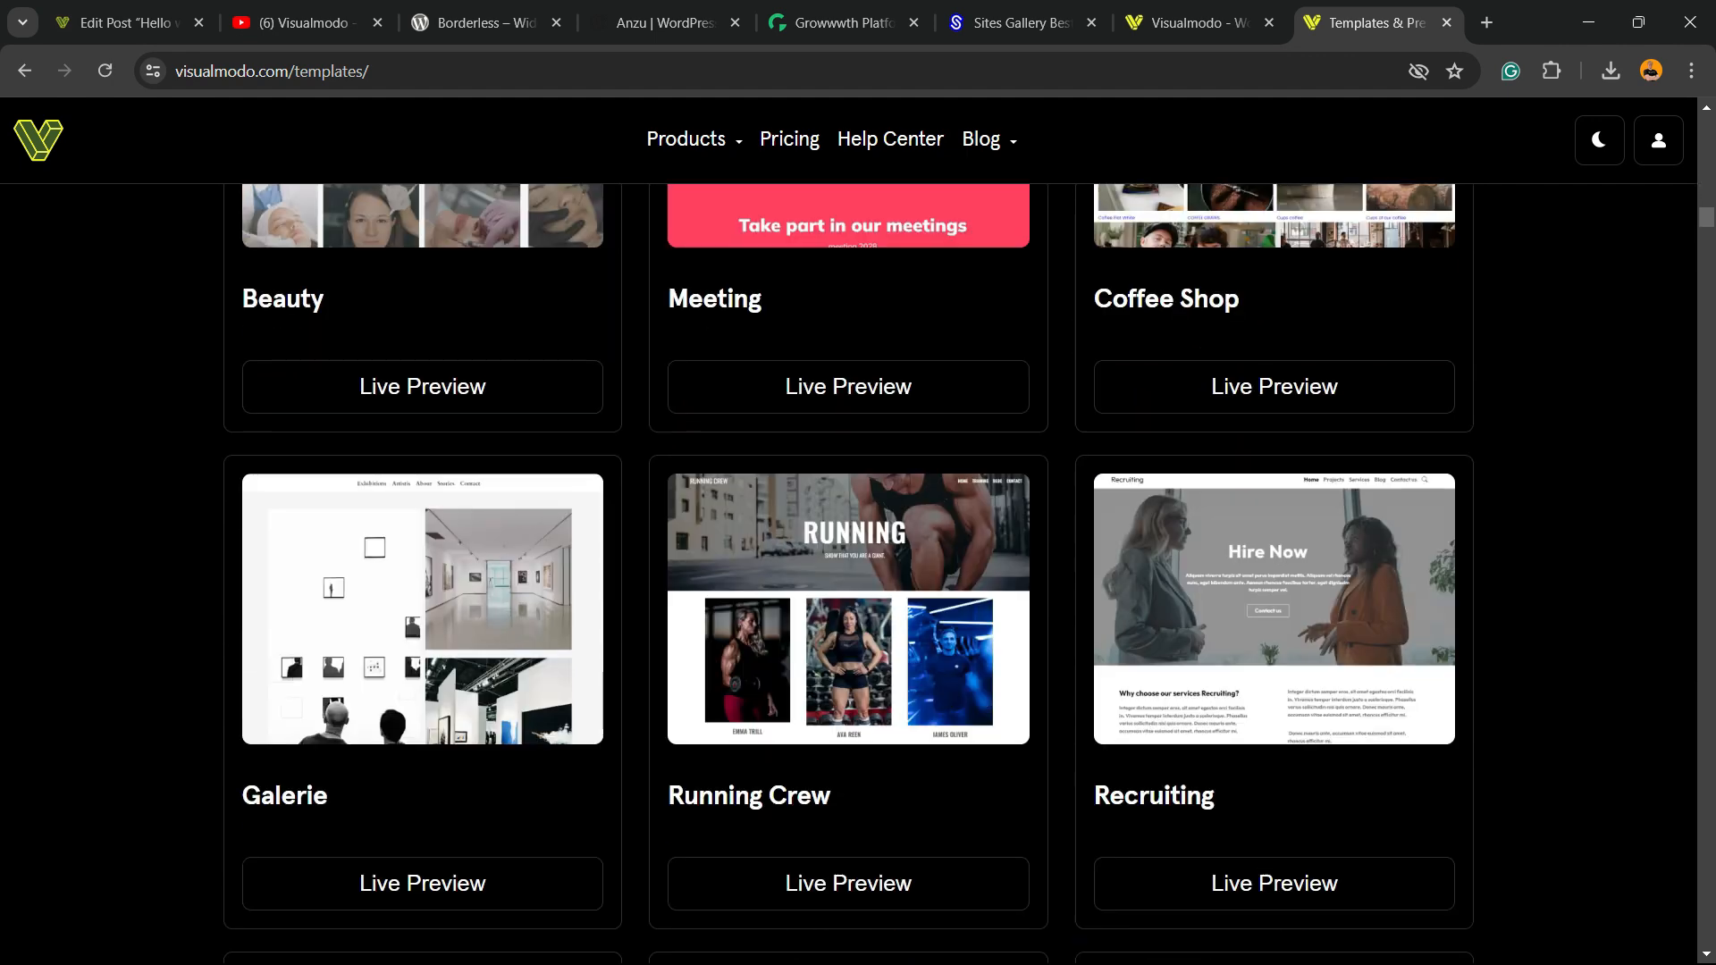
scroll("down", 3)
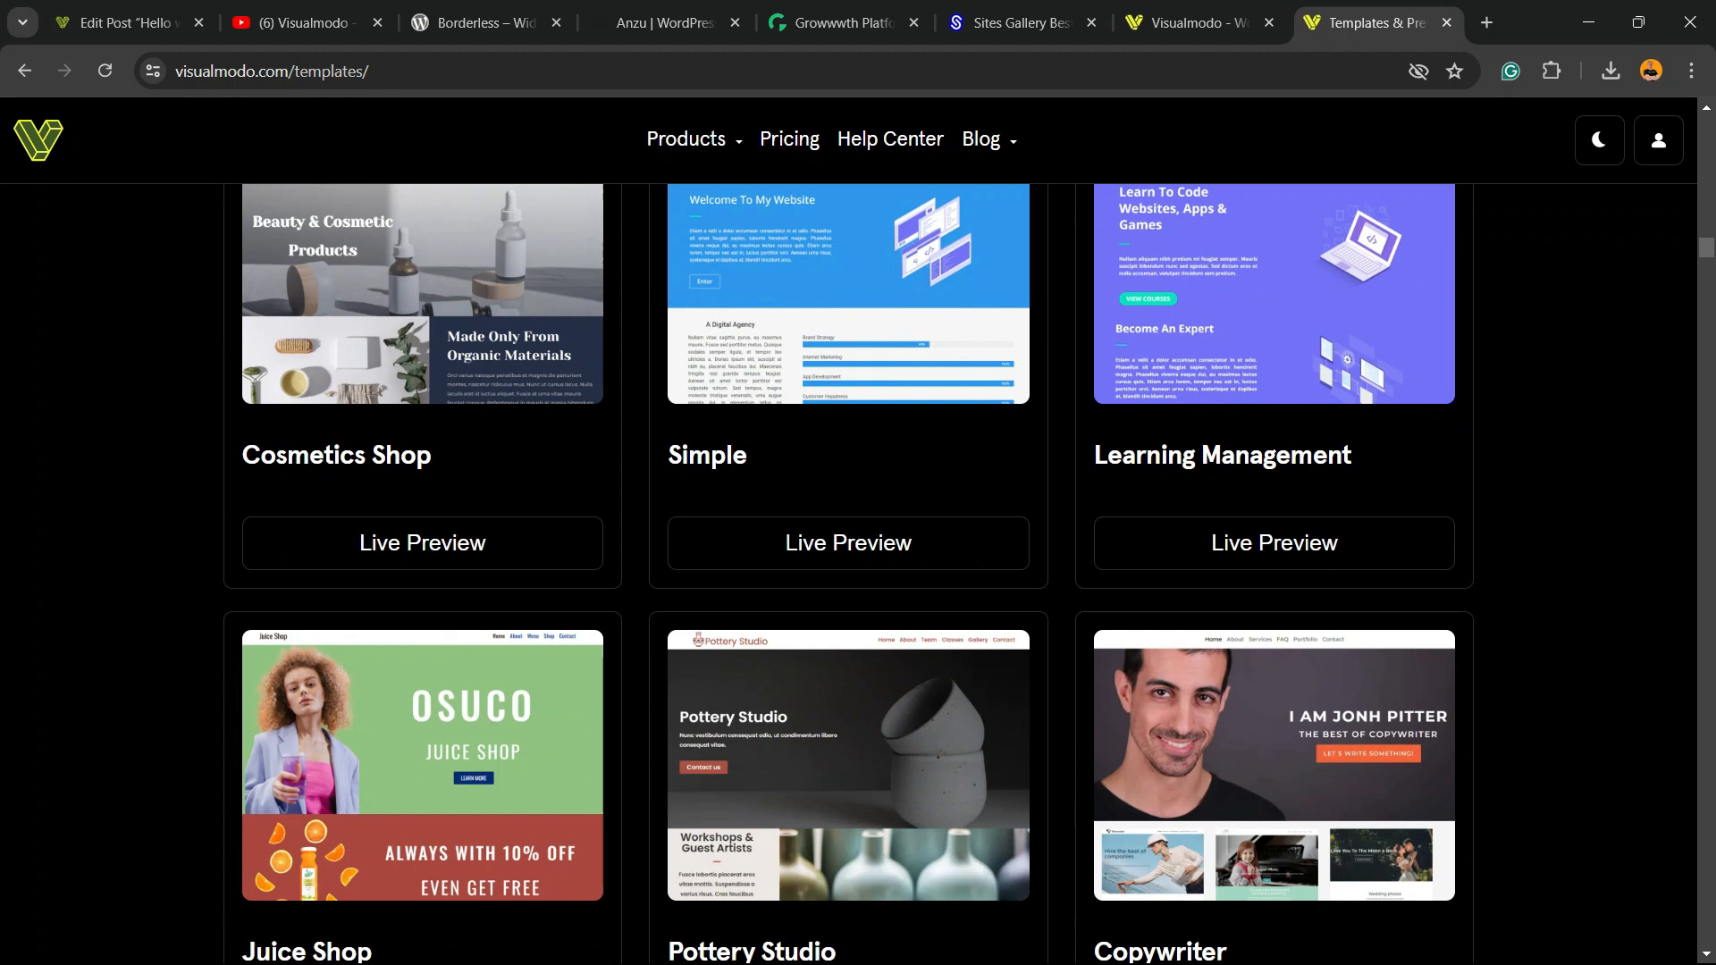
scroll("down", 3)
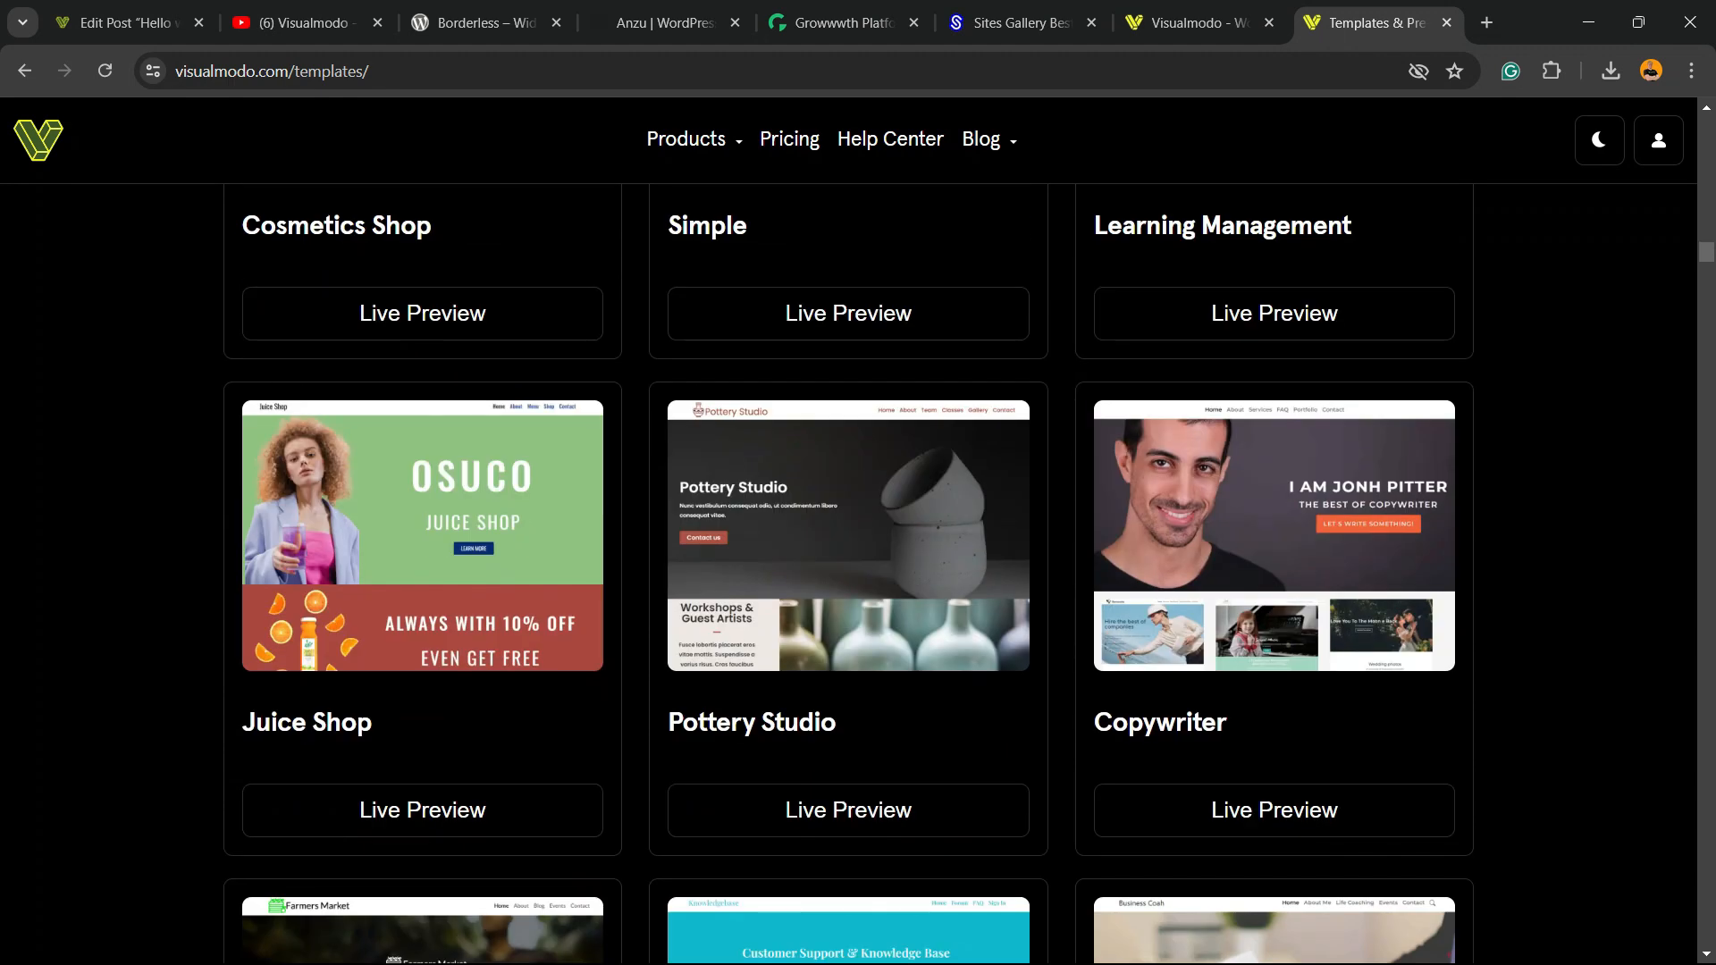
scroll("down", 3)
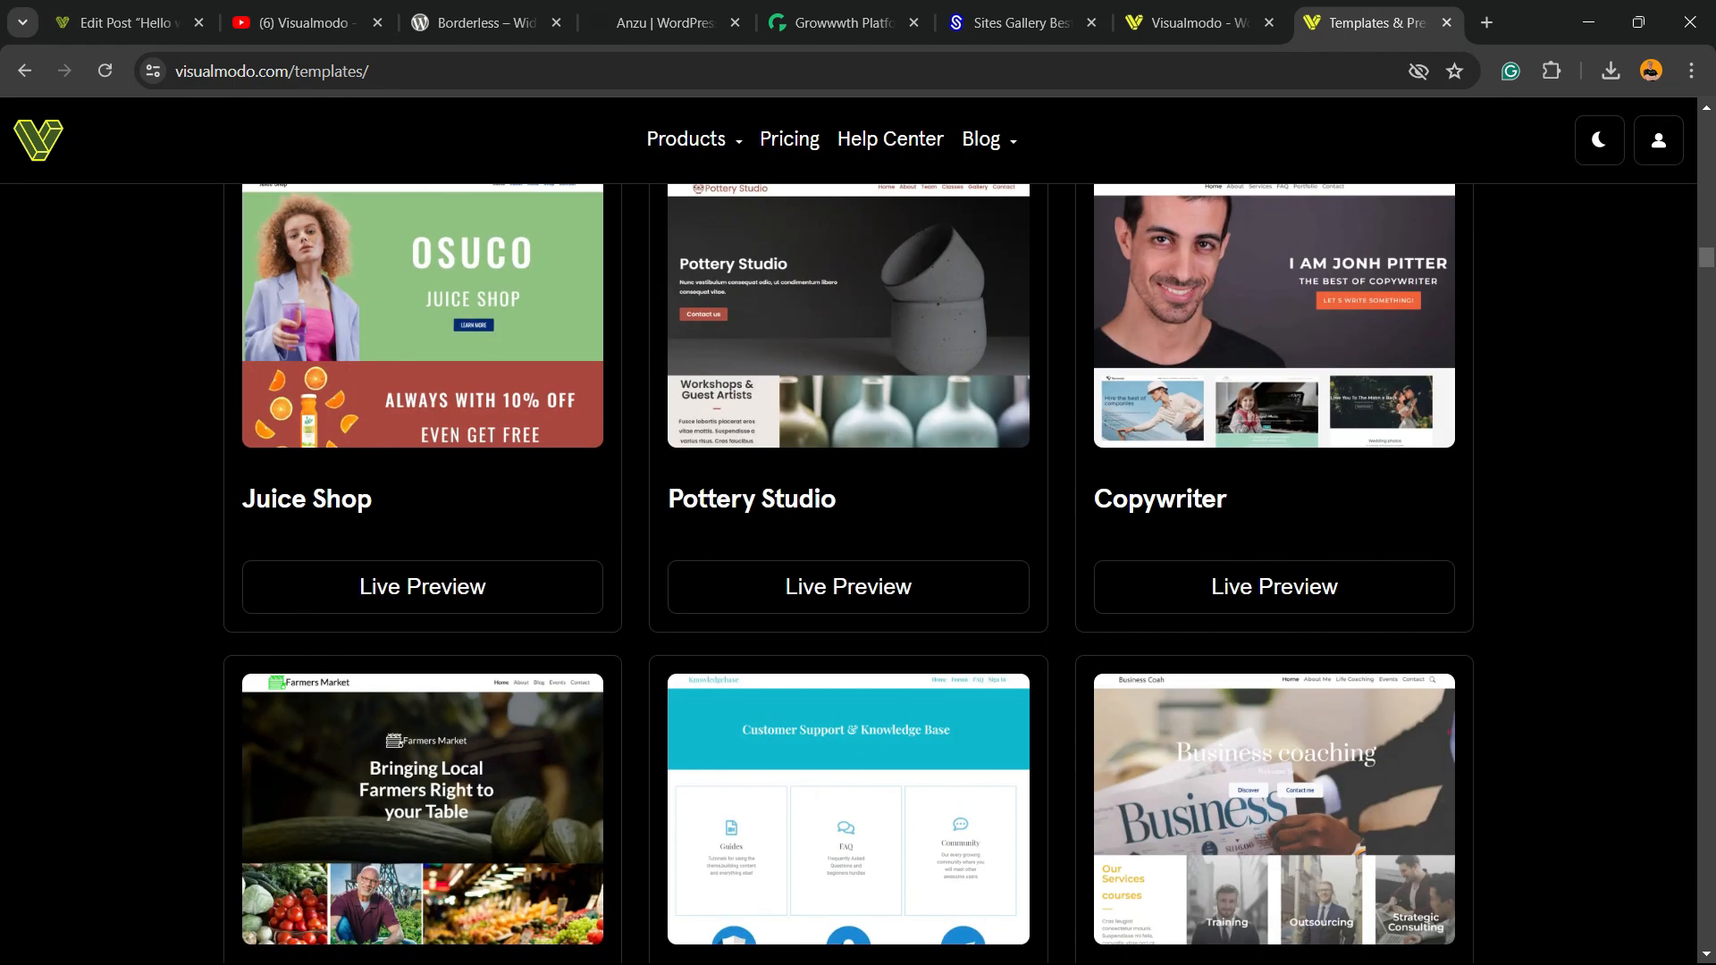